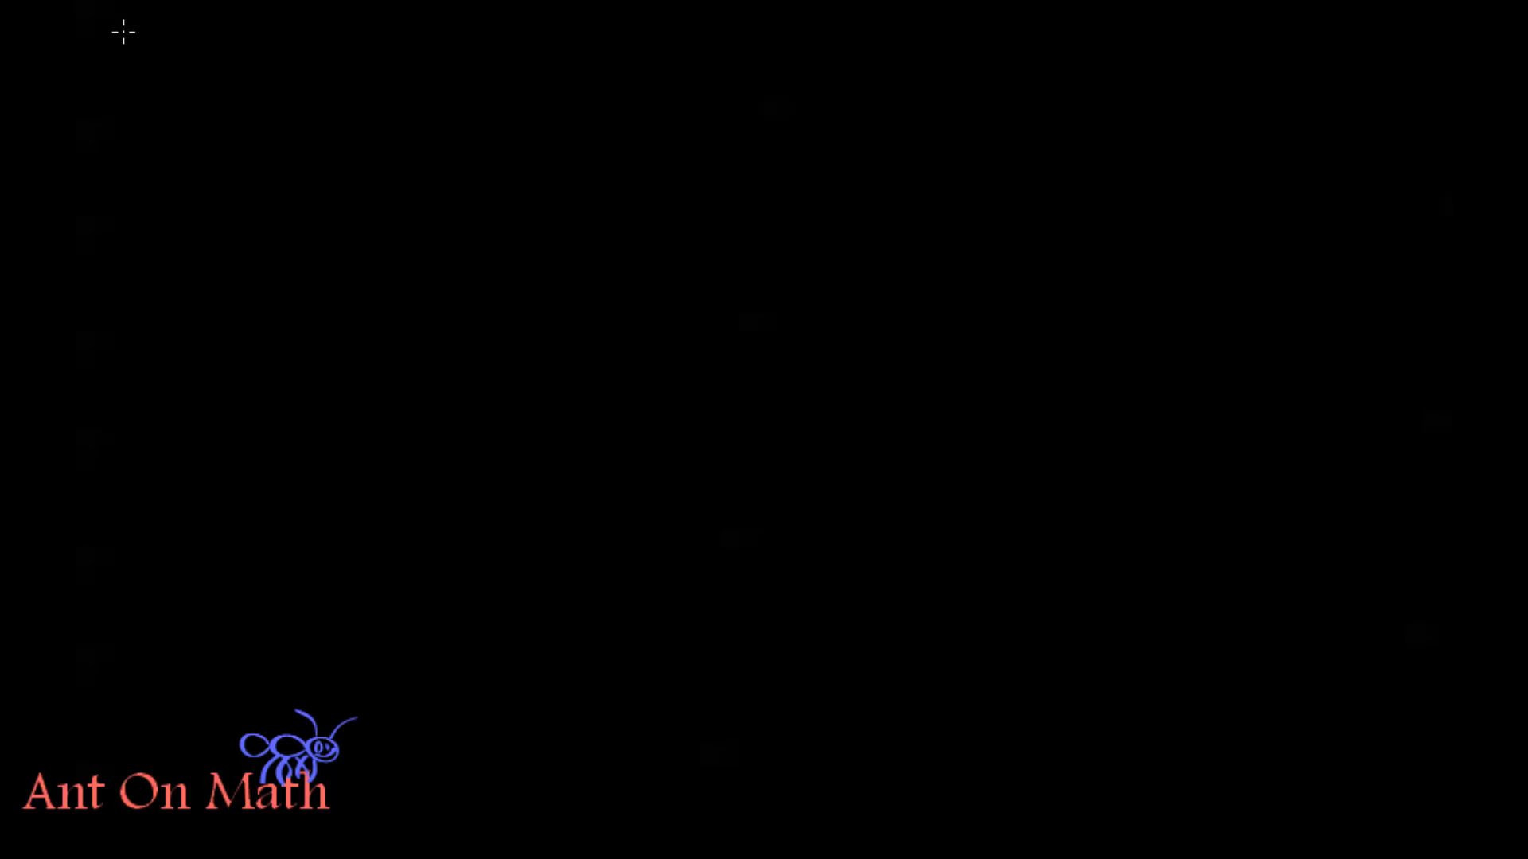
mouse_move(304, 325)
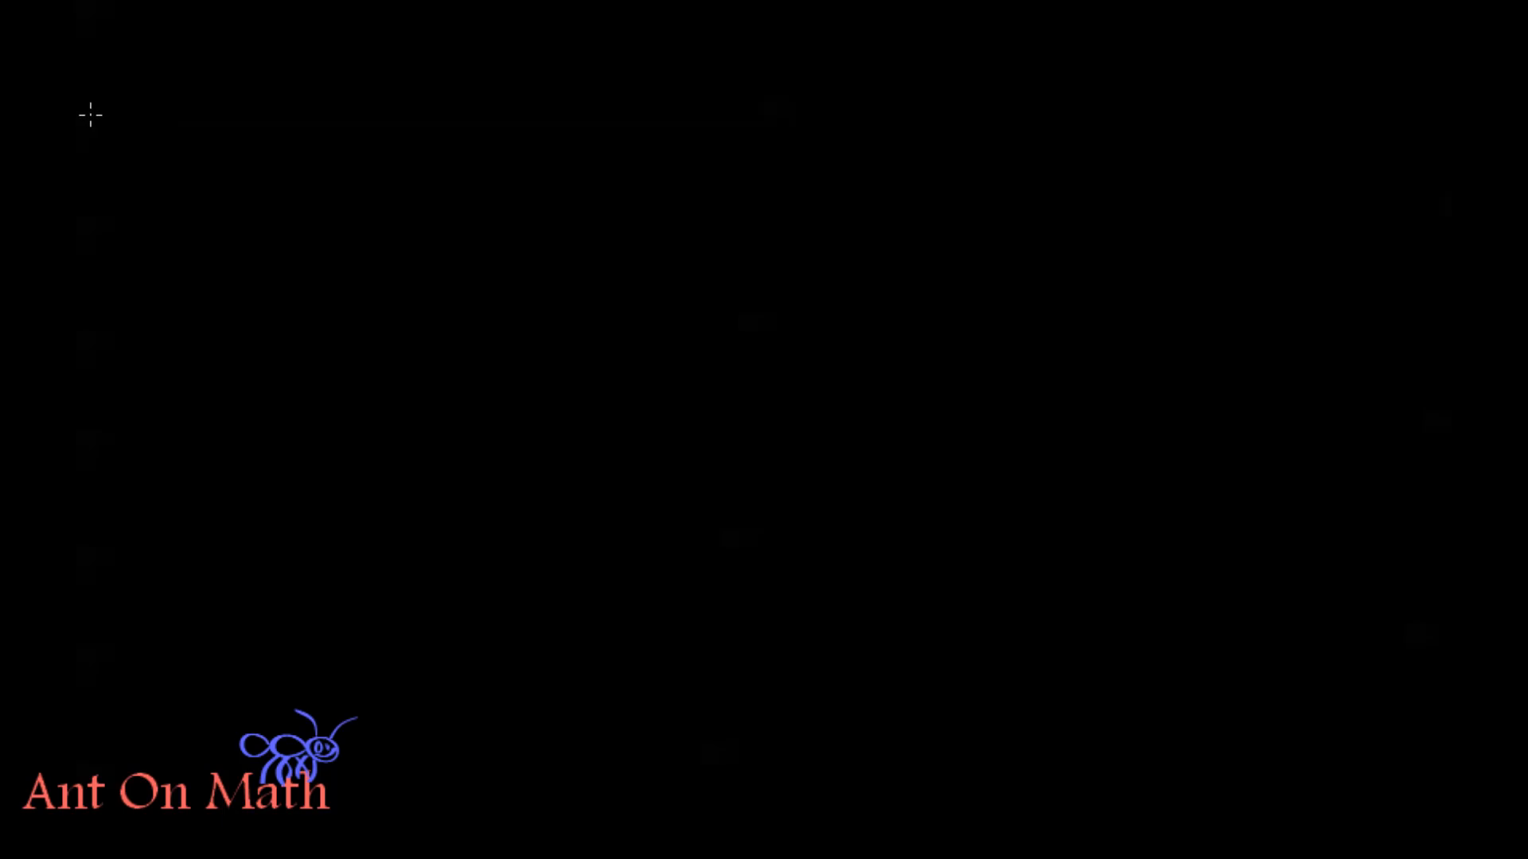
mouse_move(750, 124)
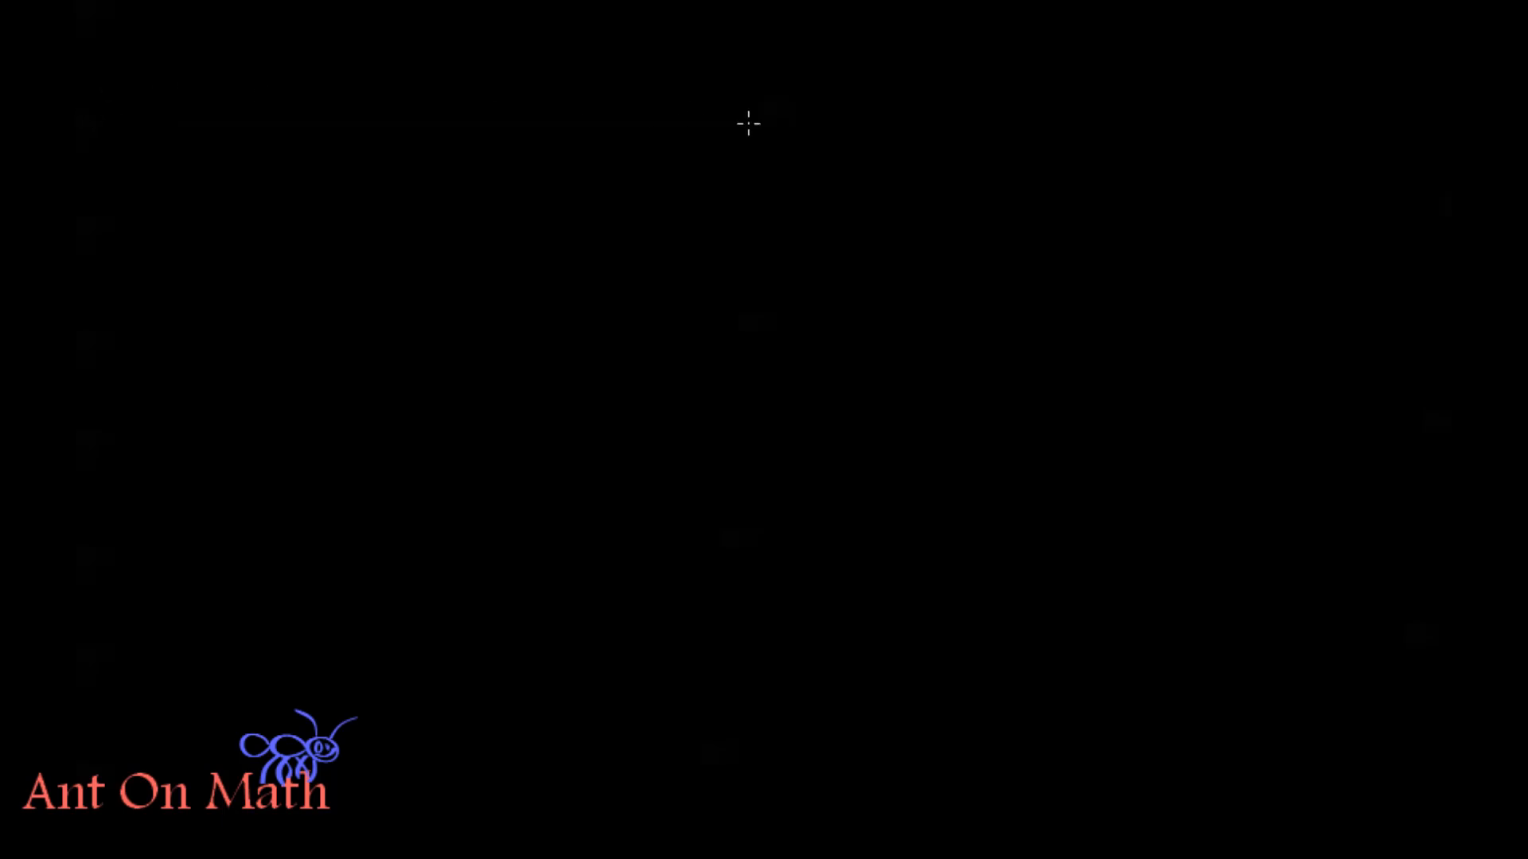
mouse_move(1406, 119)
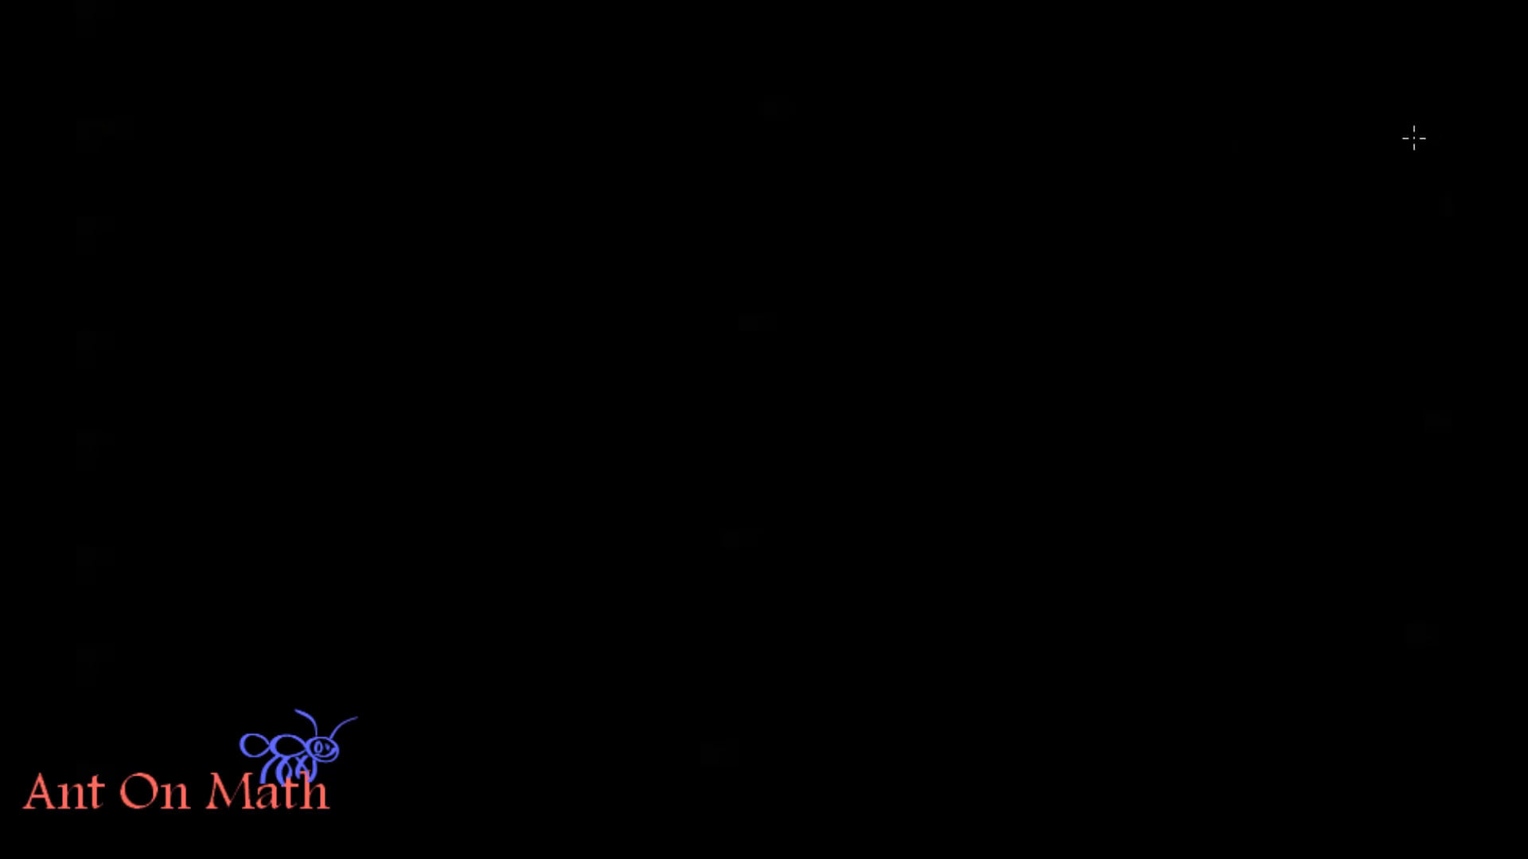
- Draw the header underline and write the R, S, T and R∪S headings
left_click_drag(97, 127, 1413, 137)
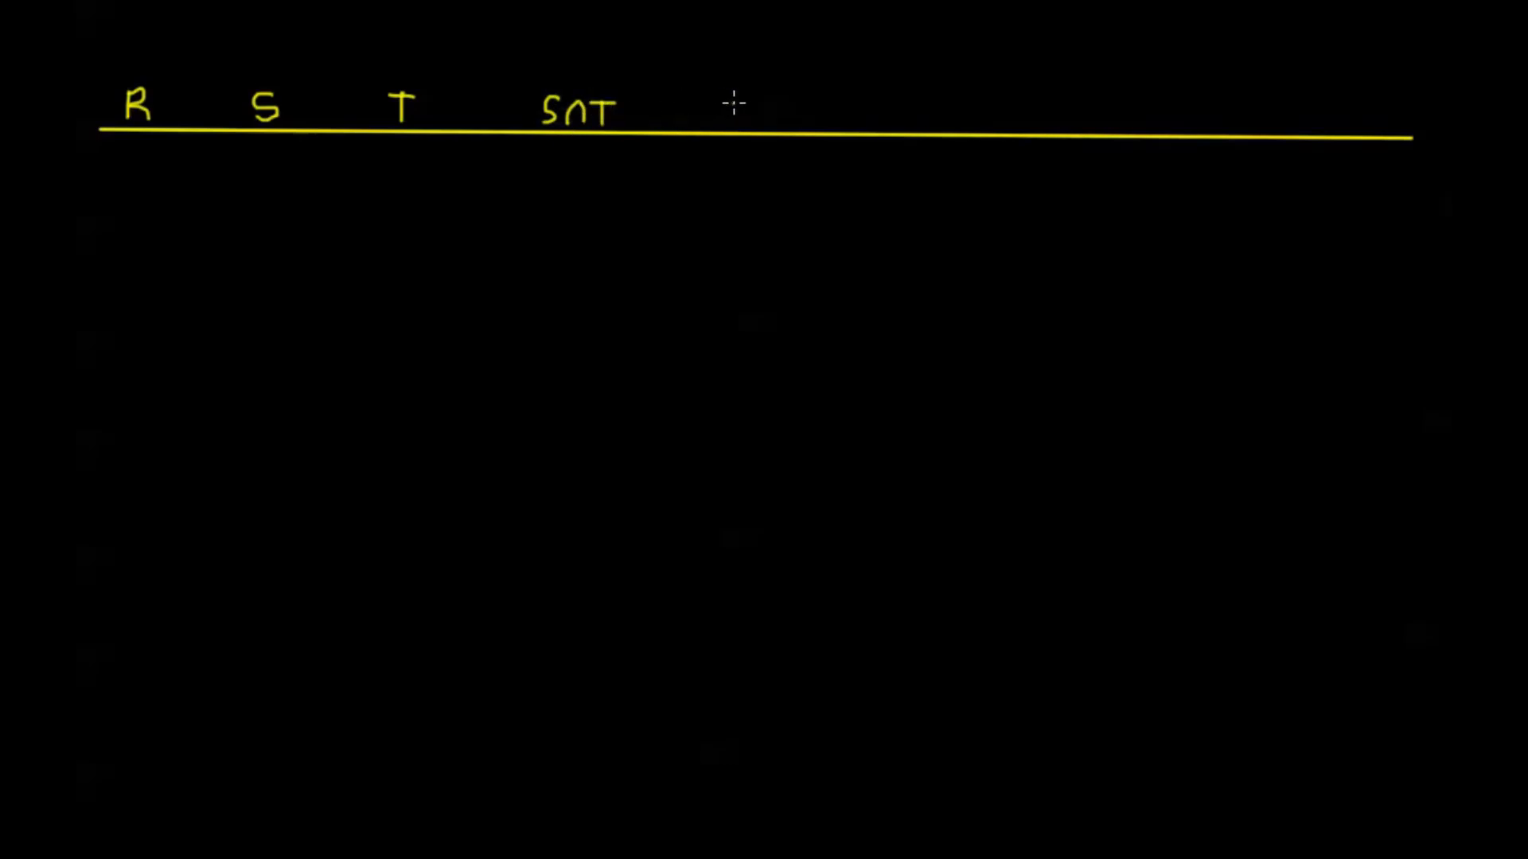
type("R")
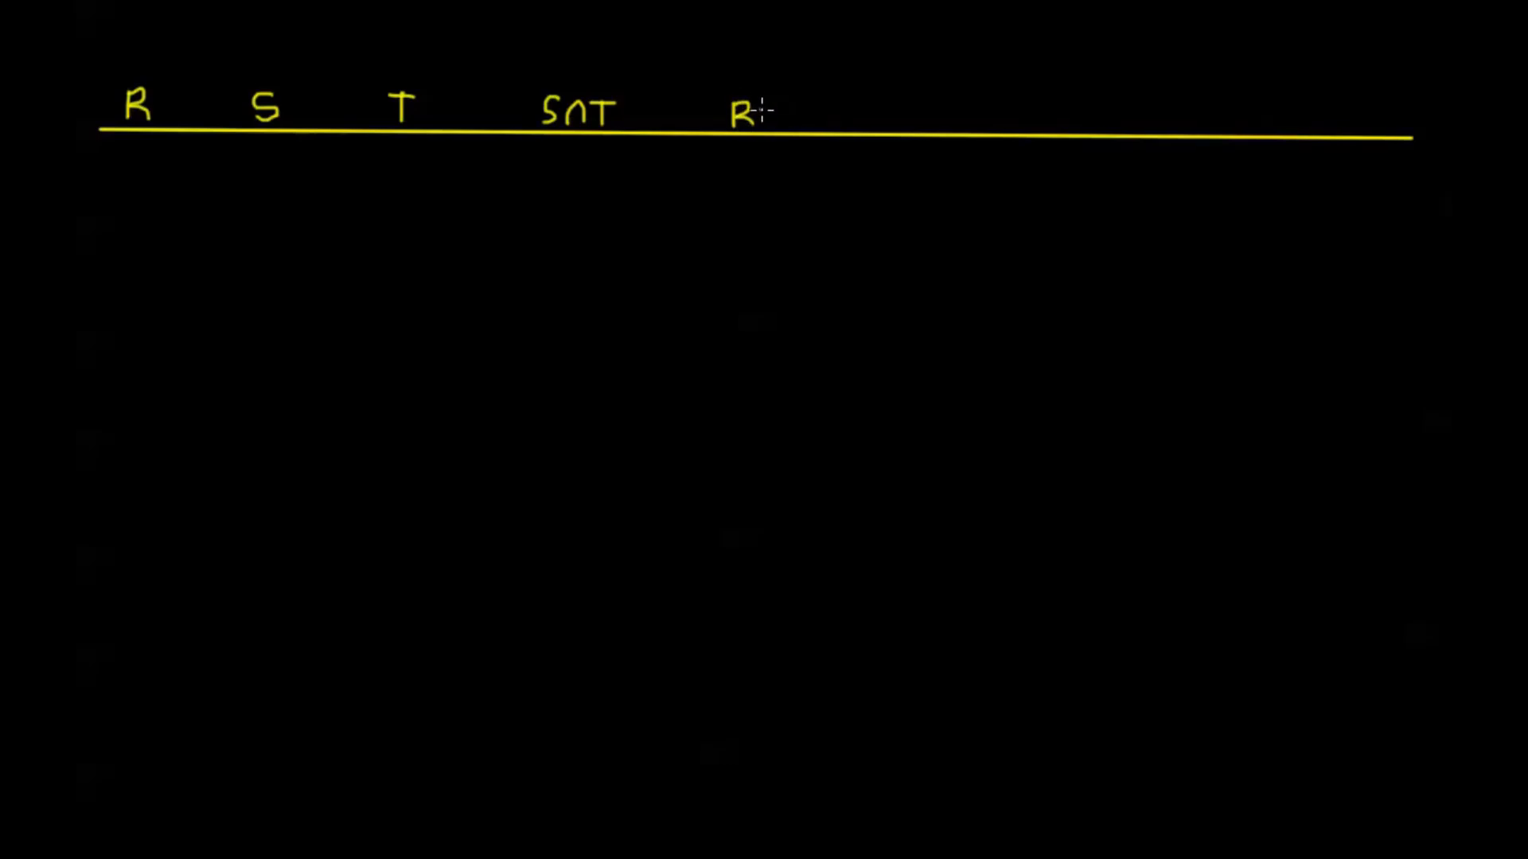
type("US")
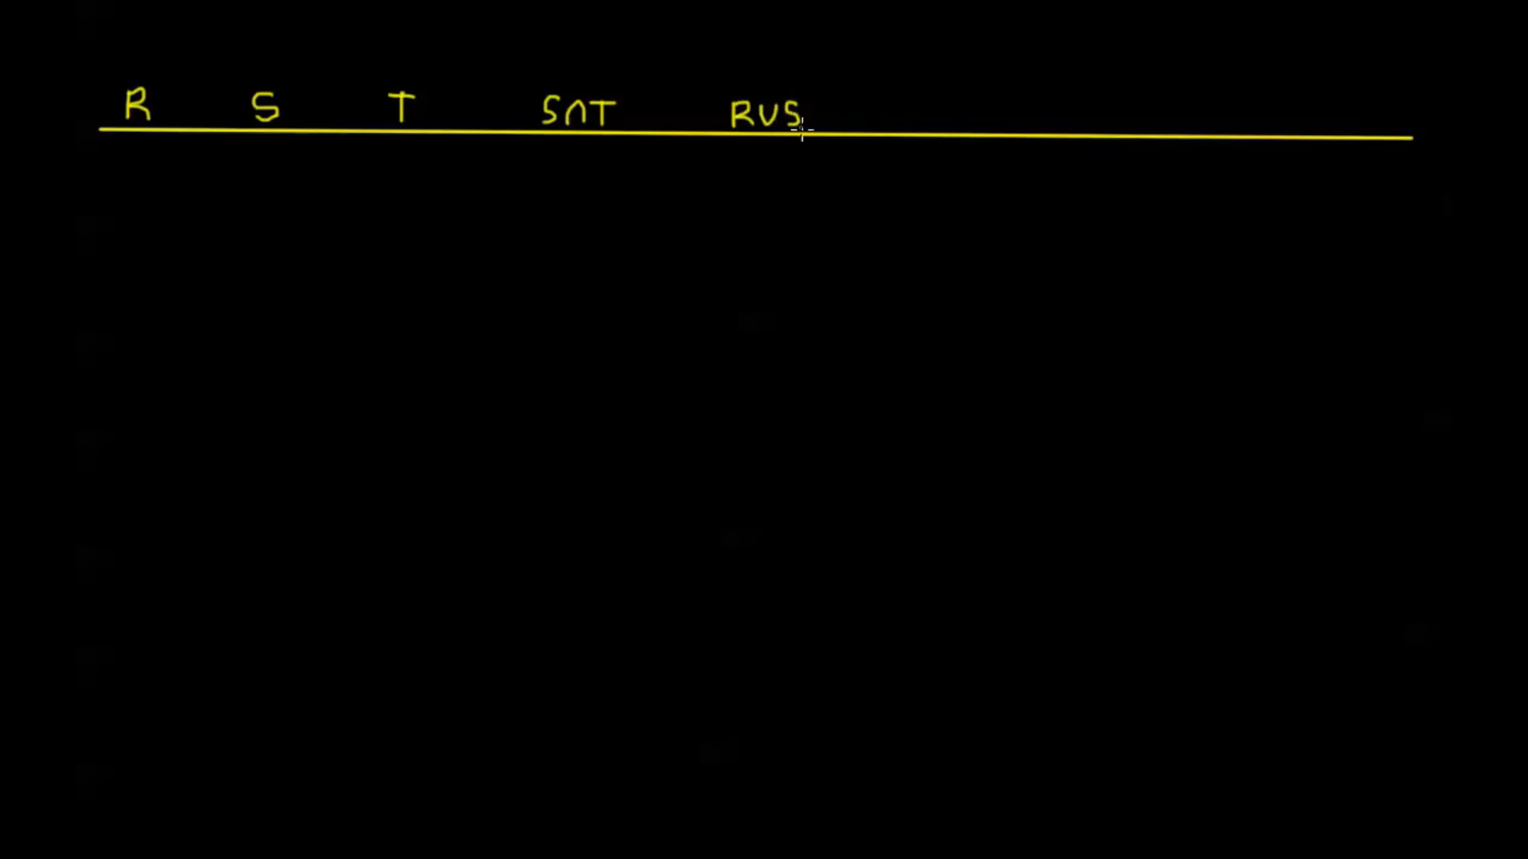
mouse_move(933, 105)
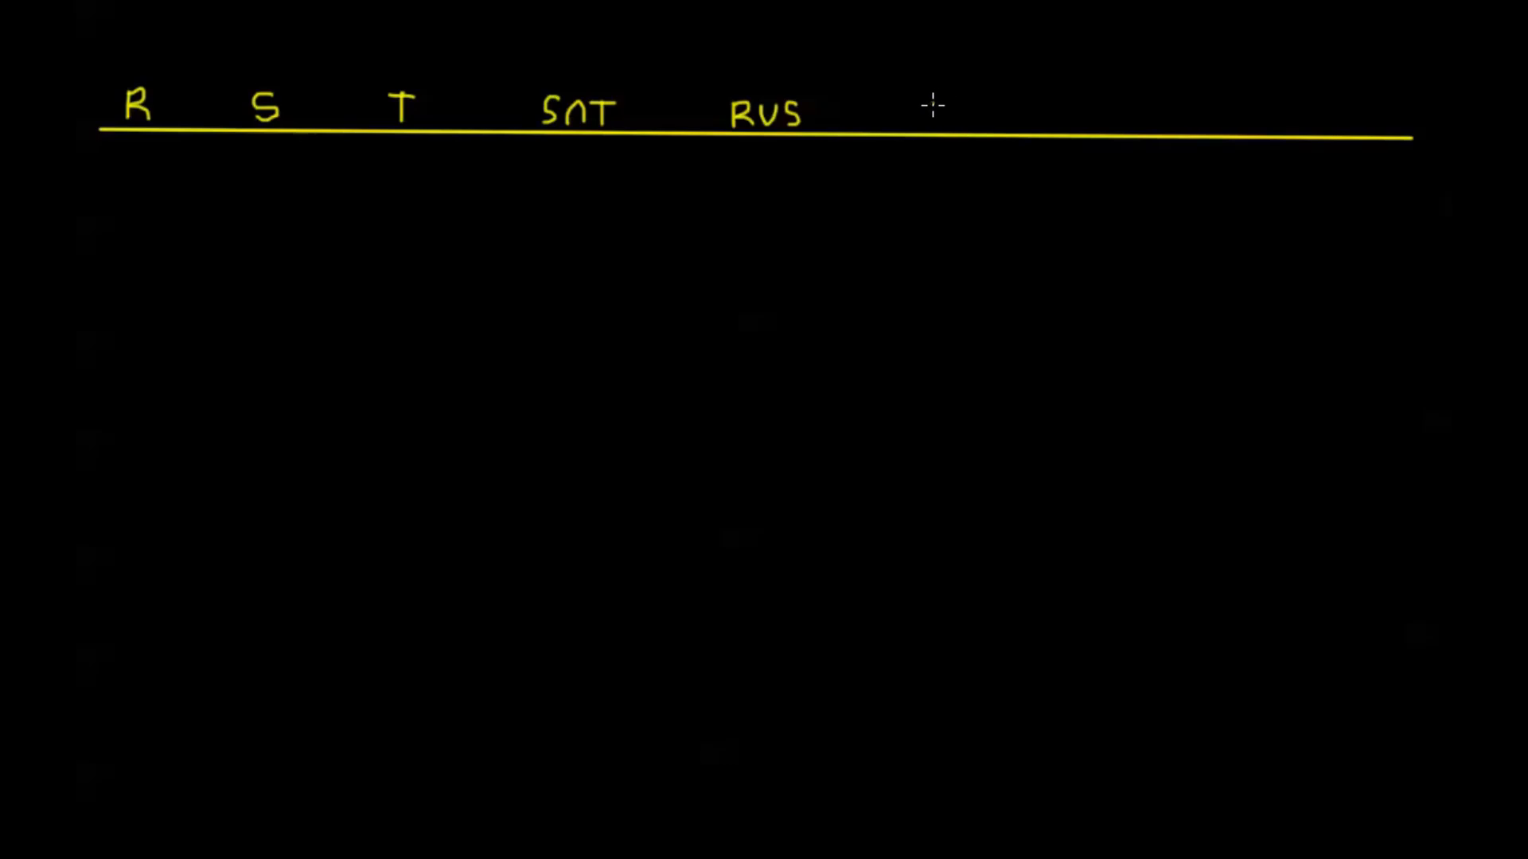
- Write the R∪(S∩T) column heading
type("R")
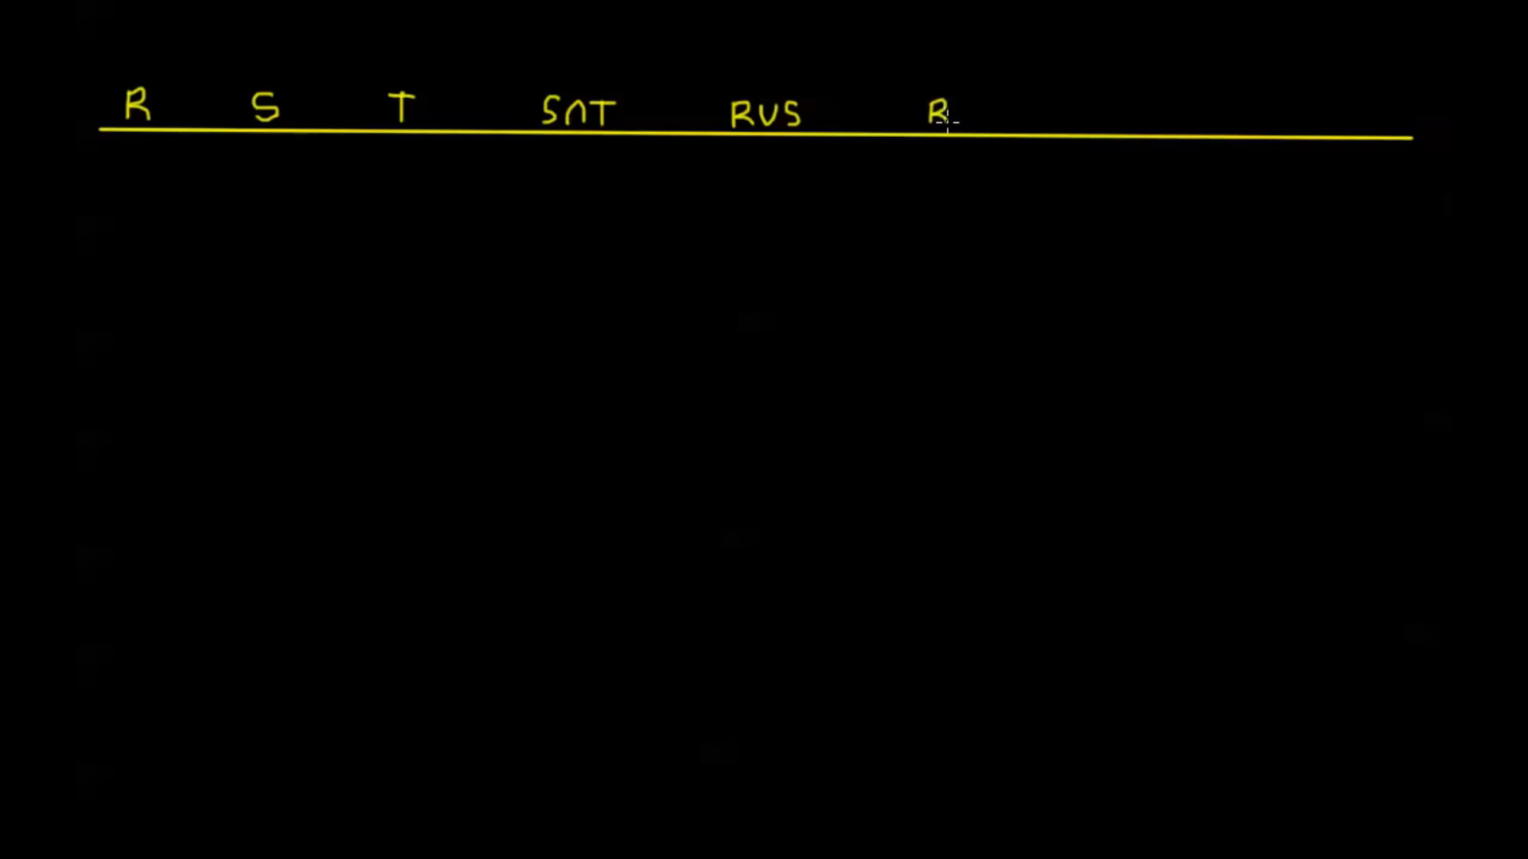
type("U")
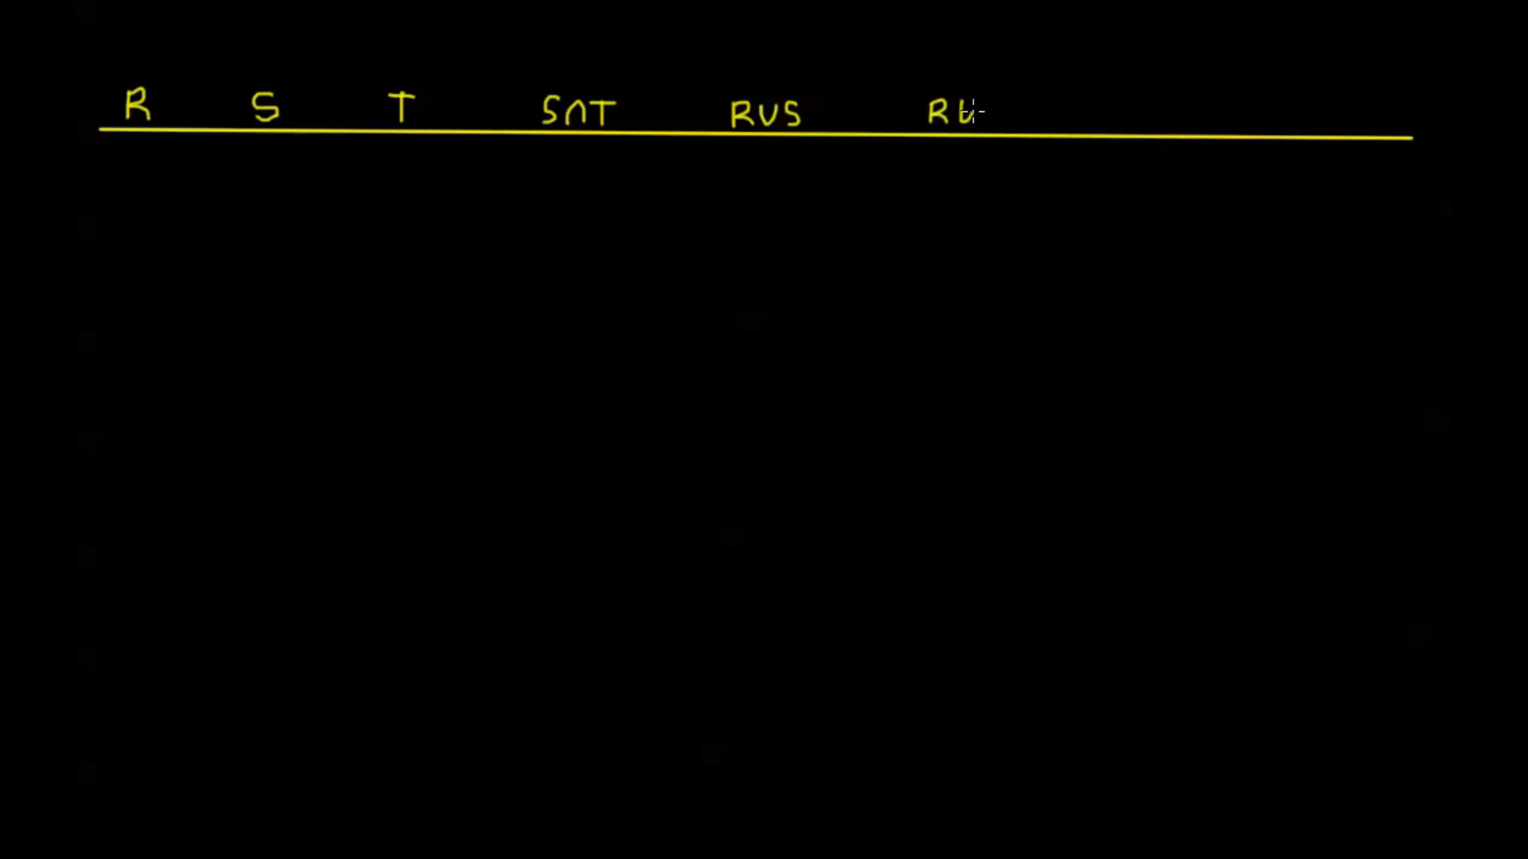
type("(")
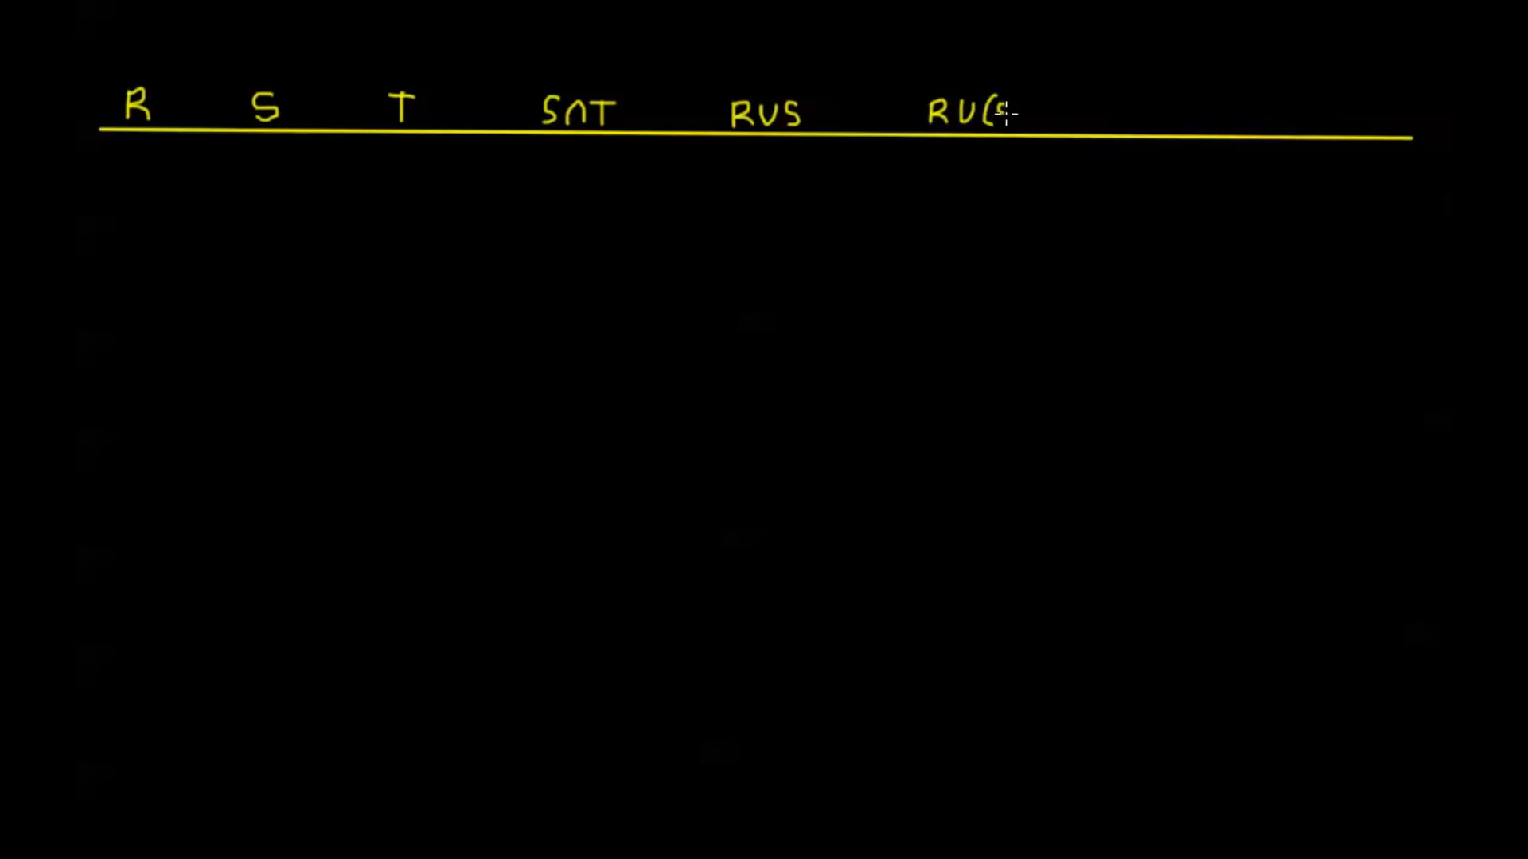
type("n")
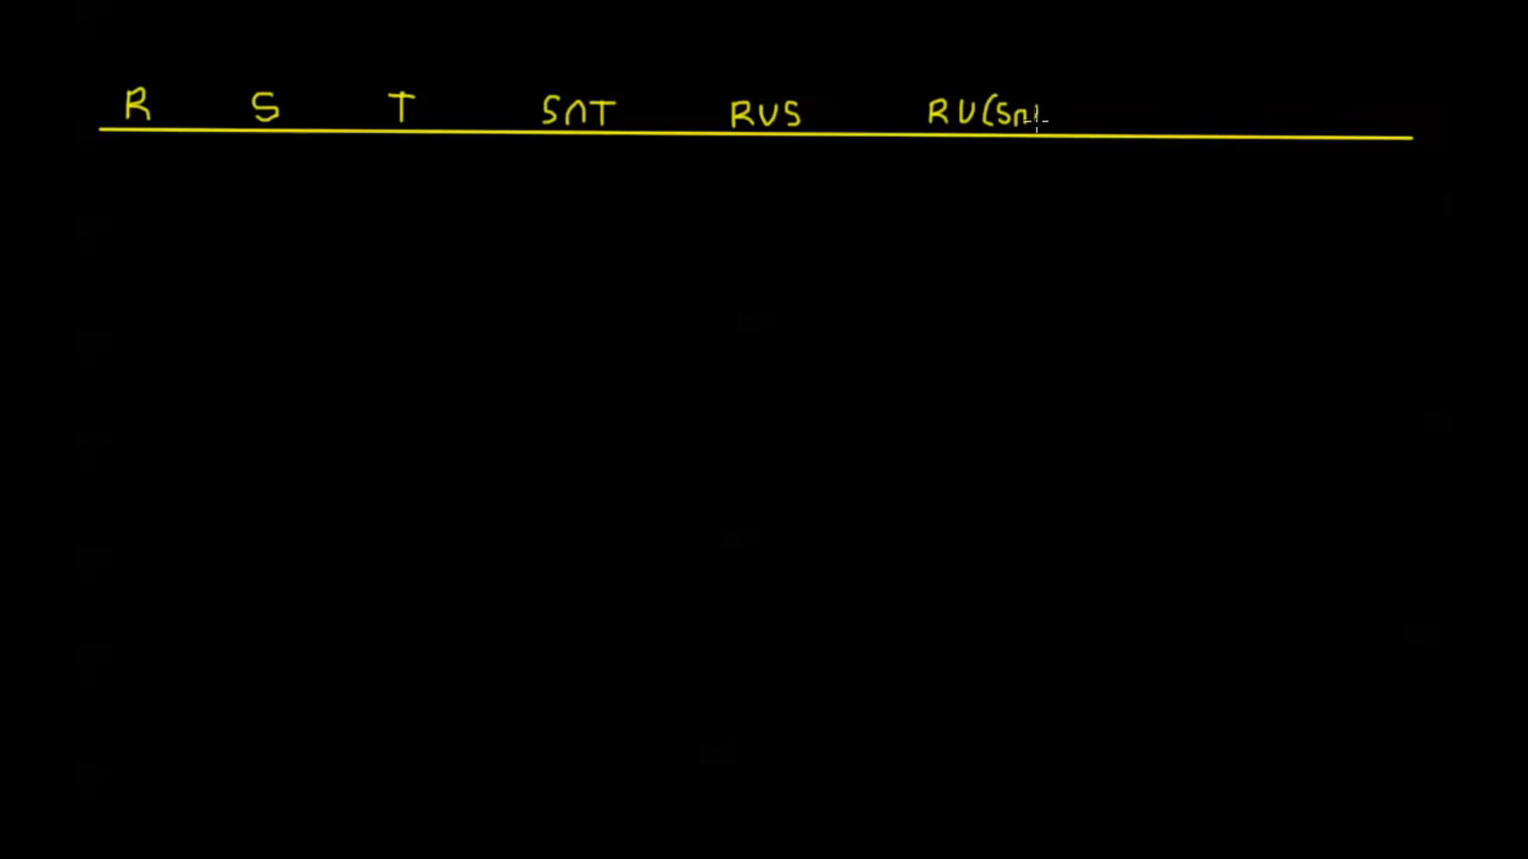
type("T)")
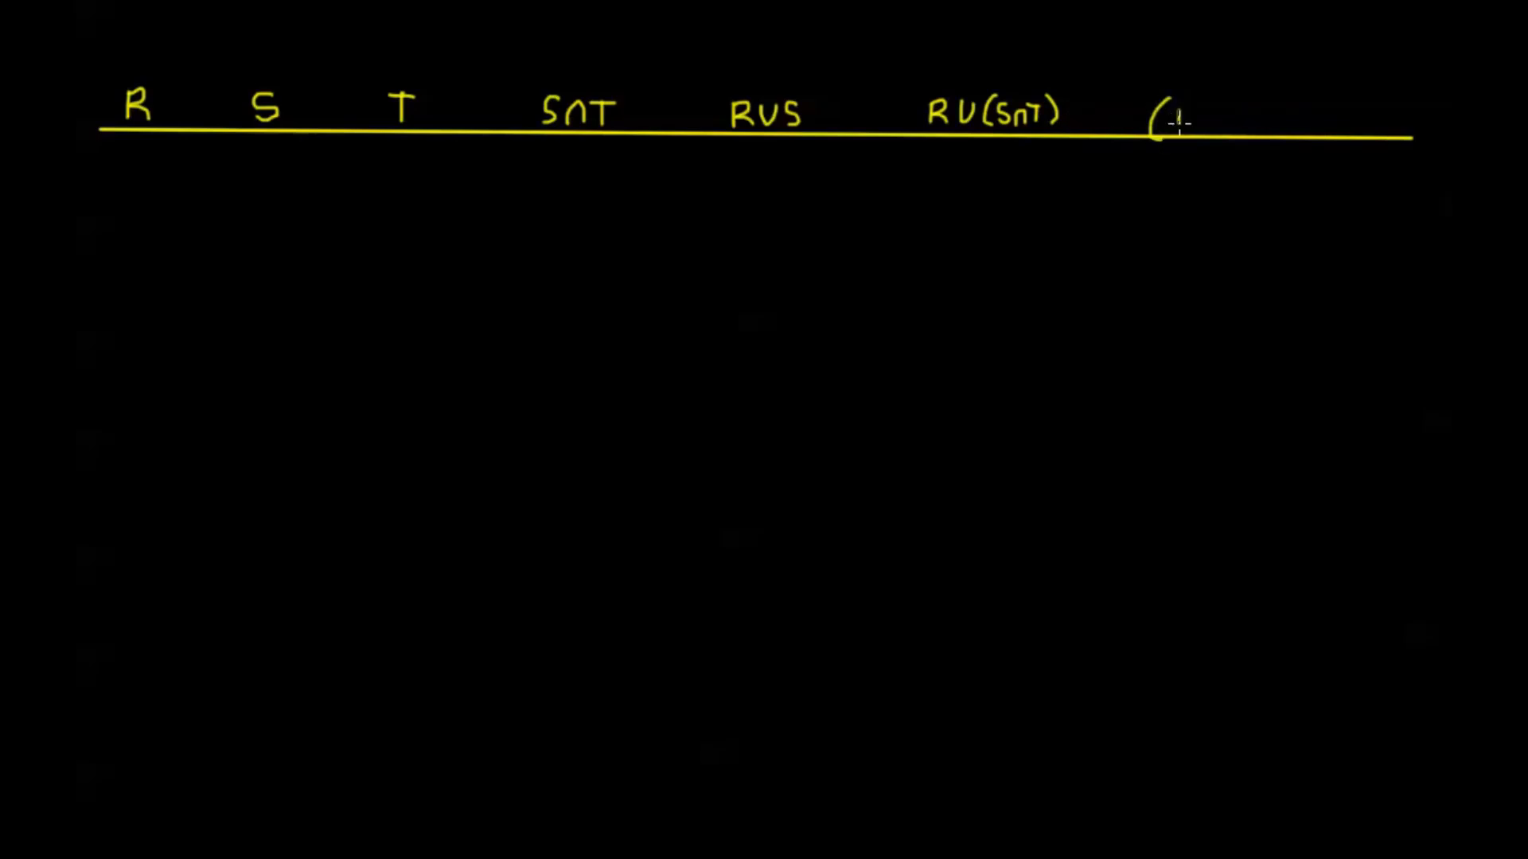
- Write the (R∪S)∩(R∪T) column heading
type("RU")
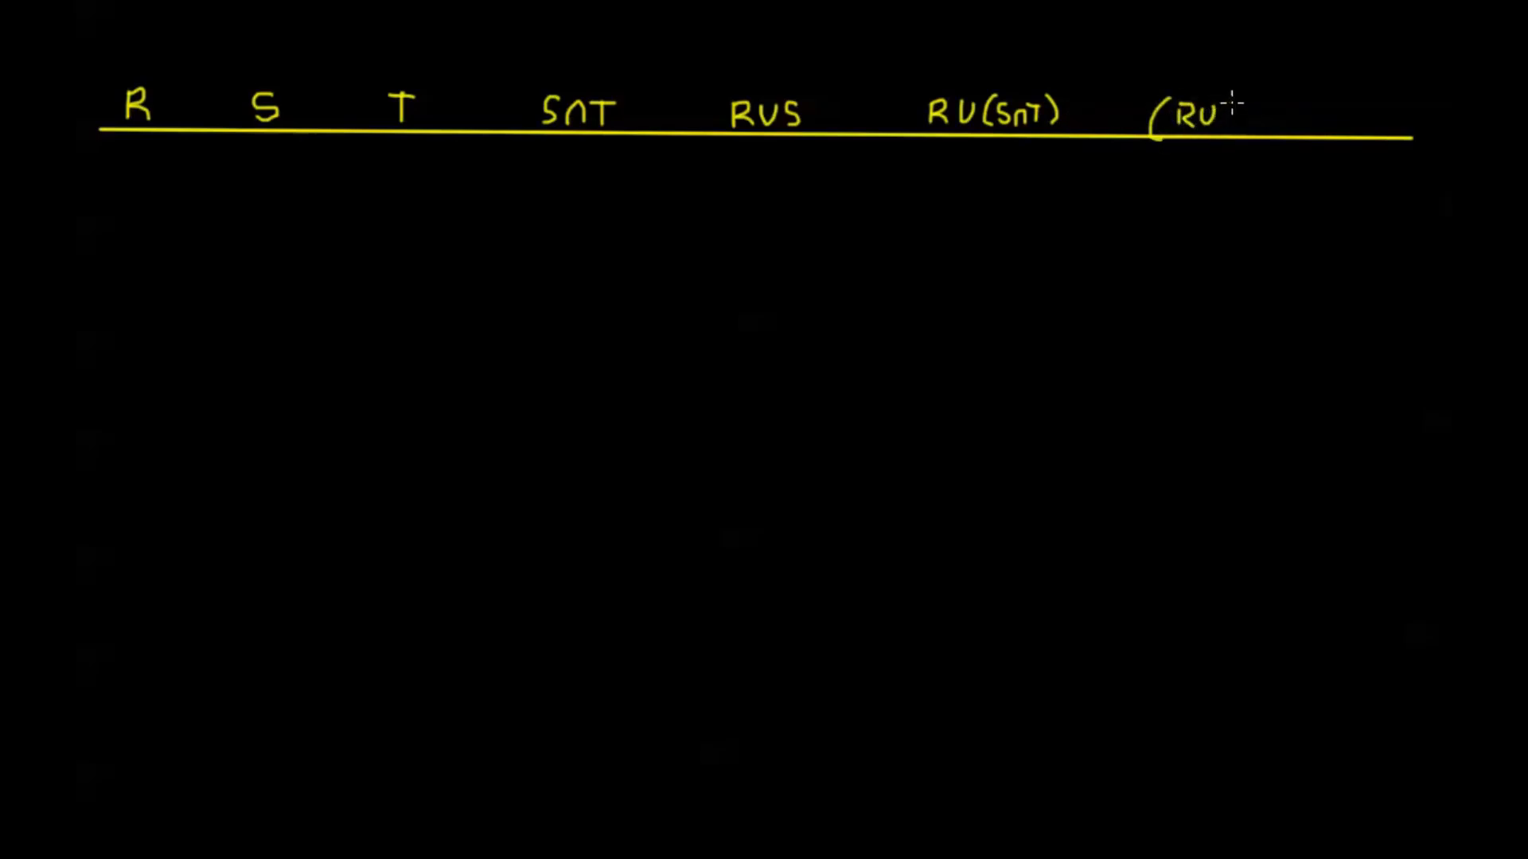
type("S)")
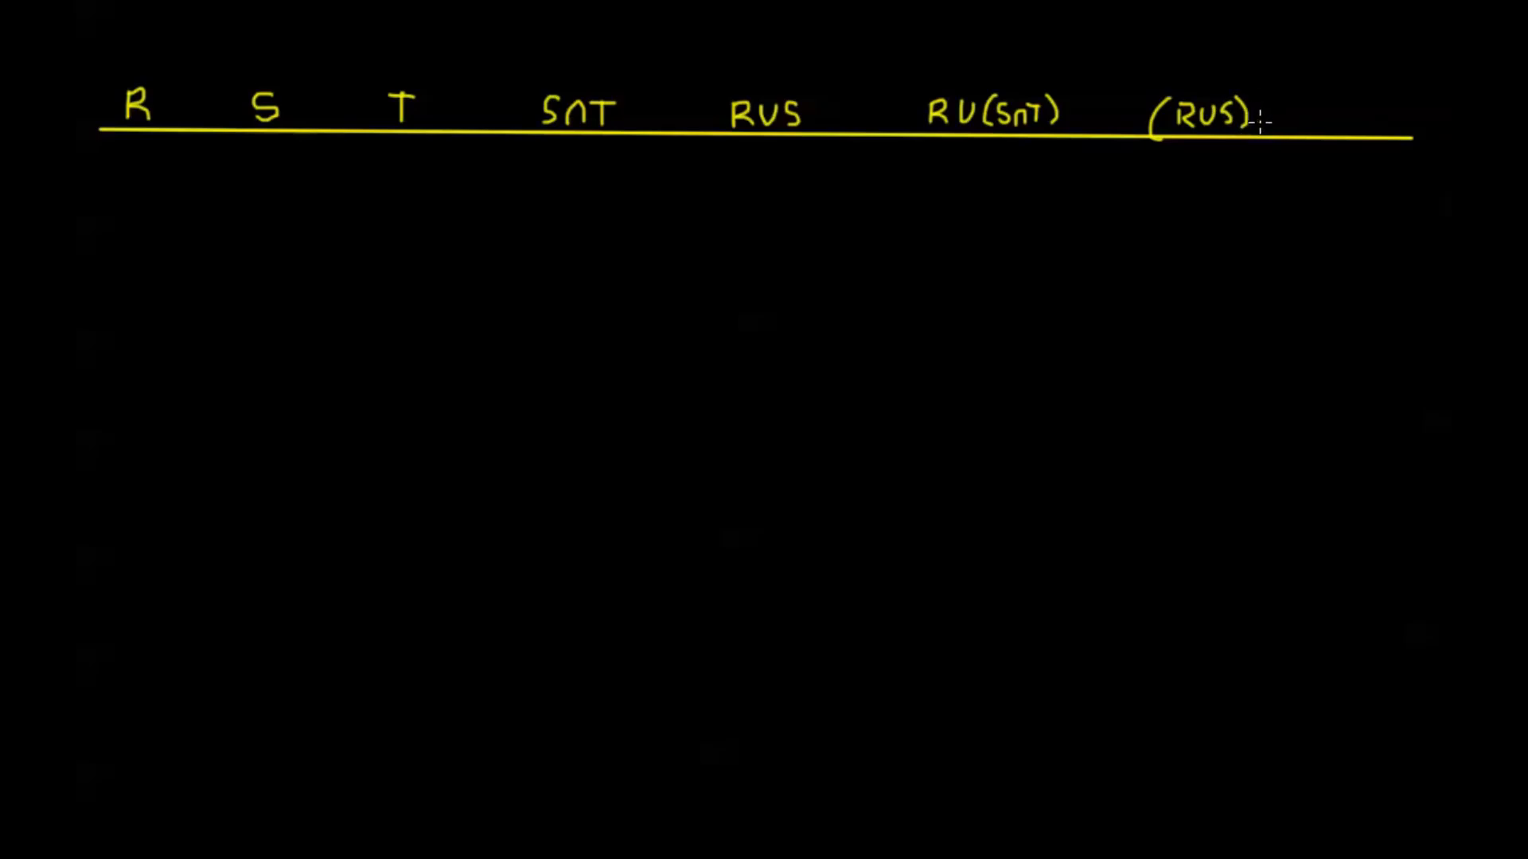
type("∩(")
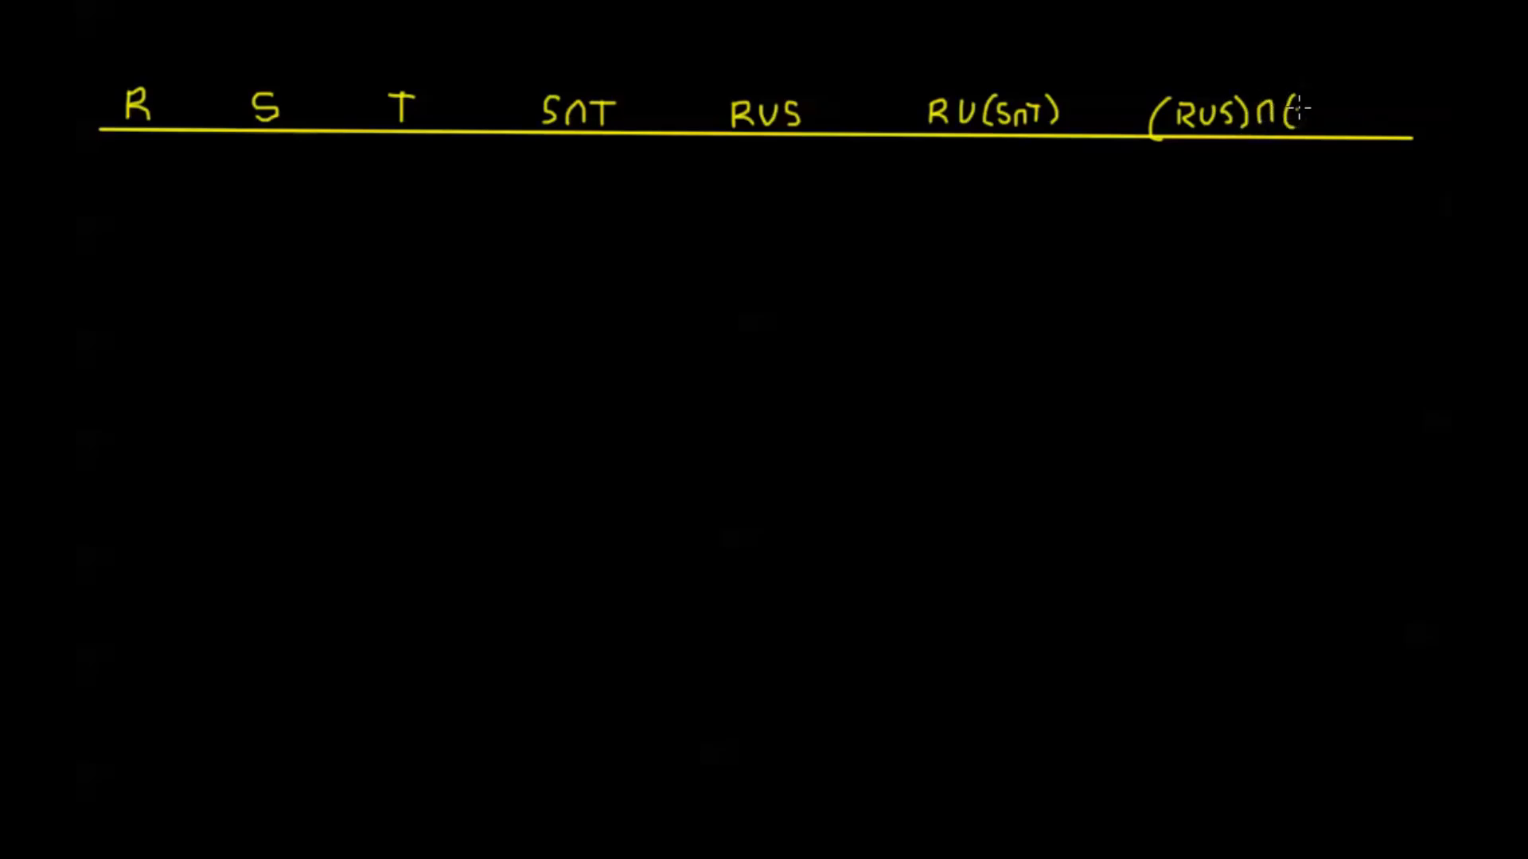
type("(R")
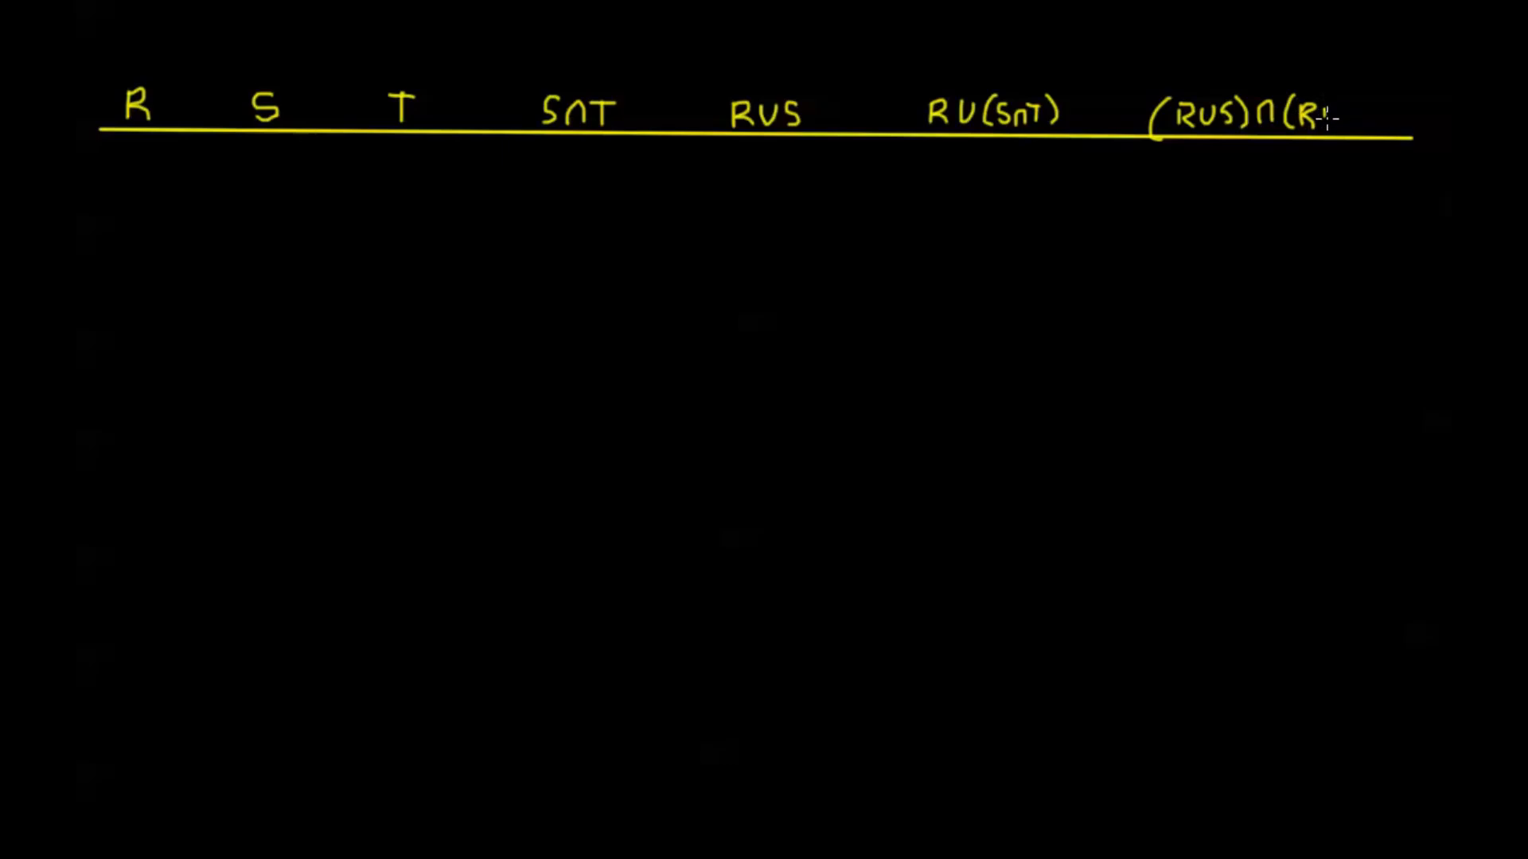
type("UT")
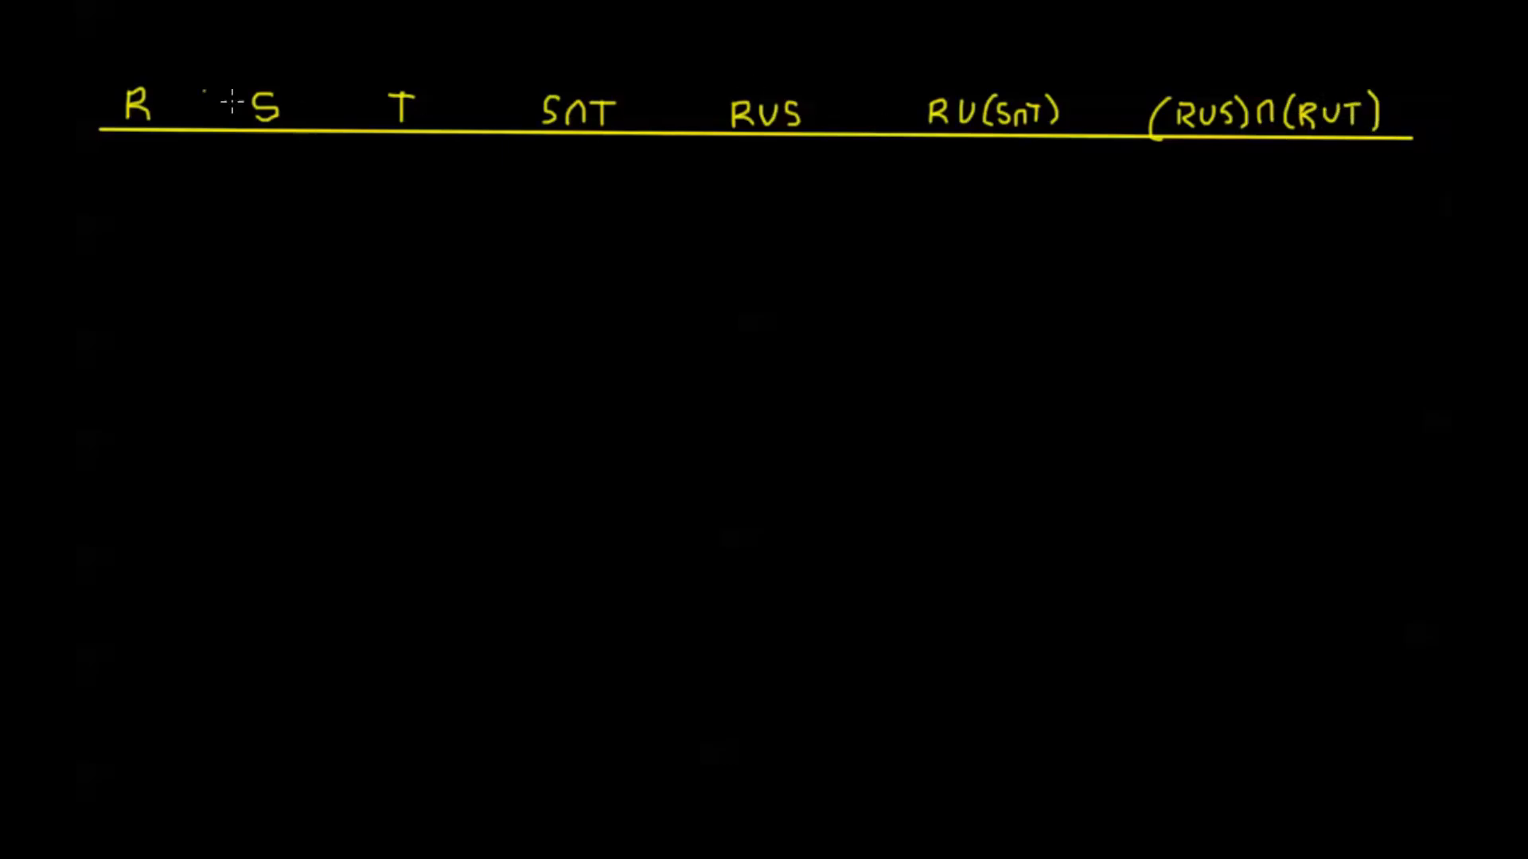
mouse_move(115, 156)
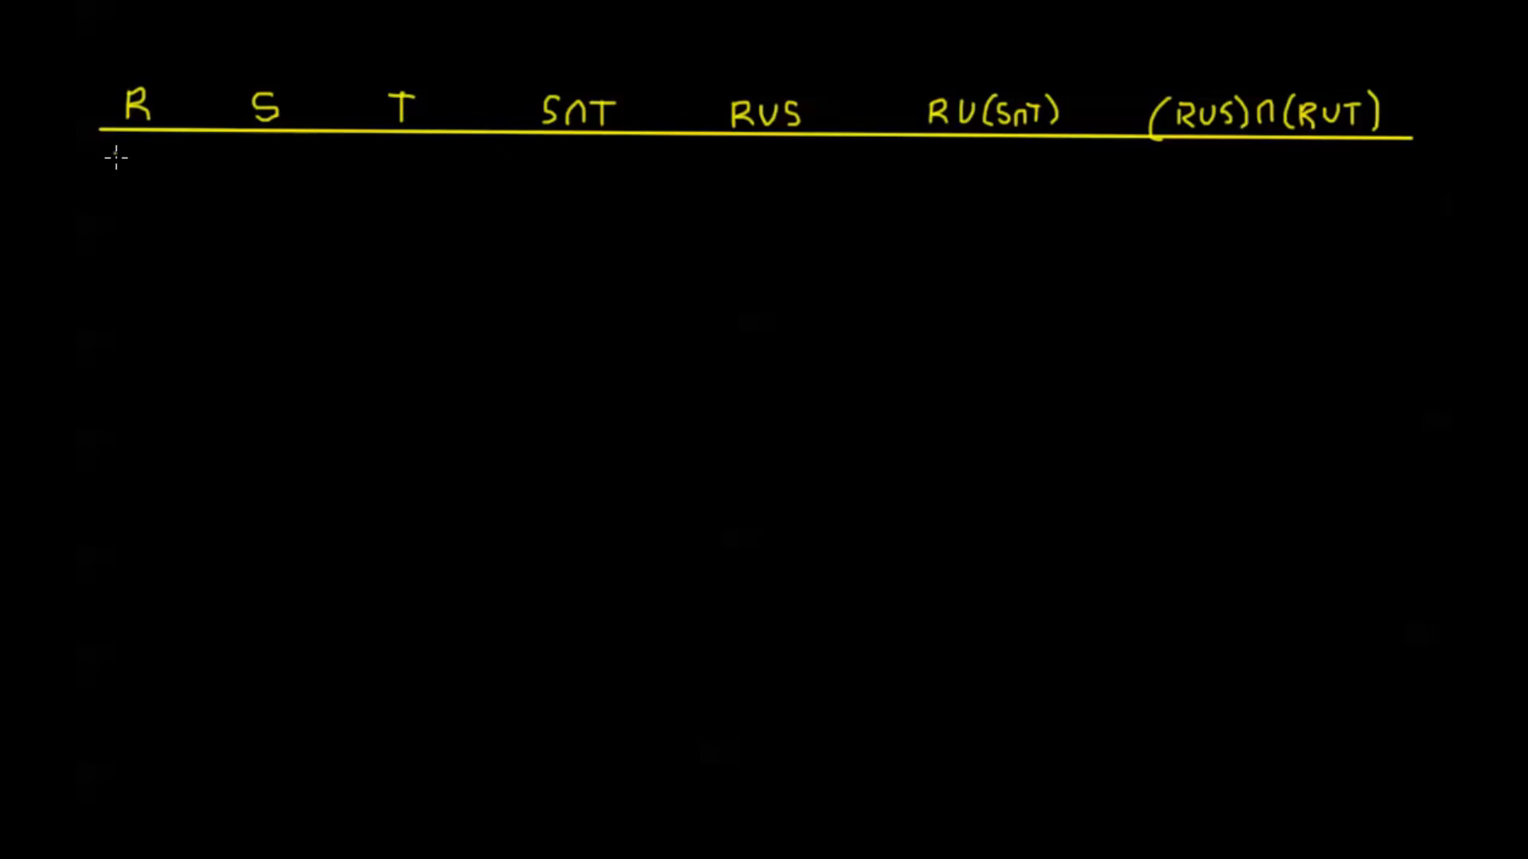
mouse_move(360, 159)
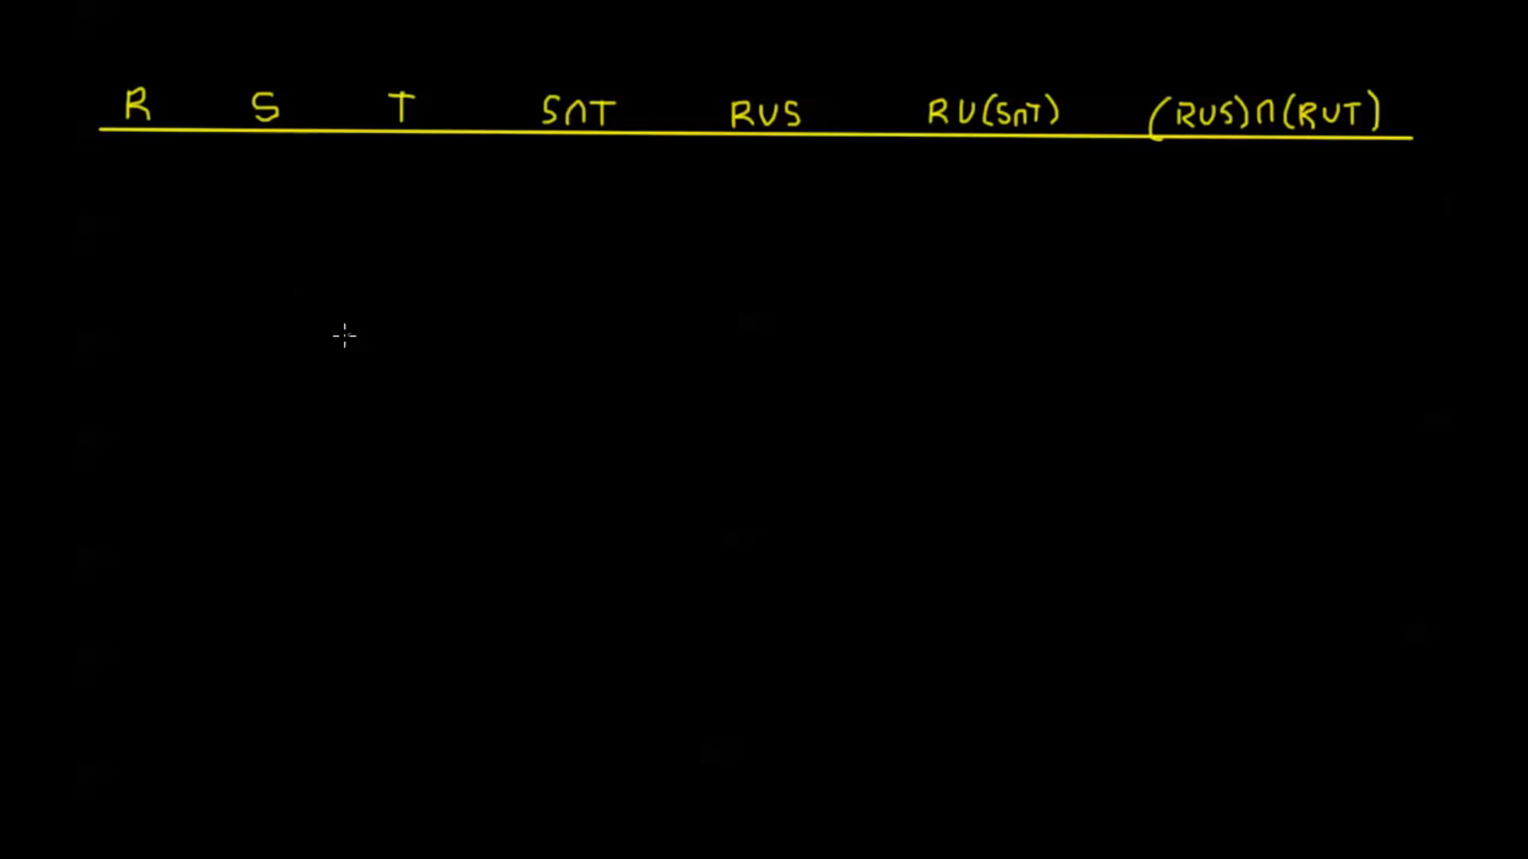
mouse_move(139, 131)
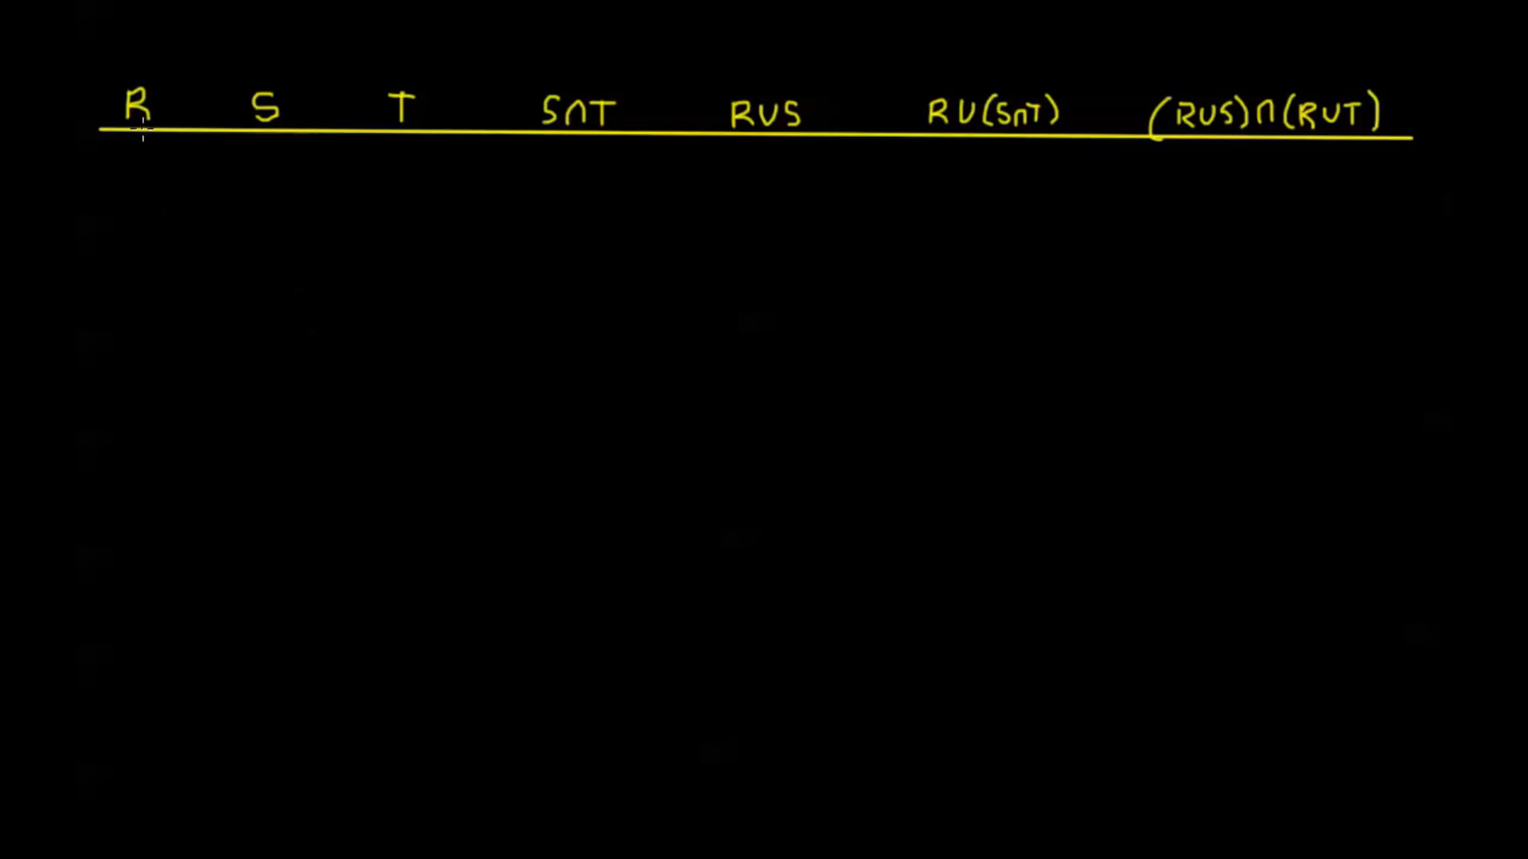
mouse_move(156, 192)
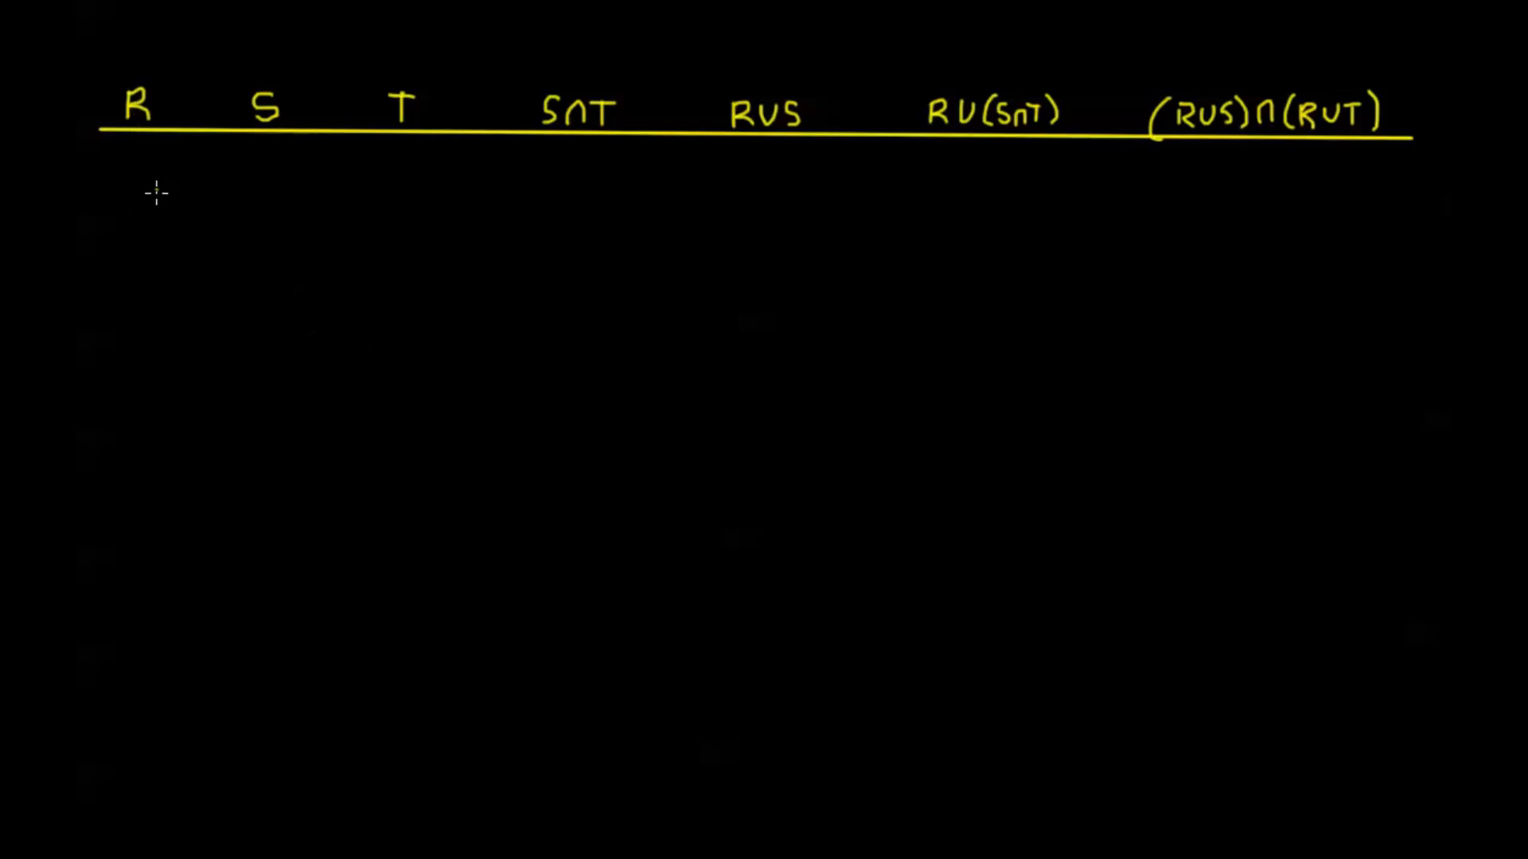
mouse_move(108, 72)
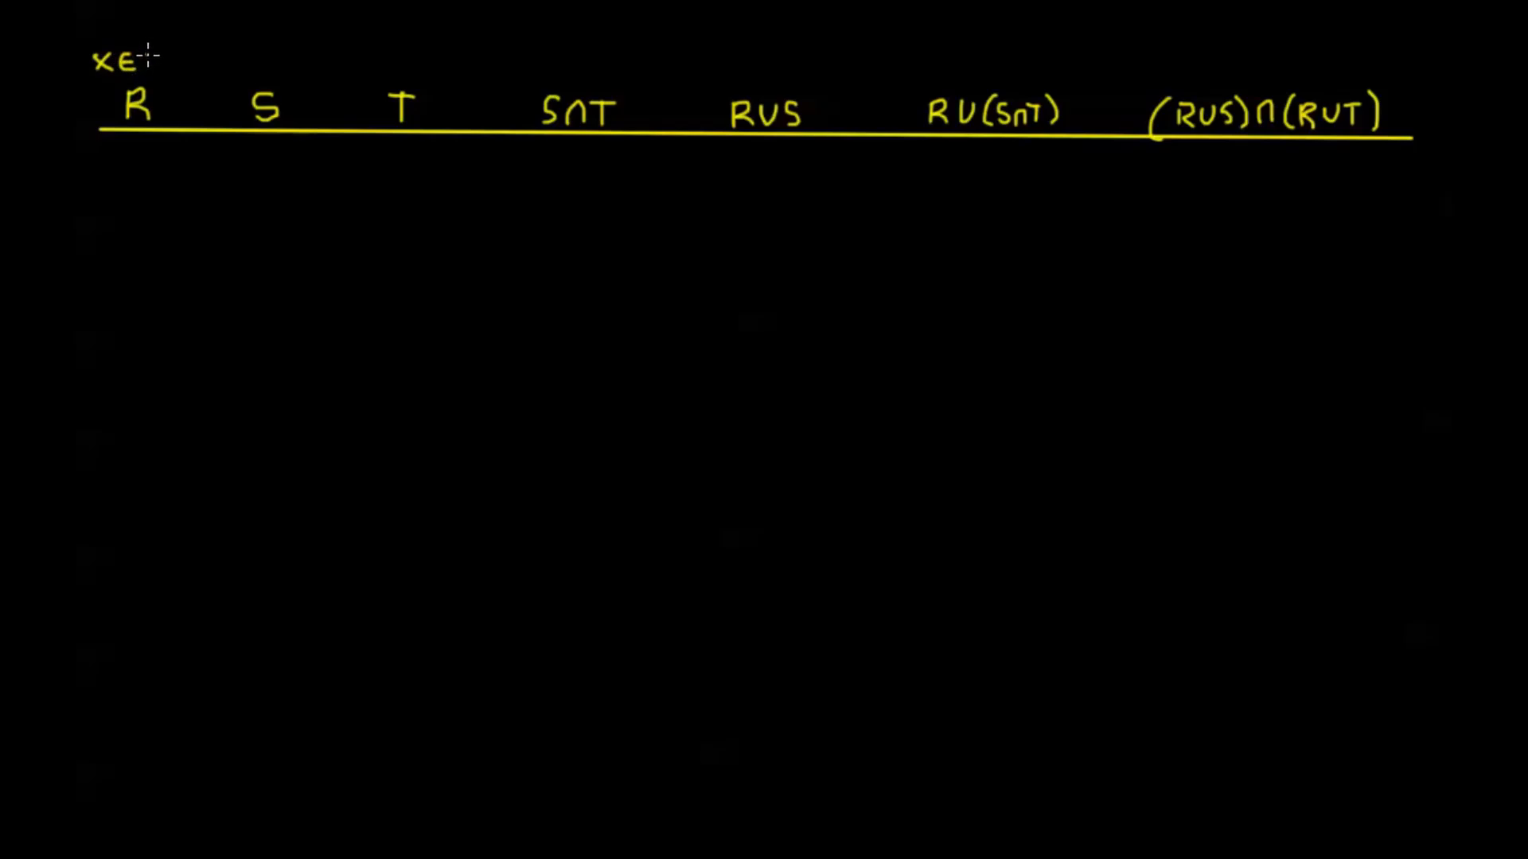
- Write x∈R over the R column and x∈S∩T over the S∩T heading
type("R")
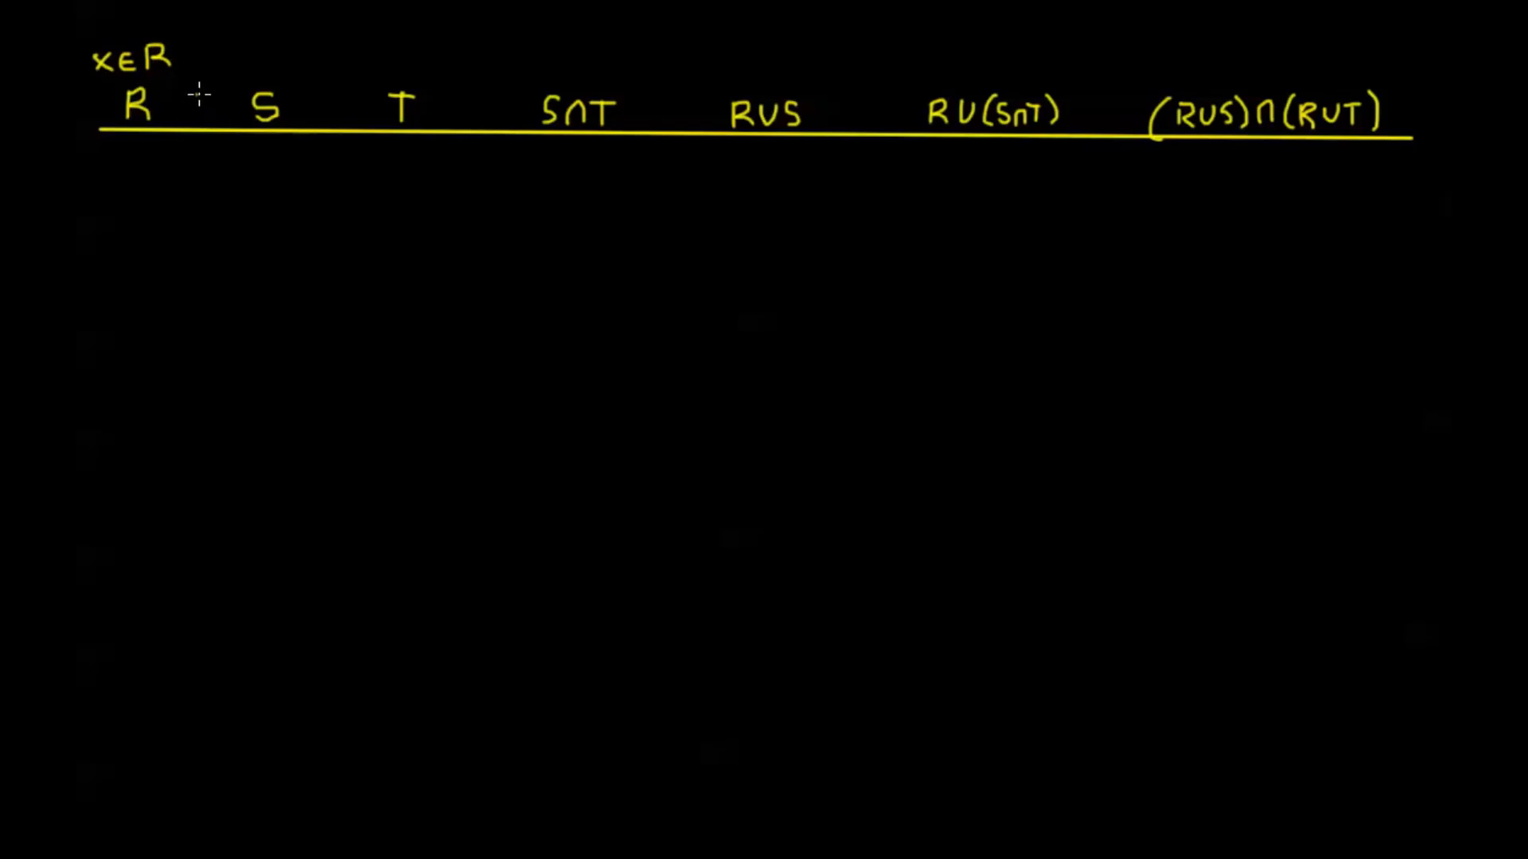
mouse_move(375, 113)
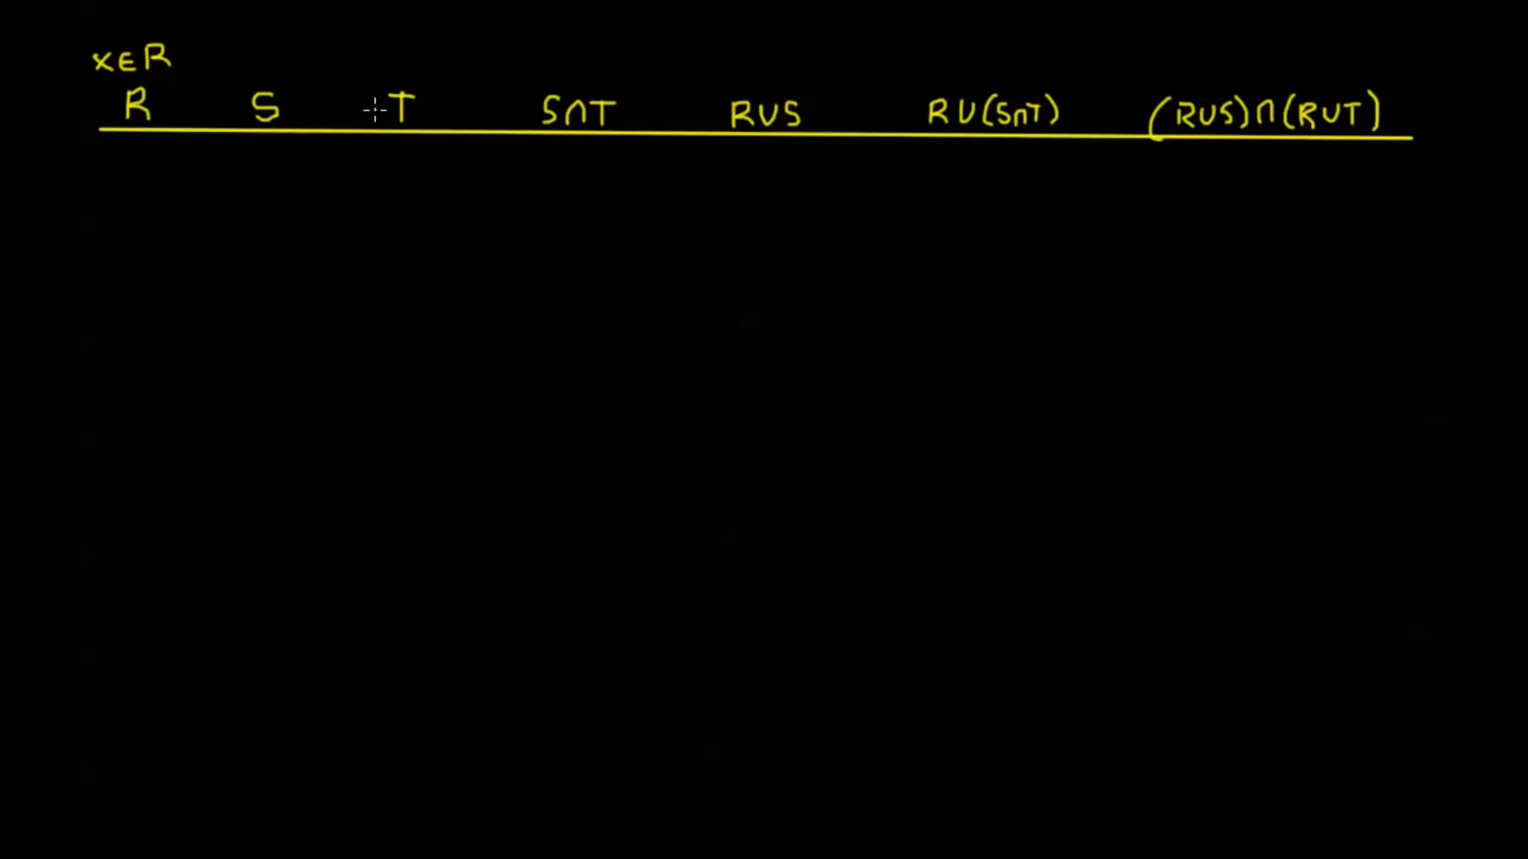
mouse_move(516, 54)
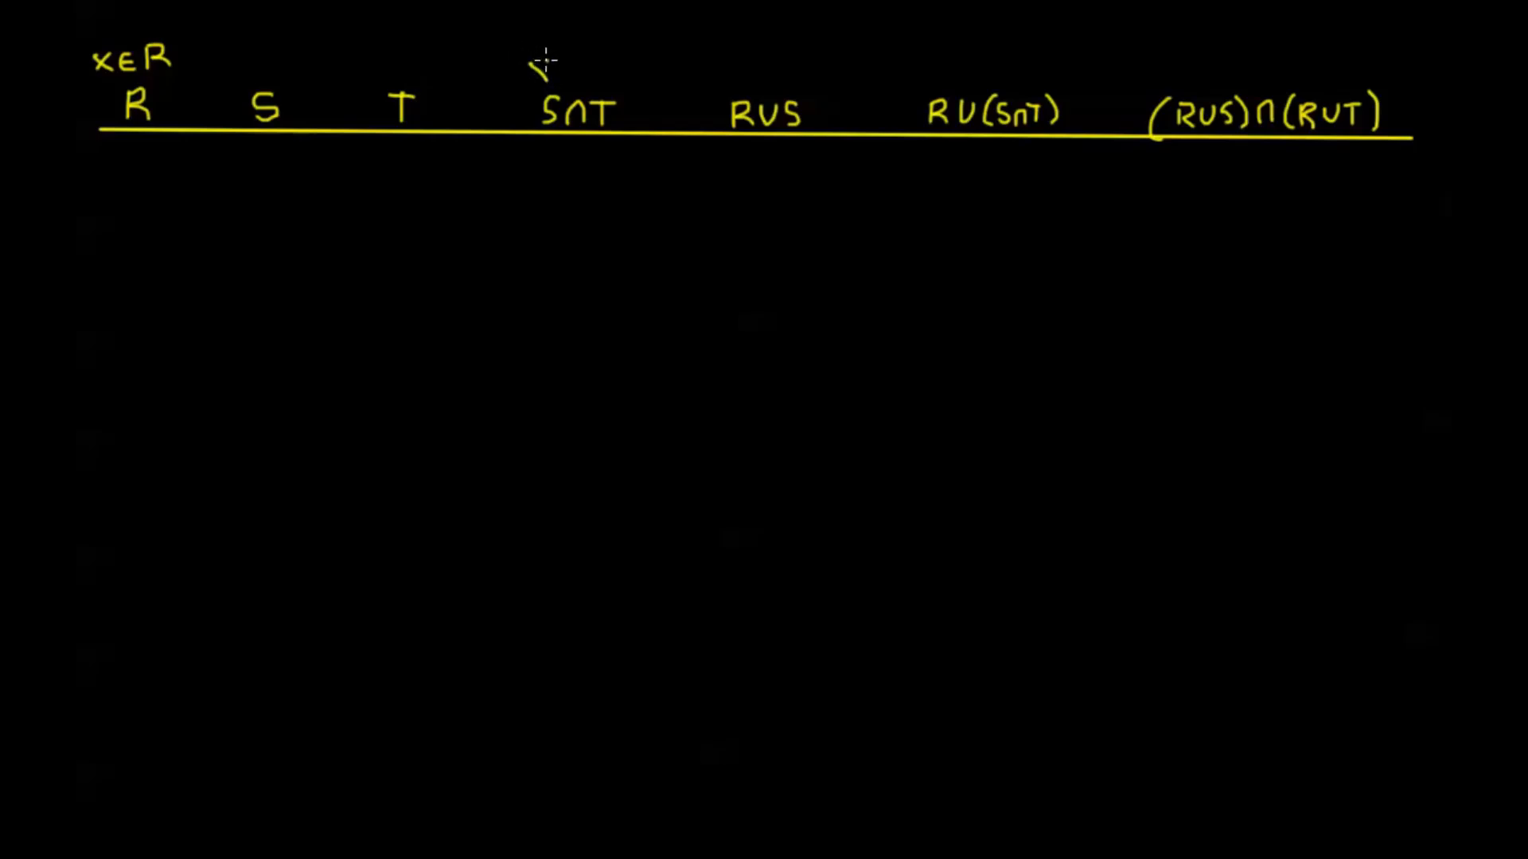
type("xe")
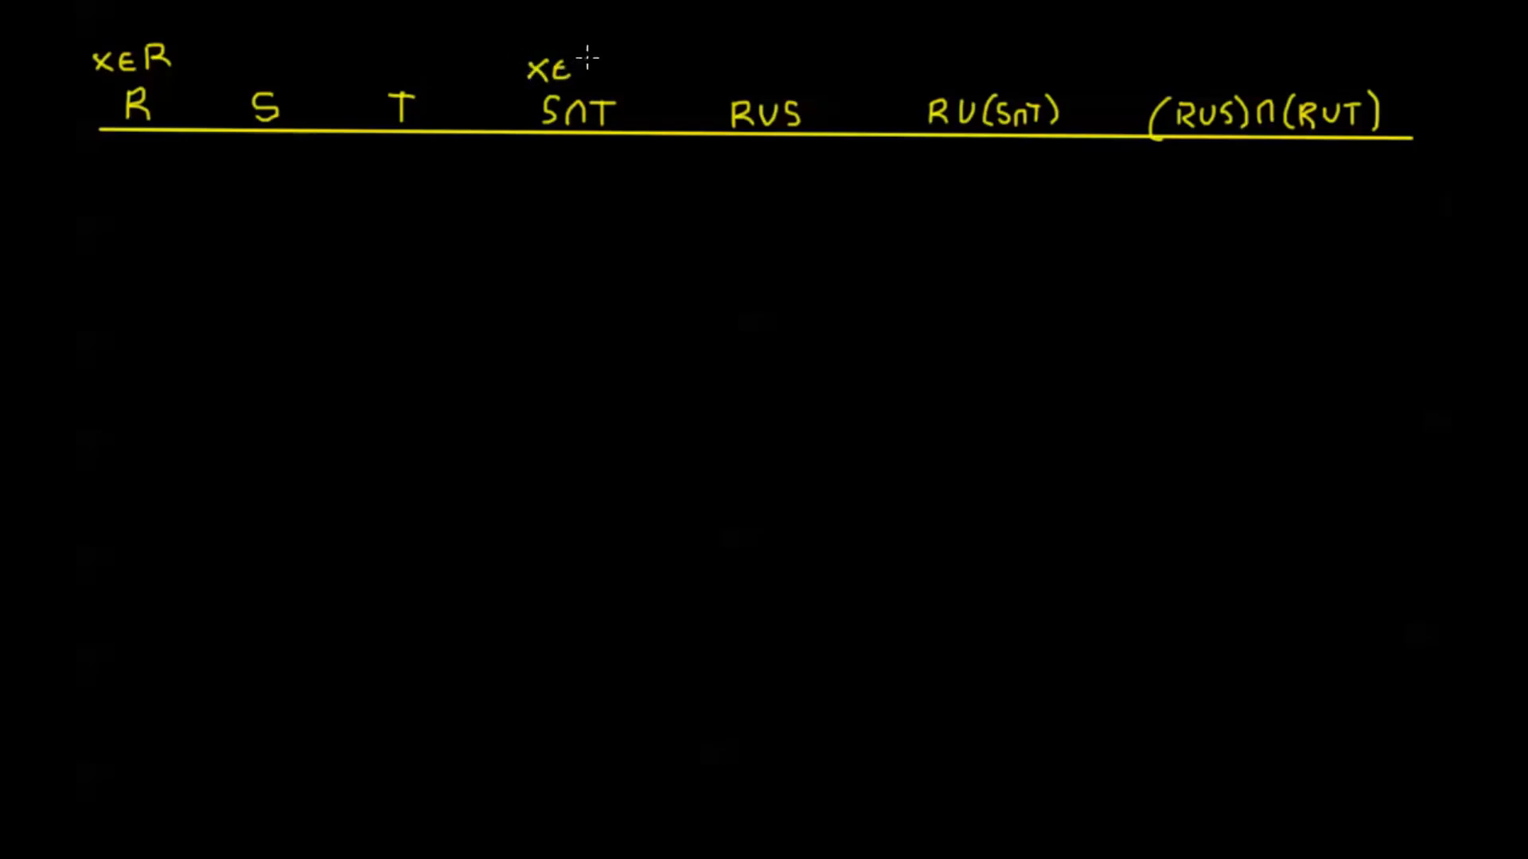
type("S∩T")
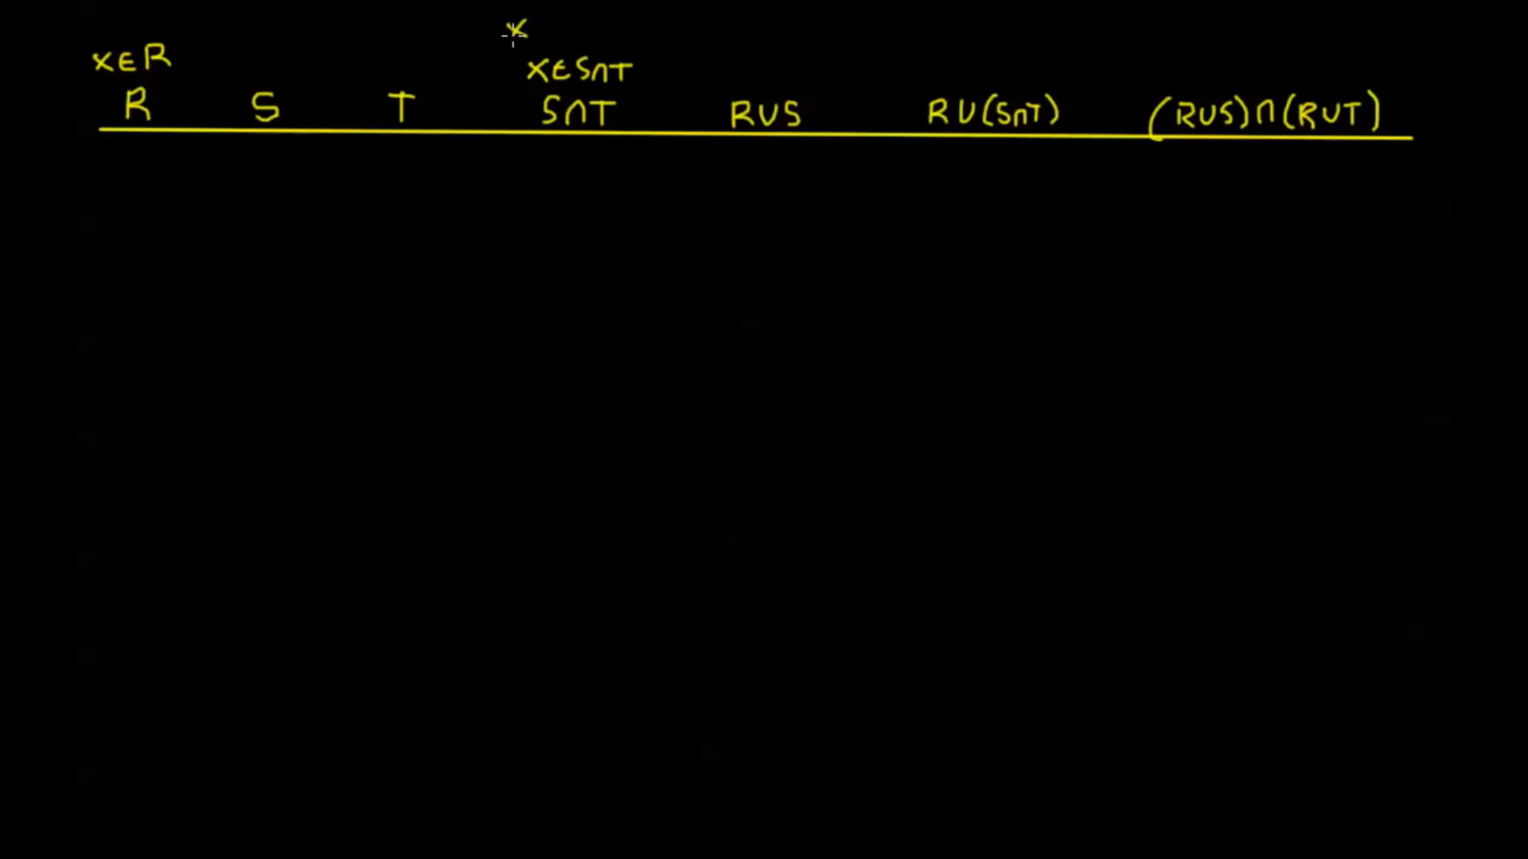
- Expand it above as x∈S ∧ x∈T
type("x∈S")
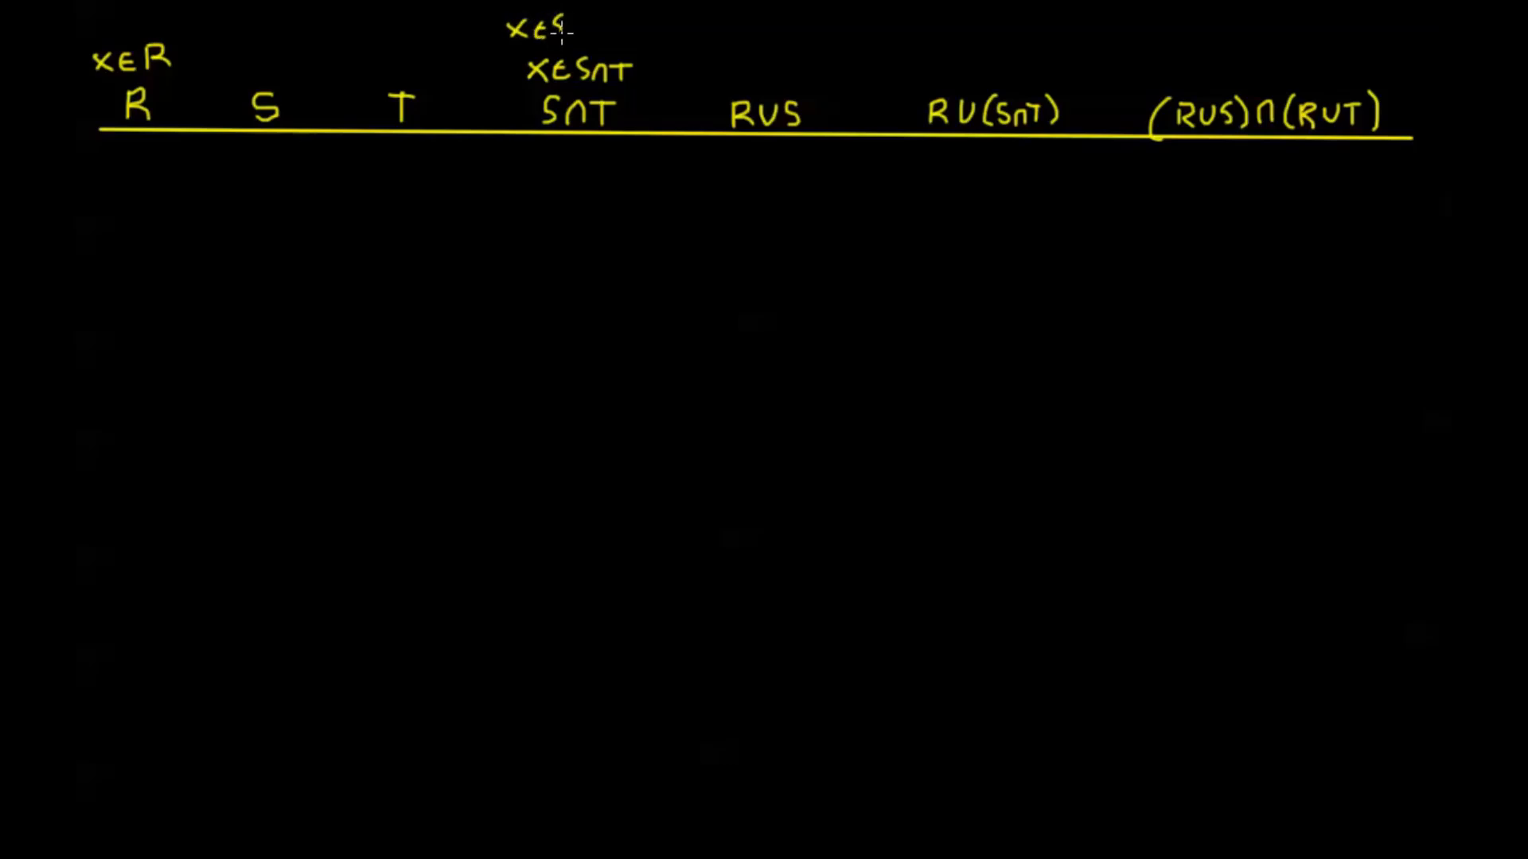
type("∧")
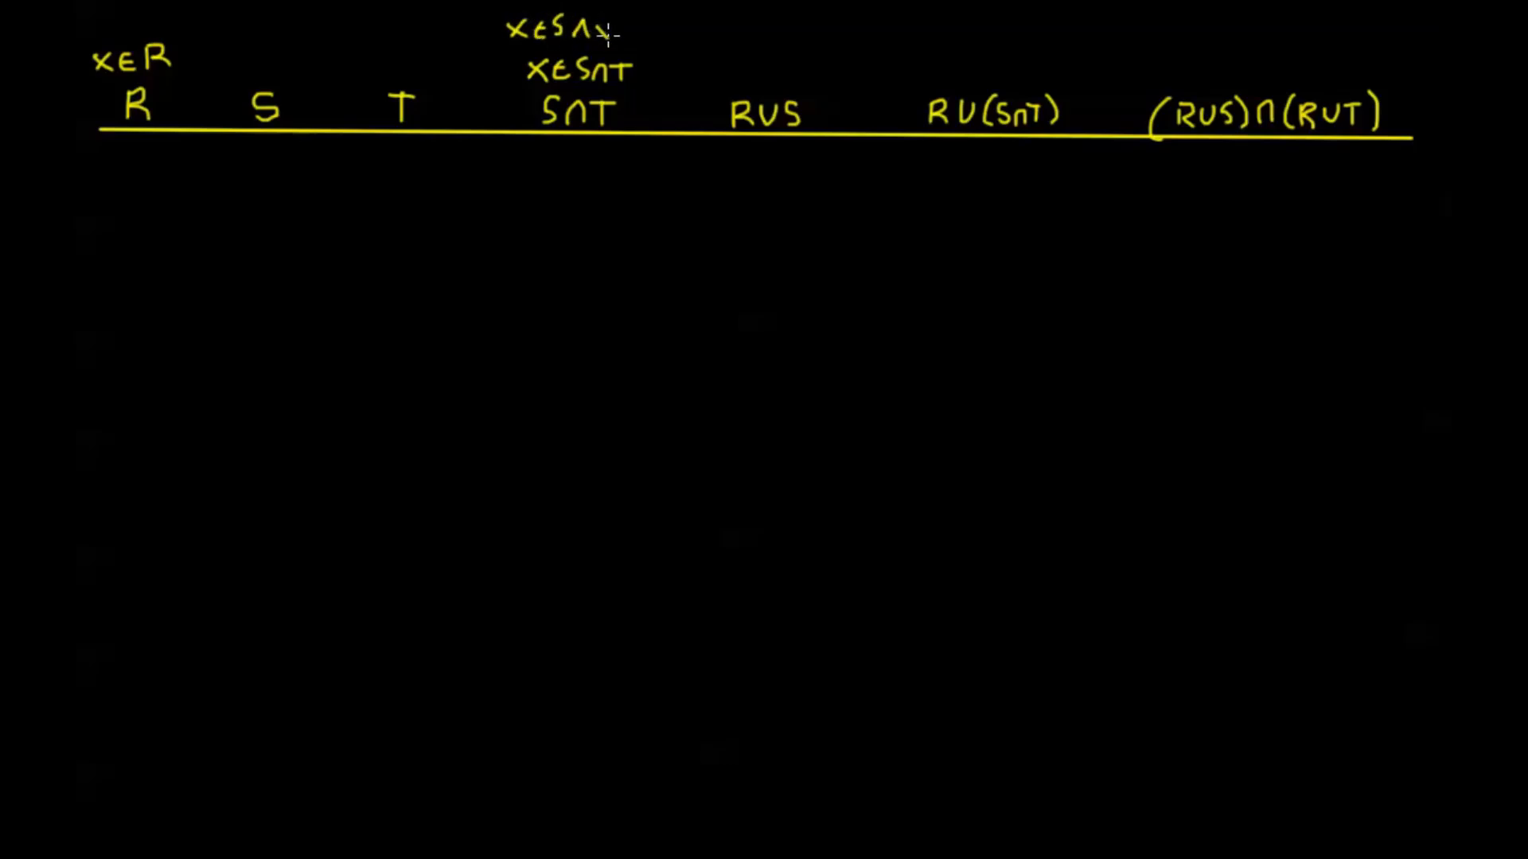
type("x∈")
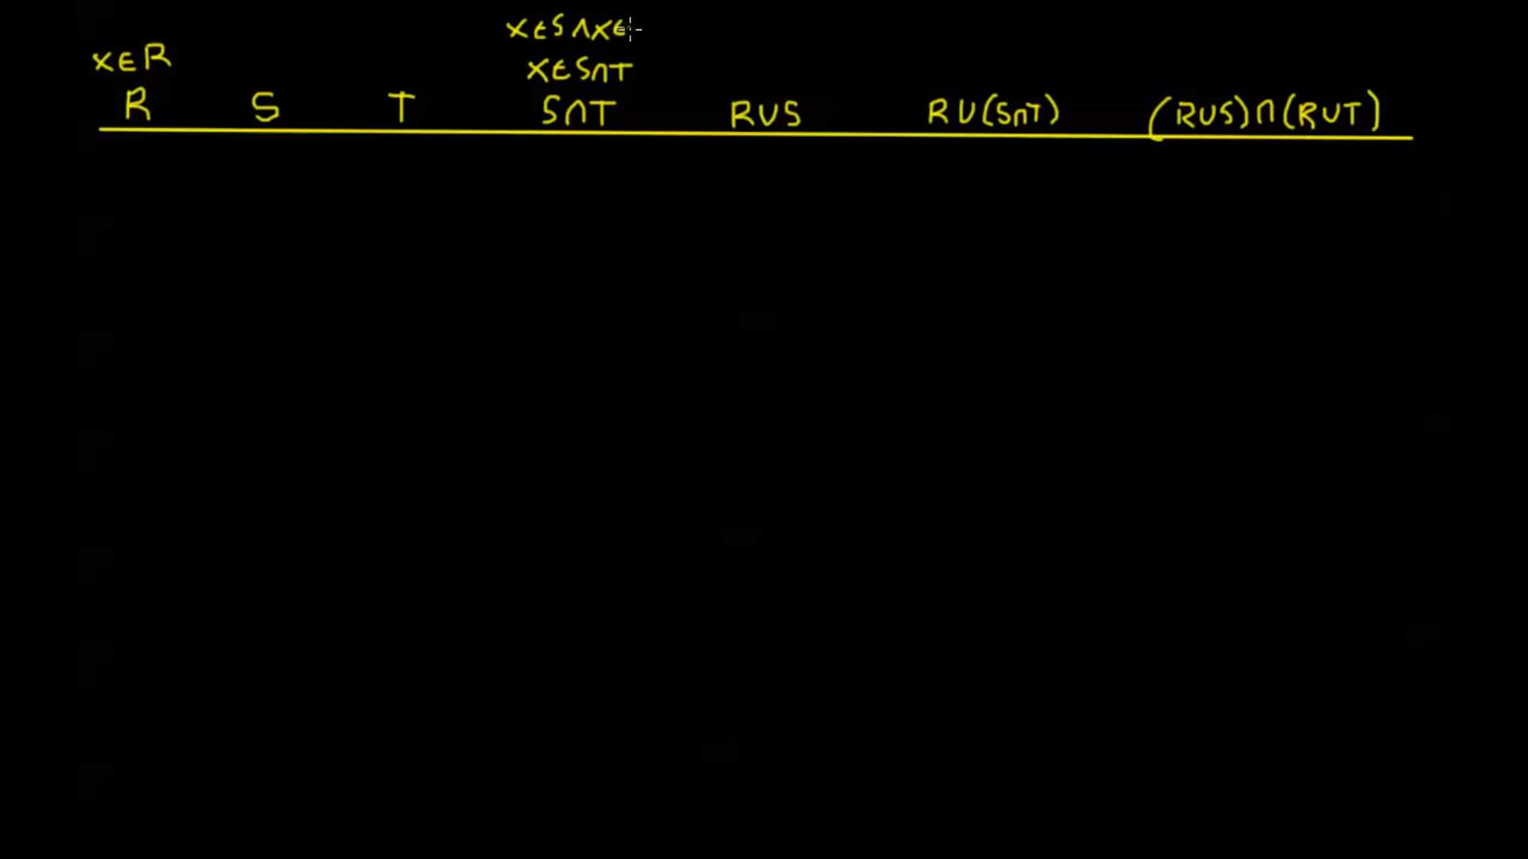
type("T")
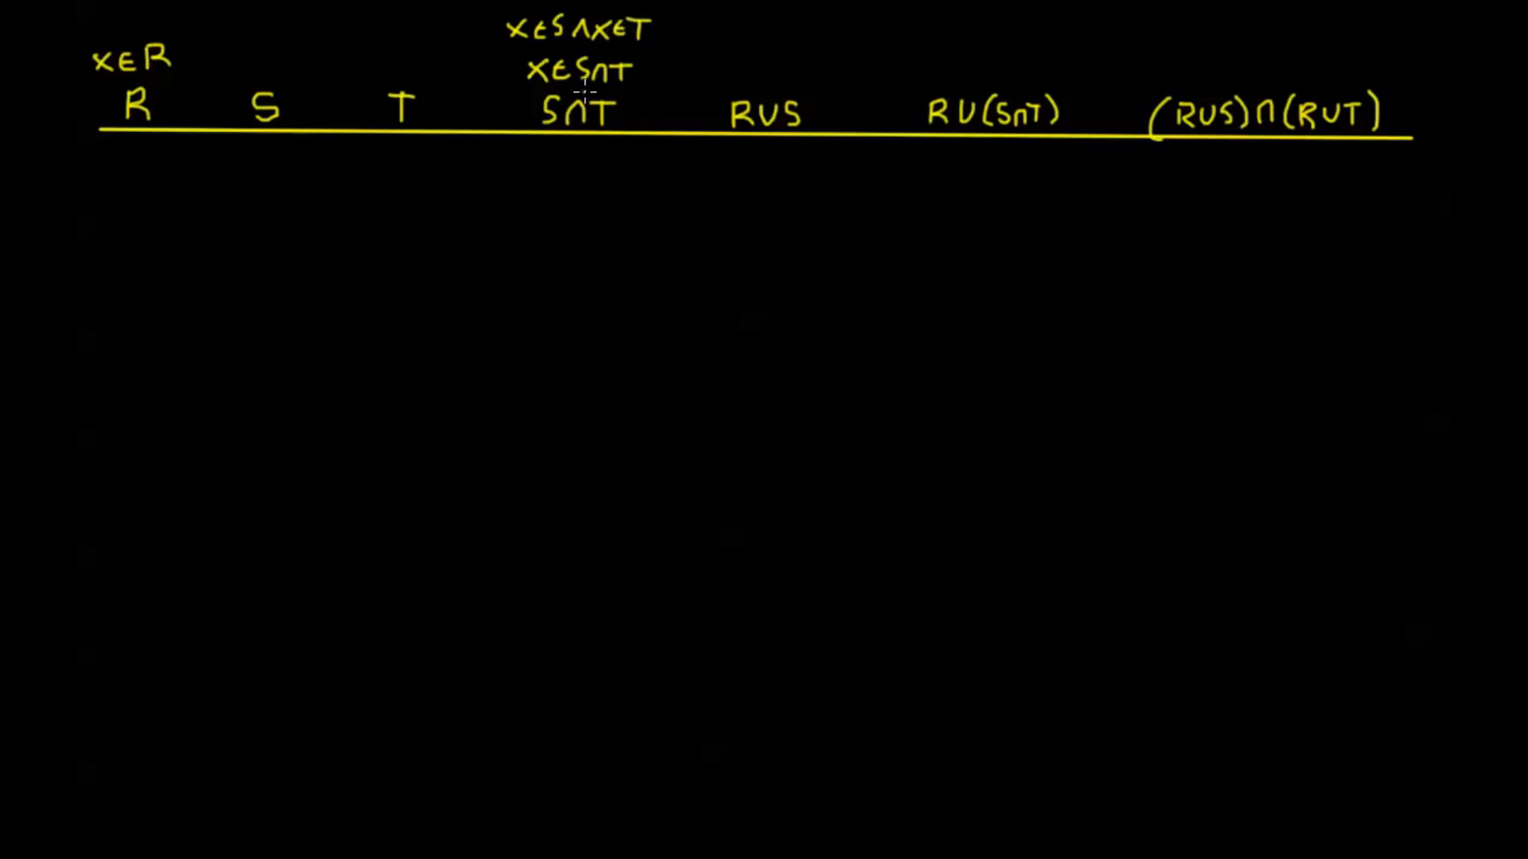
mouse_move(464, 108)
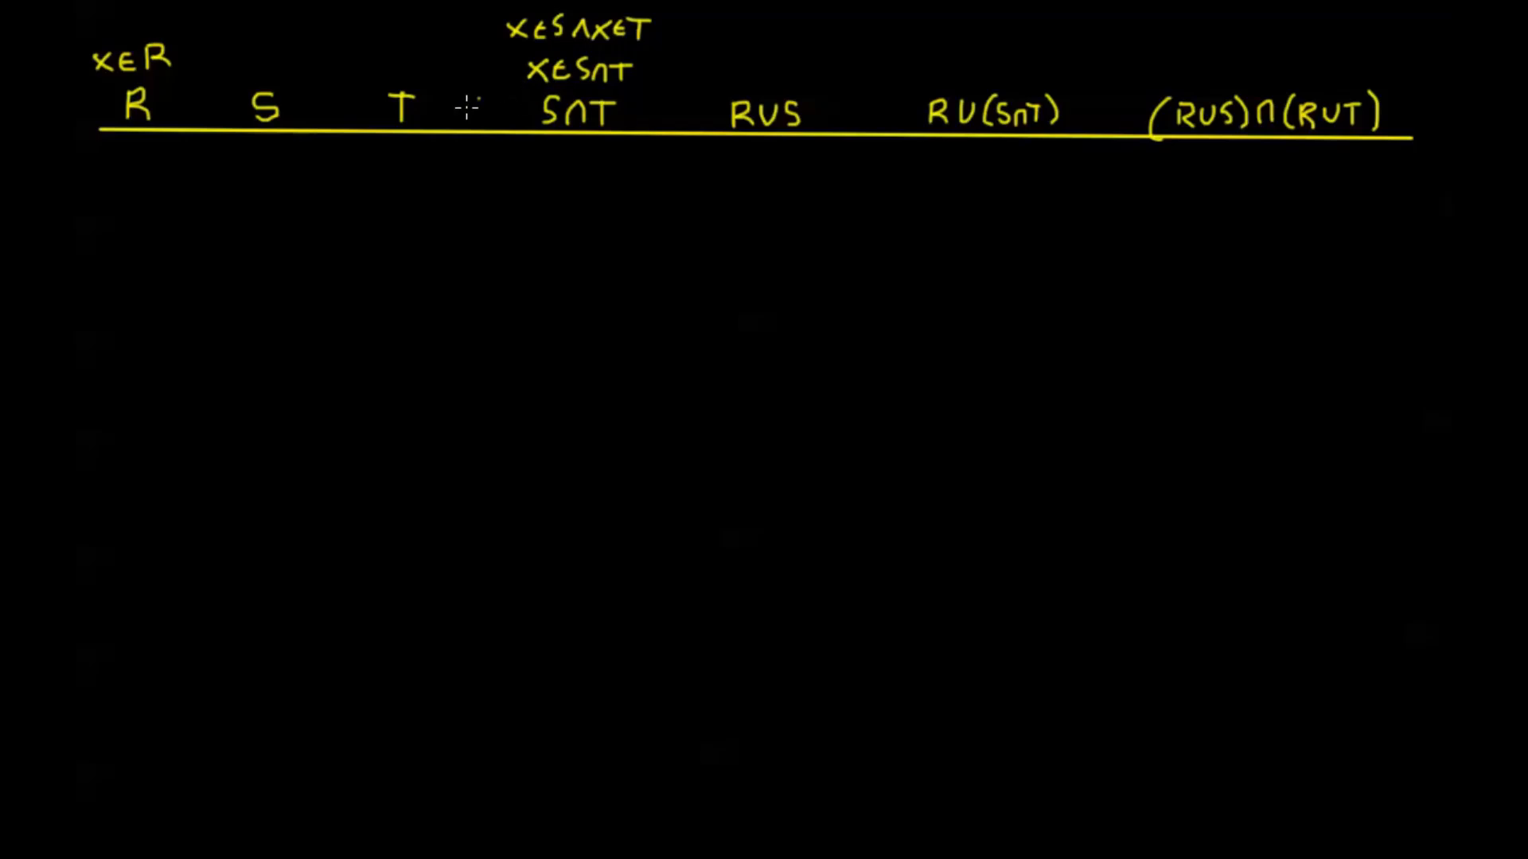
mouse_move(127, 156)
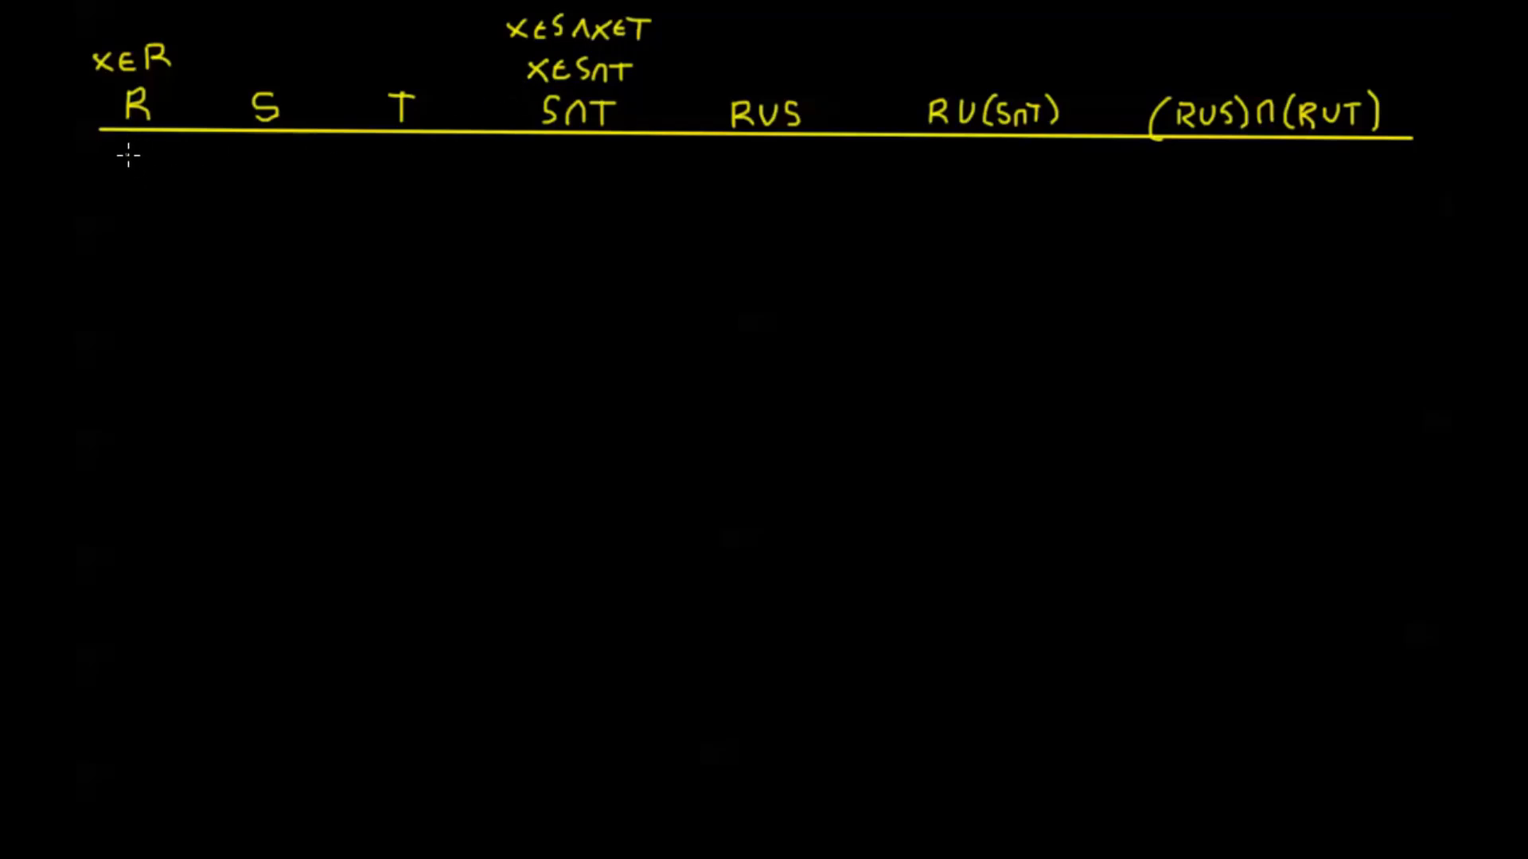
- Fill the first T/F entries of the R, S and T input columns
type("T")
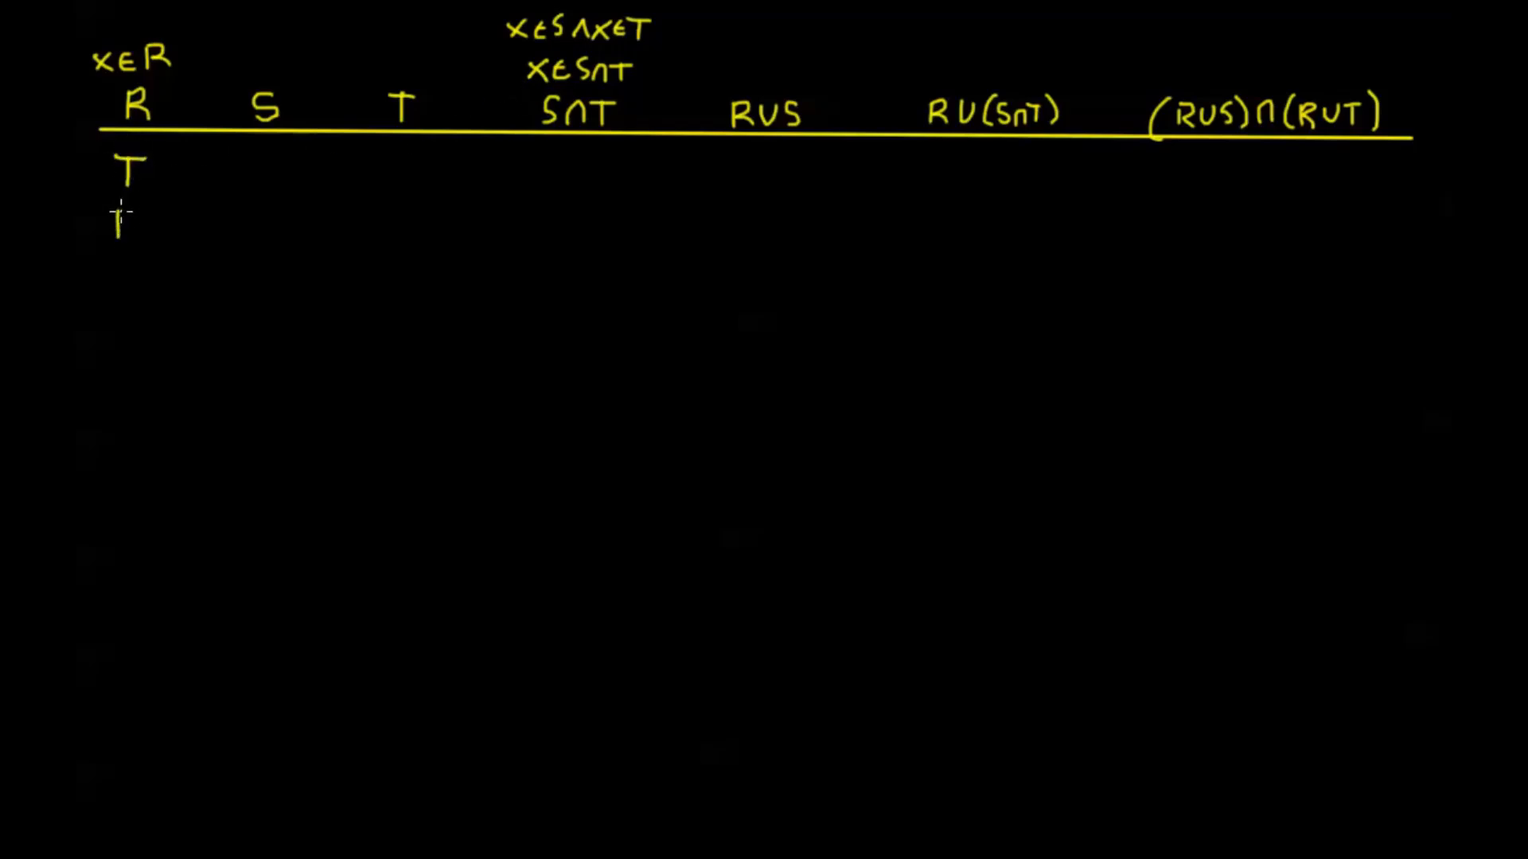
type("F T F T F T F")
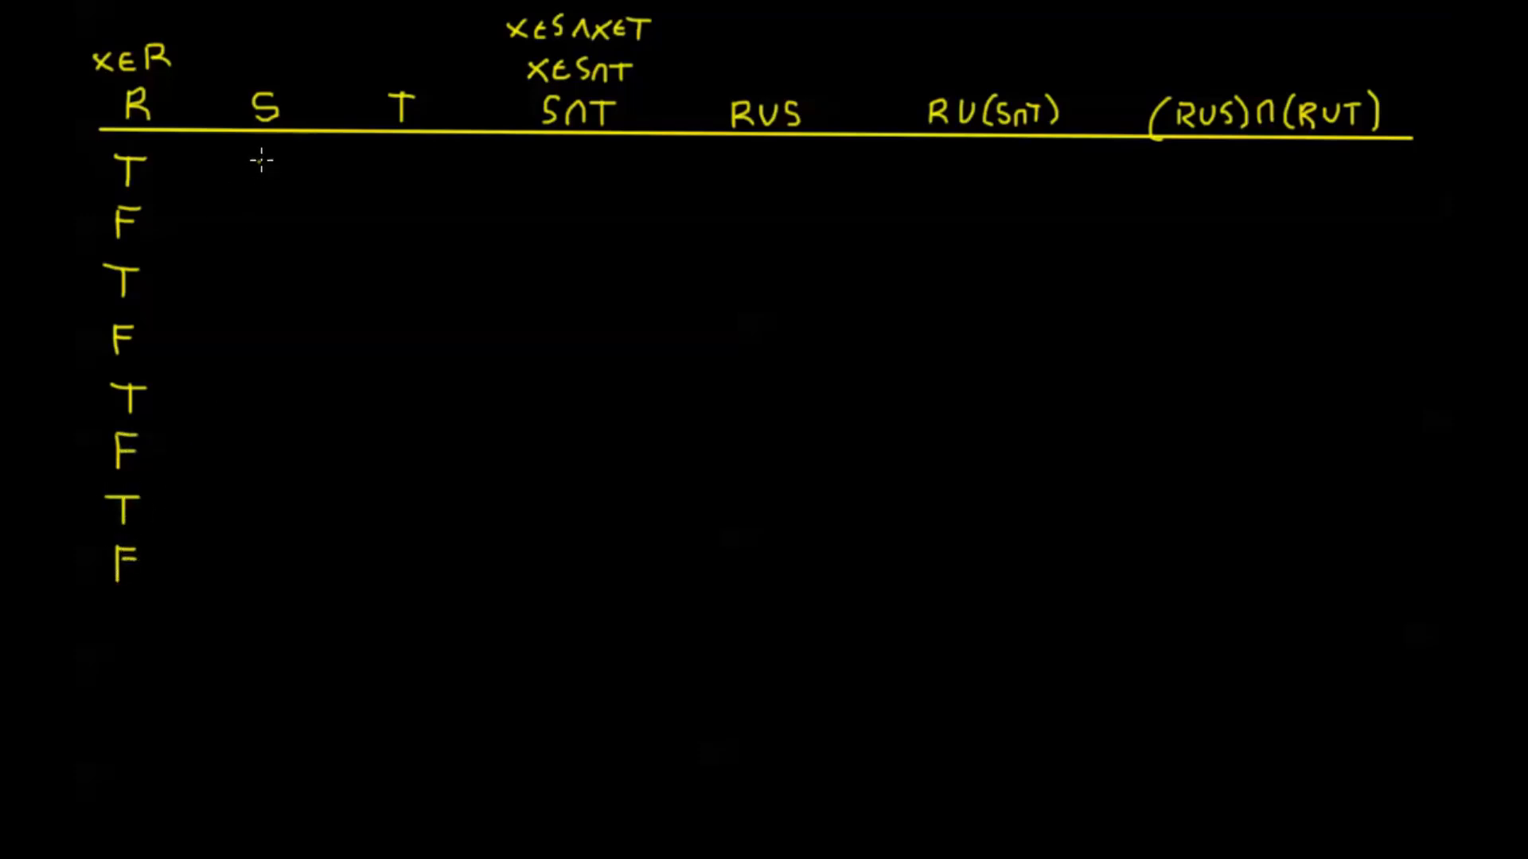
type("T")
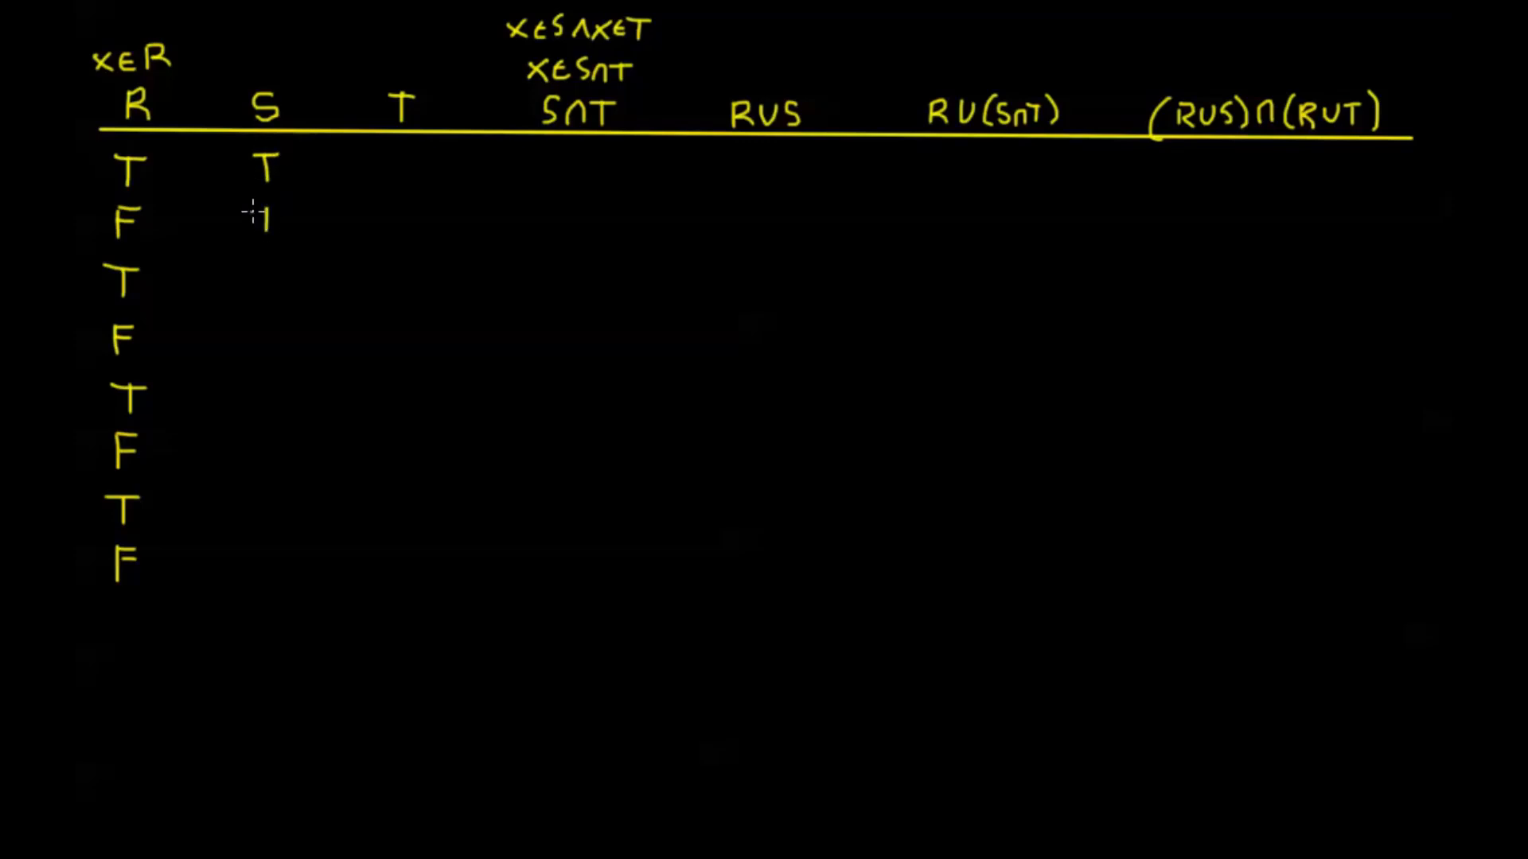
type("T")
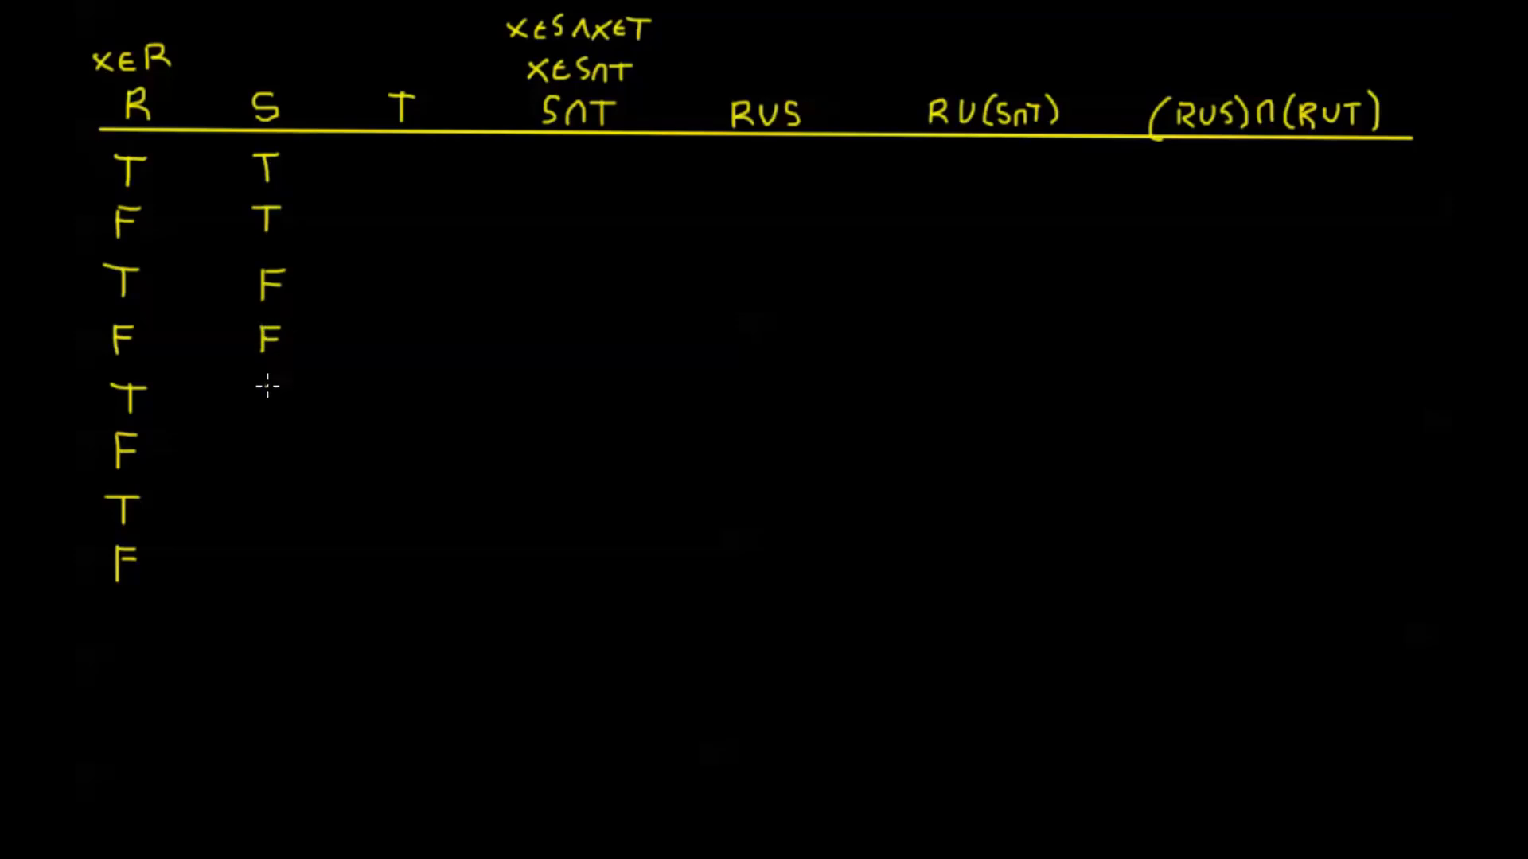
- Complete the S and T columns with the remaining T/F combinations
type("T")
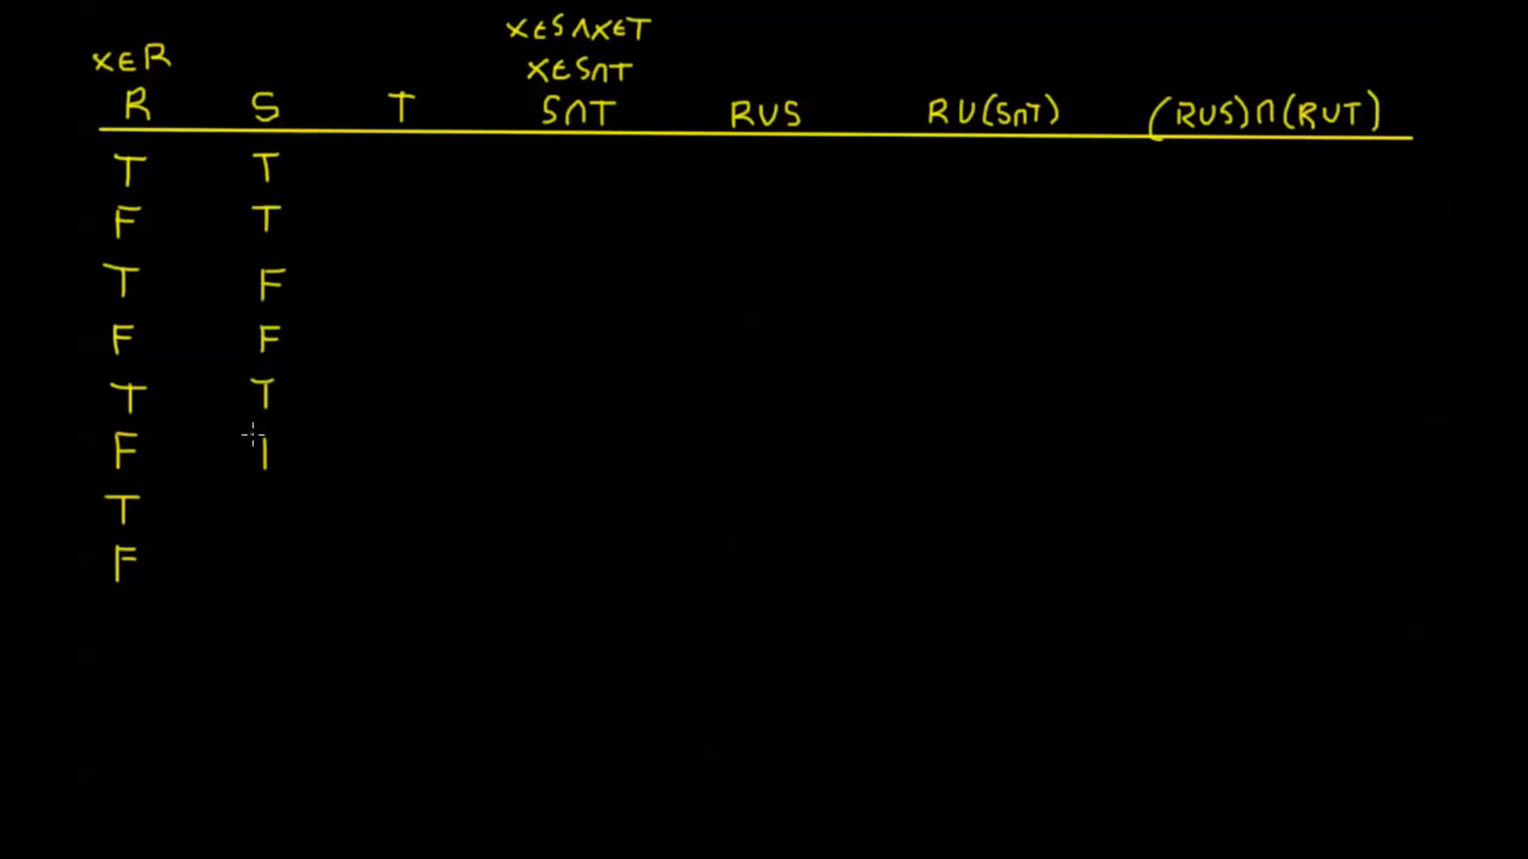
type("T")
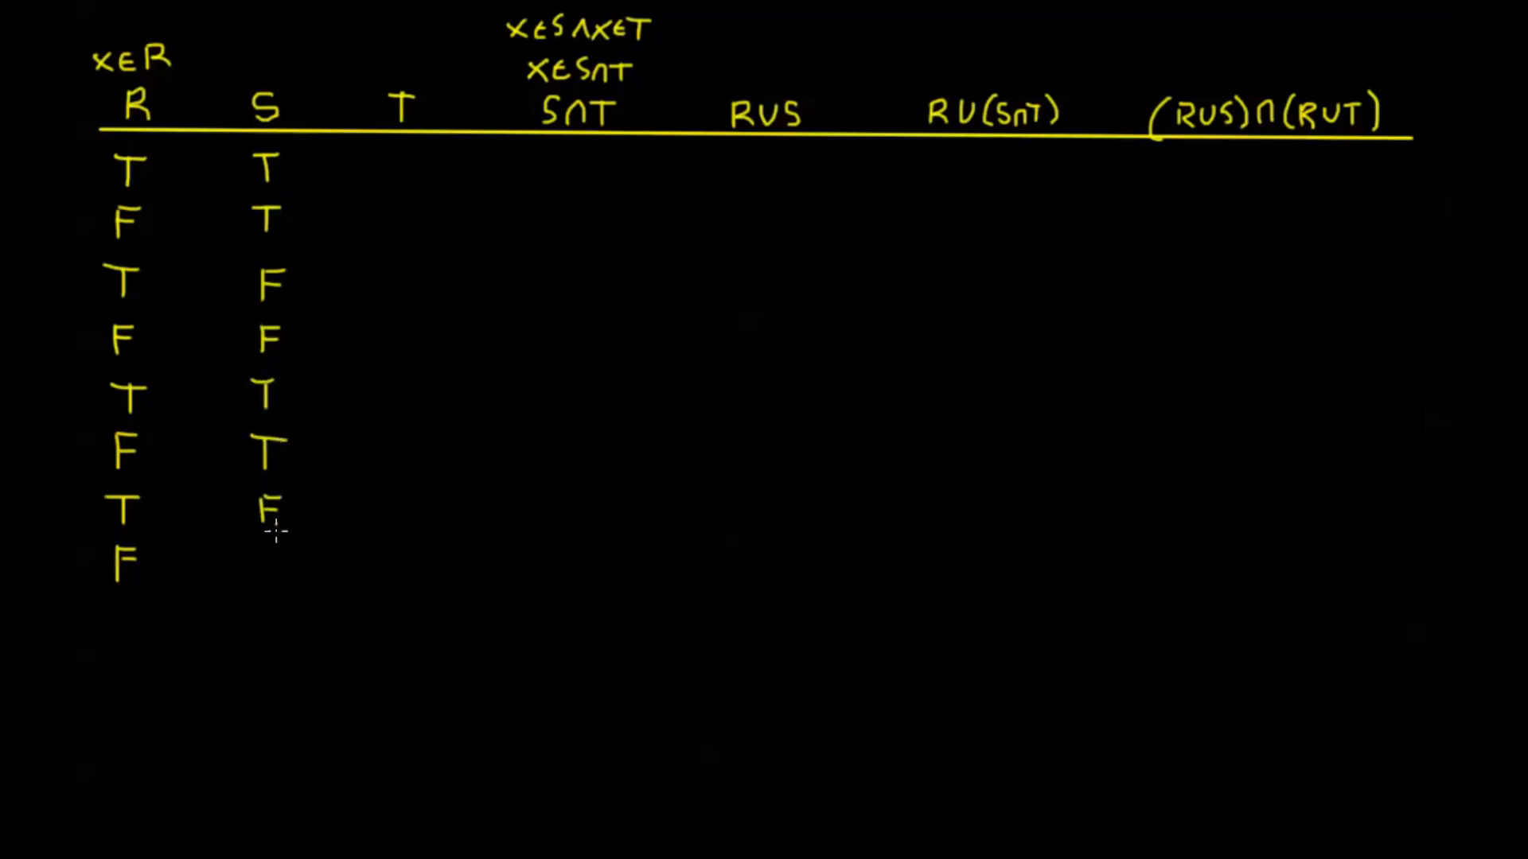
type("F")
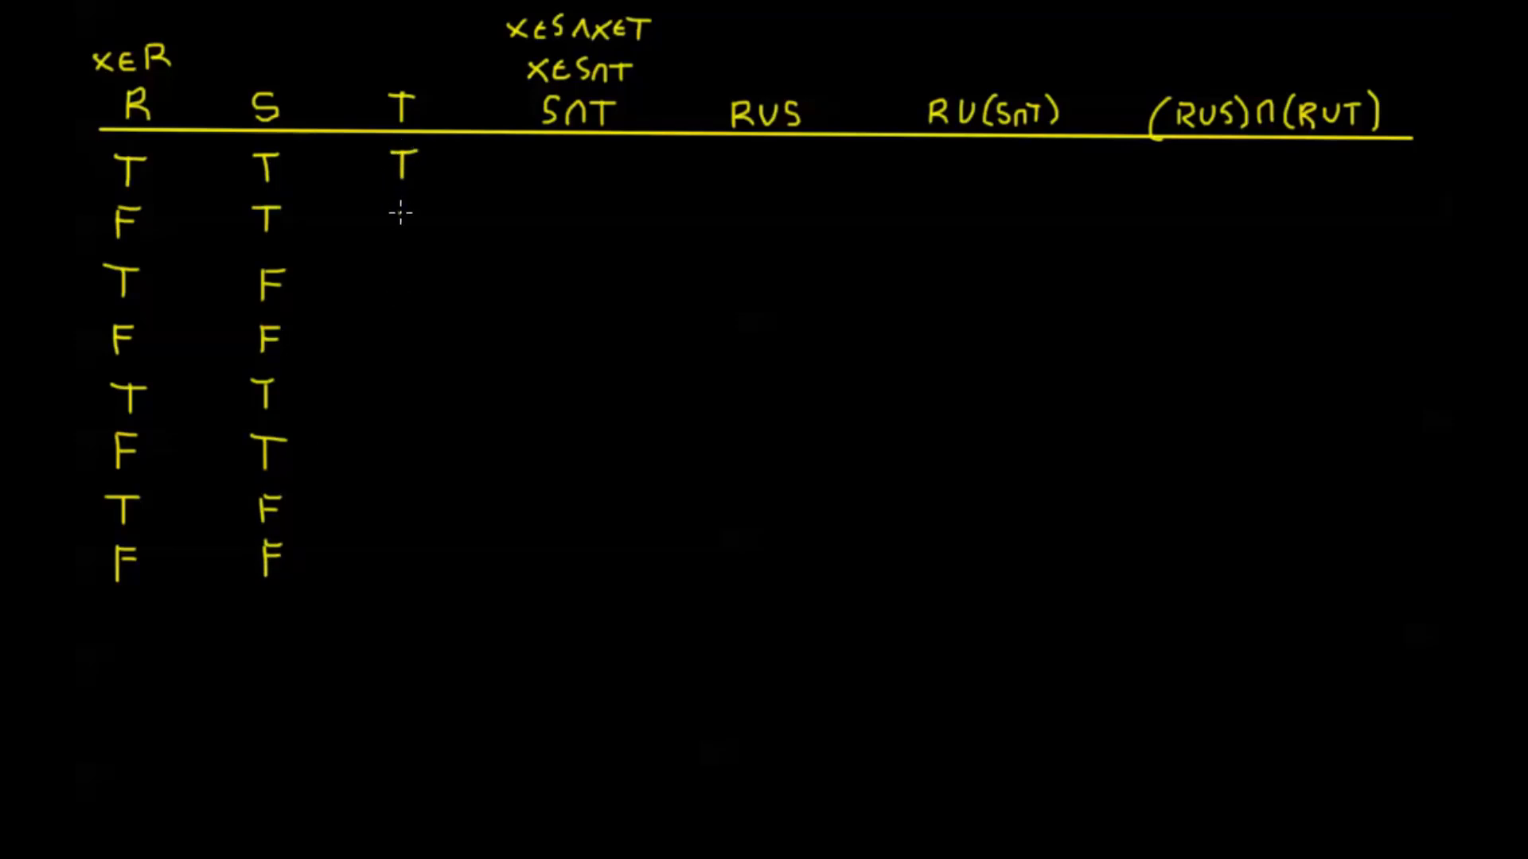
type("T")
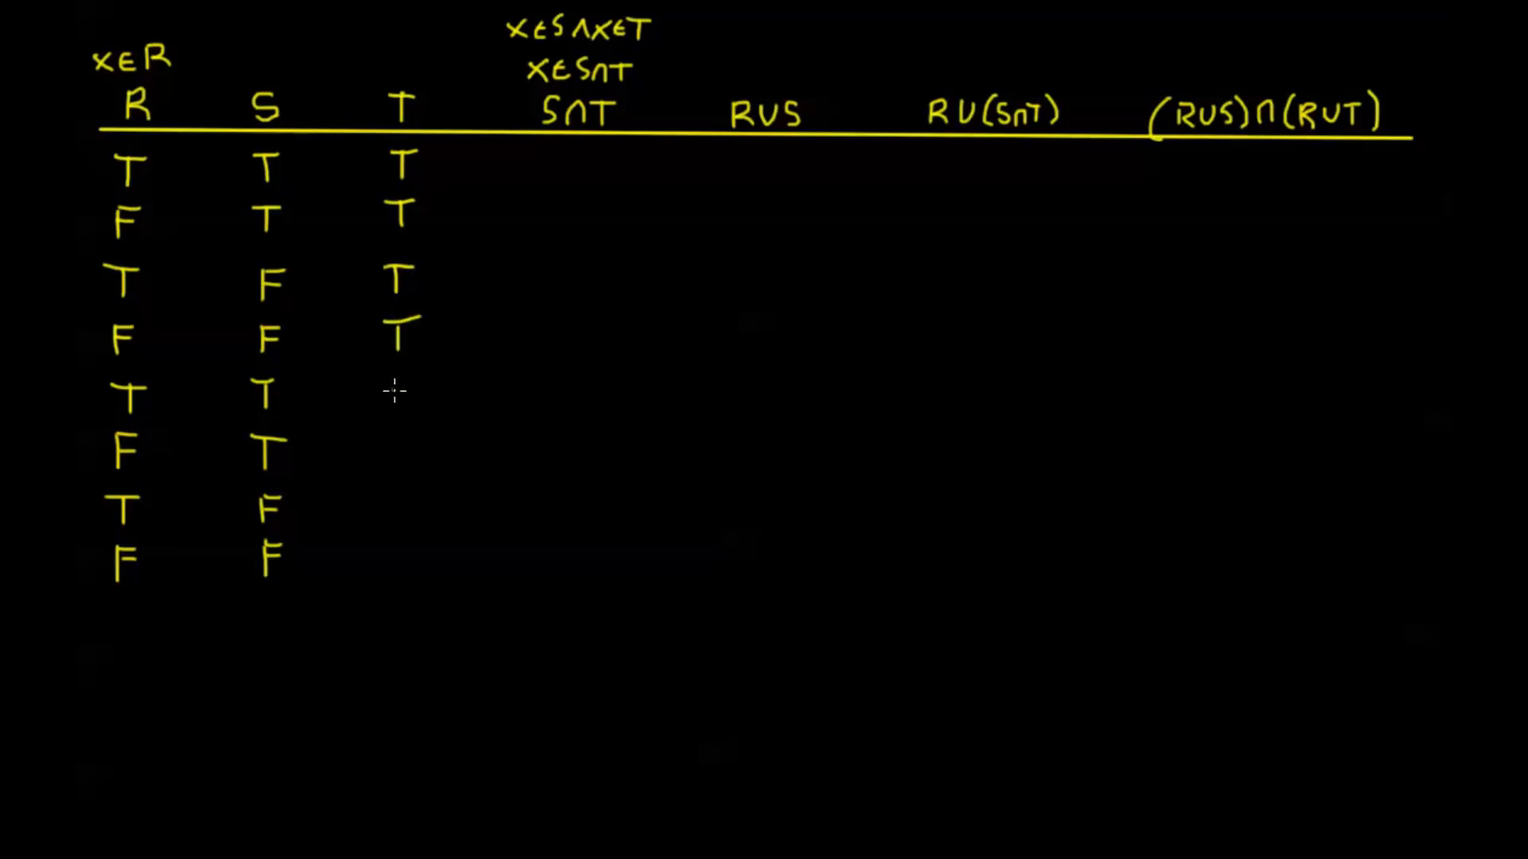
type("F")
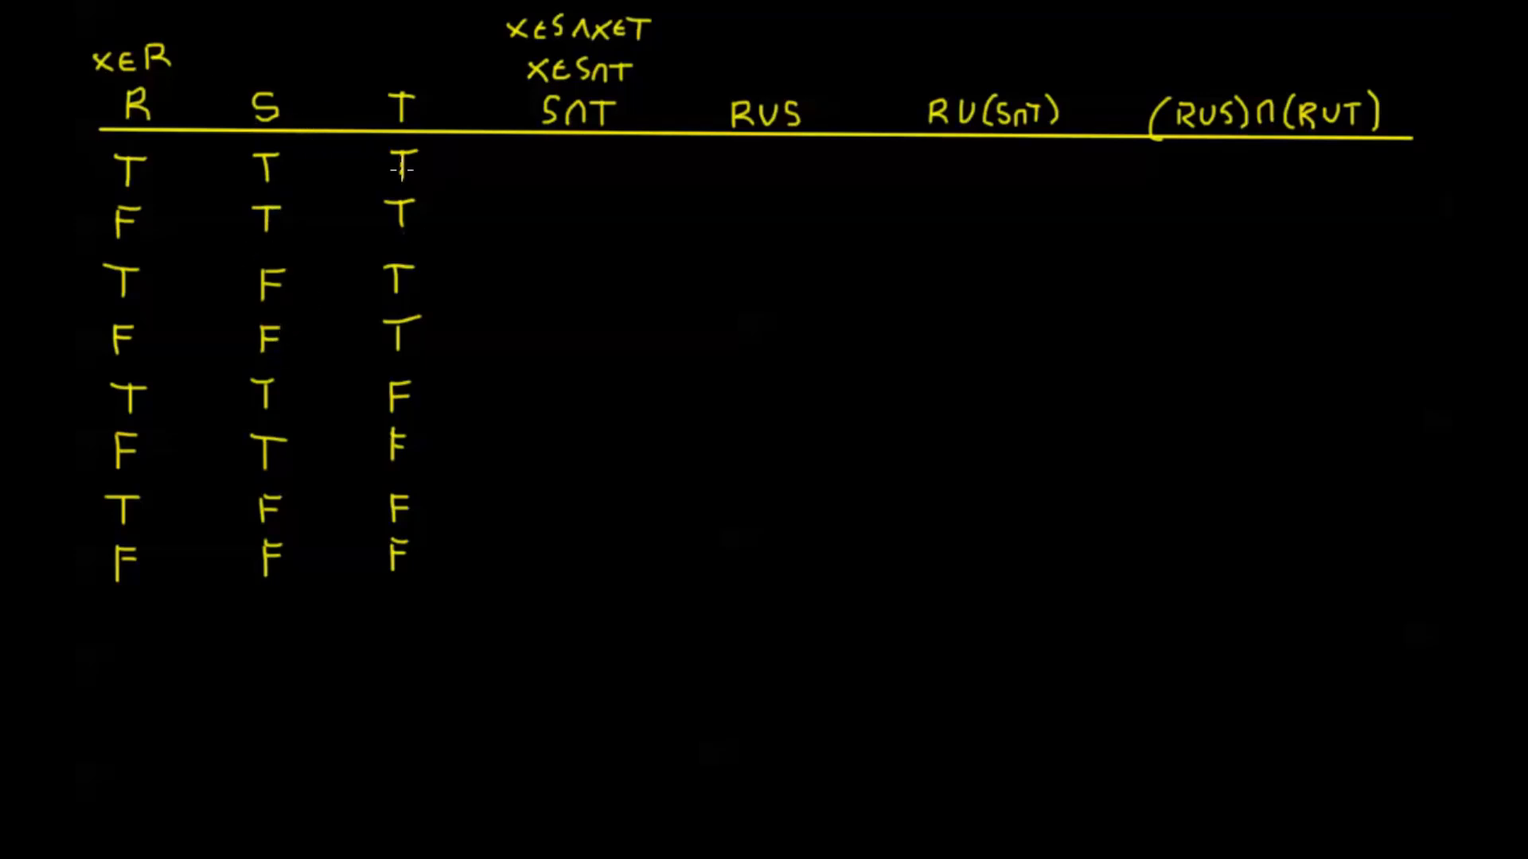
mouse_move(415, 220)
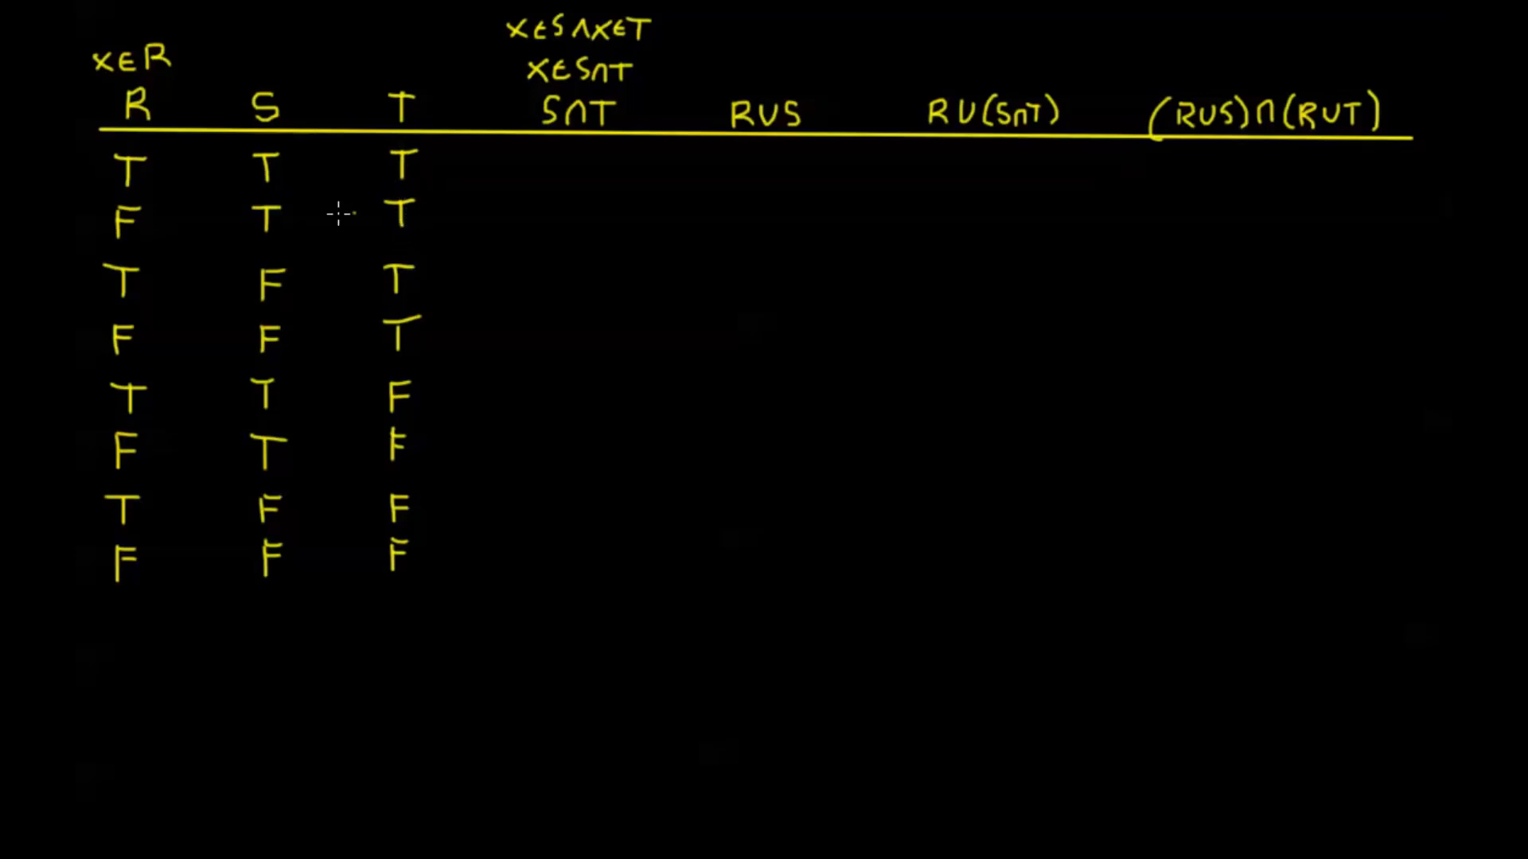
mouse_move(285, 262)
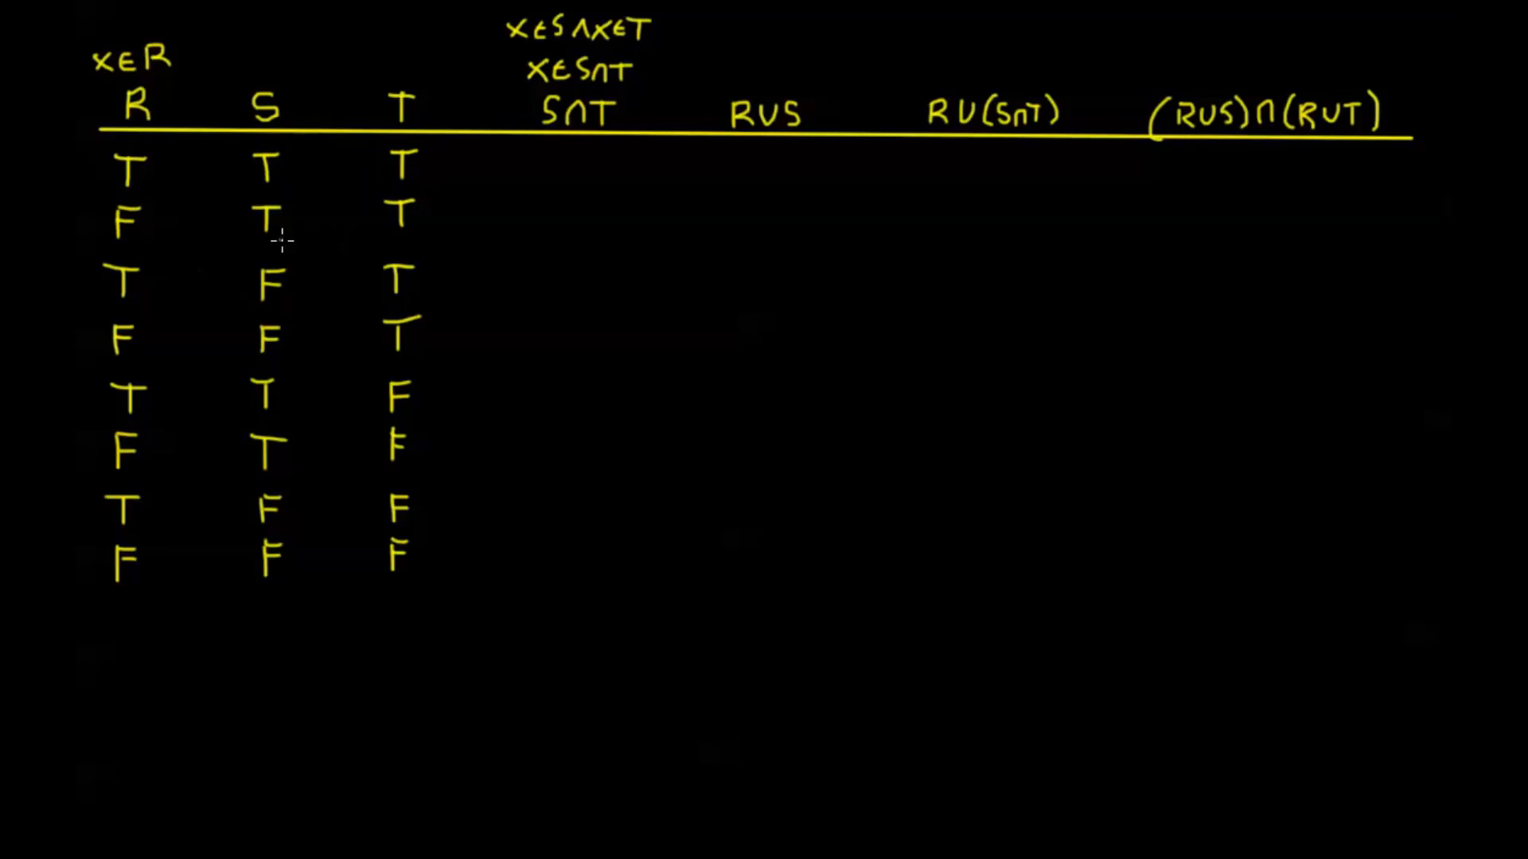
mouse_move(419, 161)
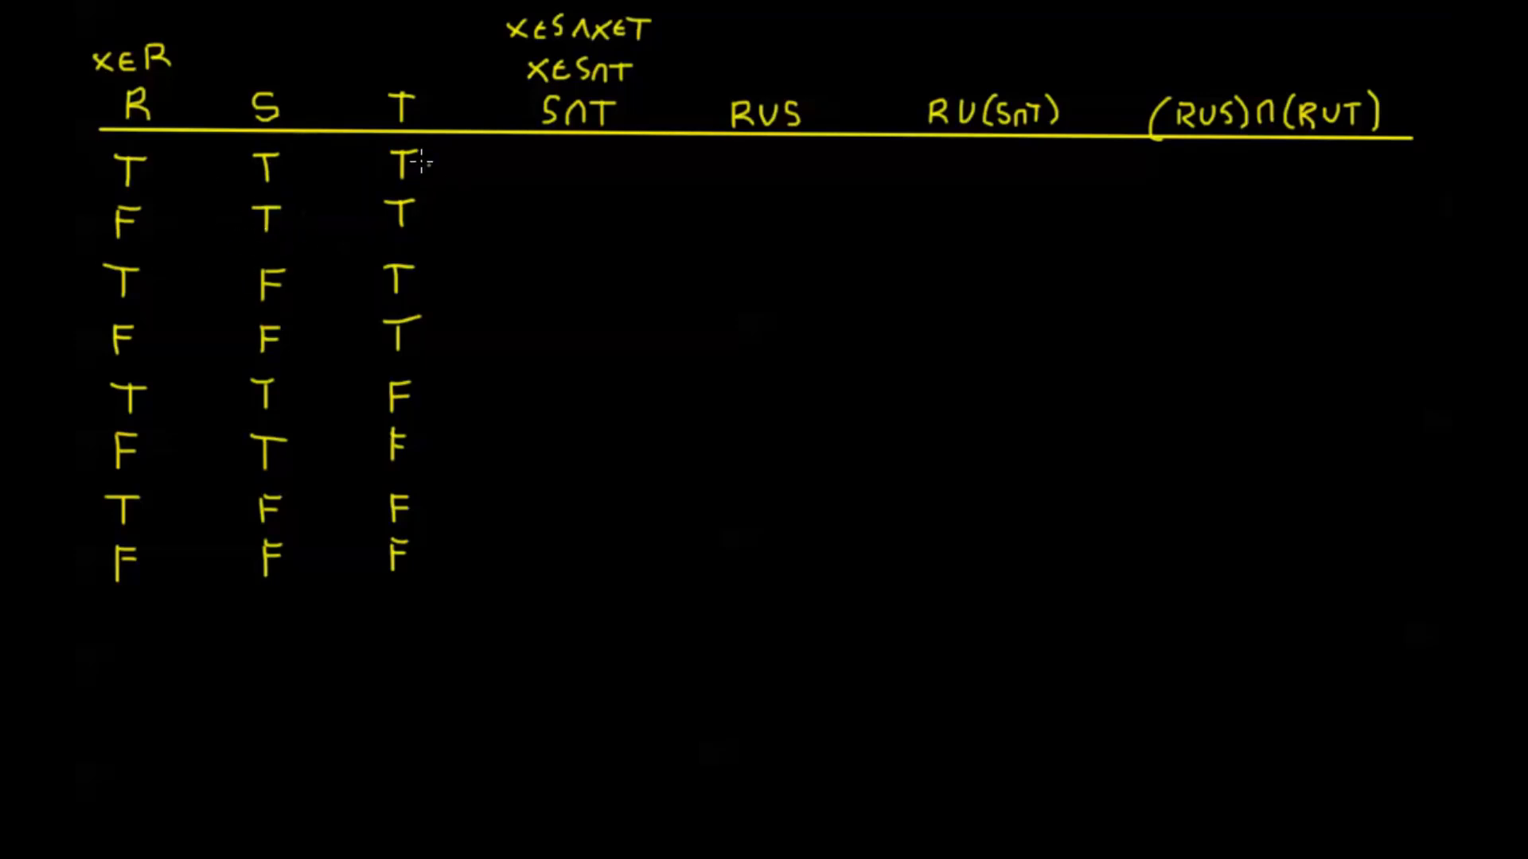
mouse_move(191, 537)
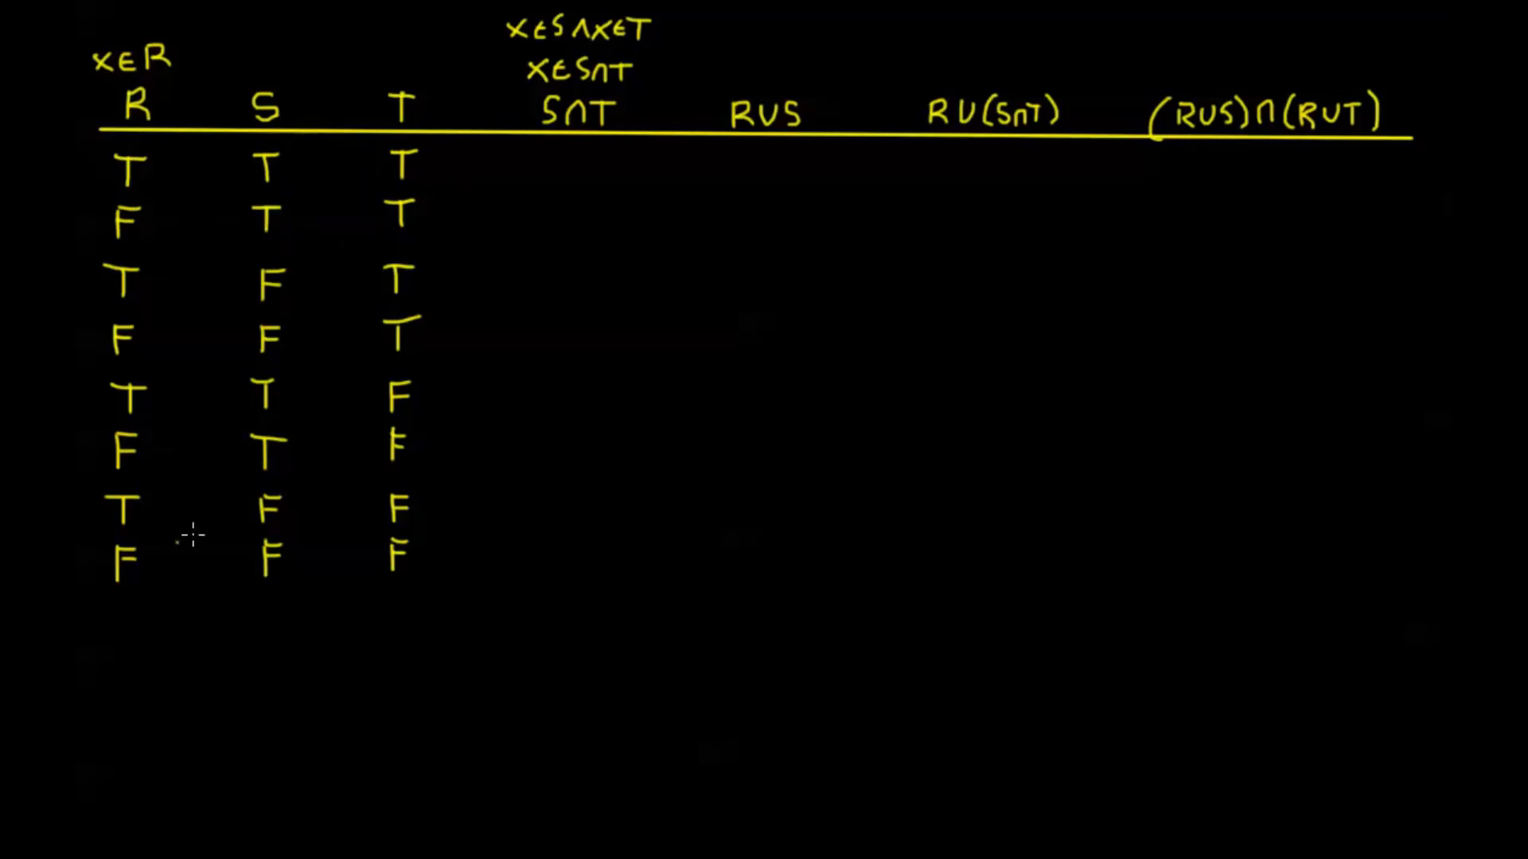
mouse_move(108, 443)
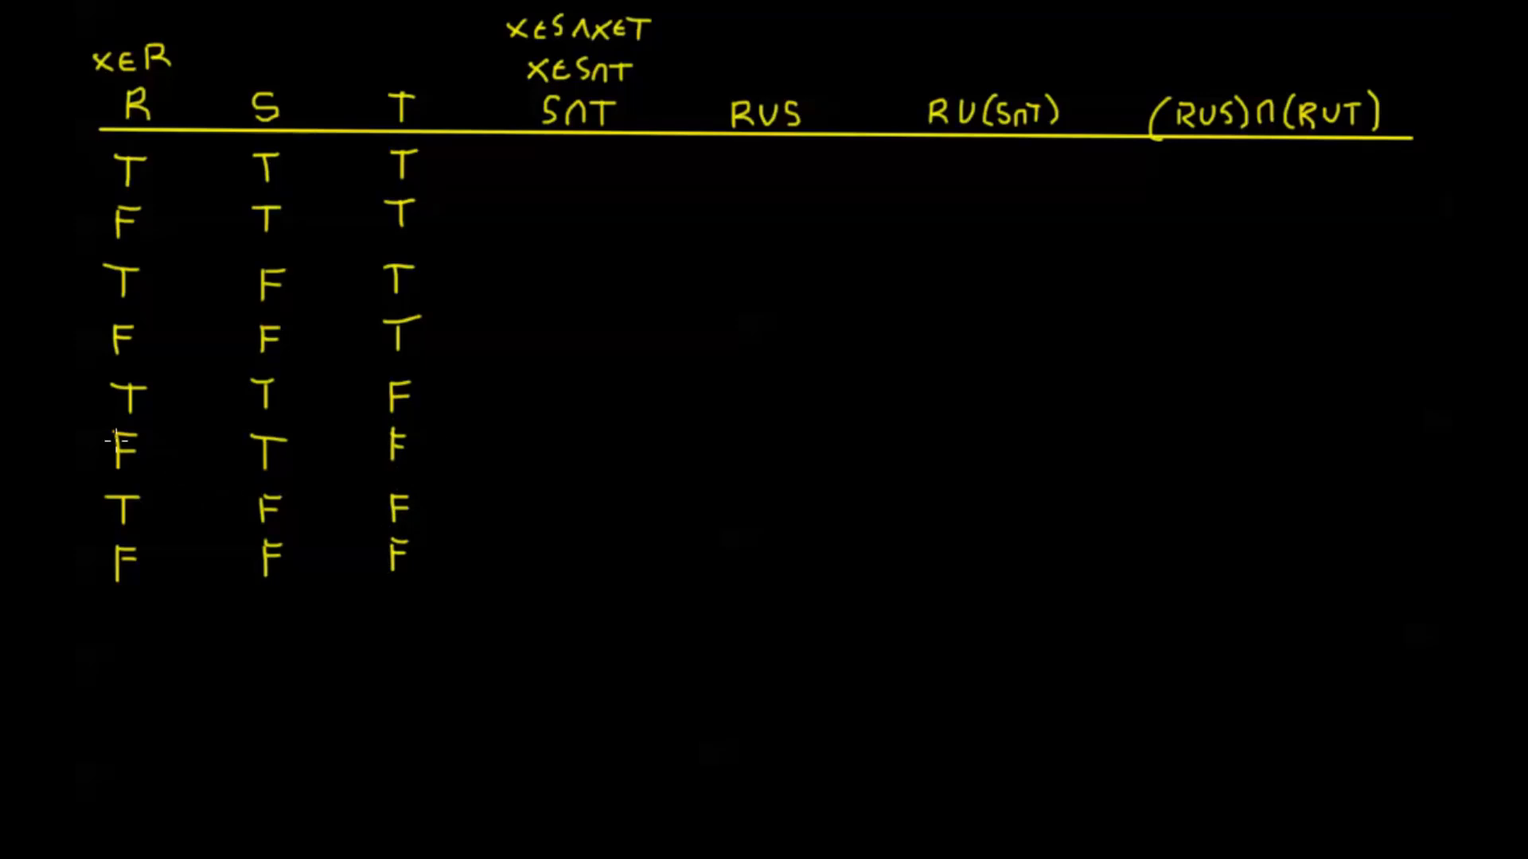
mouse_move(324, 325)
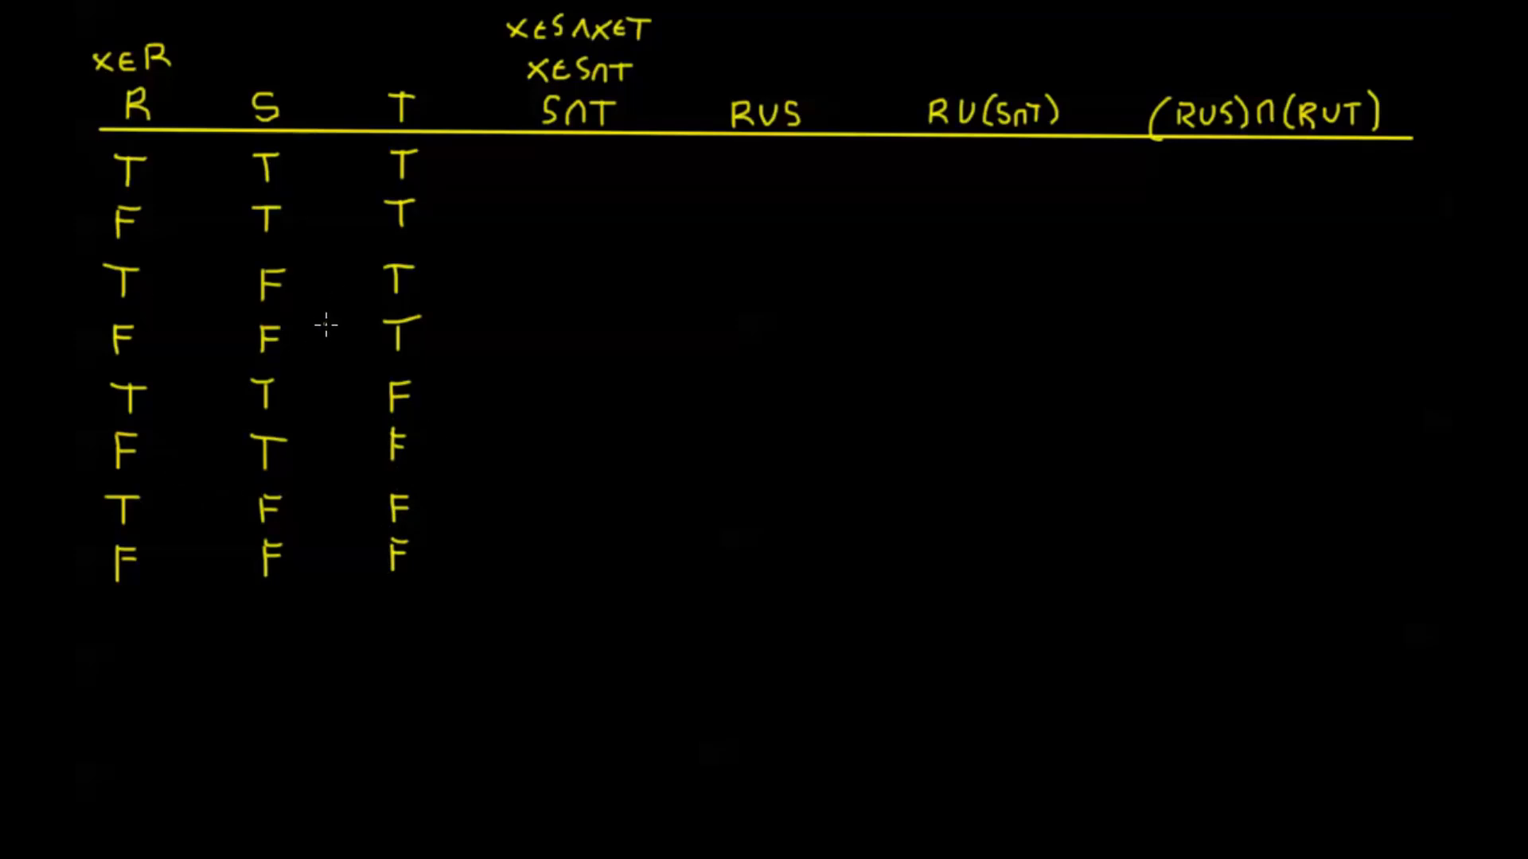
mouse_move(317, 296)
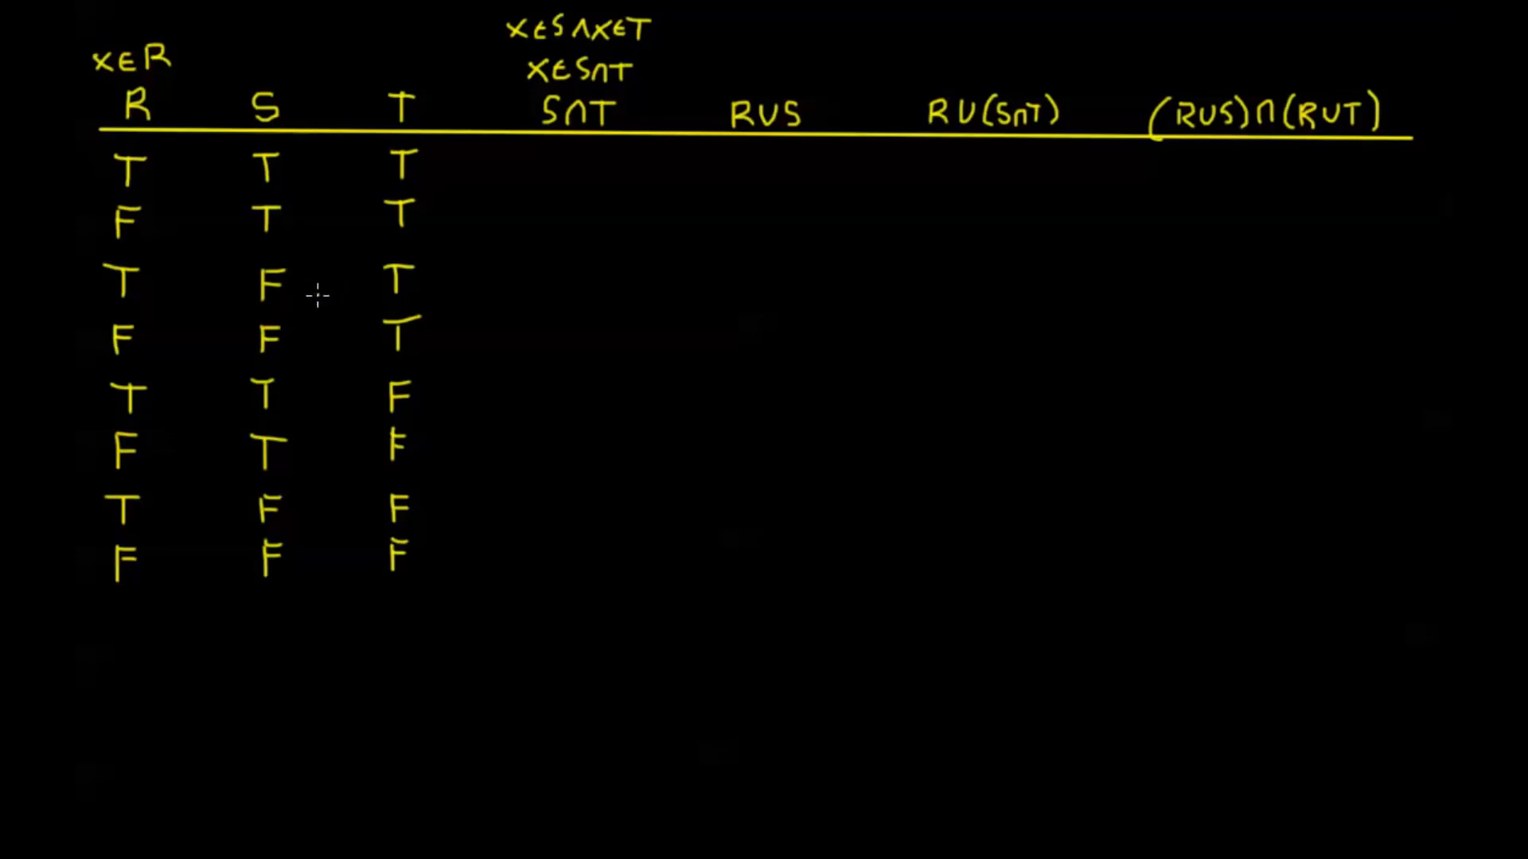
mouse_move(135, 134)
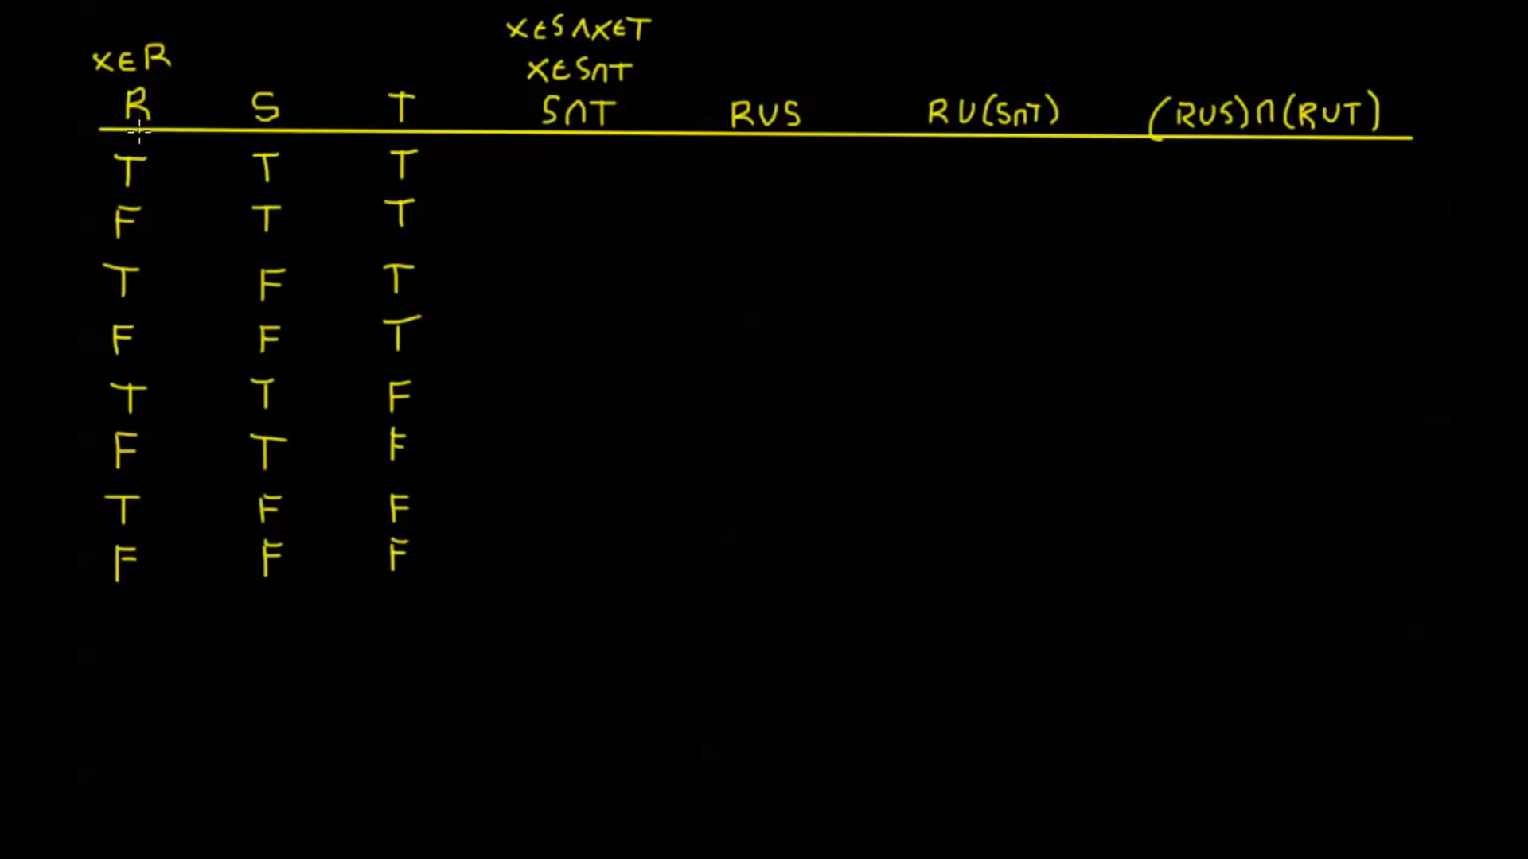
mouse_move(128, 148)
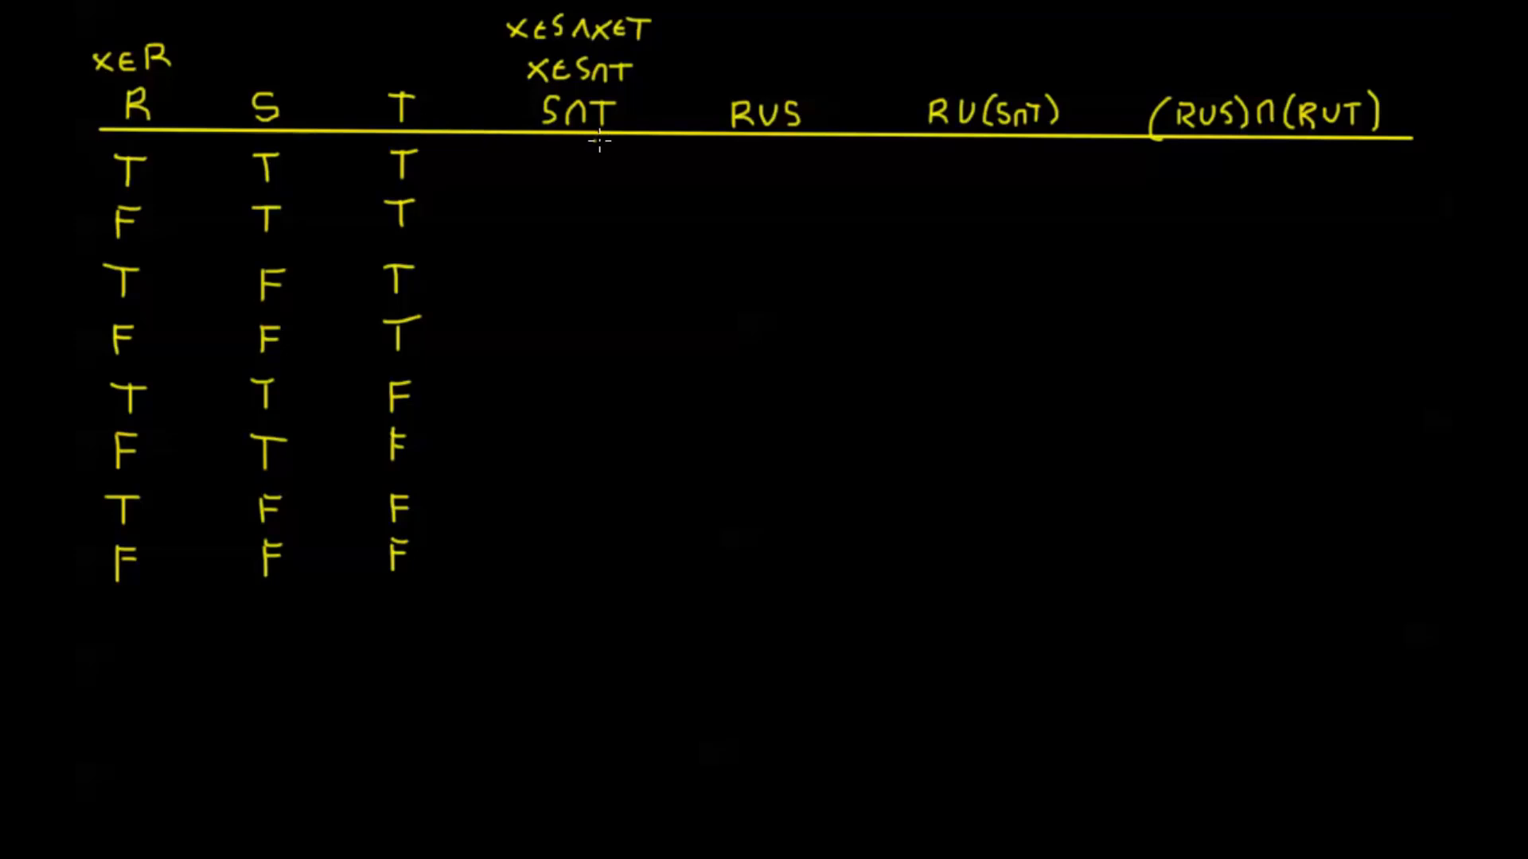
mouse_move(757, 142)
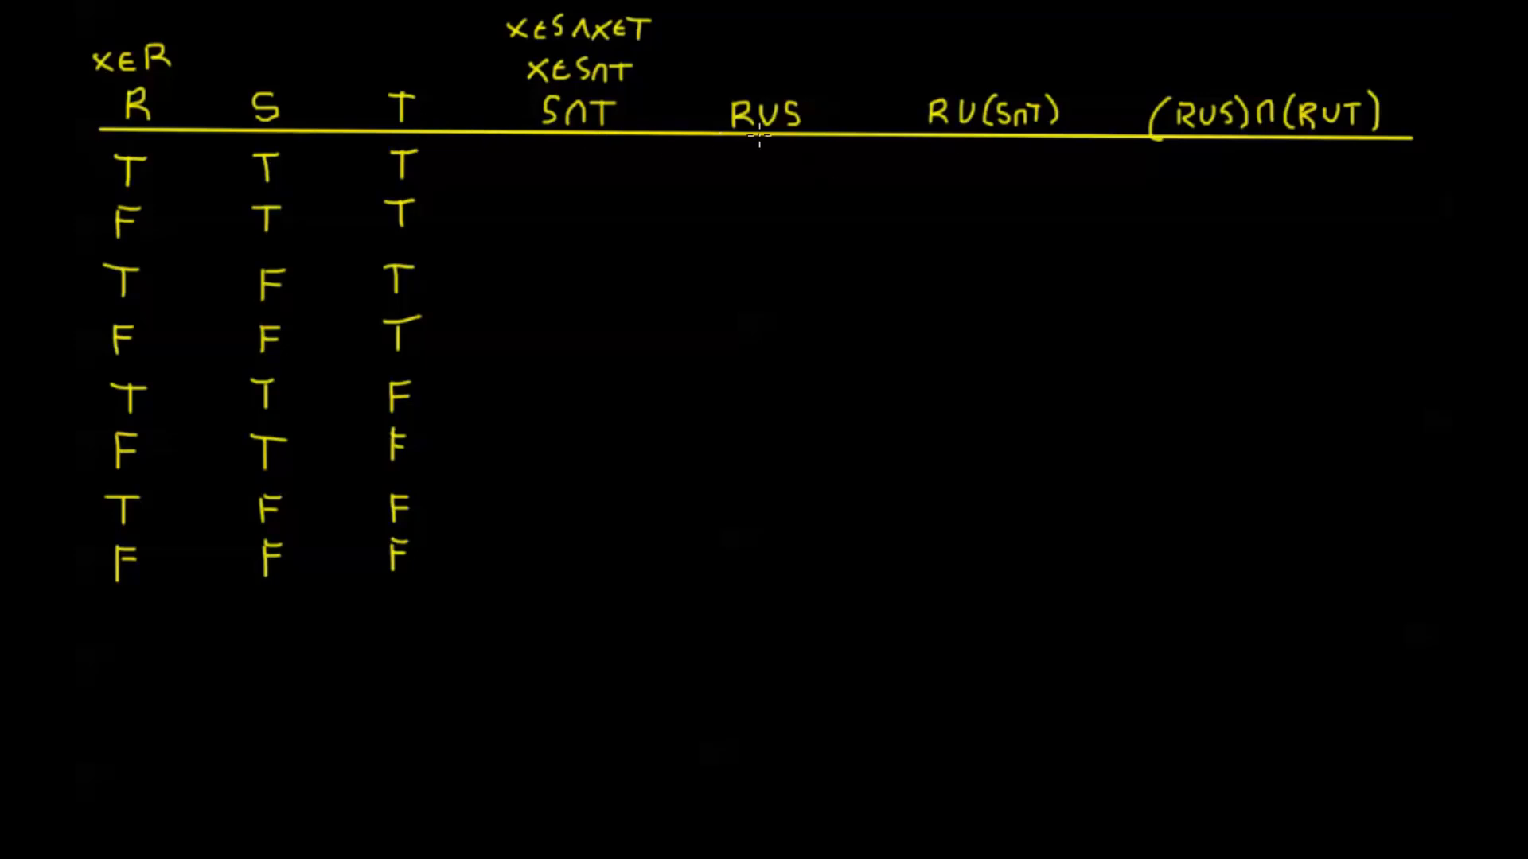
mouse_move(352, 253)
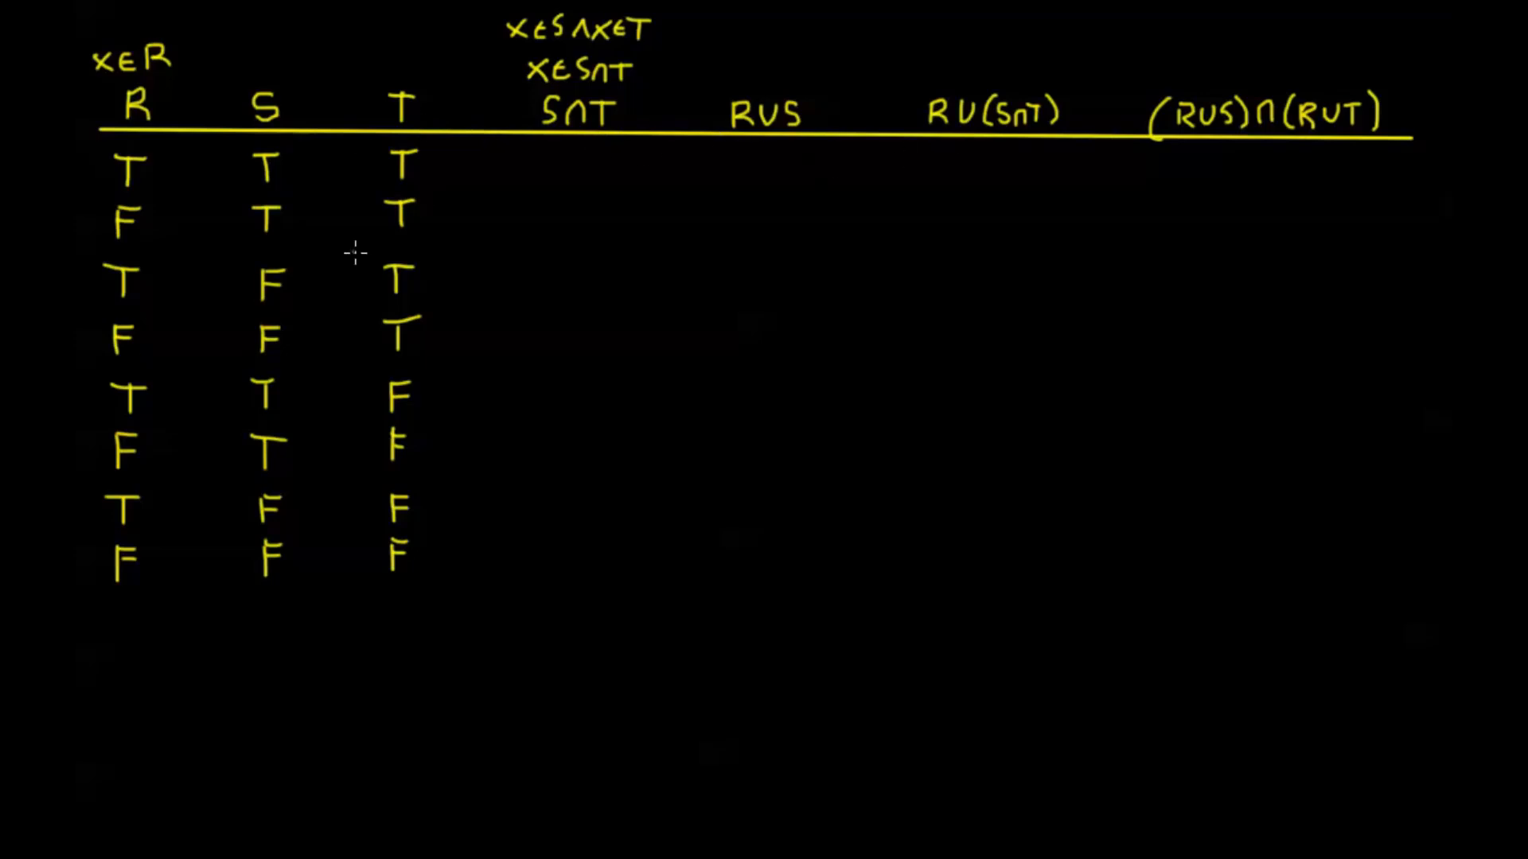
mouse_move(316, 300)
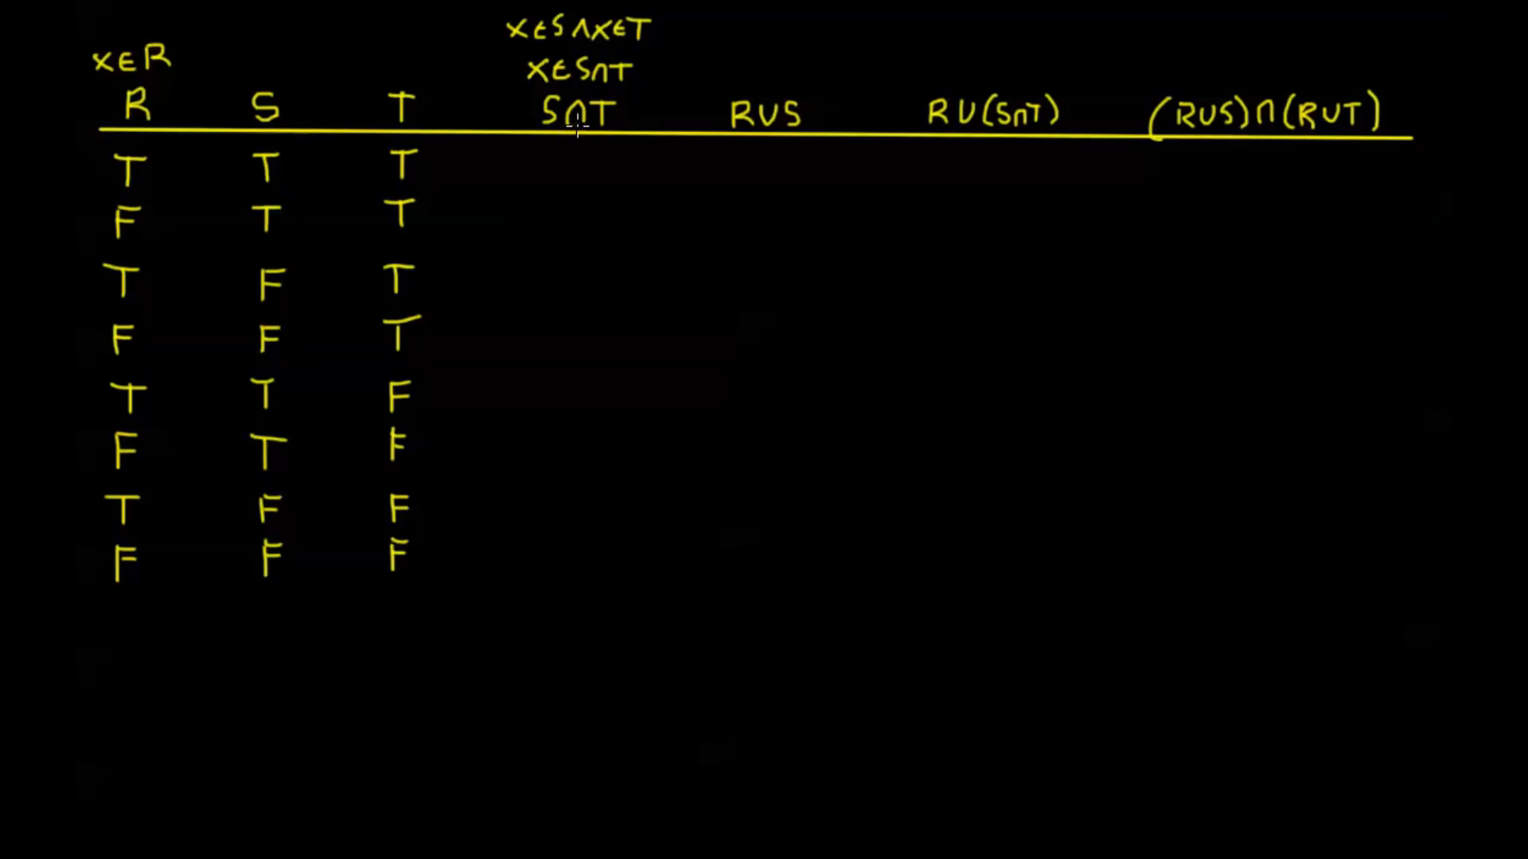
mouse_move(576, 156)
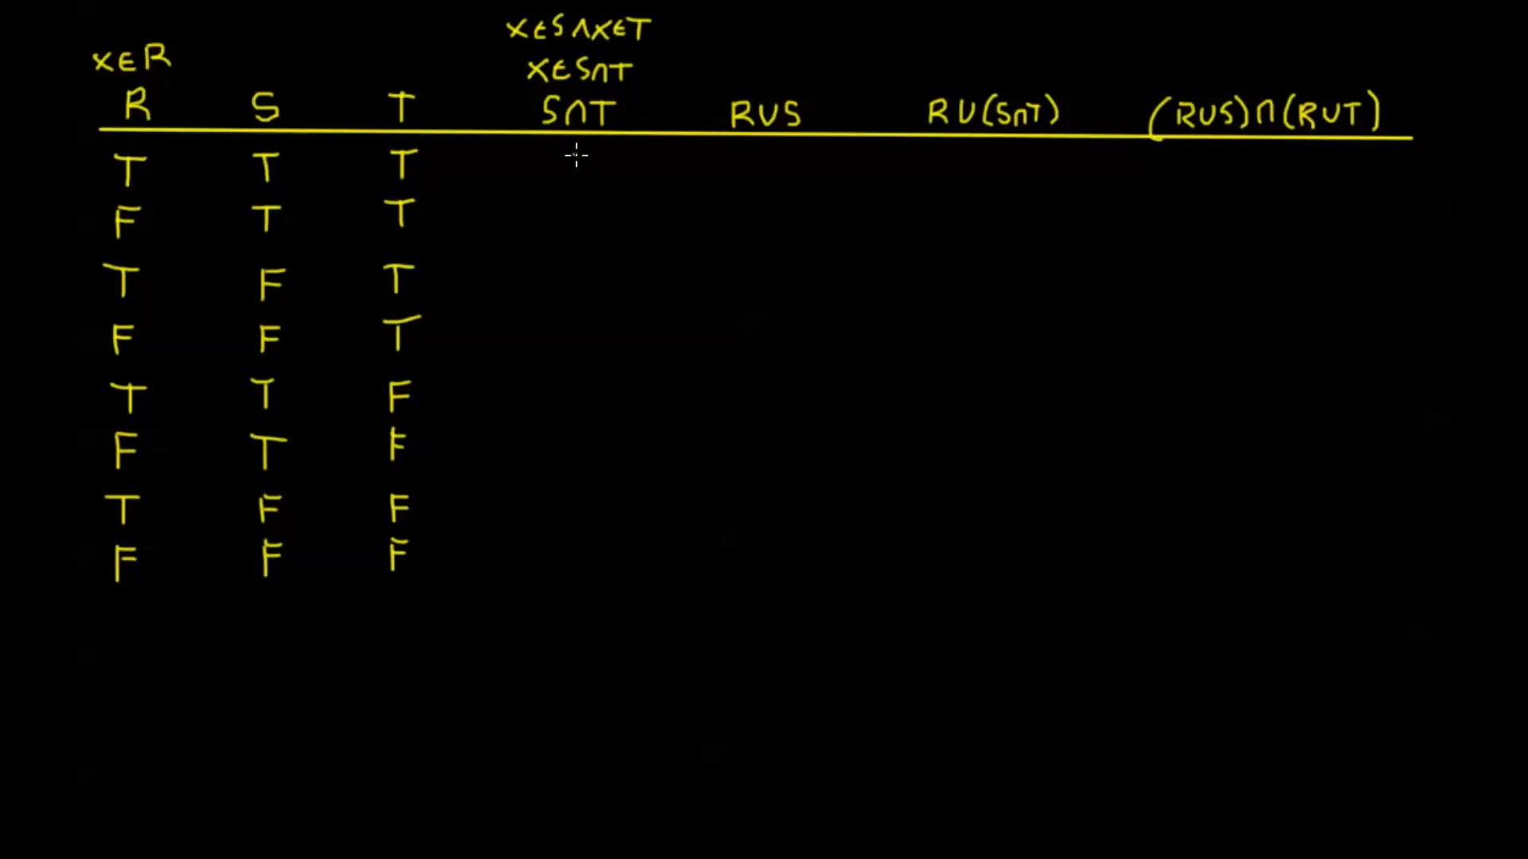
- Write T, T, F, F, F, F, F, F down the S∩T column
type("T")
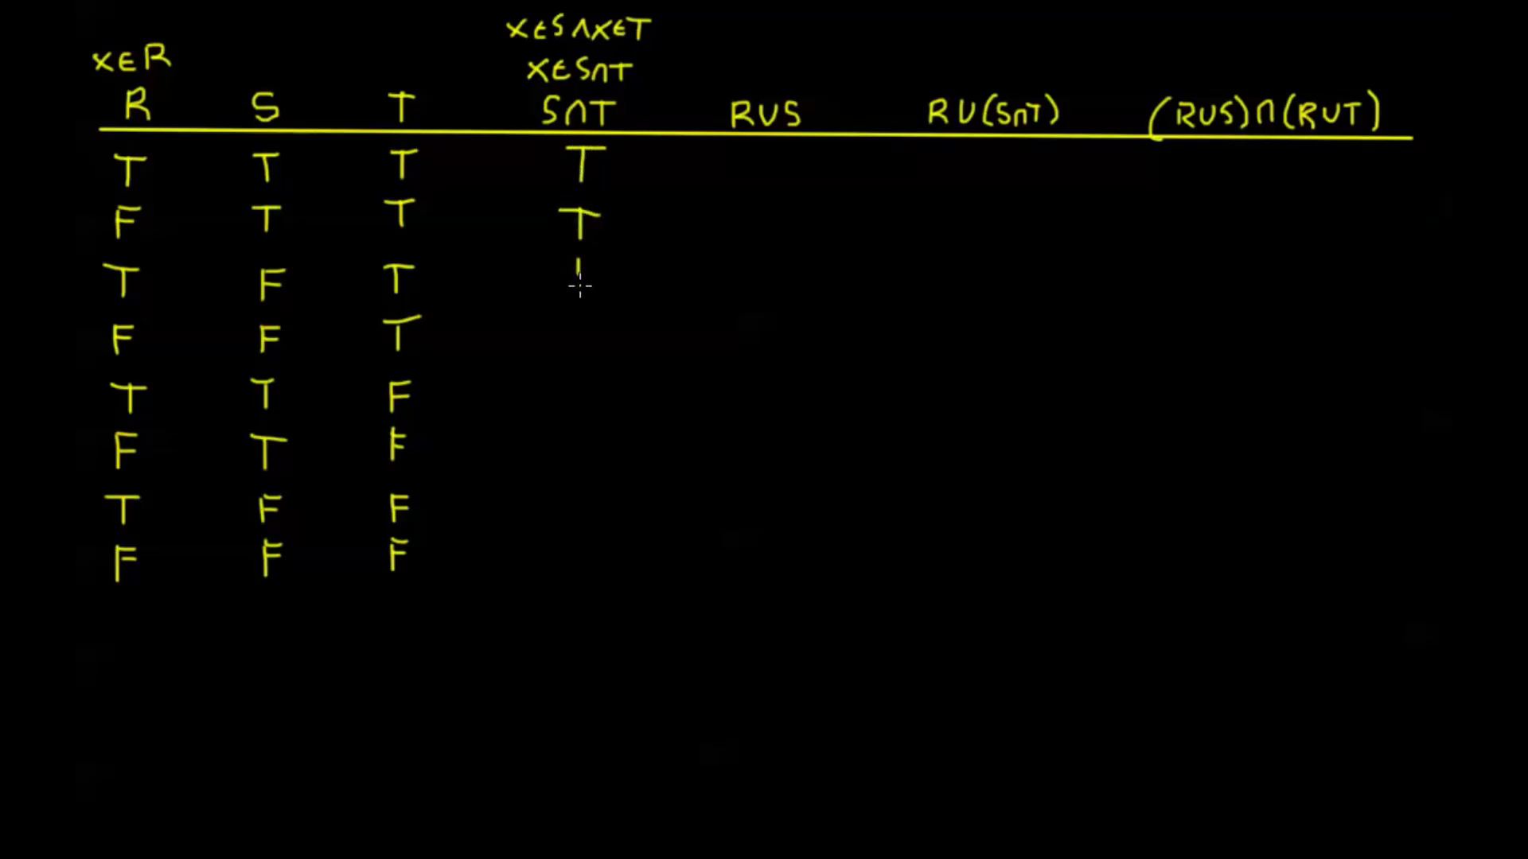
type("F")
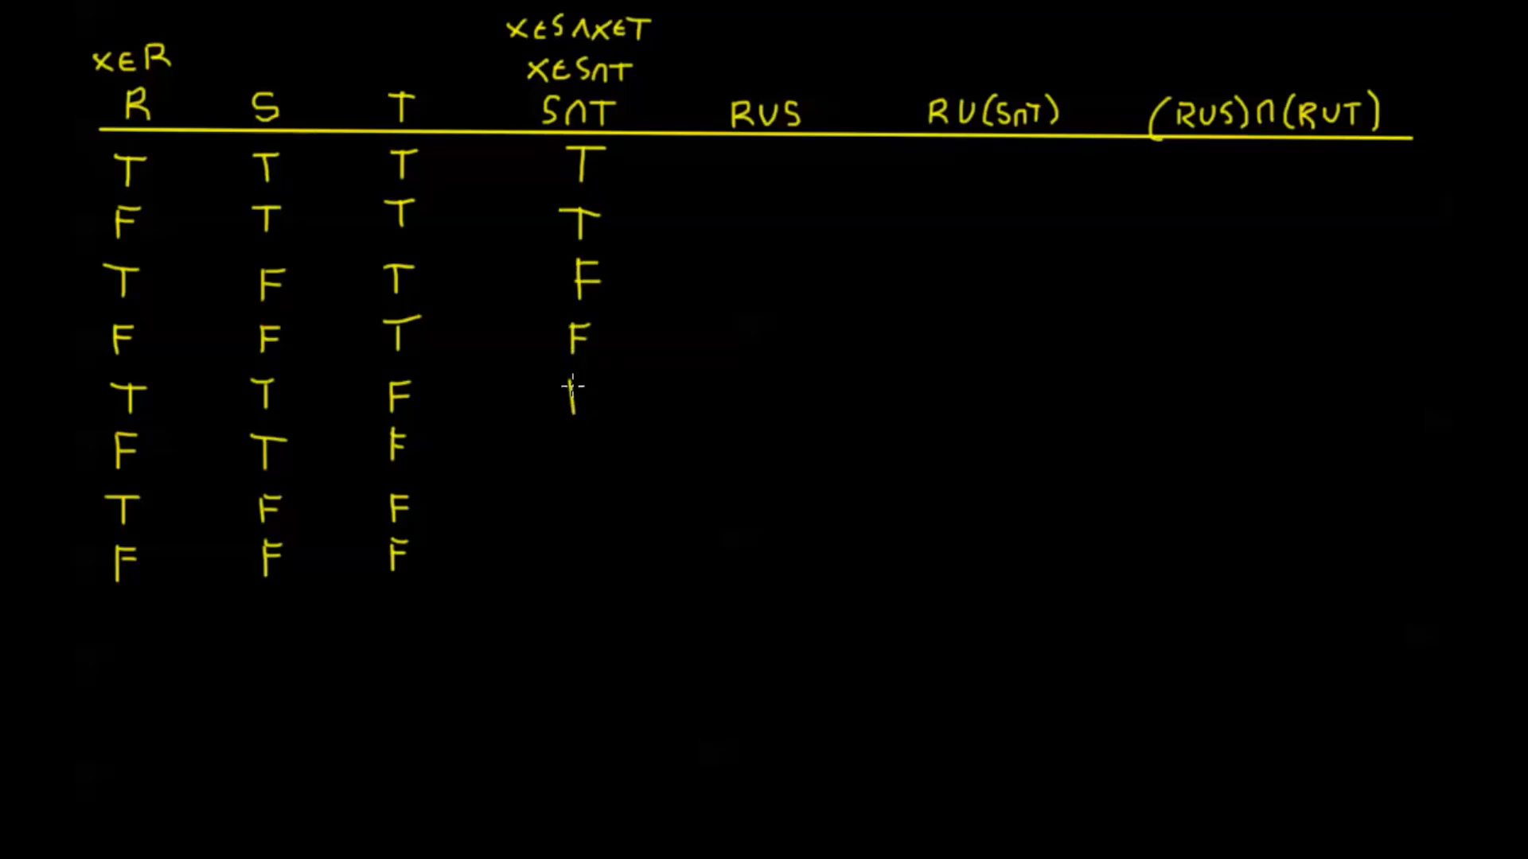
type("F")
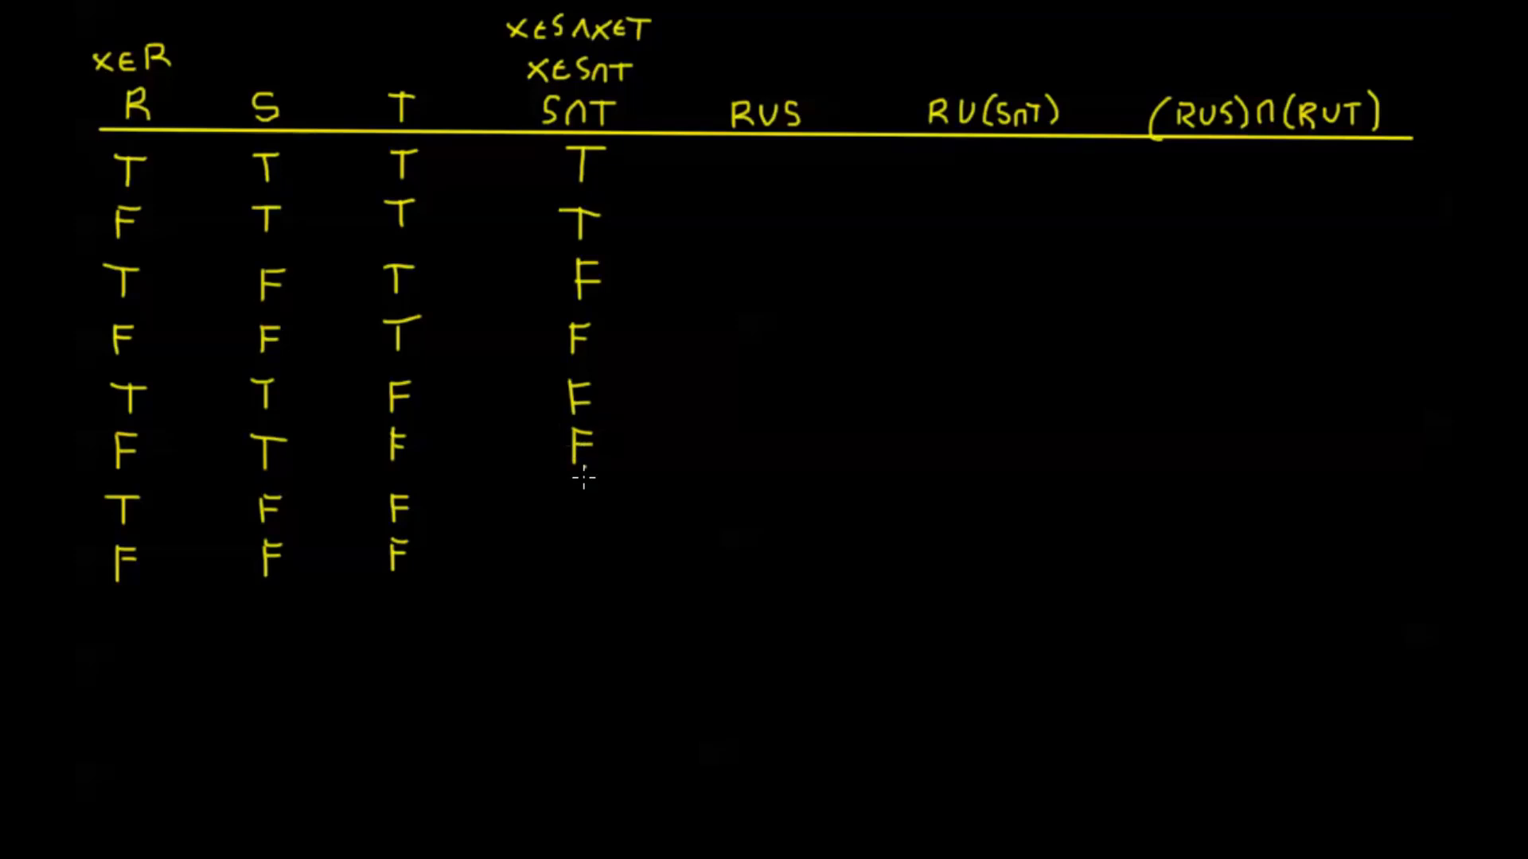
type("FF")
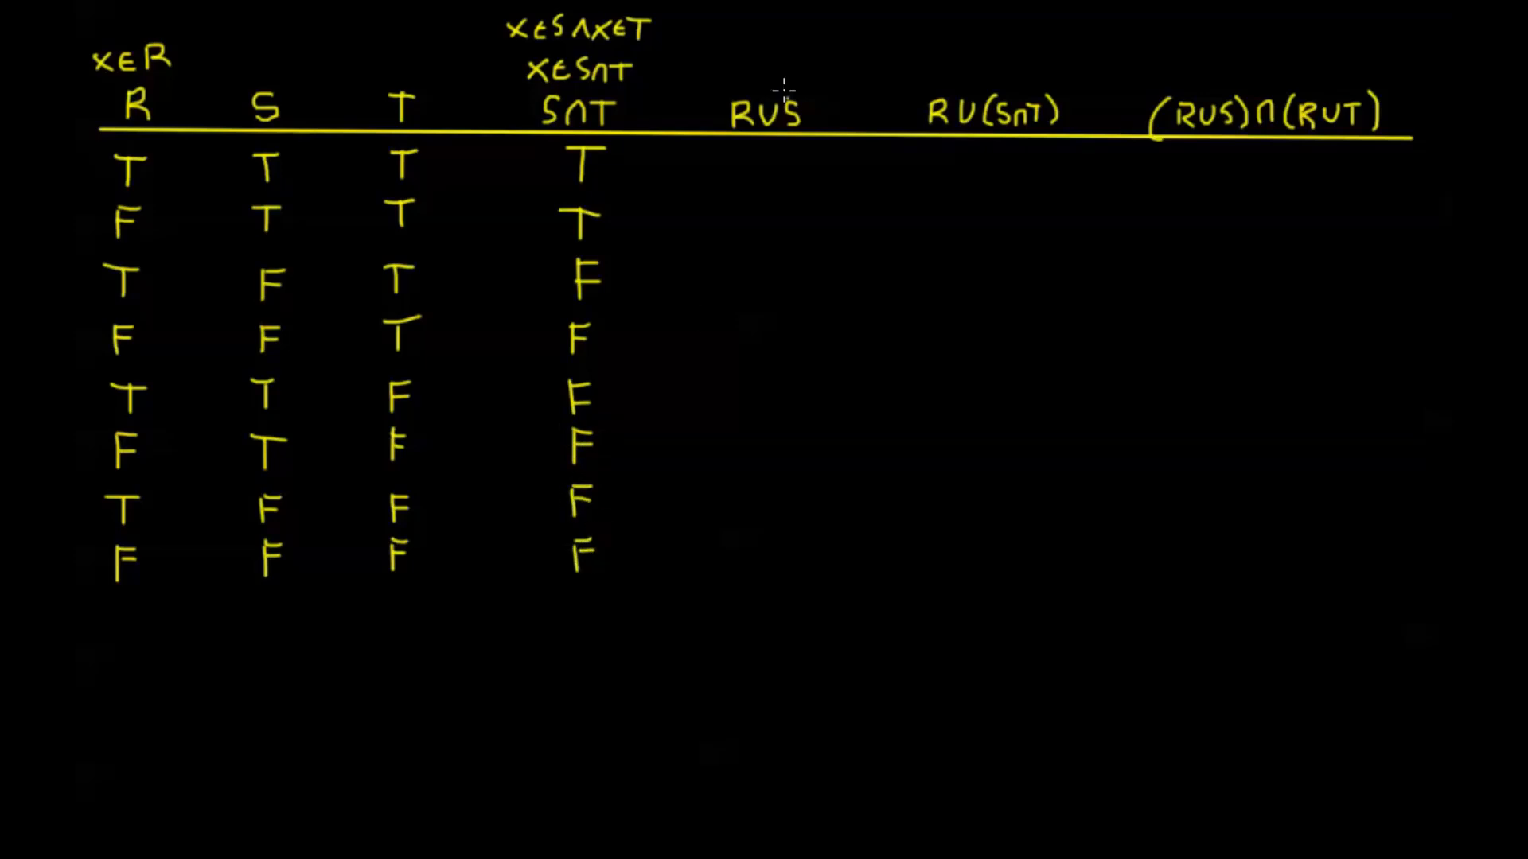
mouse_move(748, 61)
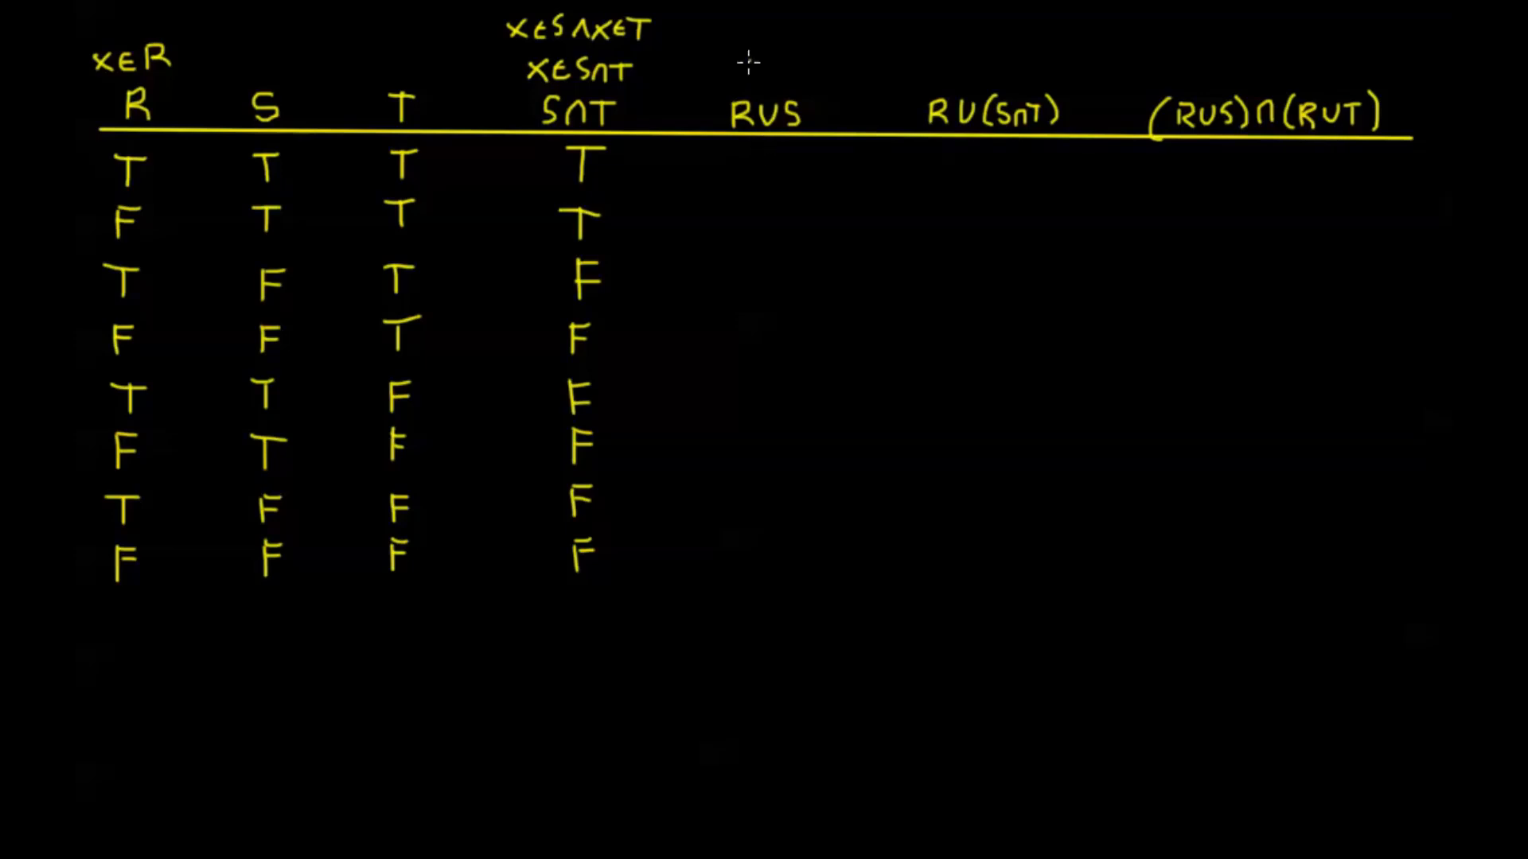
mouse_move(725, 44)
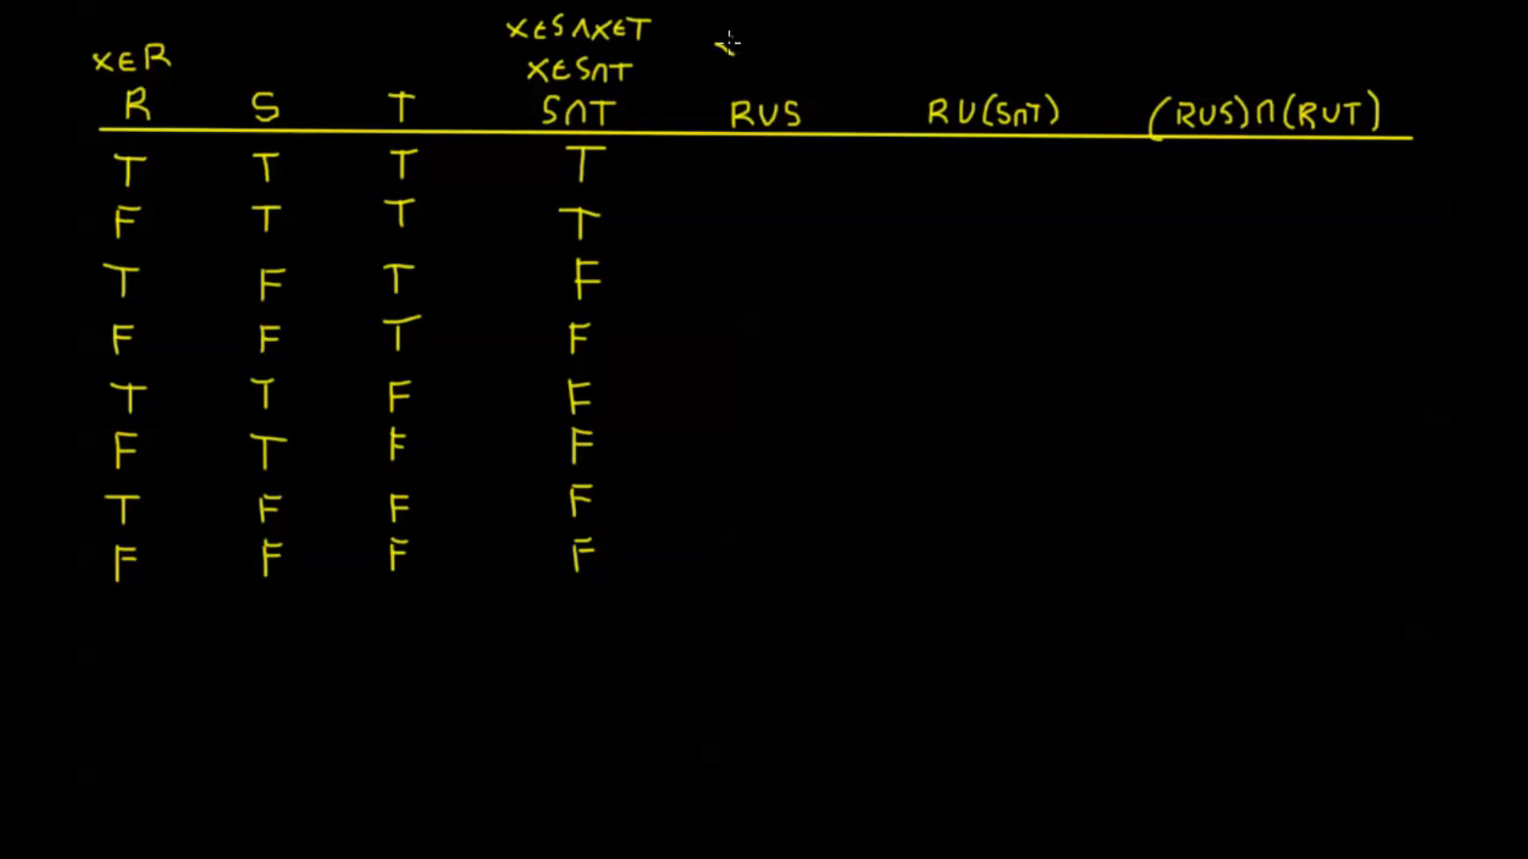
- Write the membership note x∈R ∨ x∈S above the R∪S heading
type("xε")
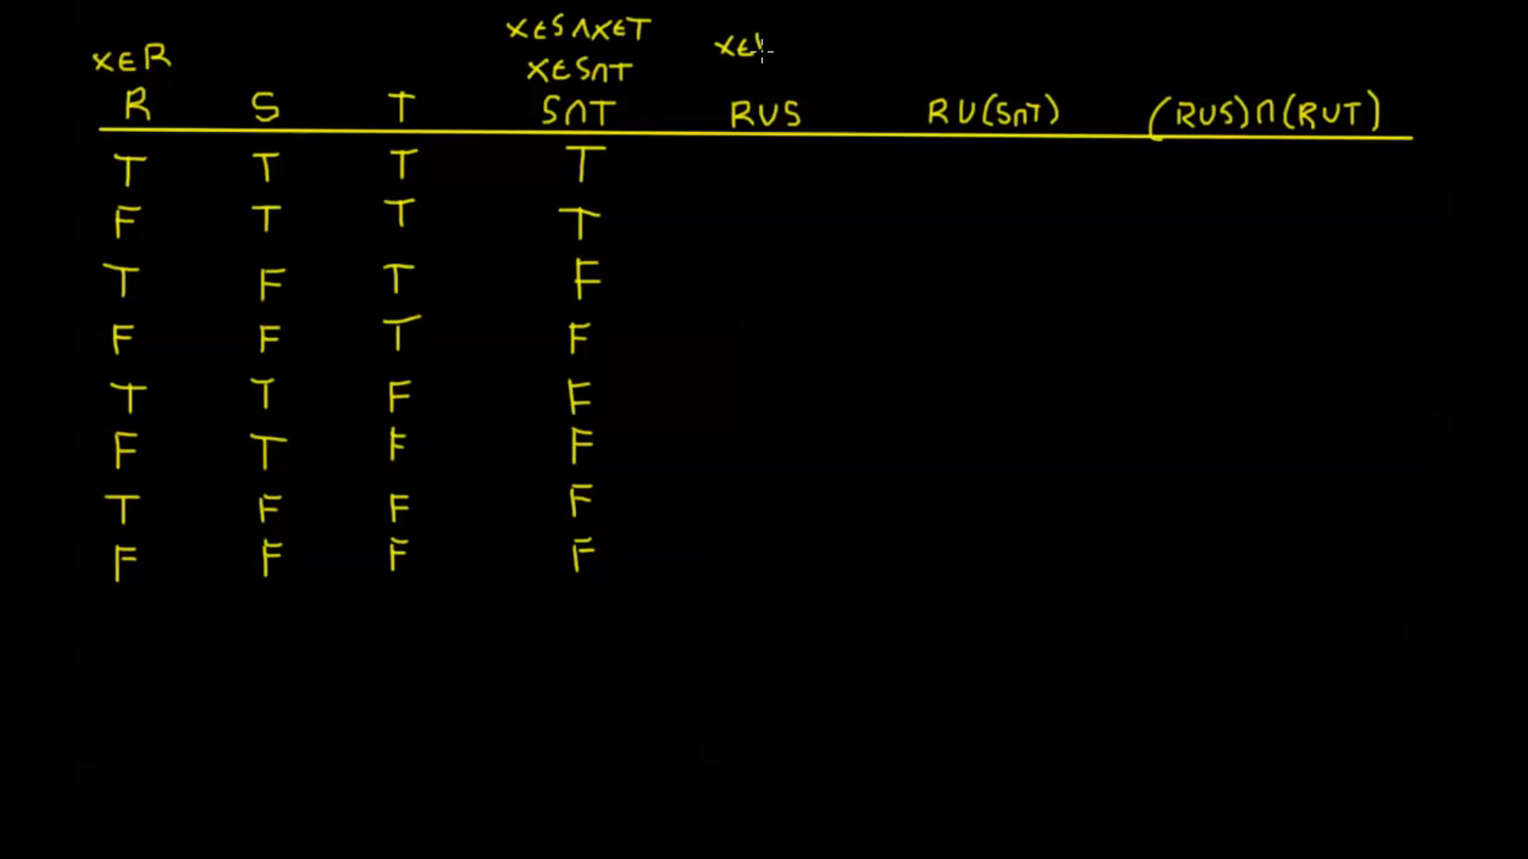
type("RV")
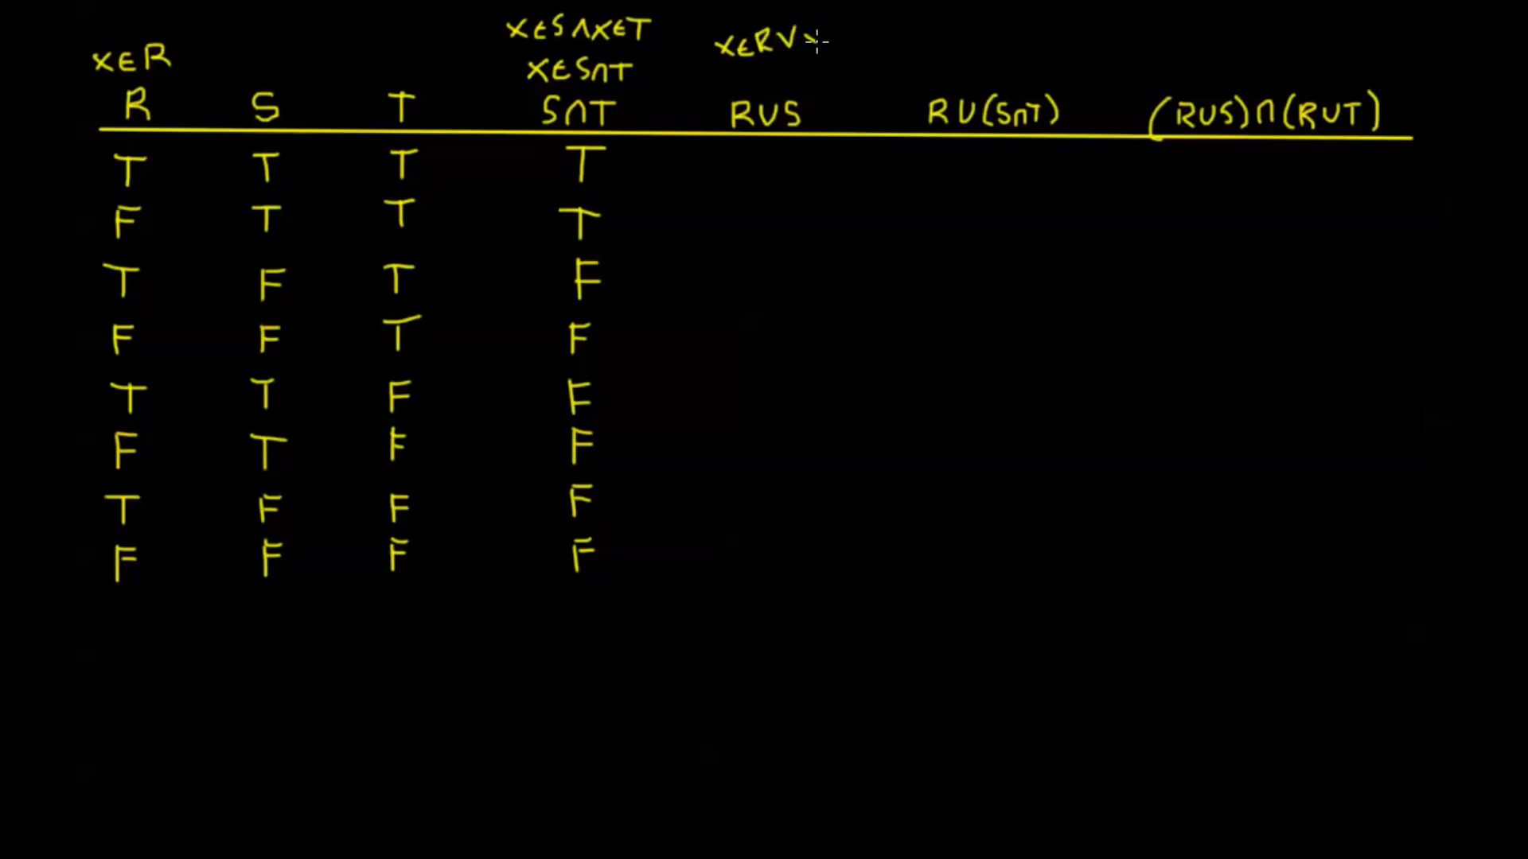
type("x∈S")
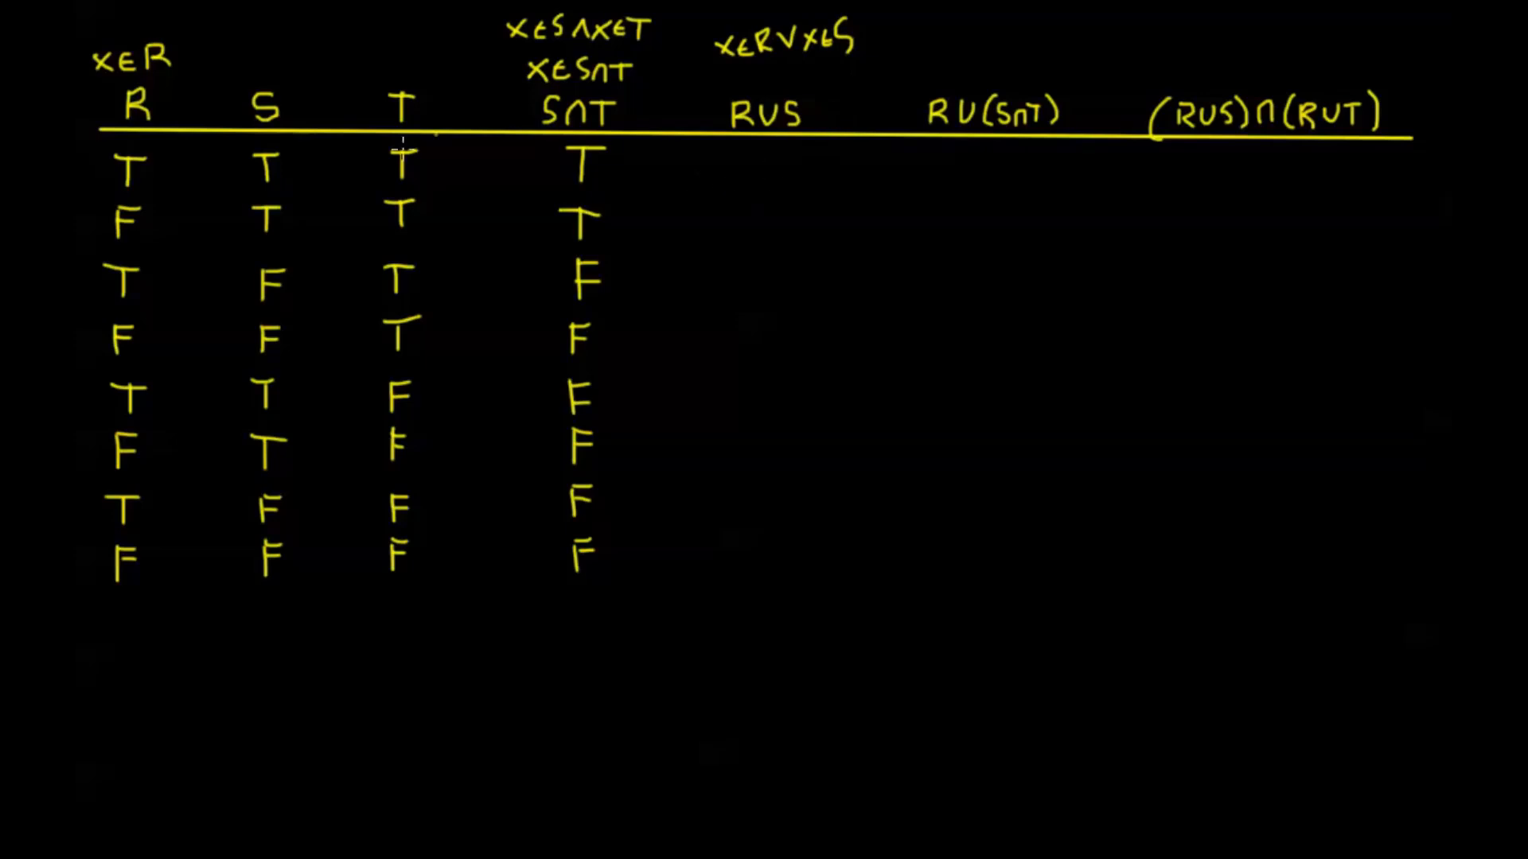
mouse_move(279, 164)
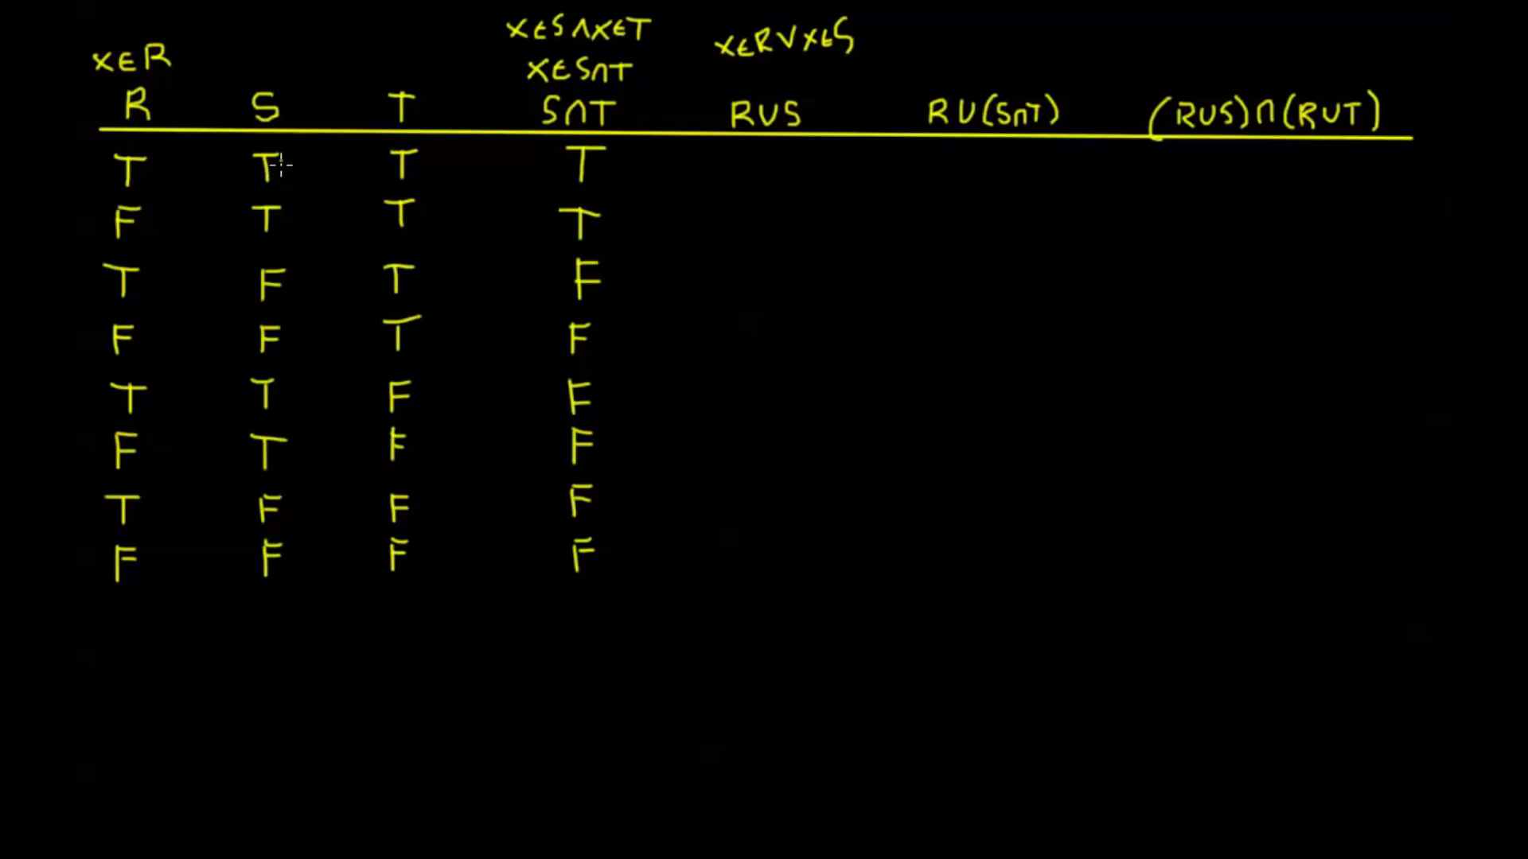
mouse_move(747, 175)
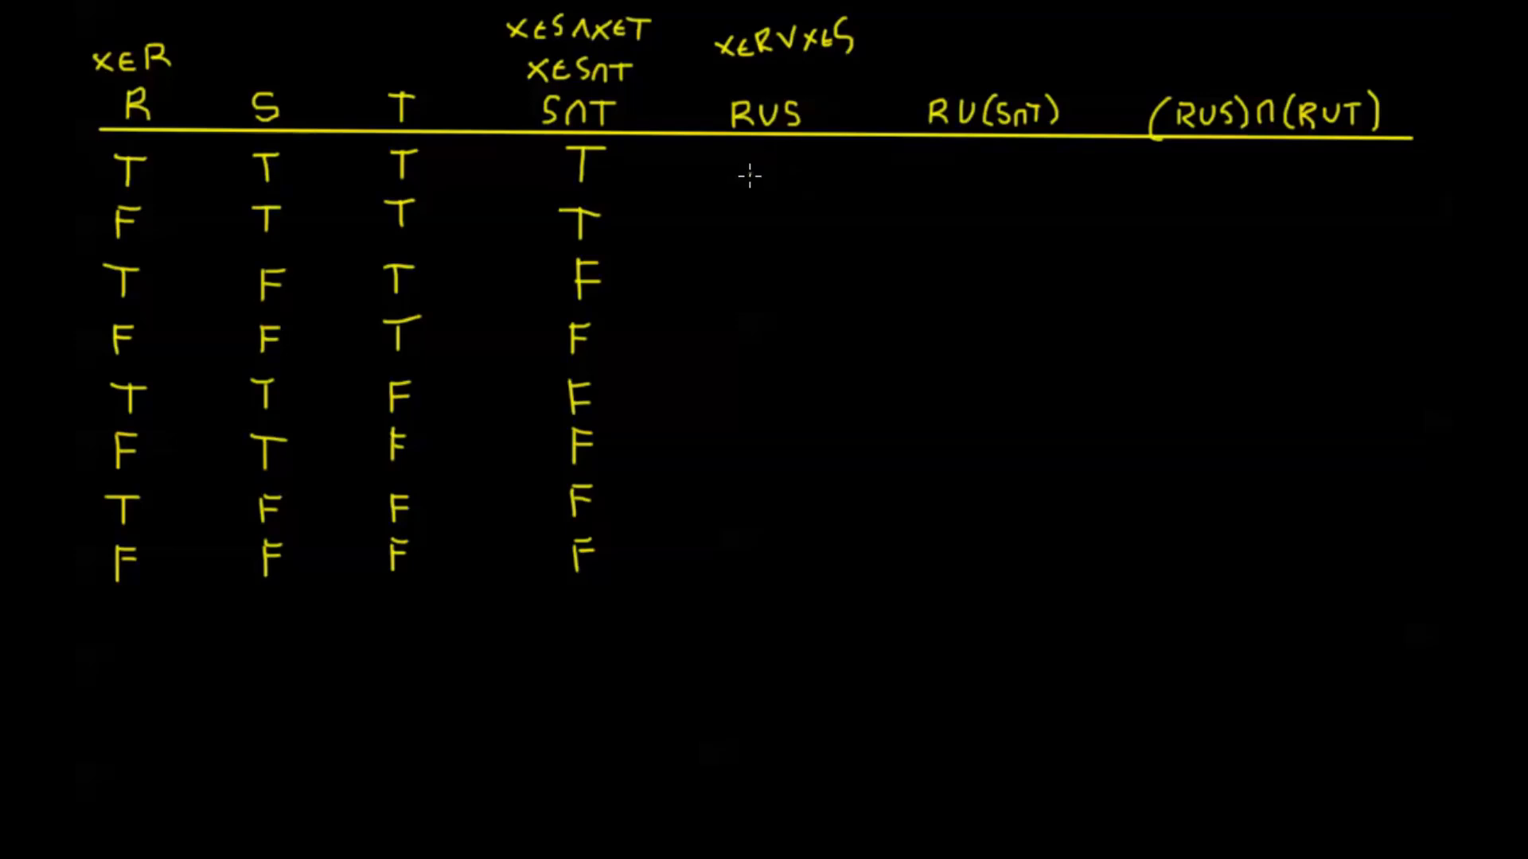
mouse_move(768, 168)
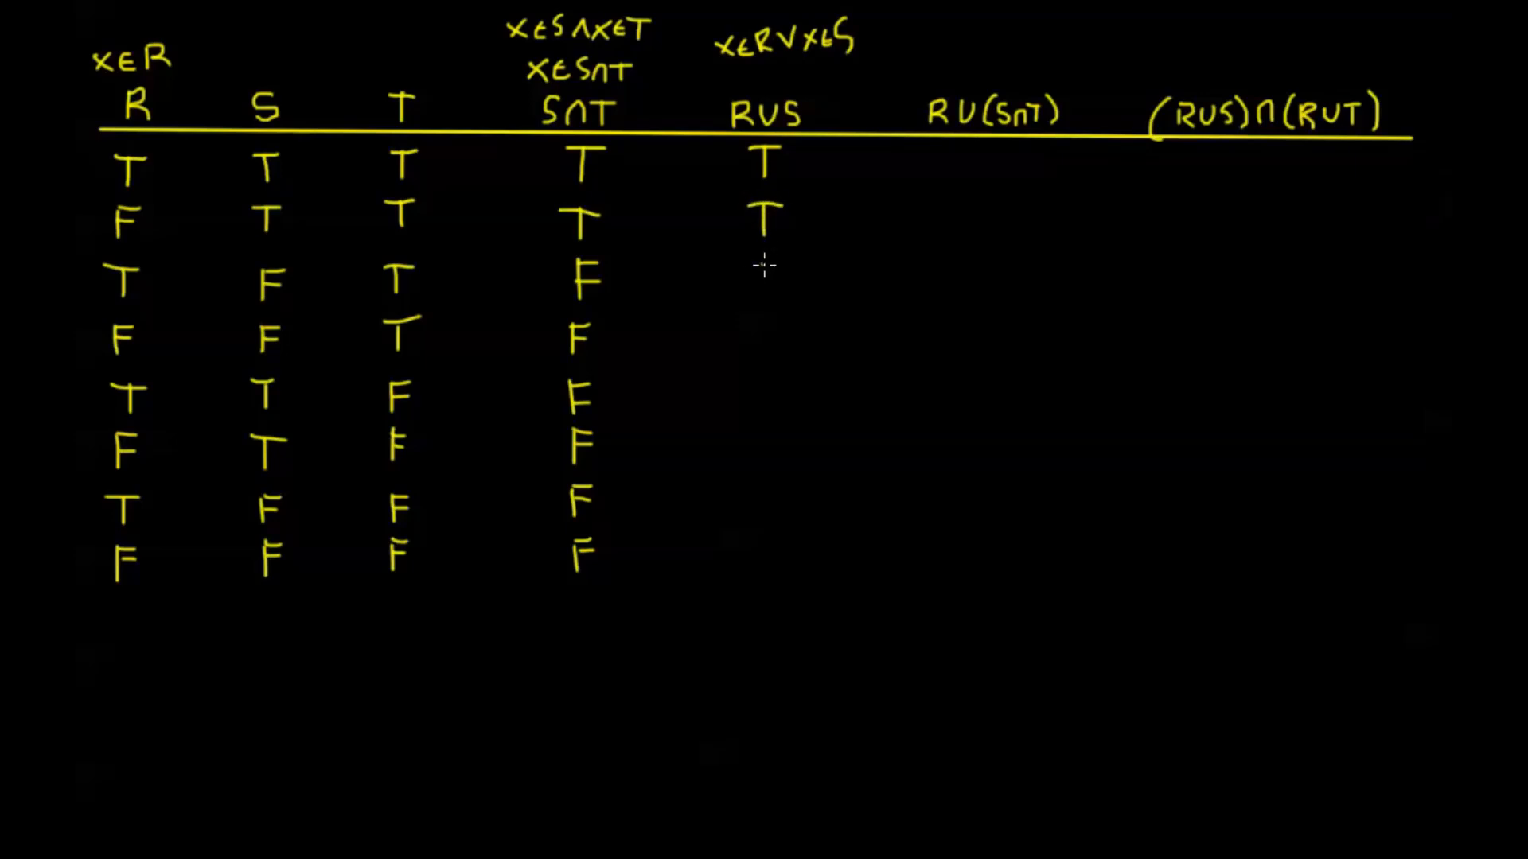
- Write T, T, T, F, T, T, T, F down the R∪S column
type("T")
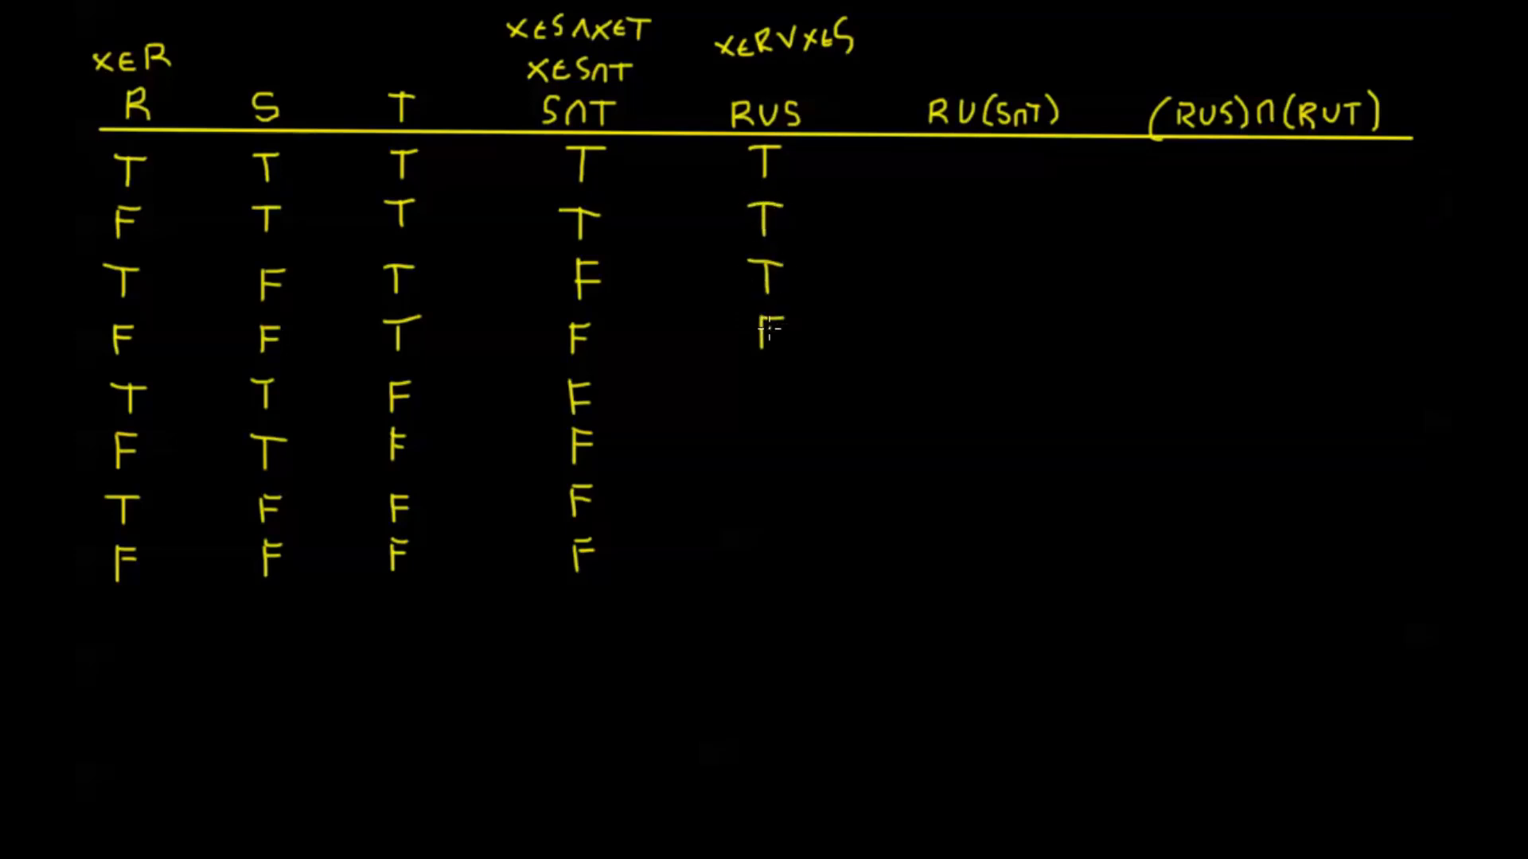
type("F")
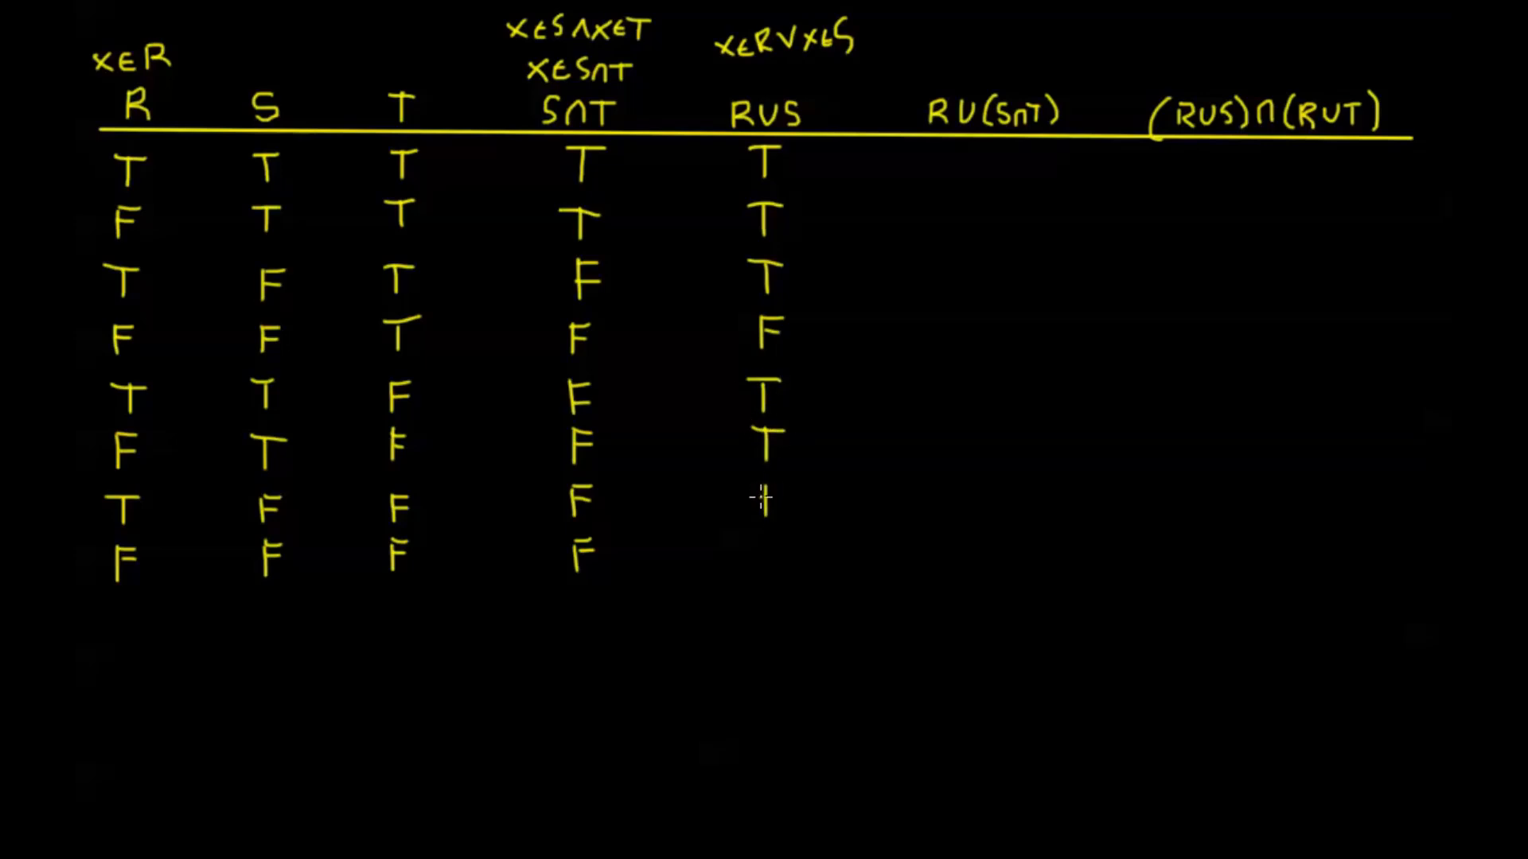
type("TF")
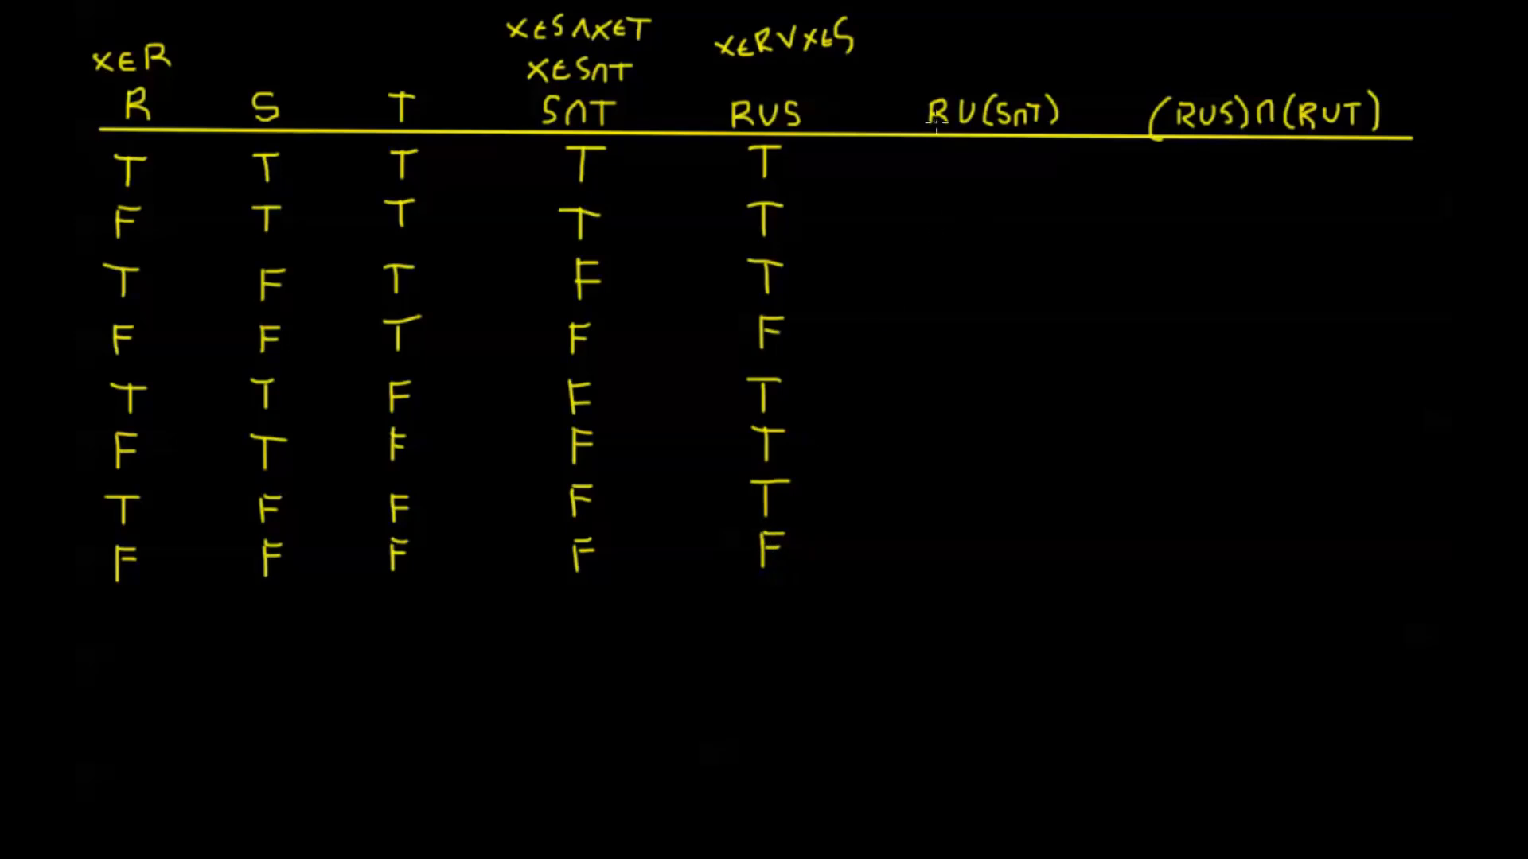
mouse_move(989, 157)
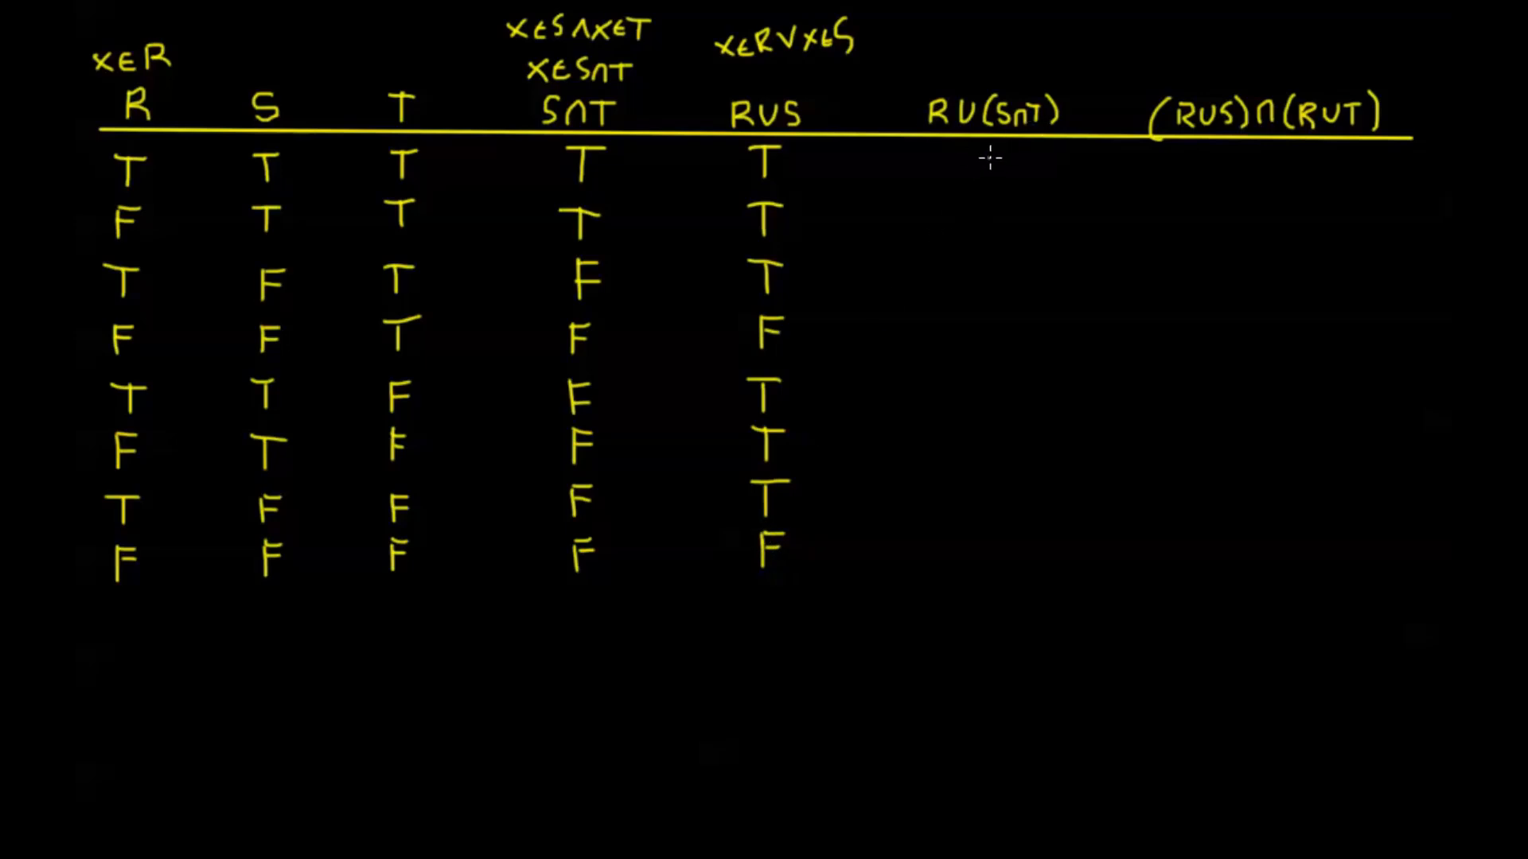
mouse_move(933, 131)
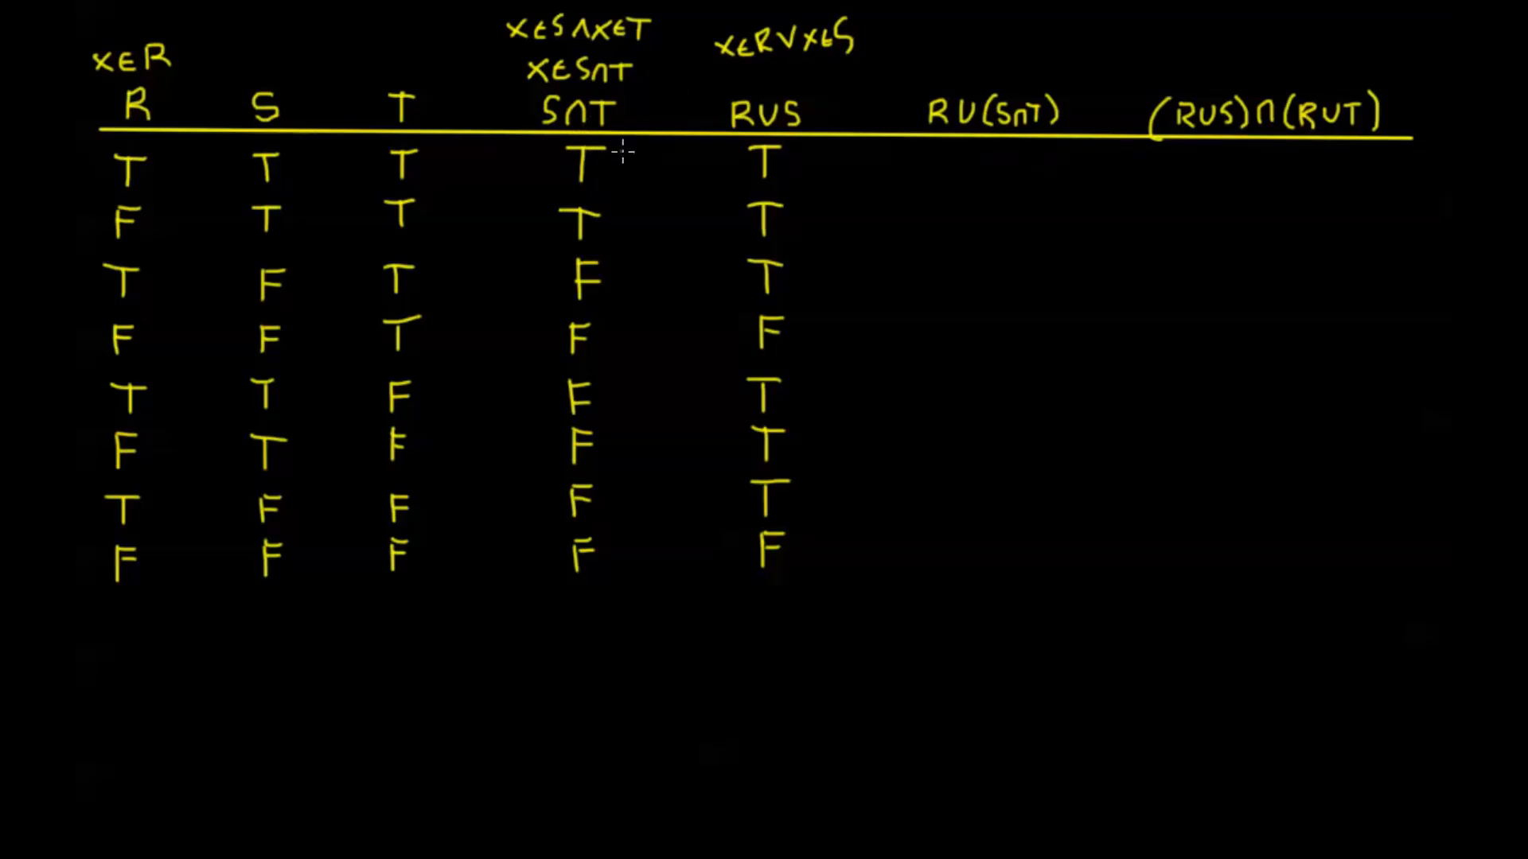
mouse_move(879, 159)
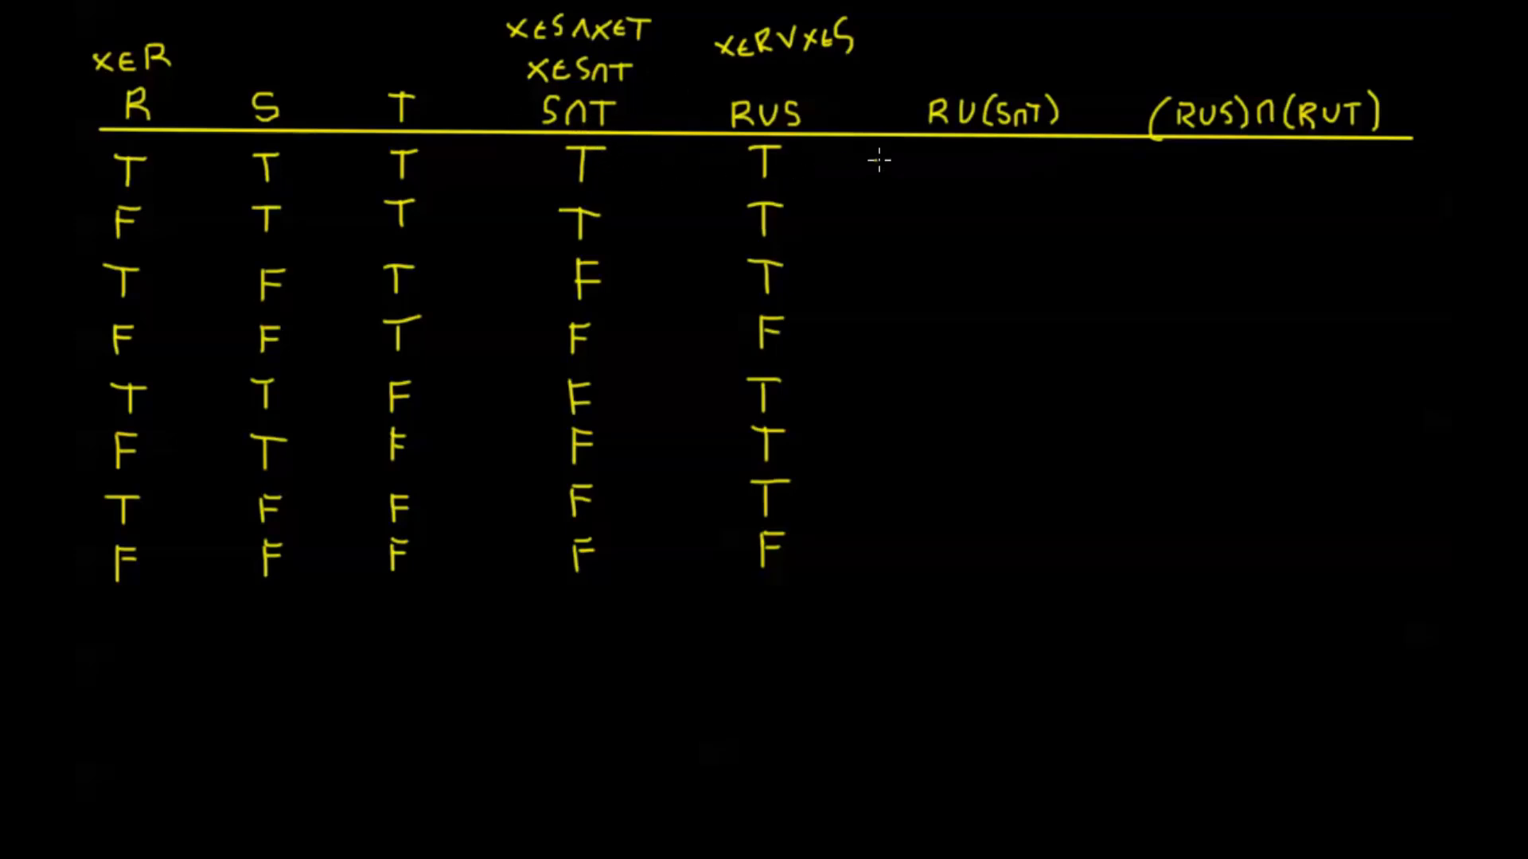
mouse_move(1005, 149)
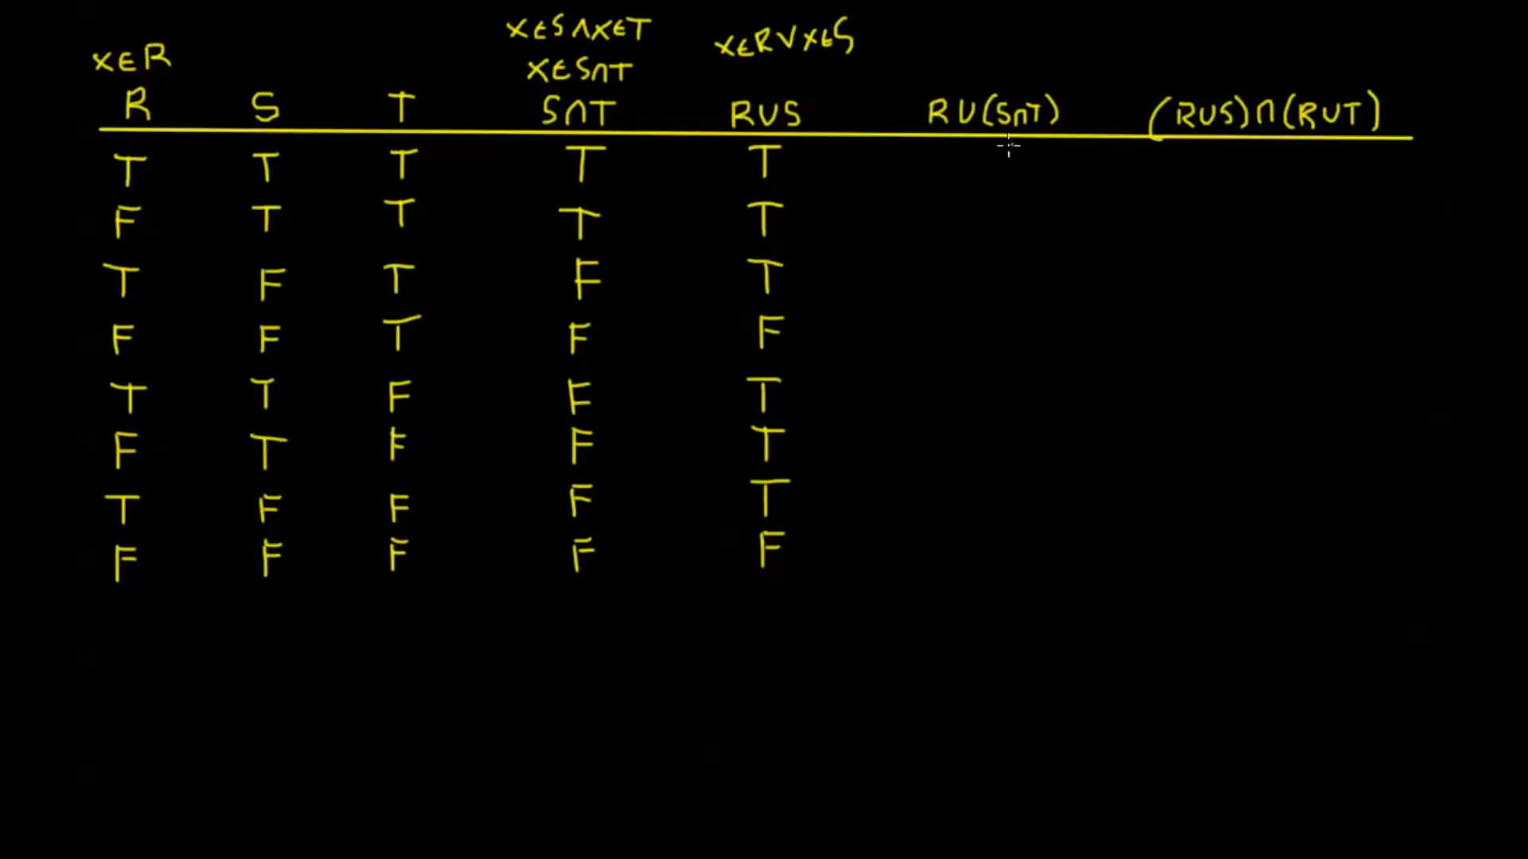
mouse_move(963, 169)
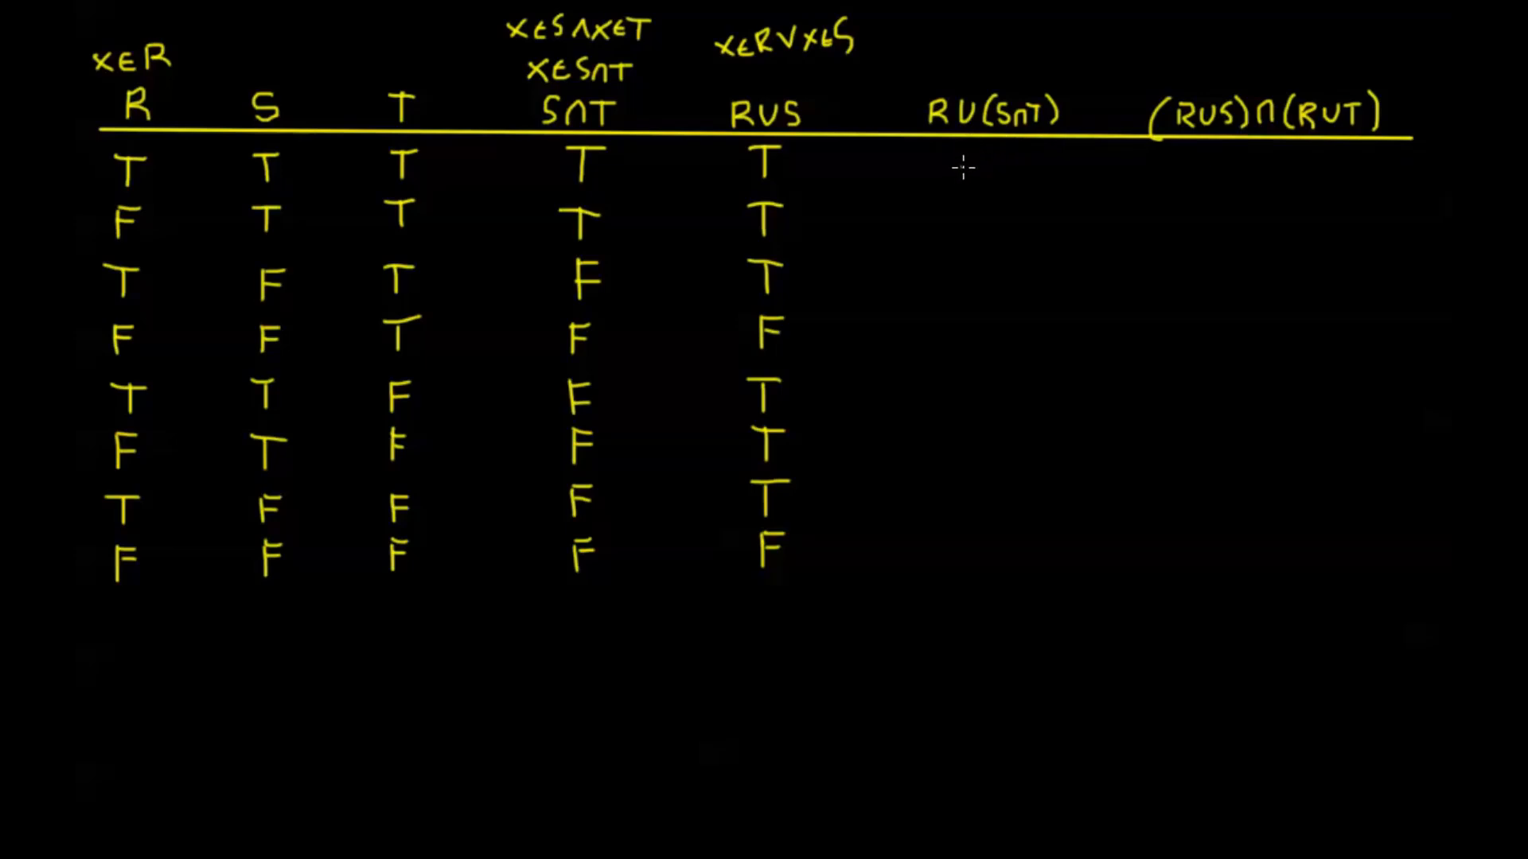
mouse_move(963, 204)
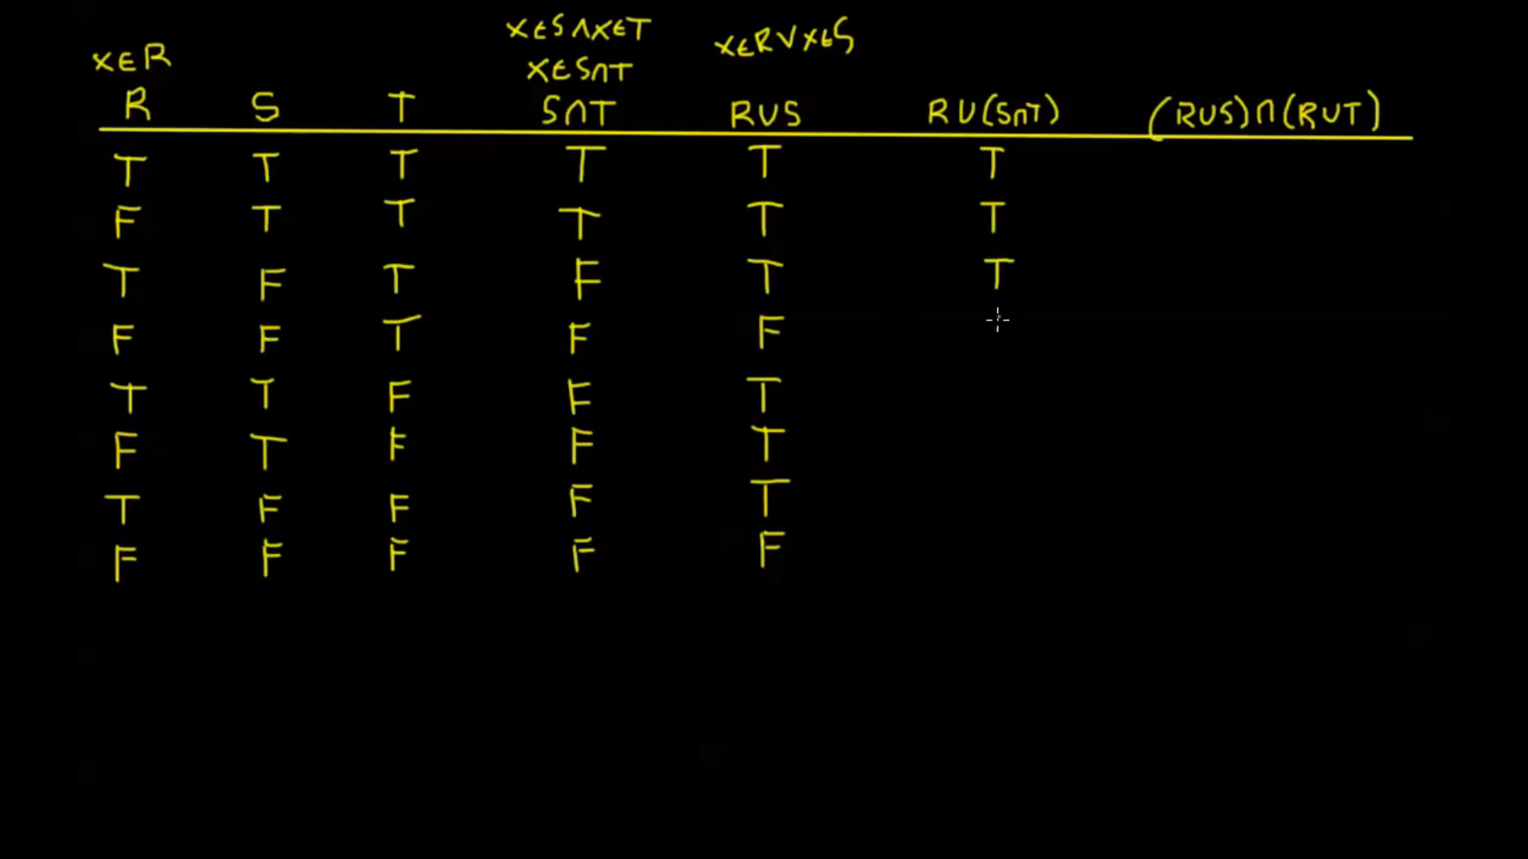
- Finish the R∪(S∩T) column with F, T, F in its last rows
type("F")
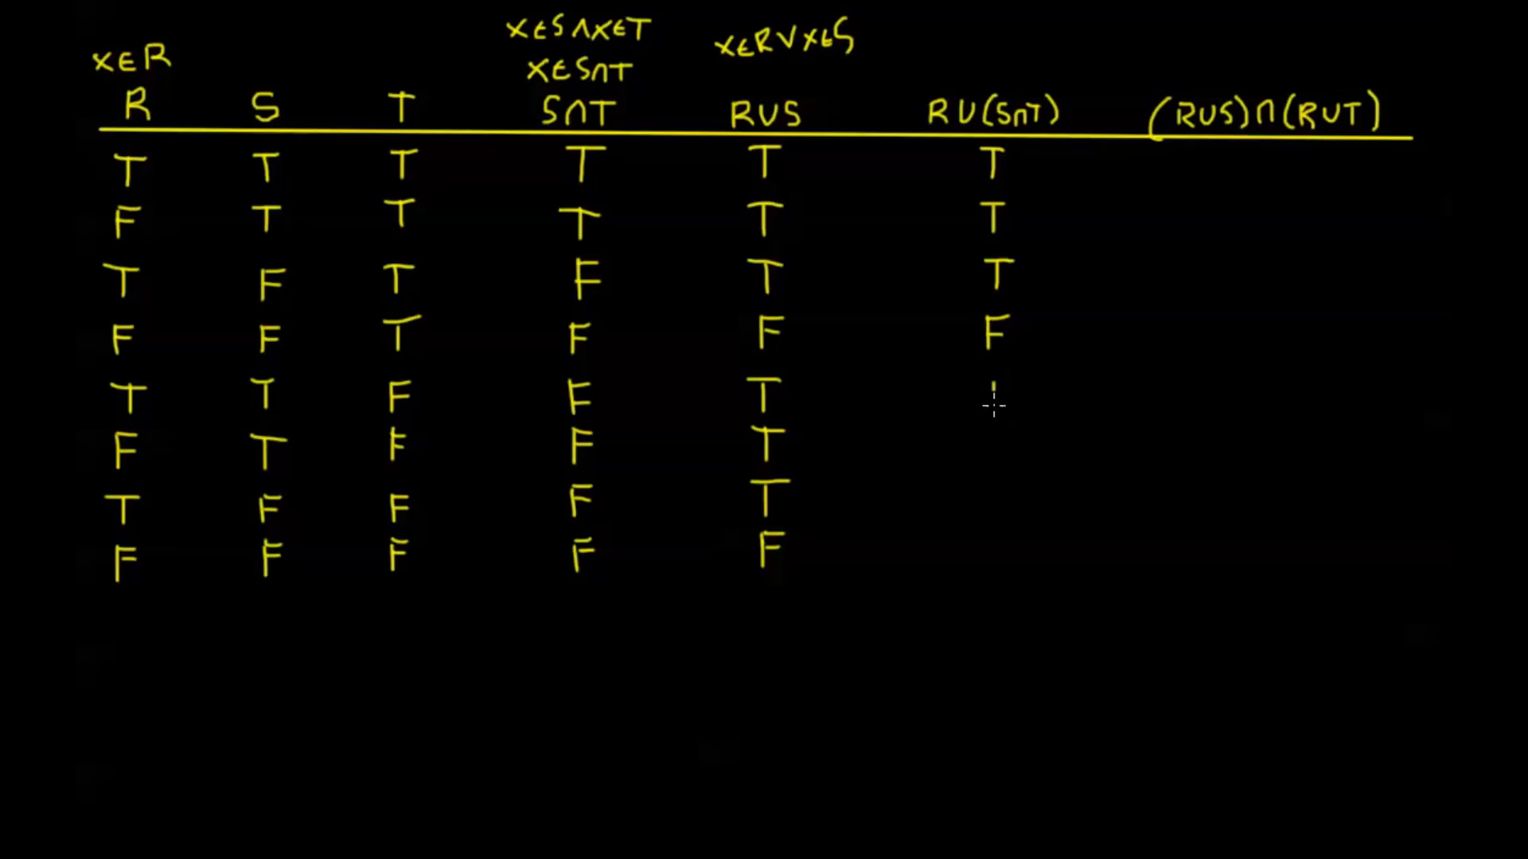
type("T")
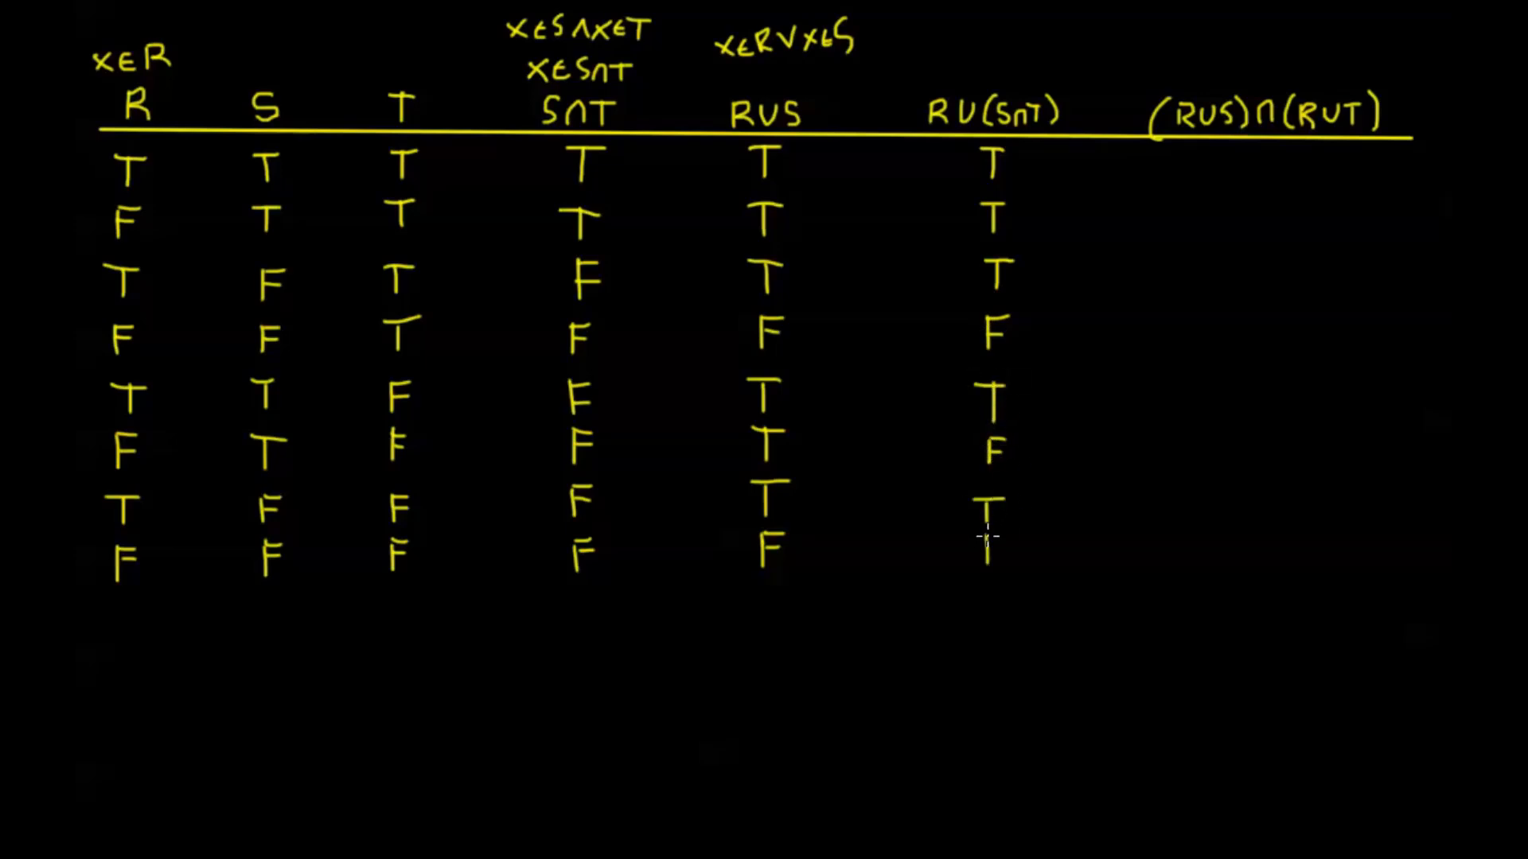
type("F")
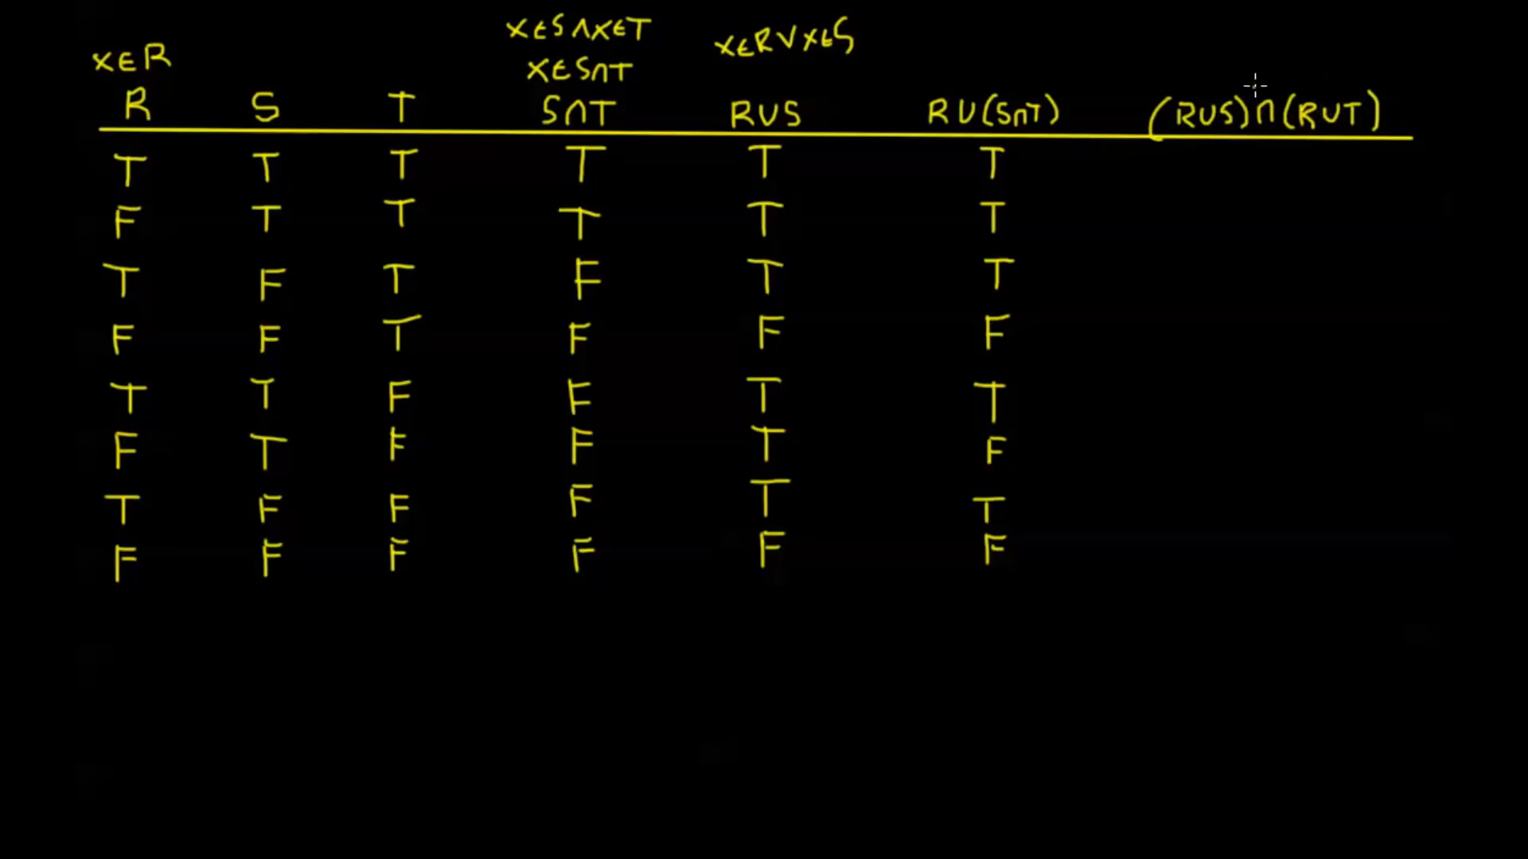
mouse_move(1207, 76)
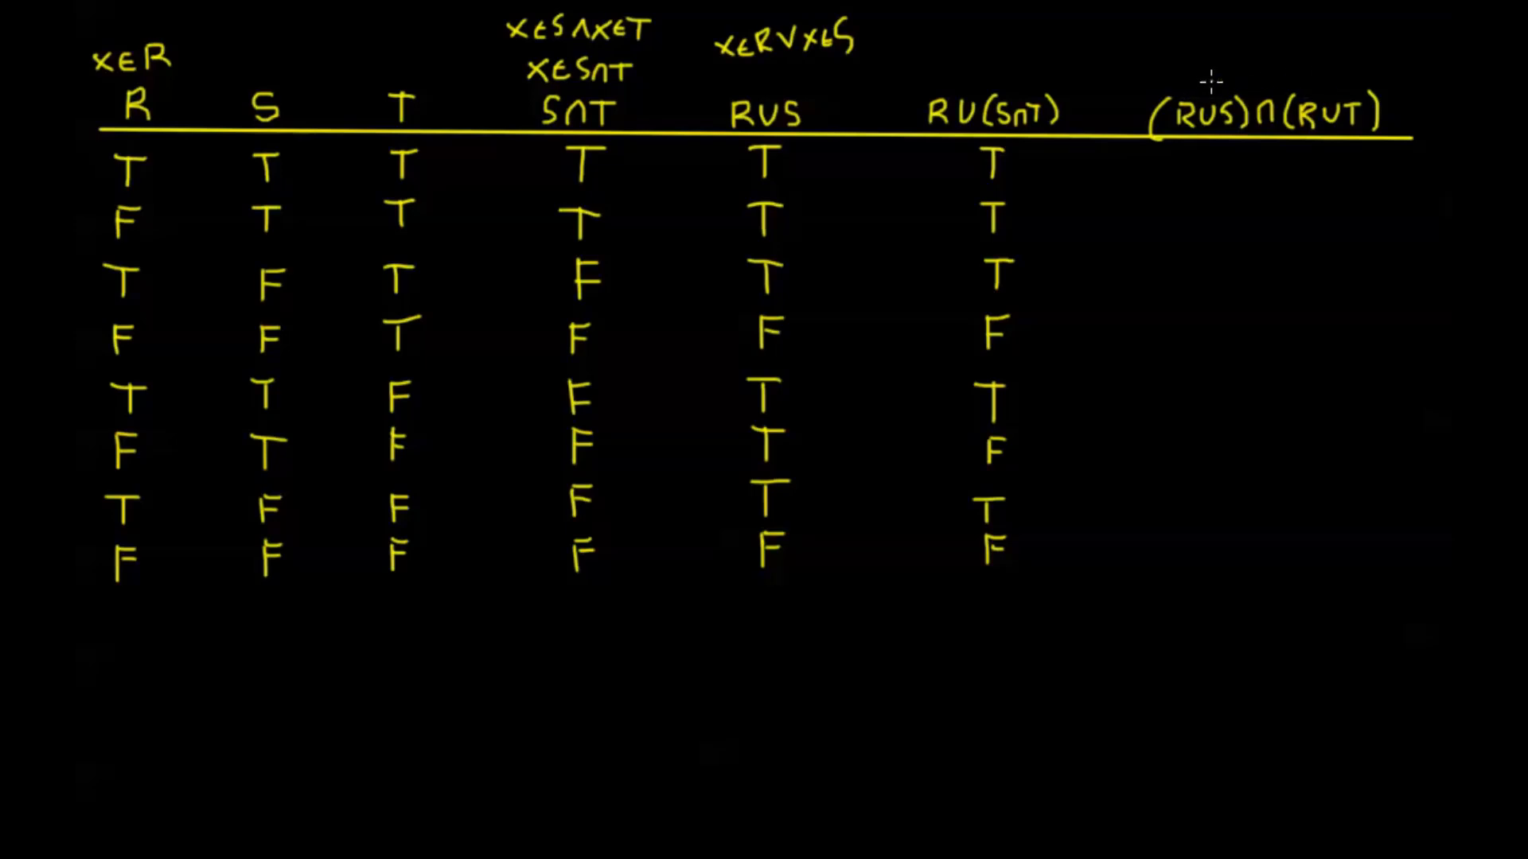
mouse_move(1267, 150)
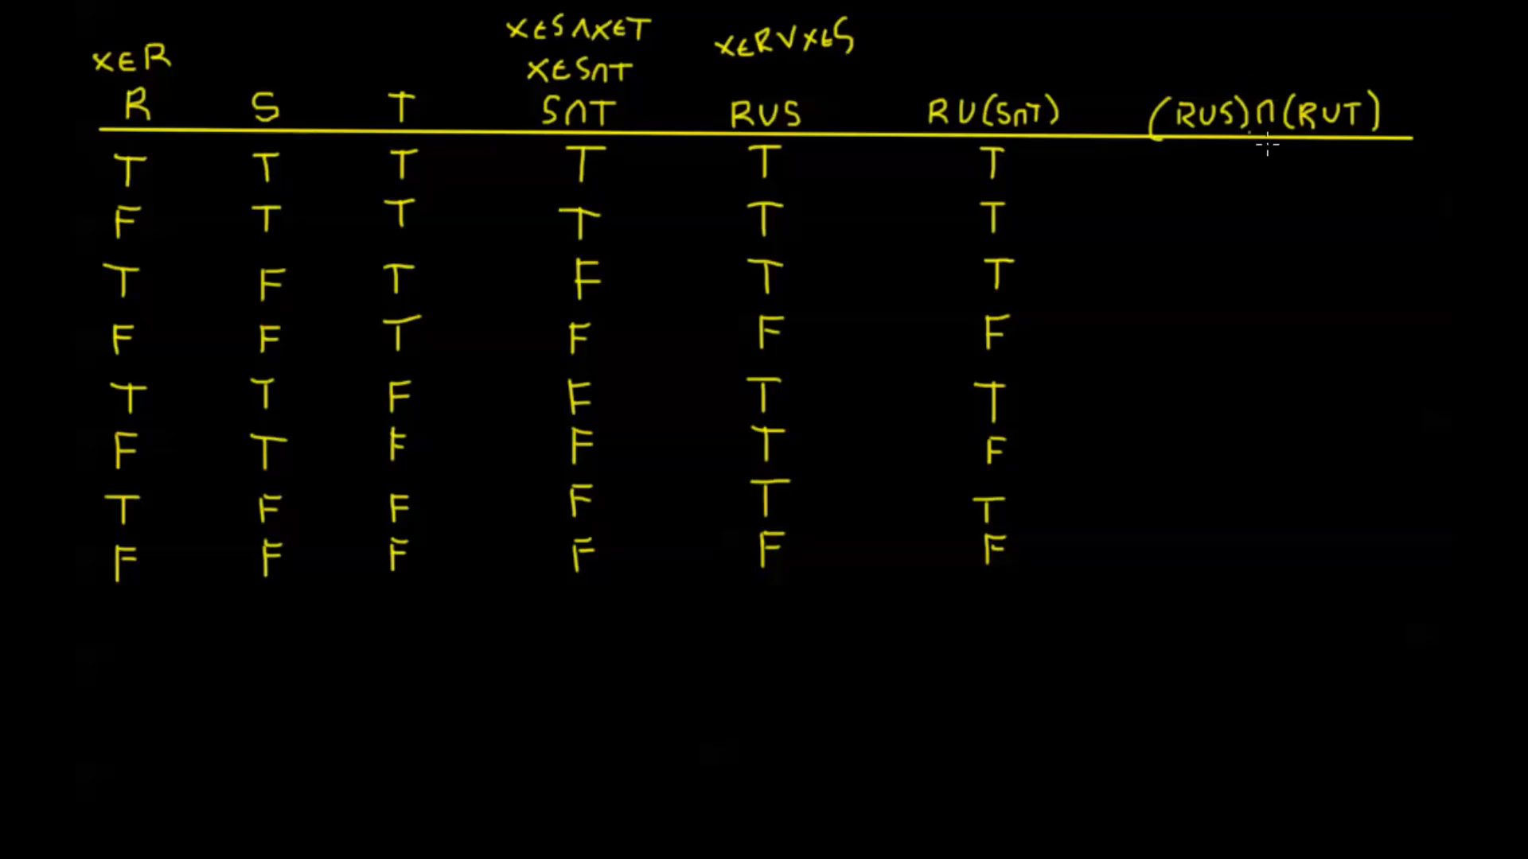
mouse_move(1265, 137)
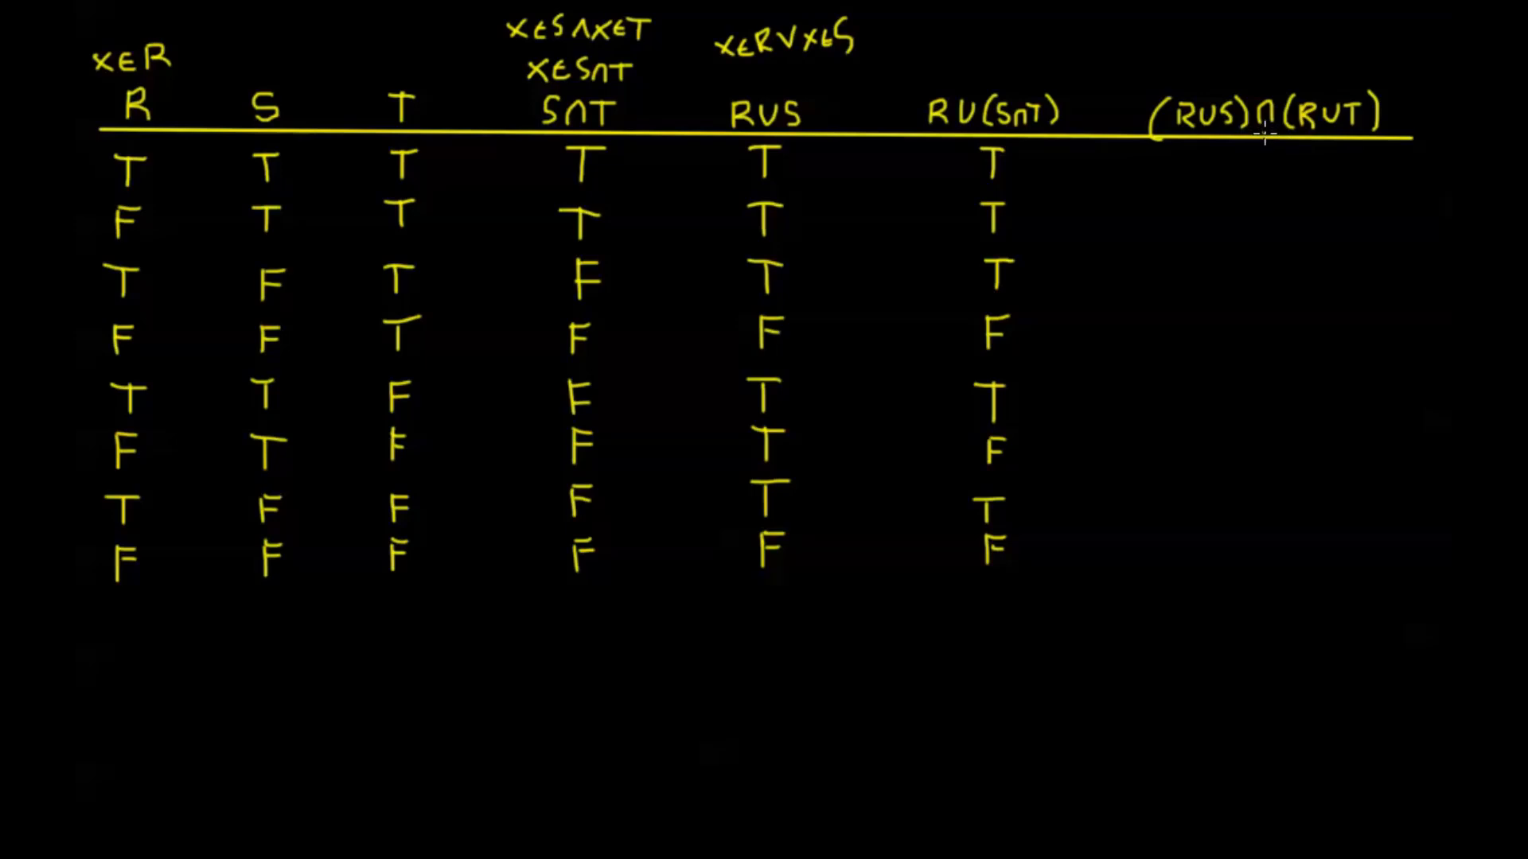
mouse_move(1335, 66)
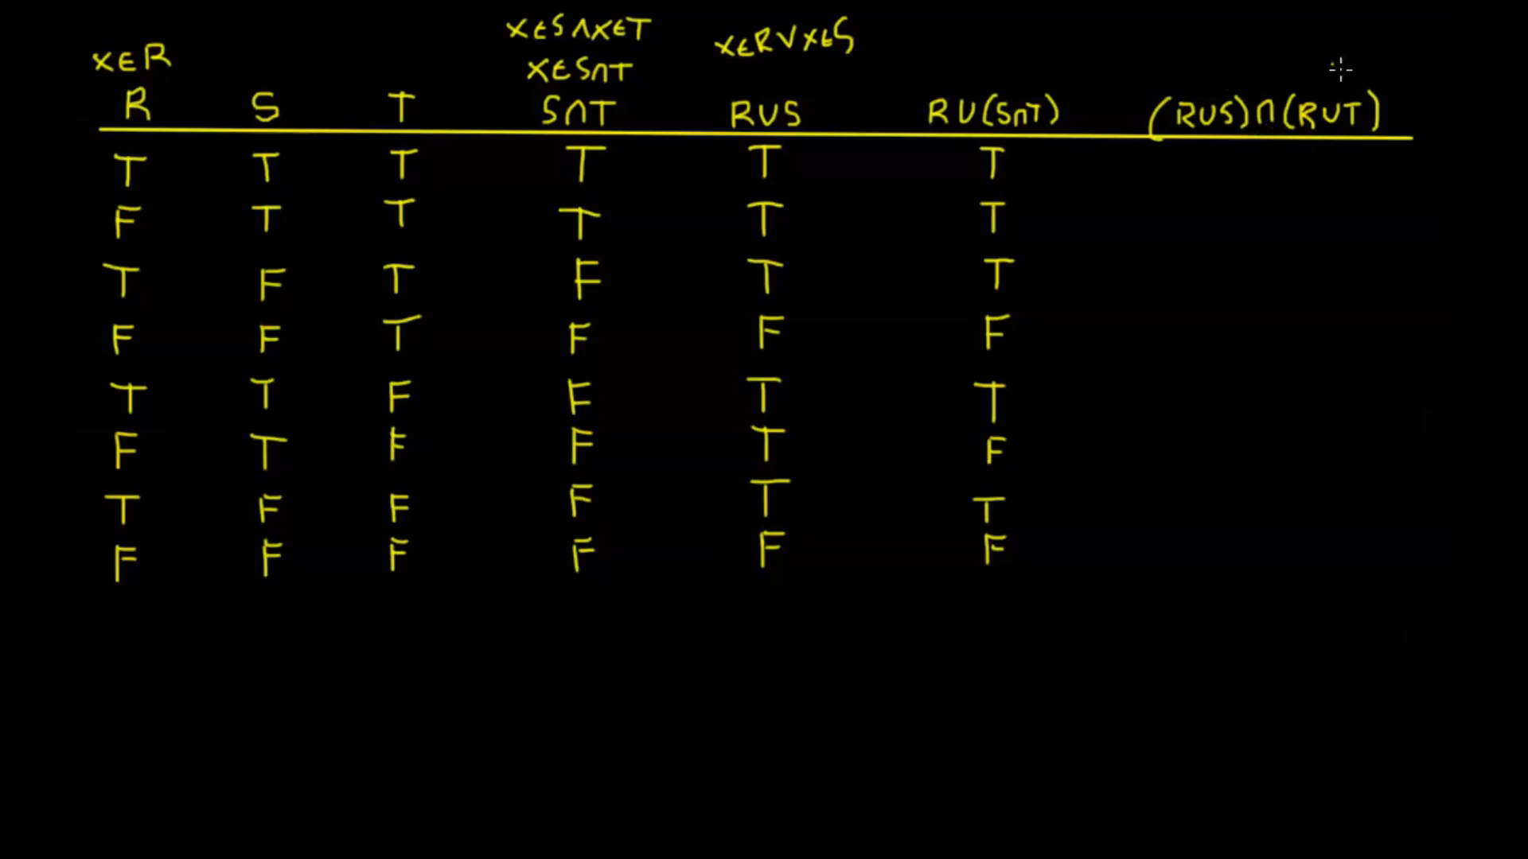
mouse_move(1228, 74)
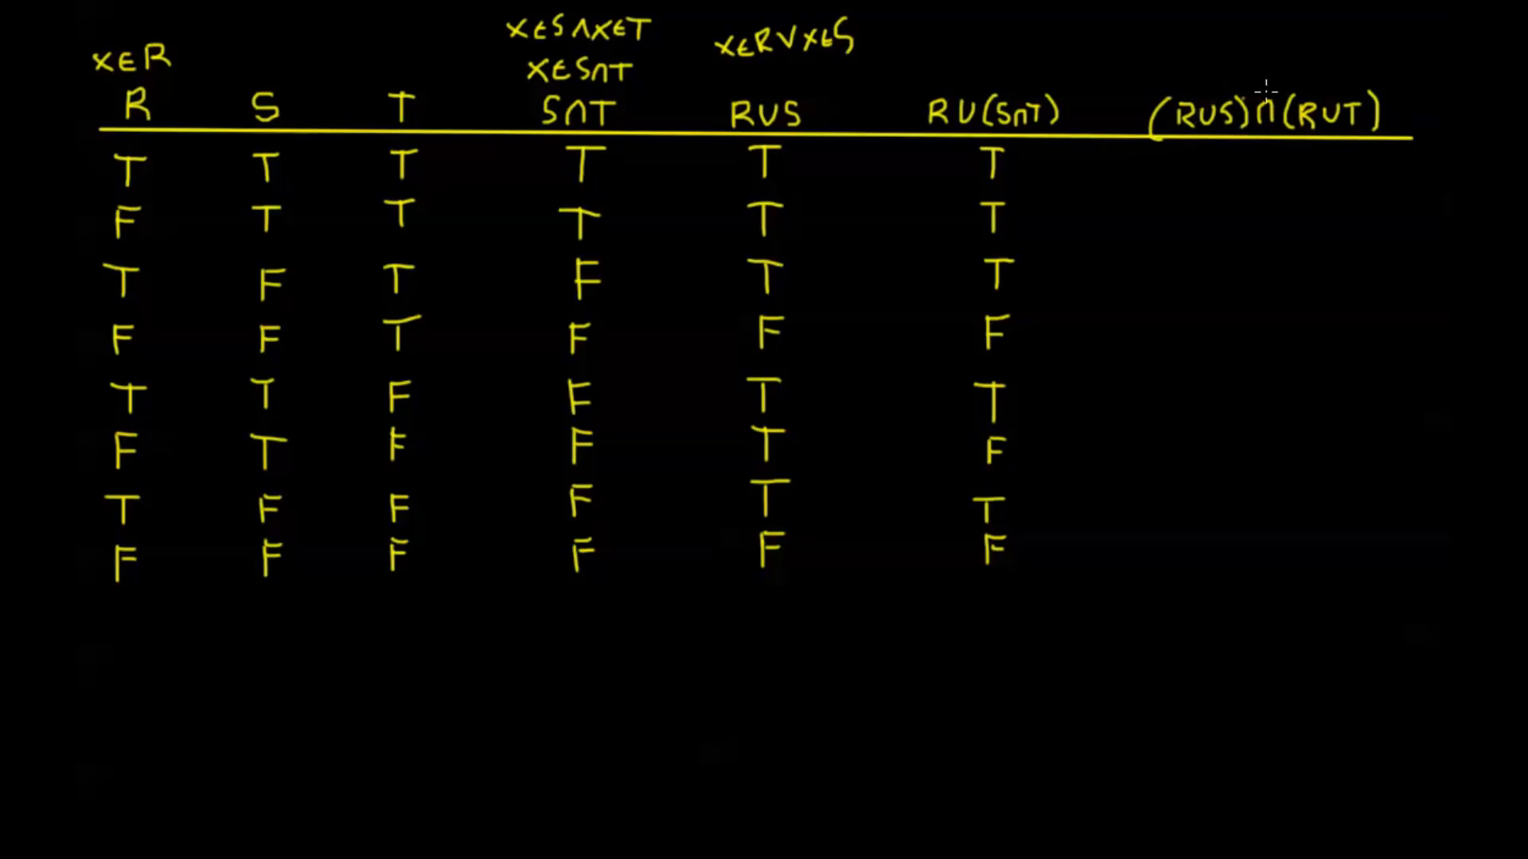
mouse_move(1238, 82)
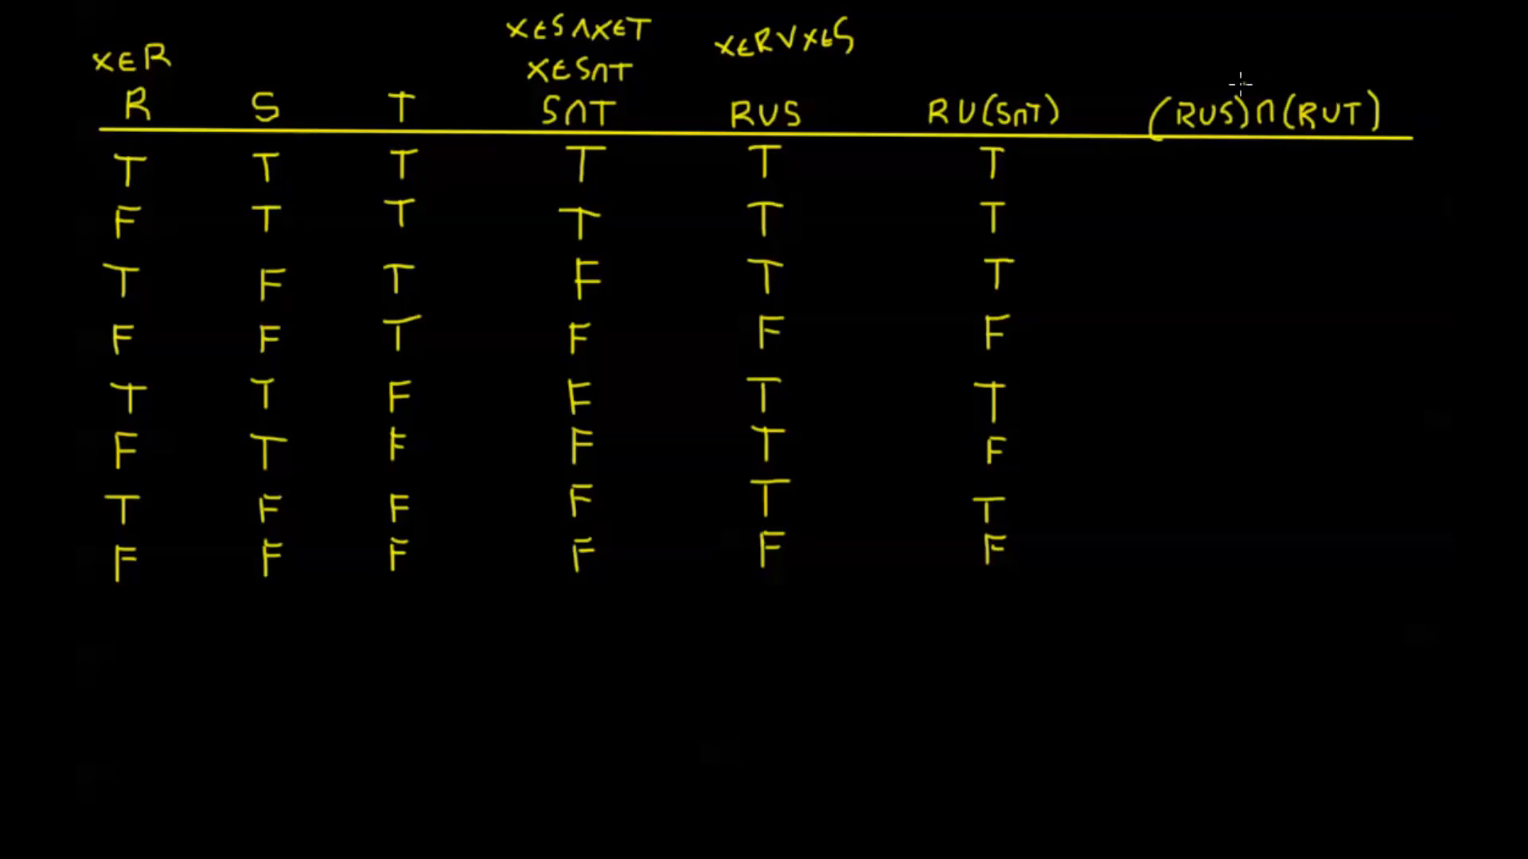
mouse_move(1203, 109)
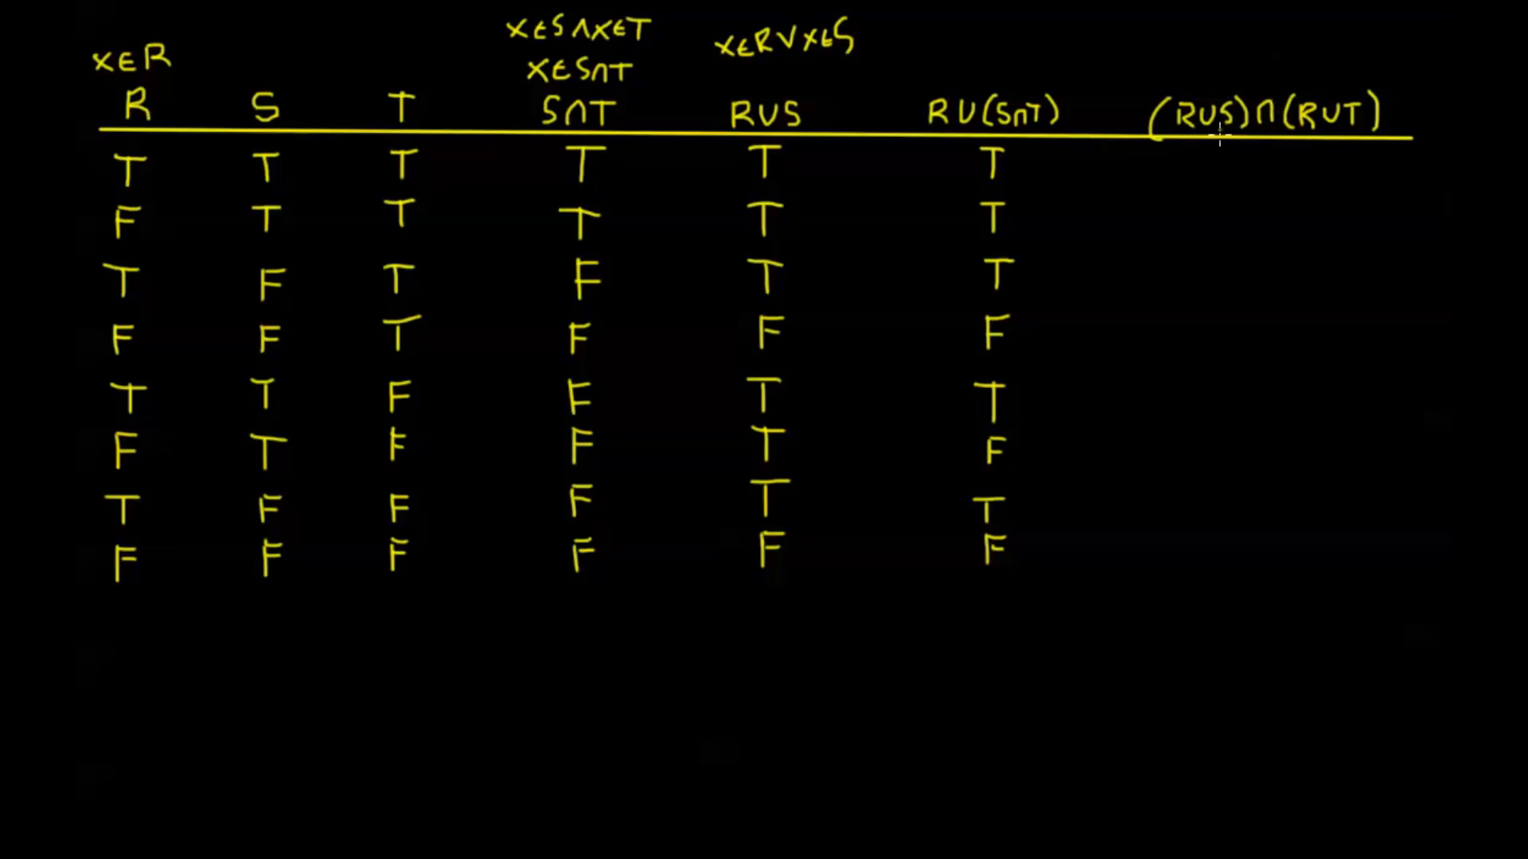
mouse_move(1260, 159)
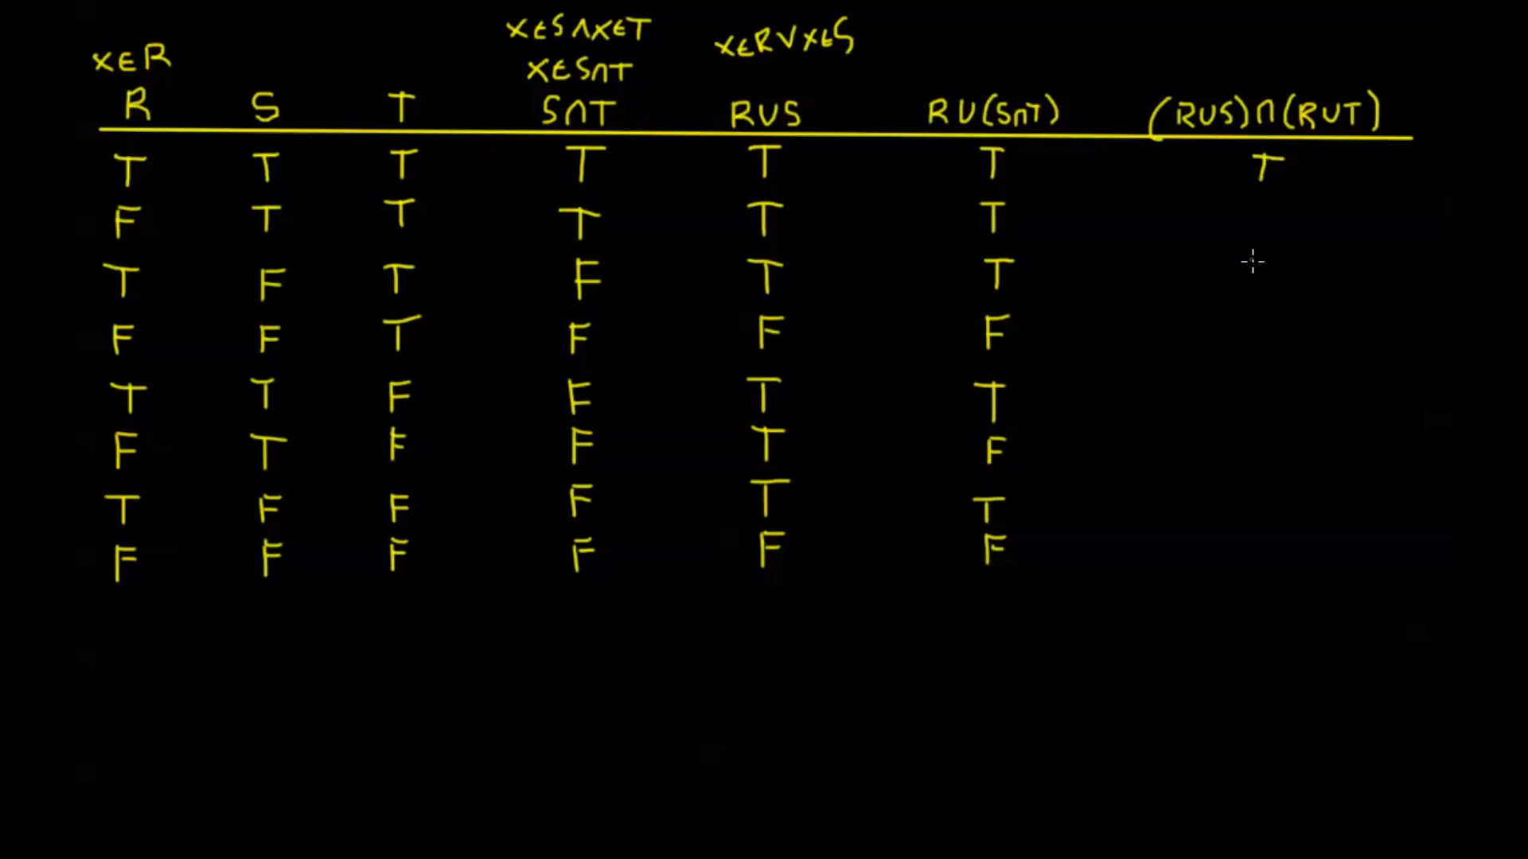
- Fill the (R∪S)∩(R∪T) column with T, T, T, F, T, F, T, F
type("T")
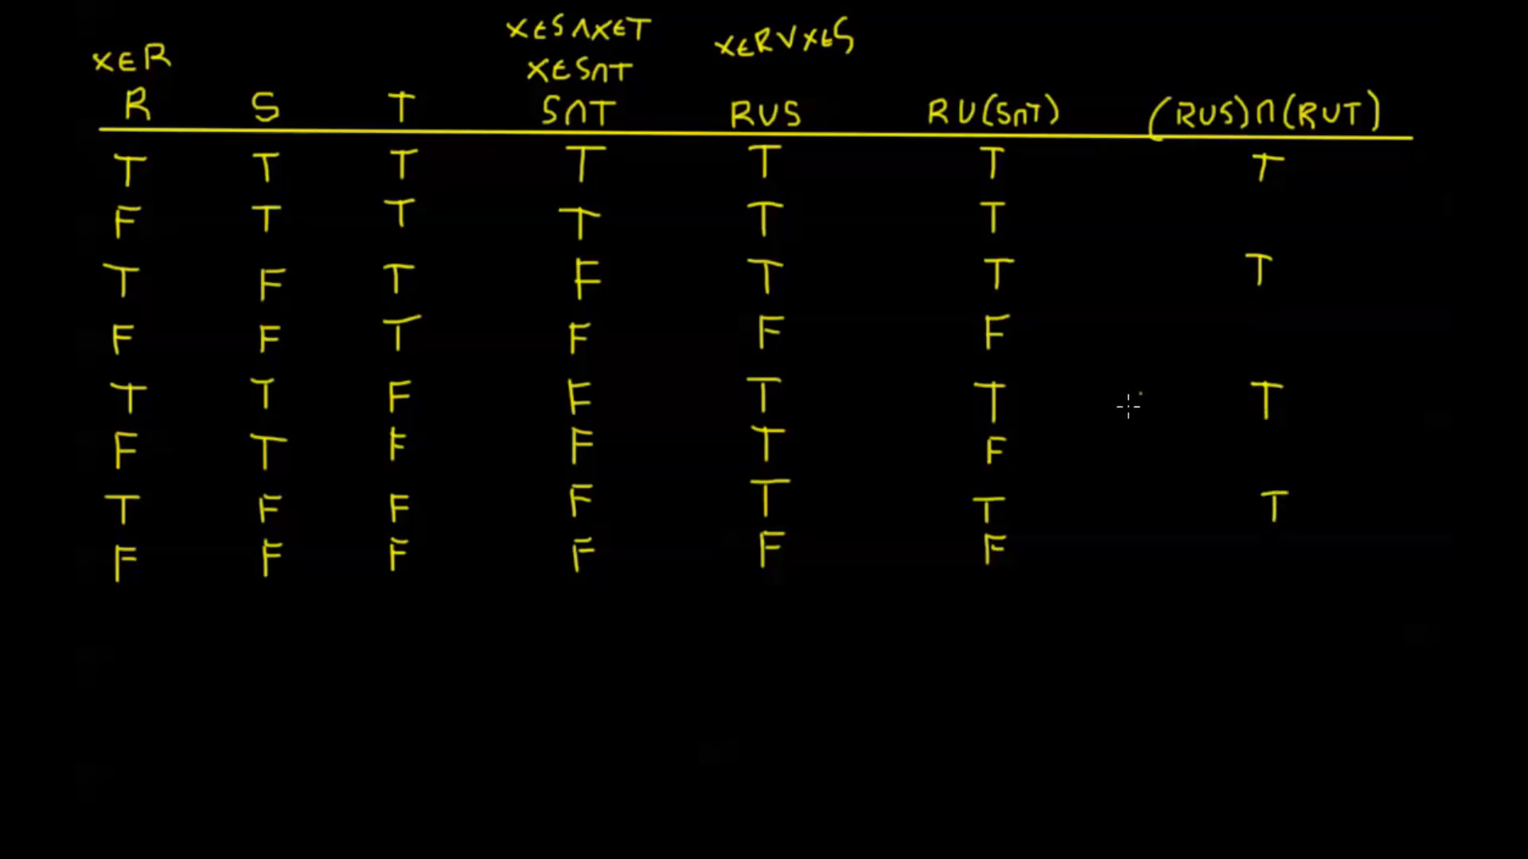
mouse_move(1257, 205)
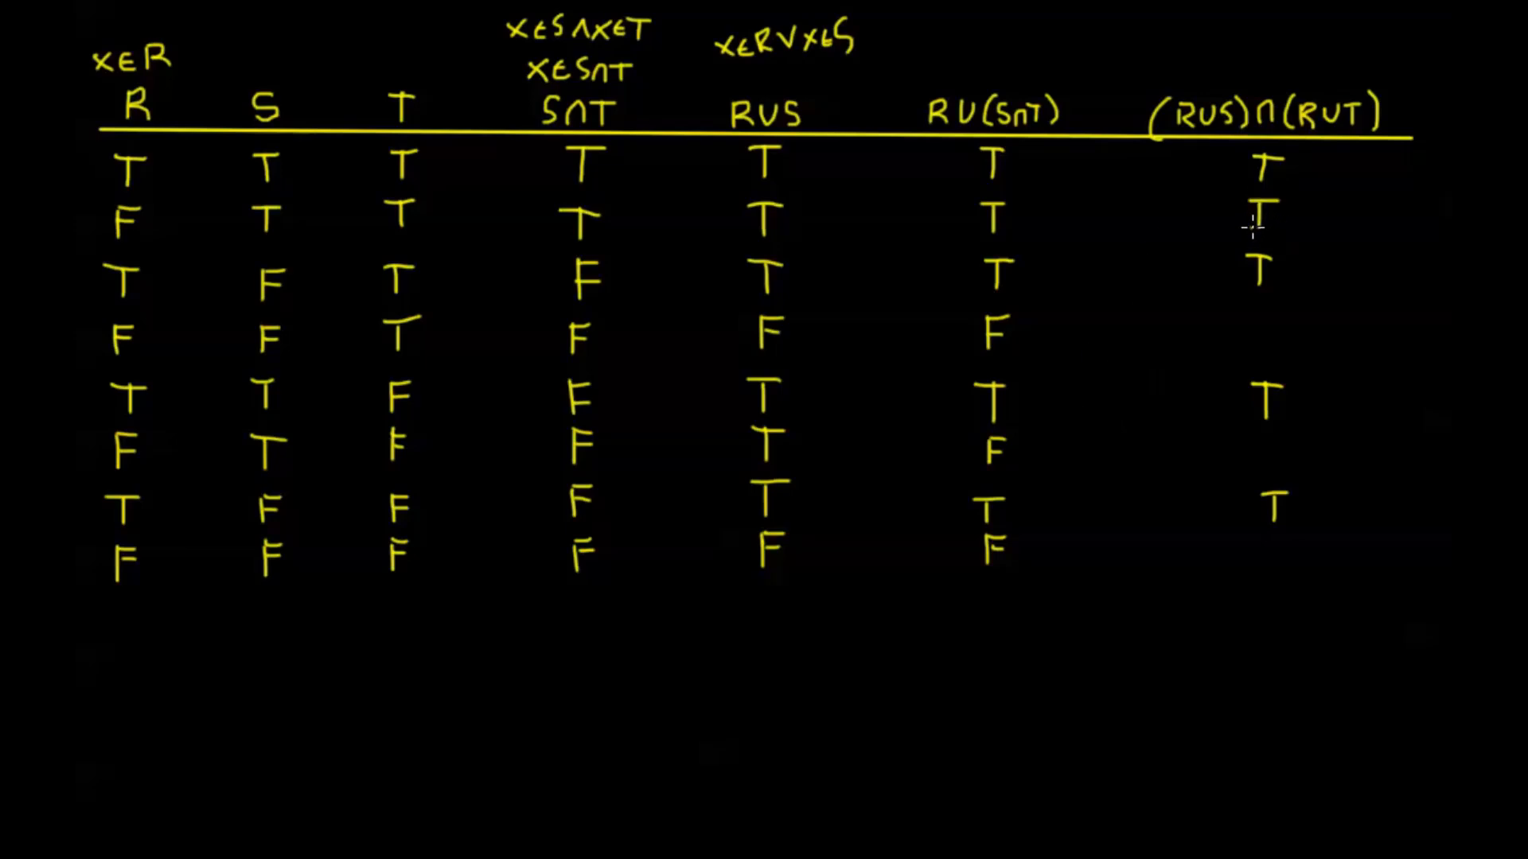
mouse_move(859, 455)
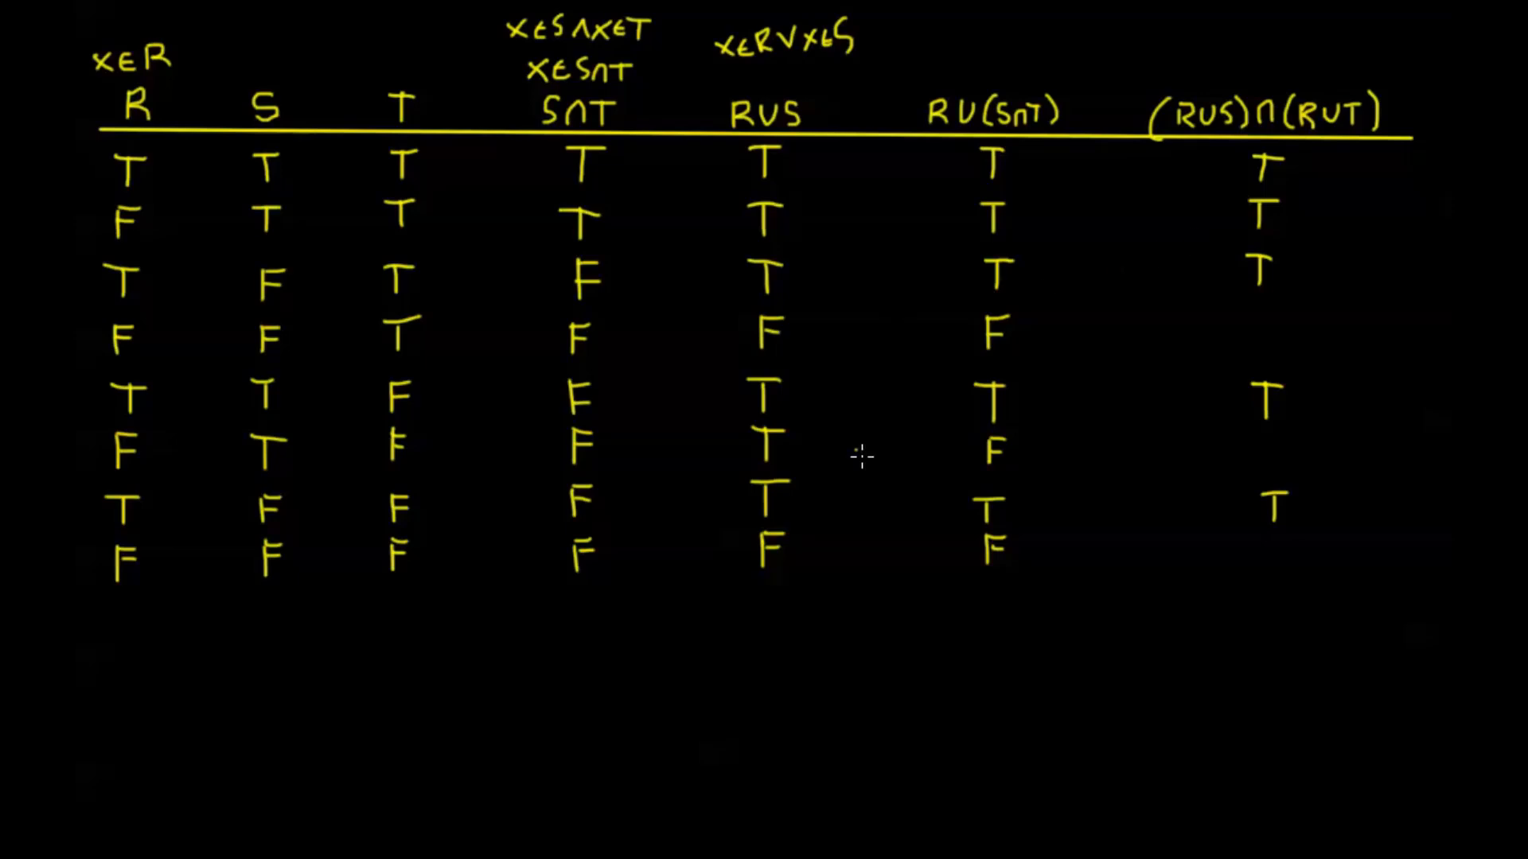
mouse_move(1254, 312)
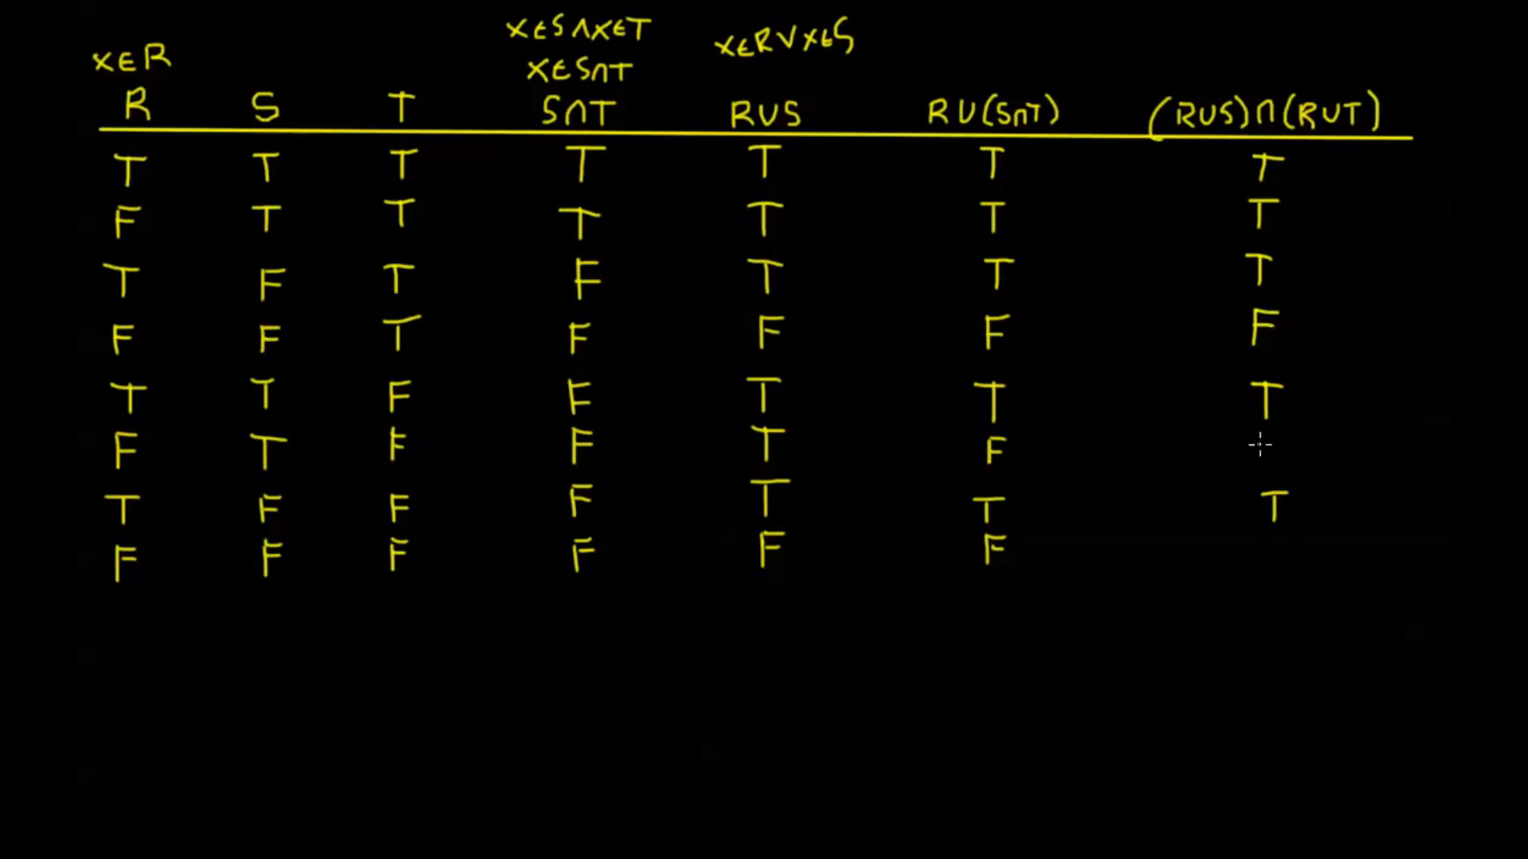
type("F")
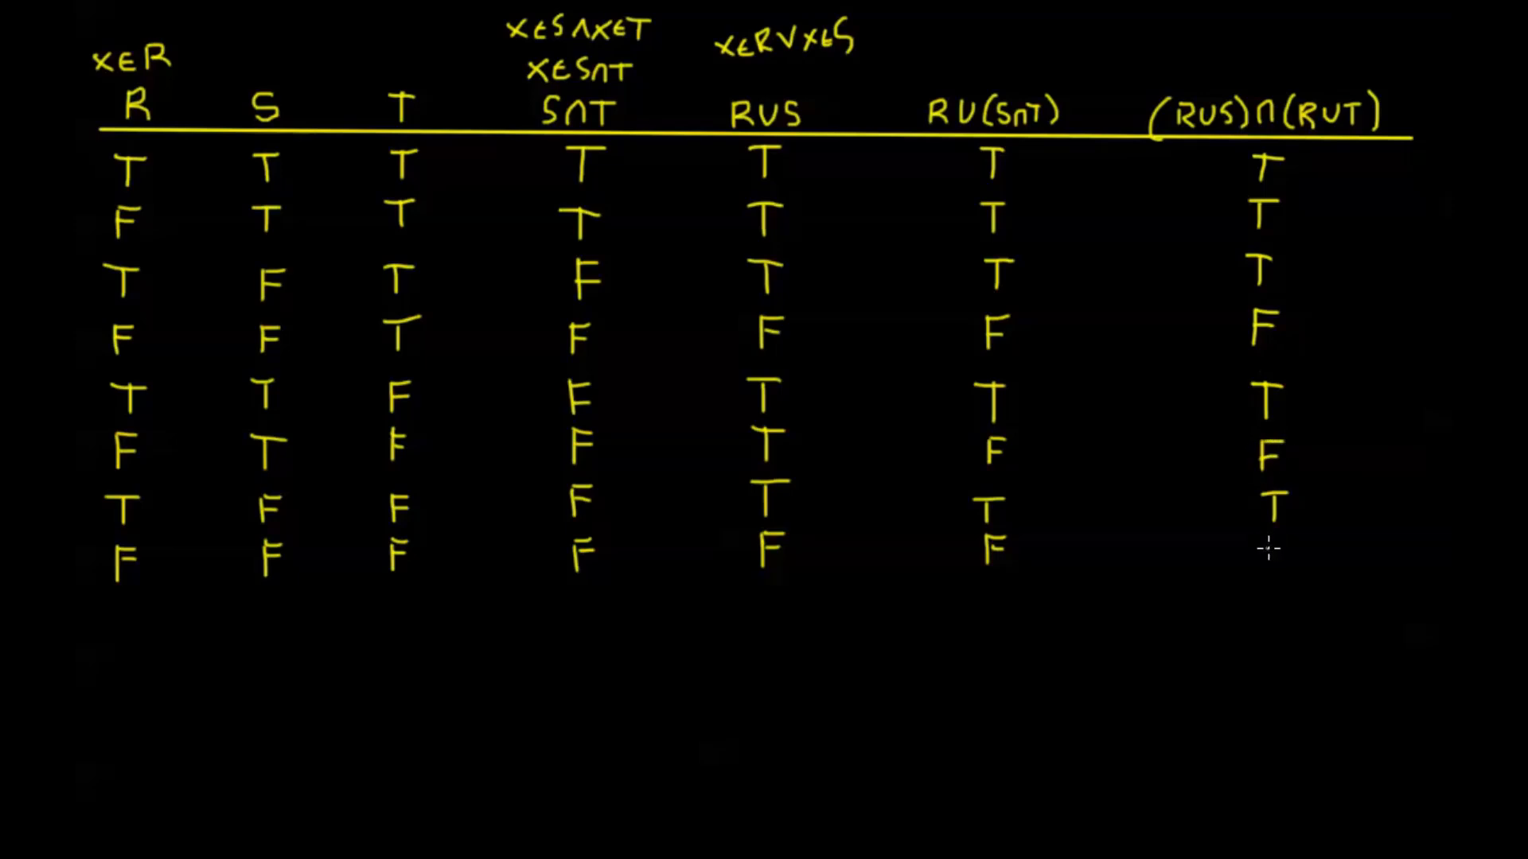
type("F")
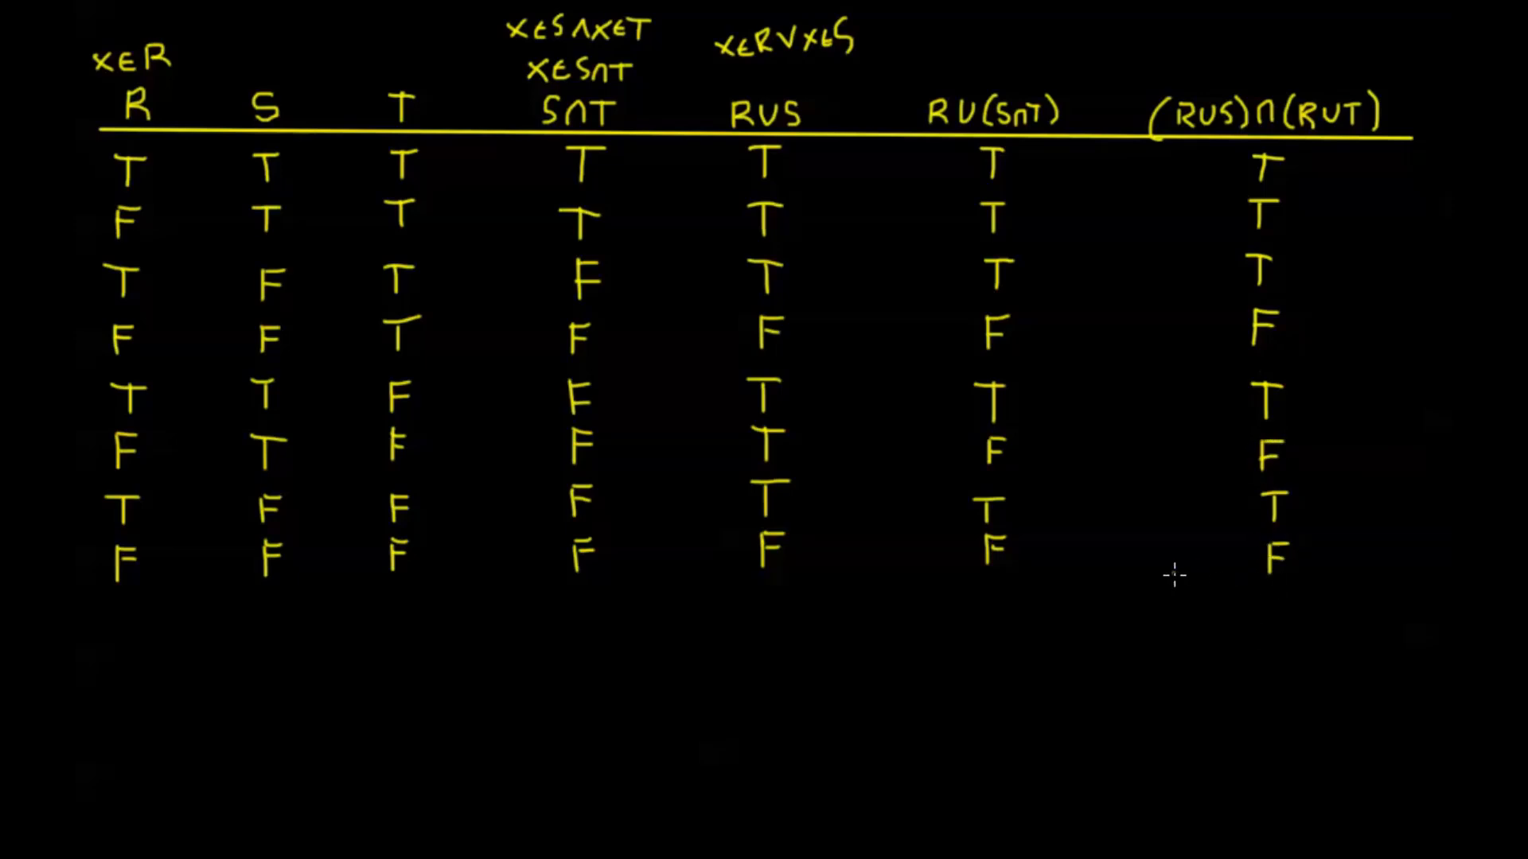
mouse_move(1126, 507)
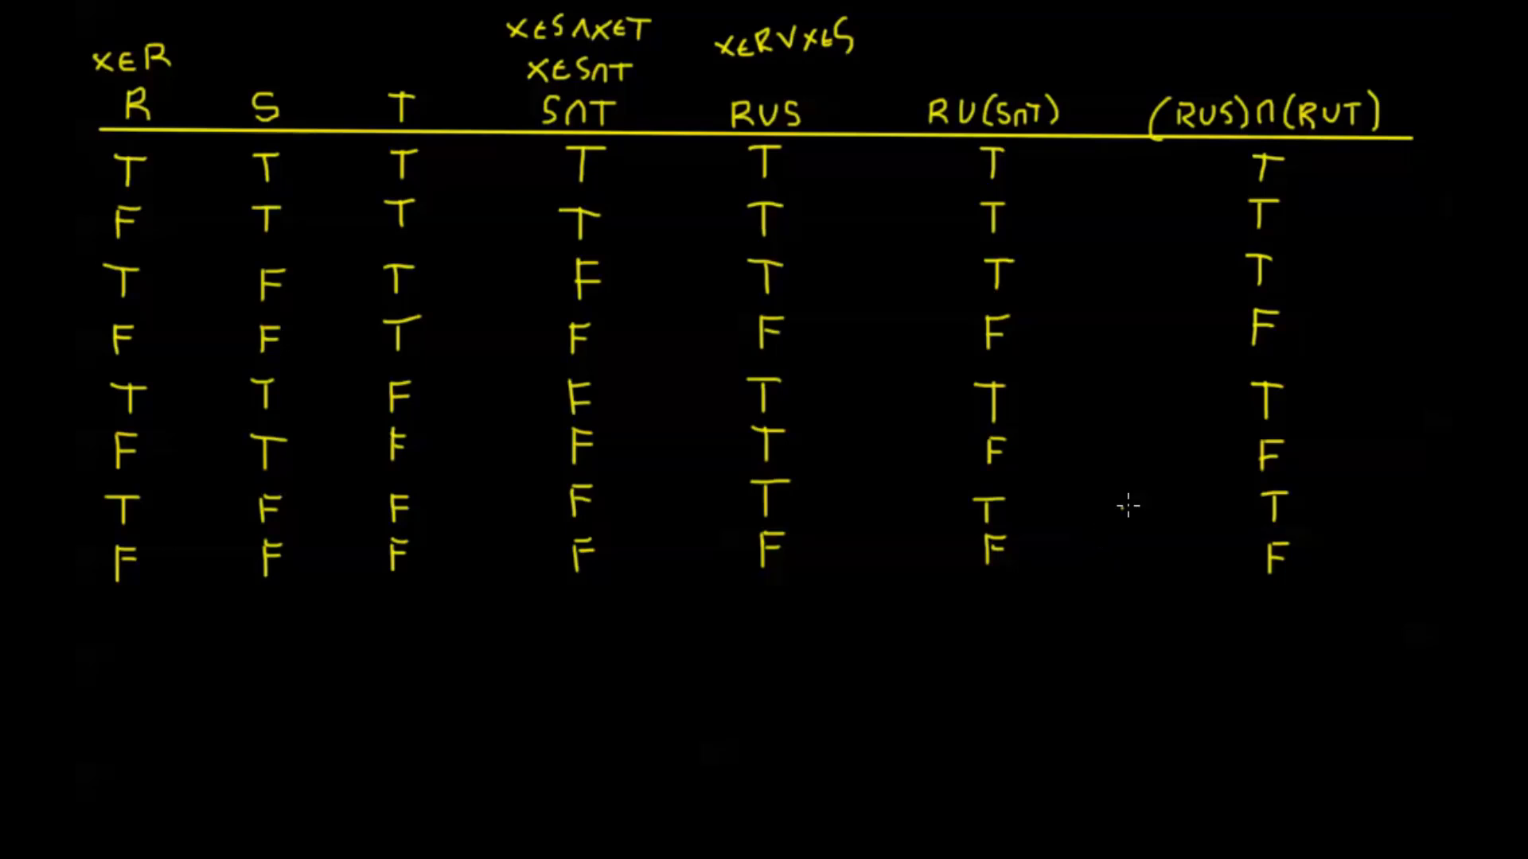
mouse_move(1238, 183)
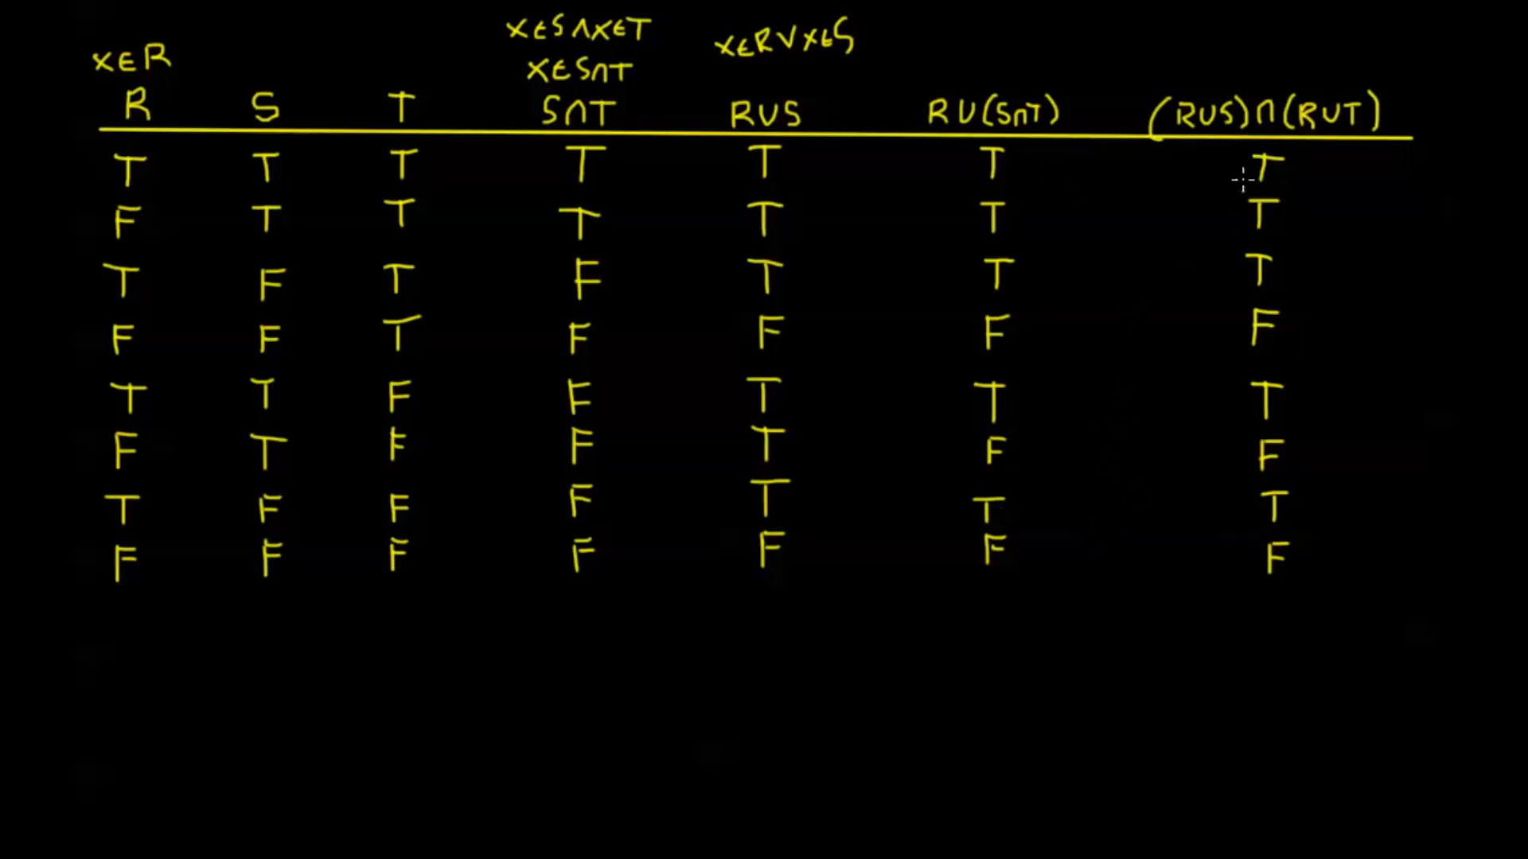
mouse_move(1133, 264)
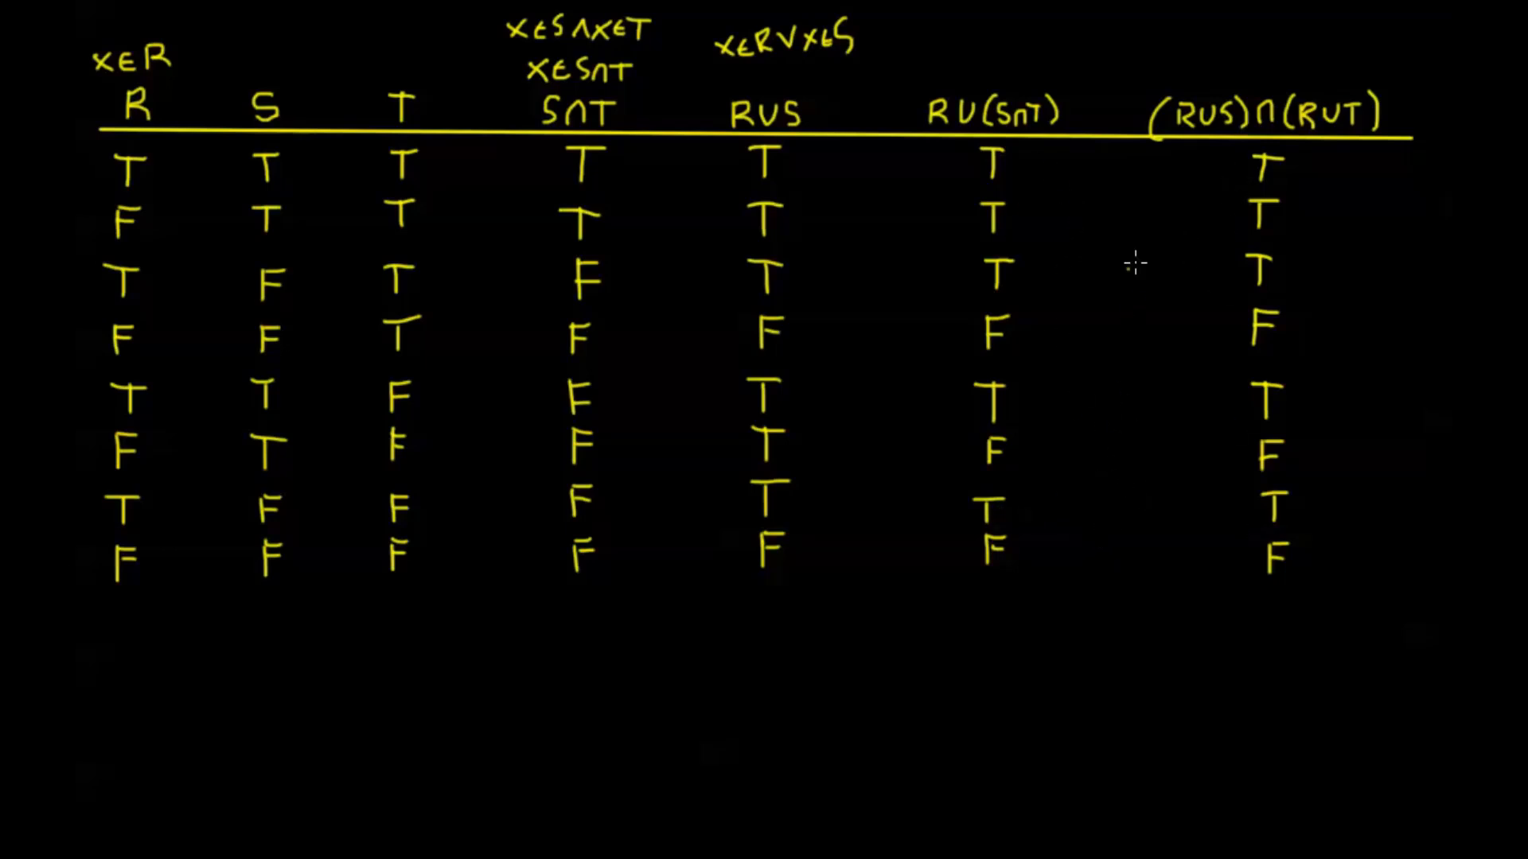
mouse_move(1119, 314)
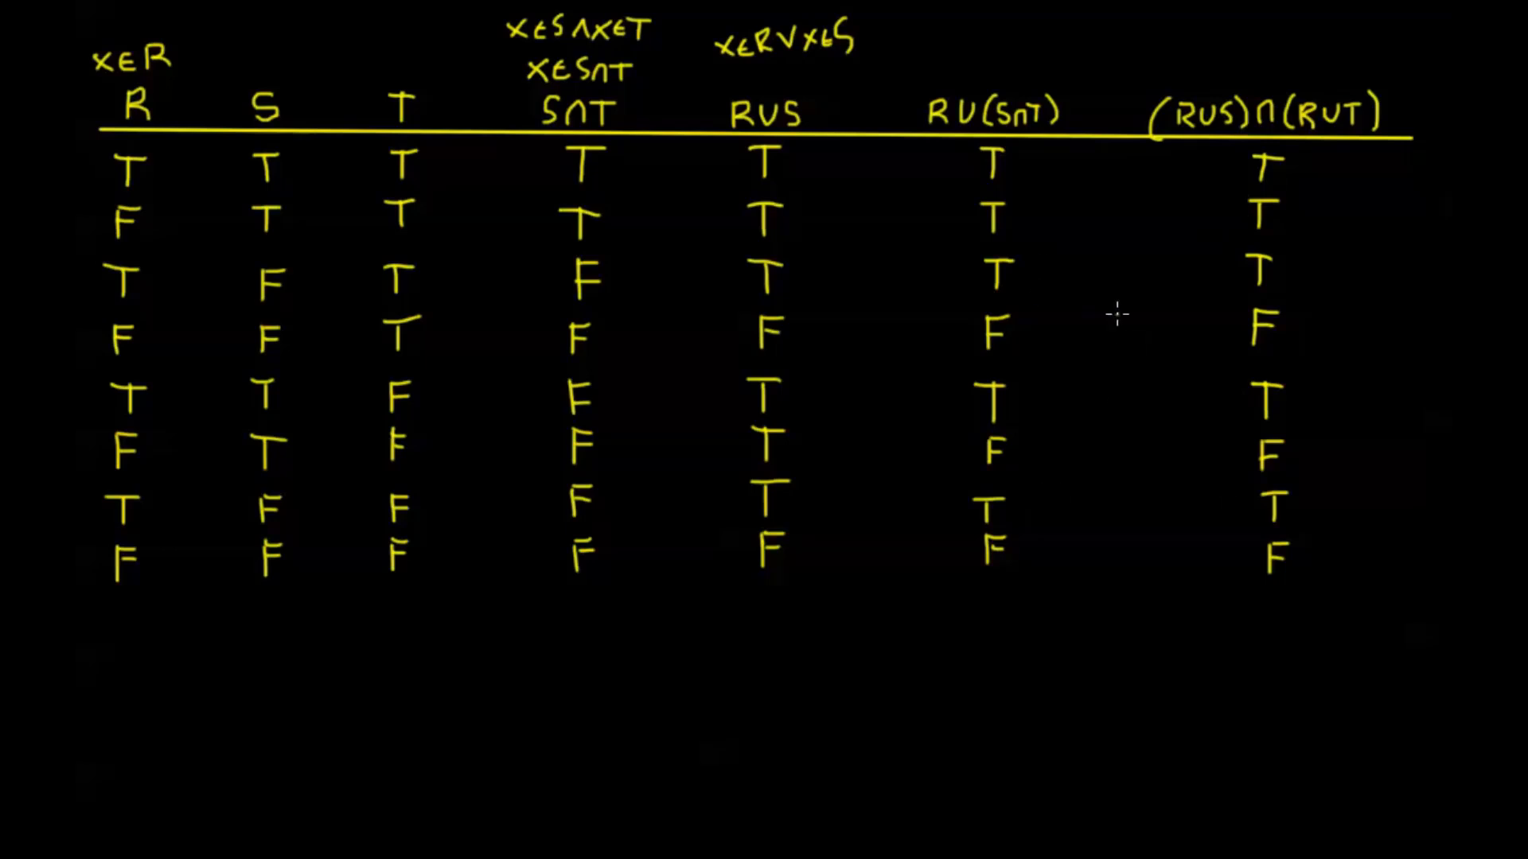
mouse_move(1090, 372)
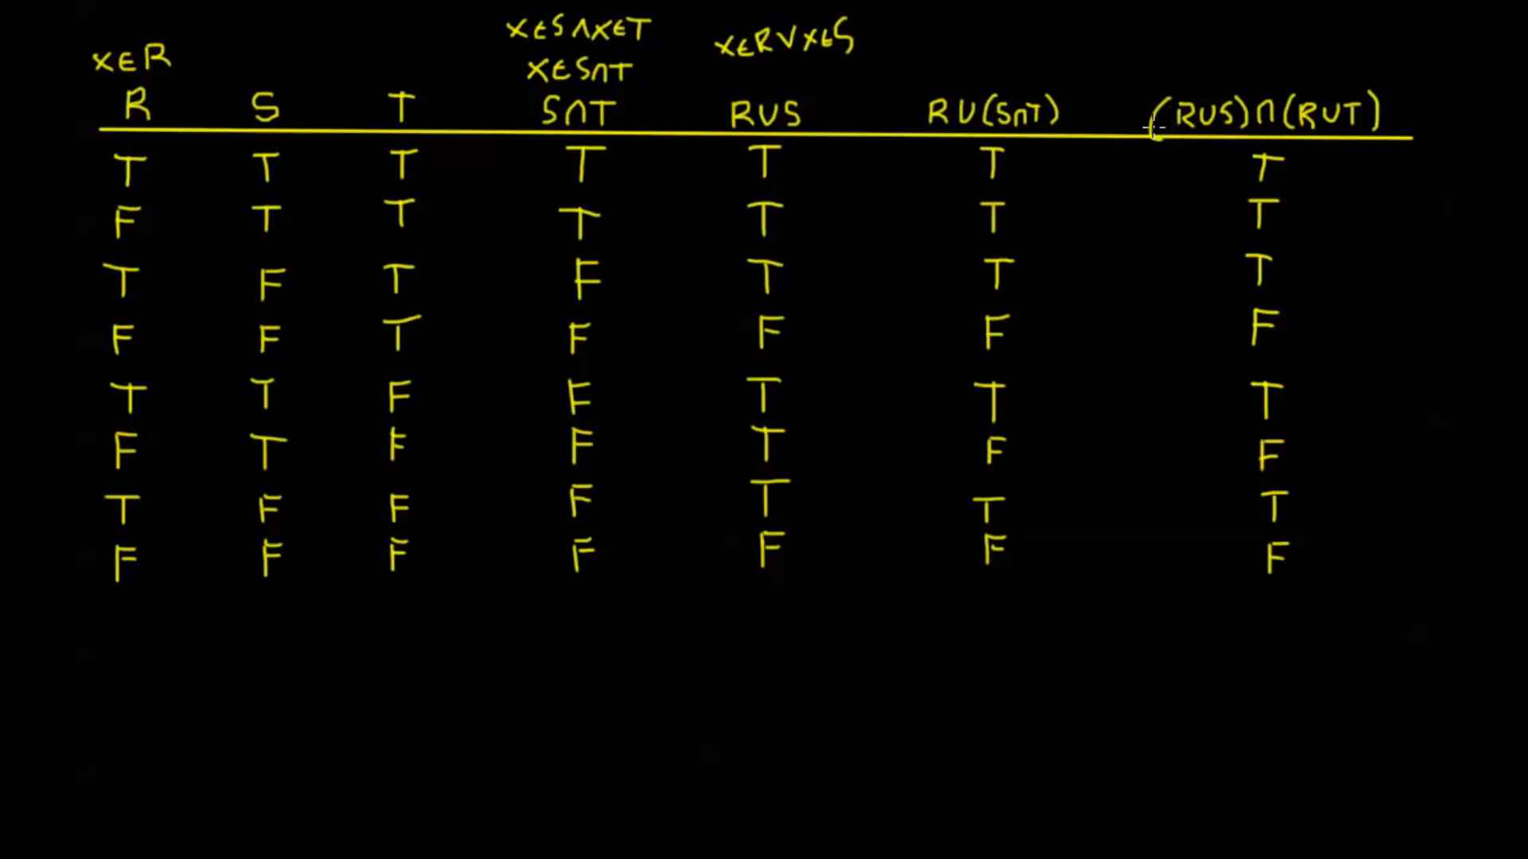
mouse_move(1117, 404)
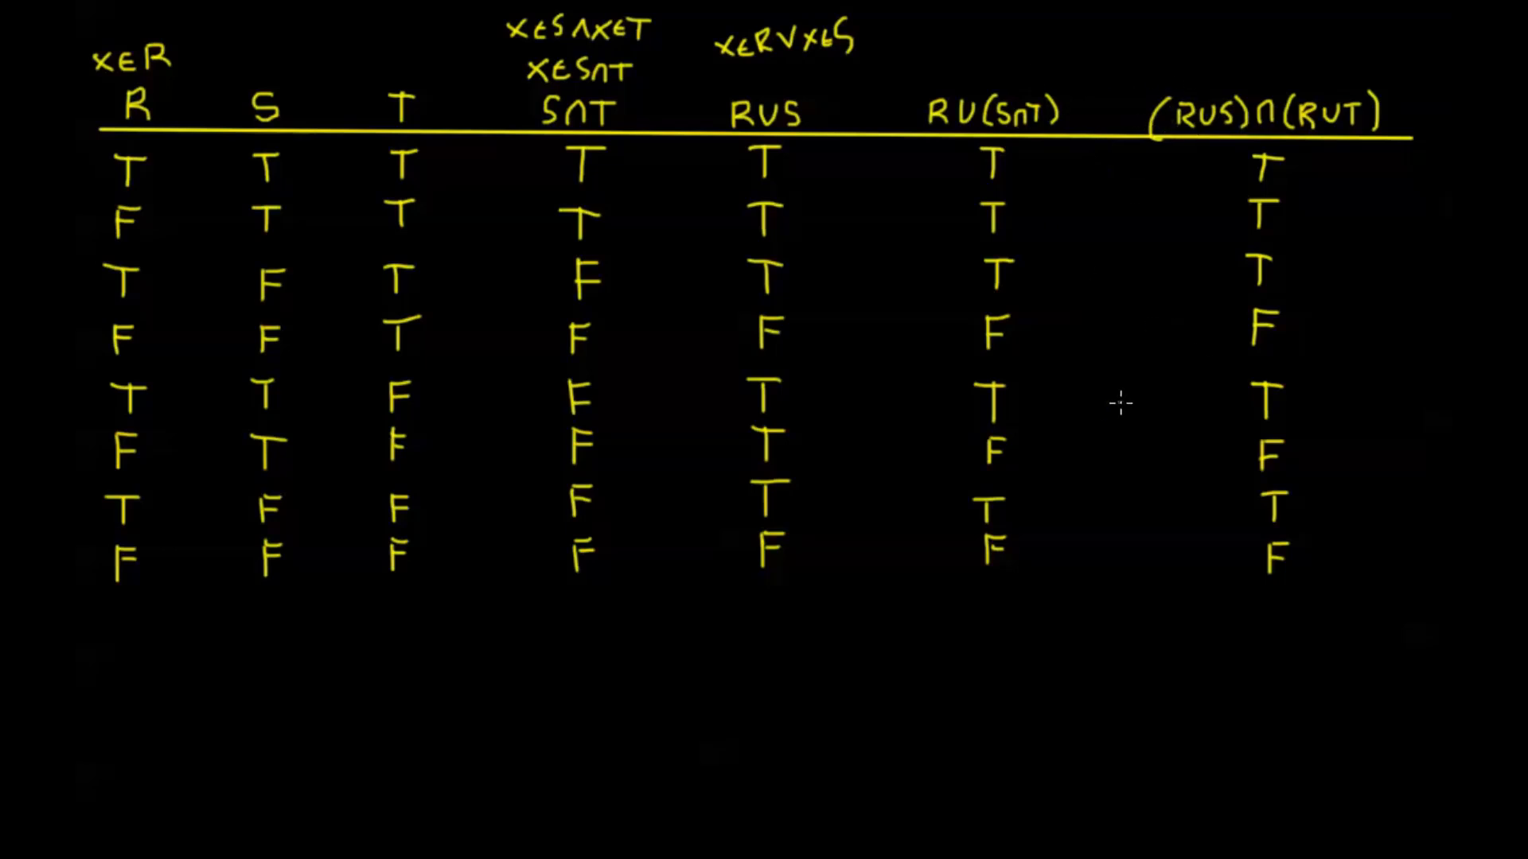
mouse_move(1088, 358)
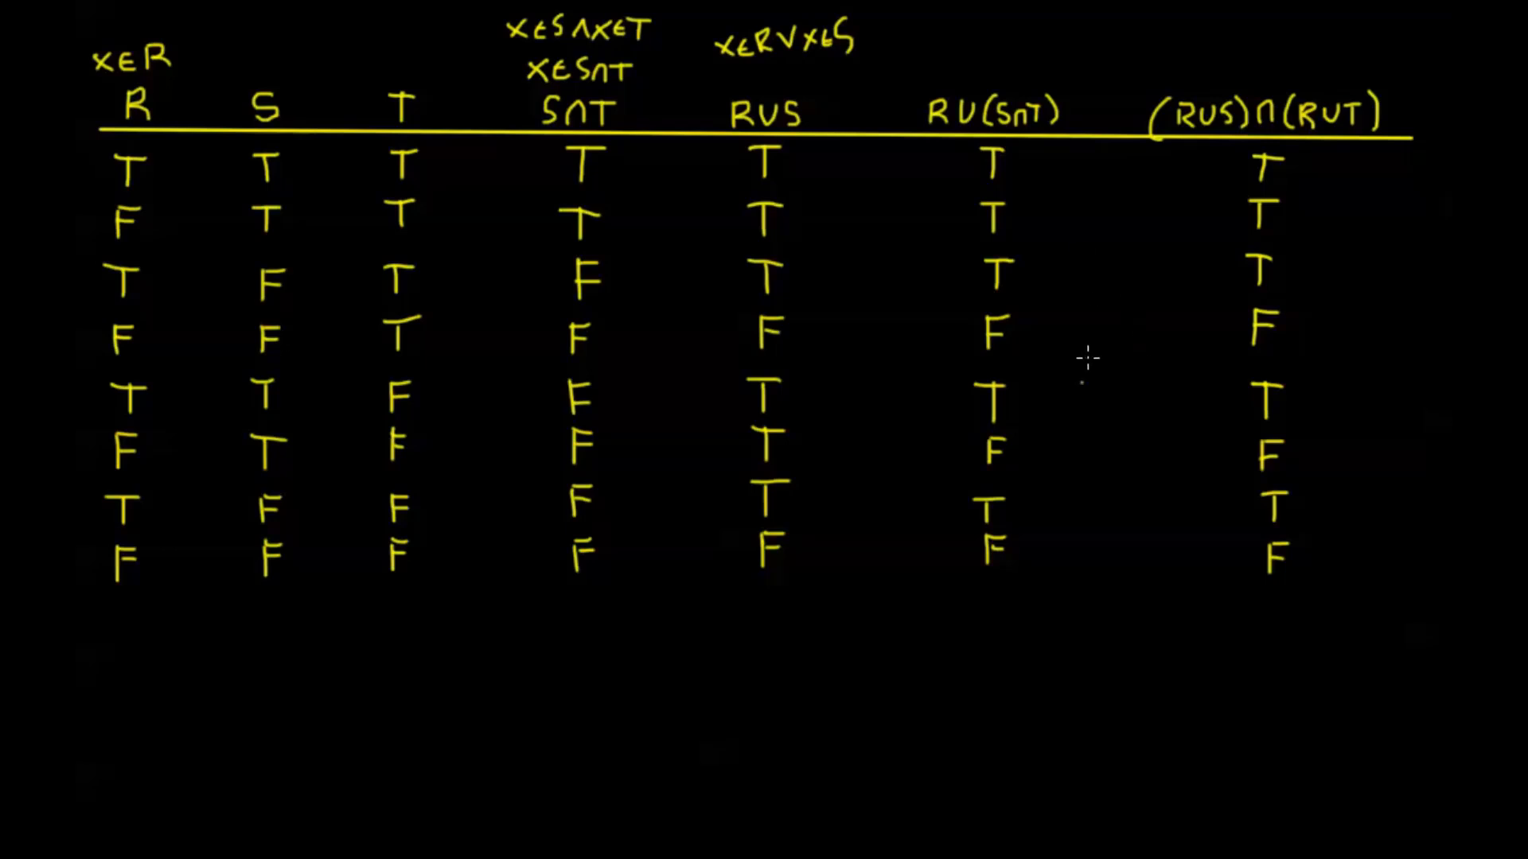
mouse_move(1060, 184)
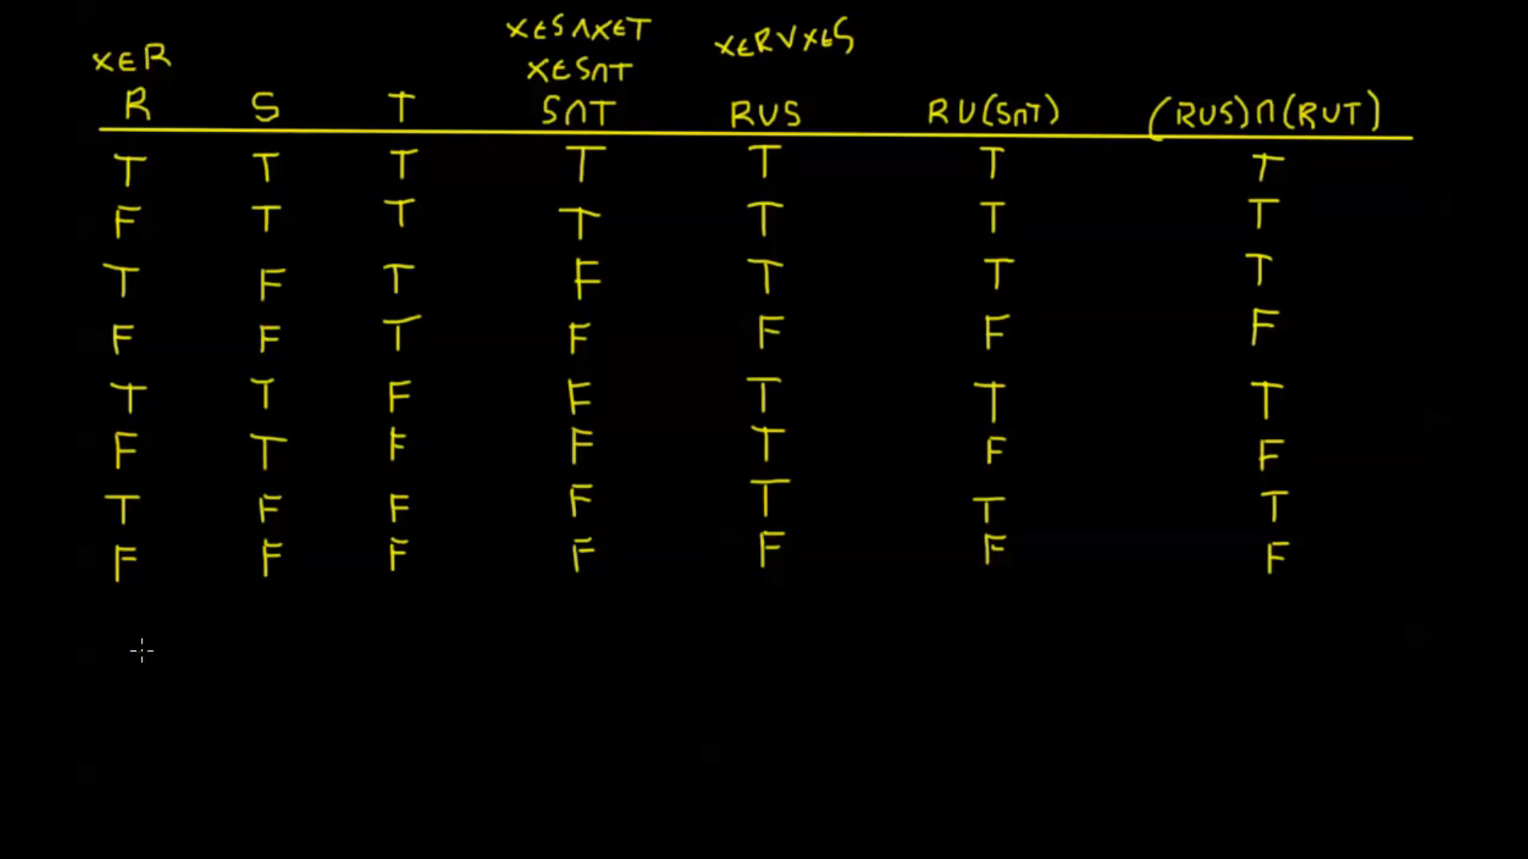
- Write R∪(S∩T) = below the table
type("RU")
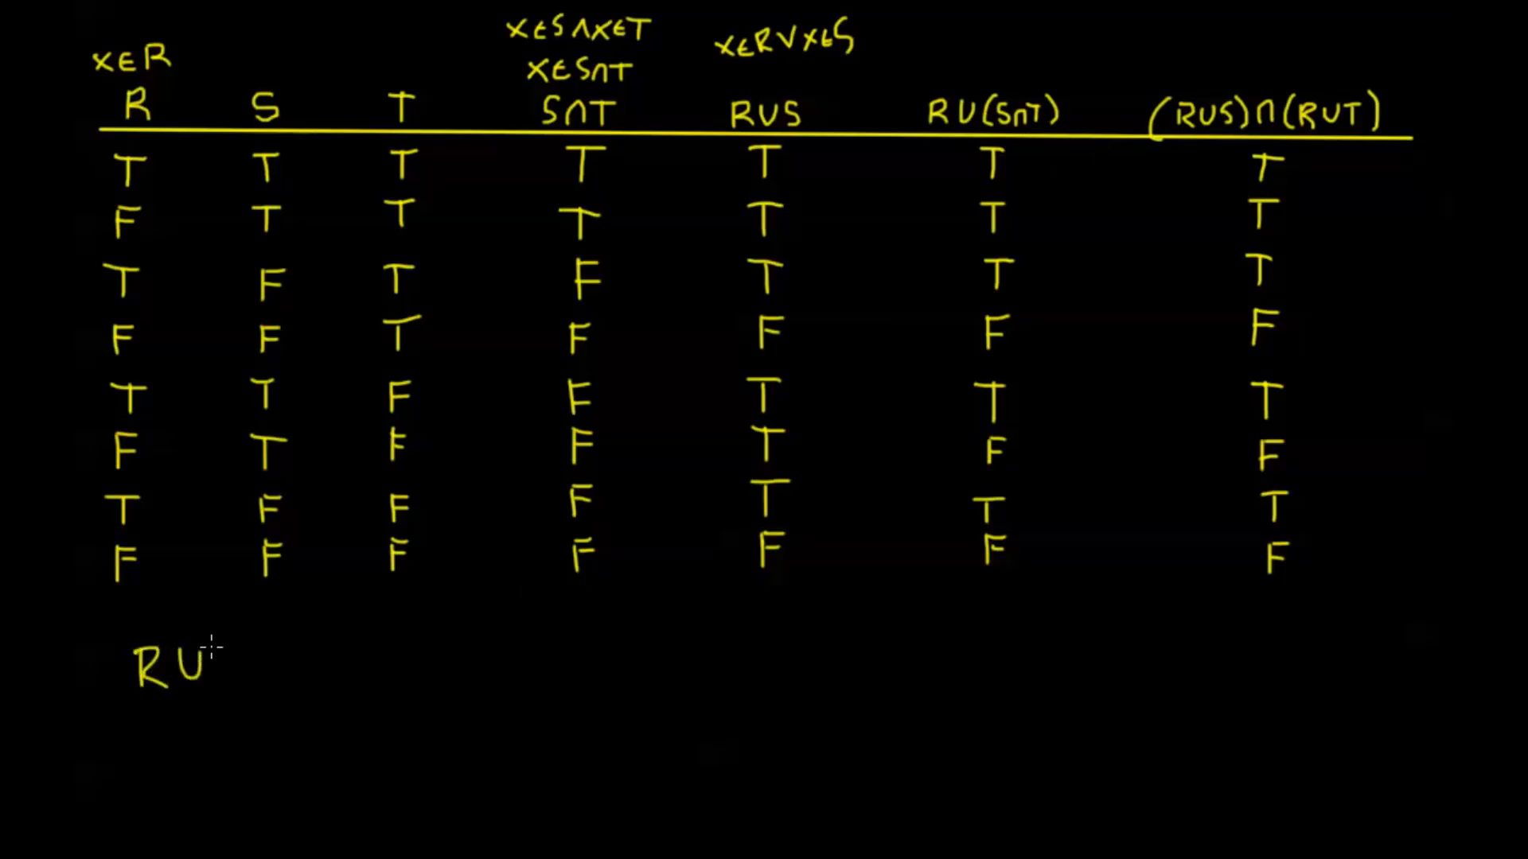
type("(Sn")
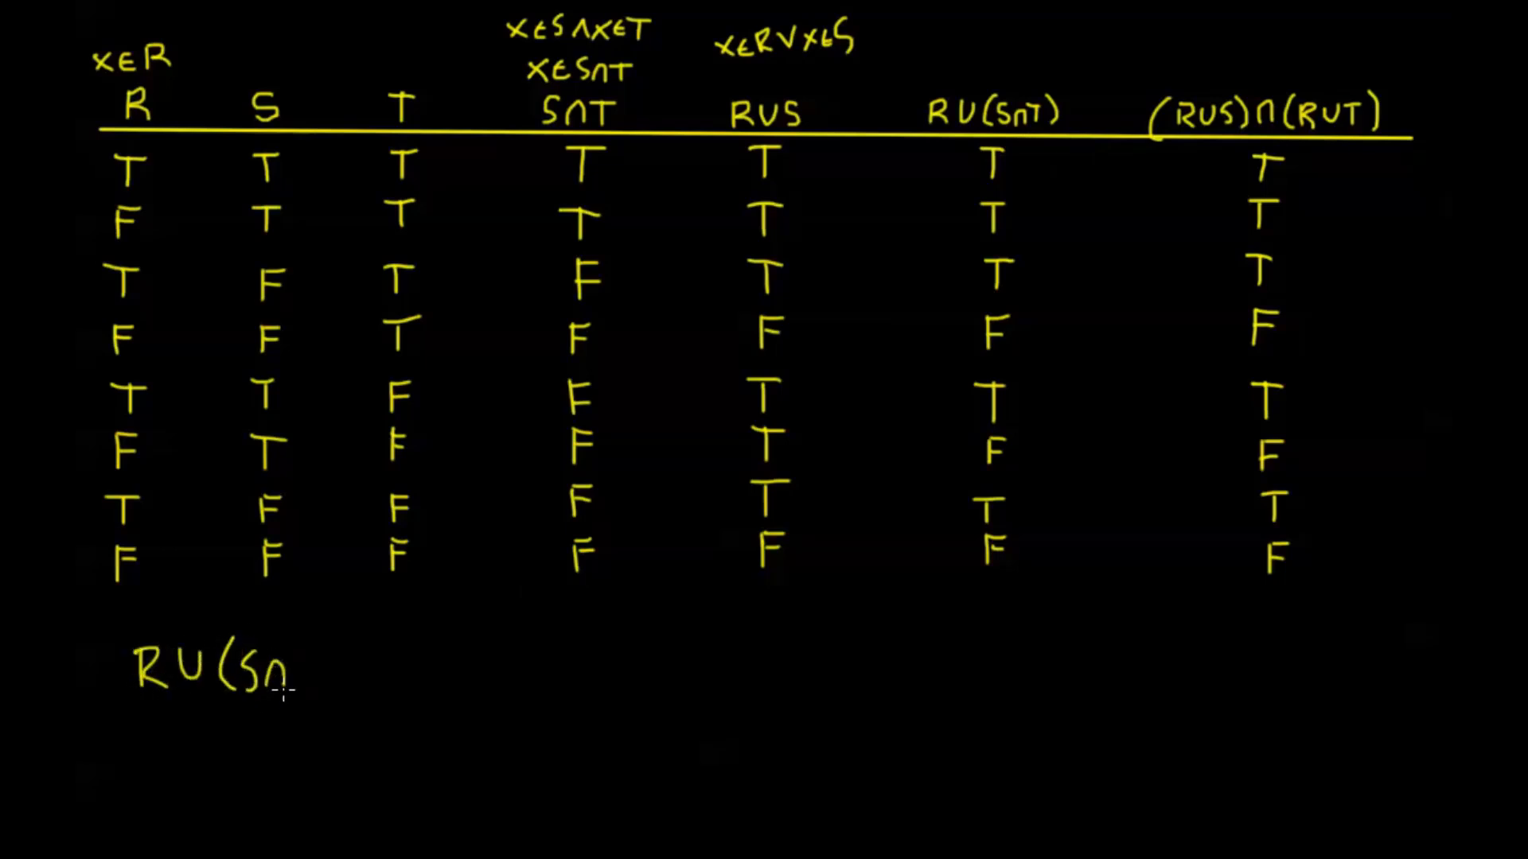
type("T)")
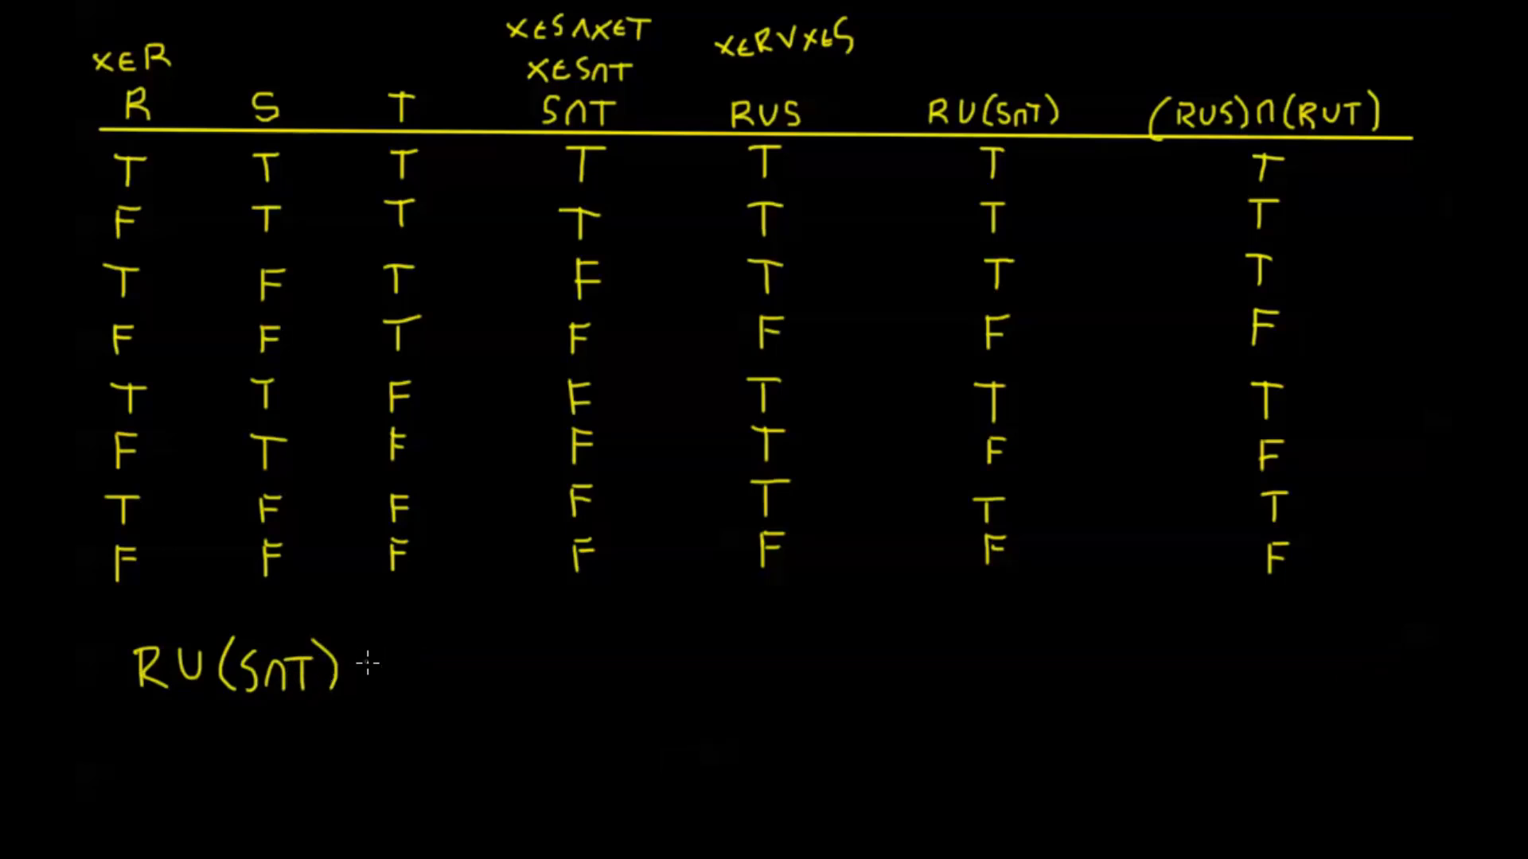
type("=")
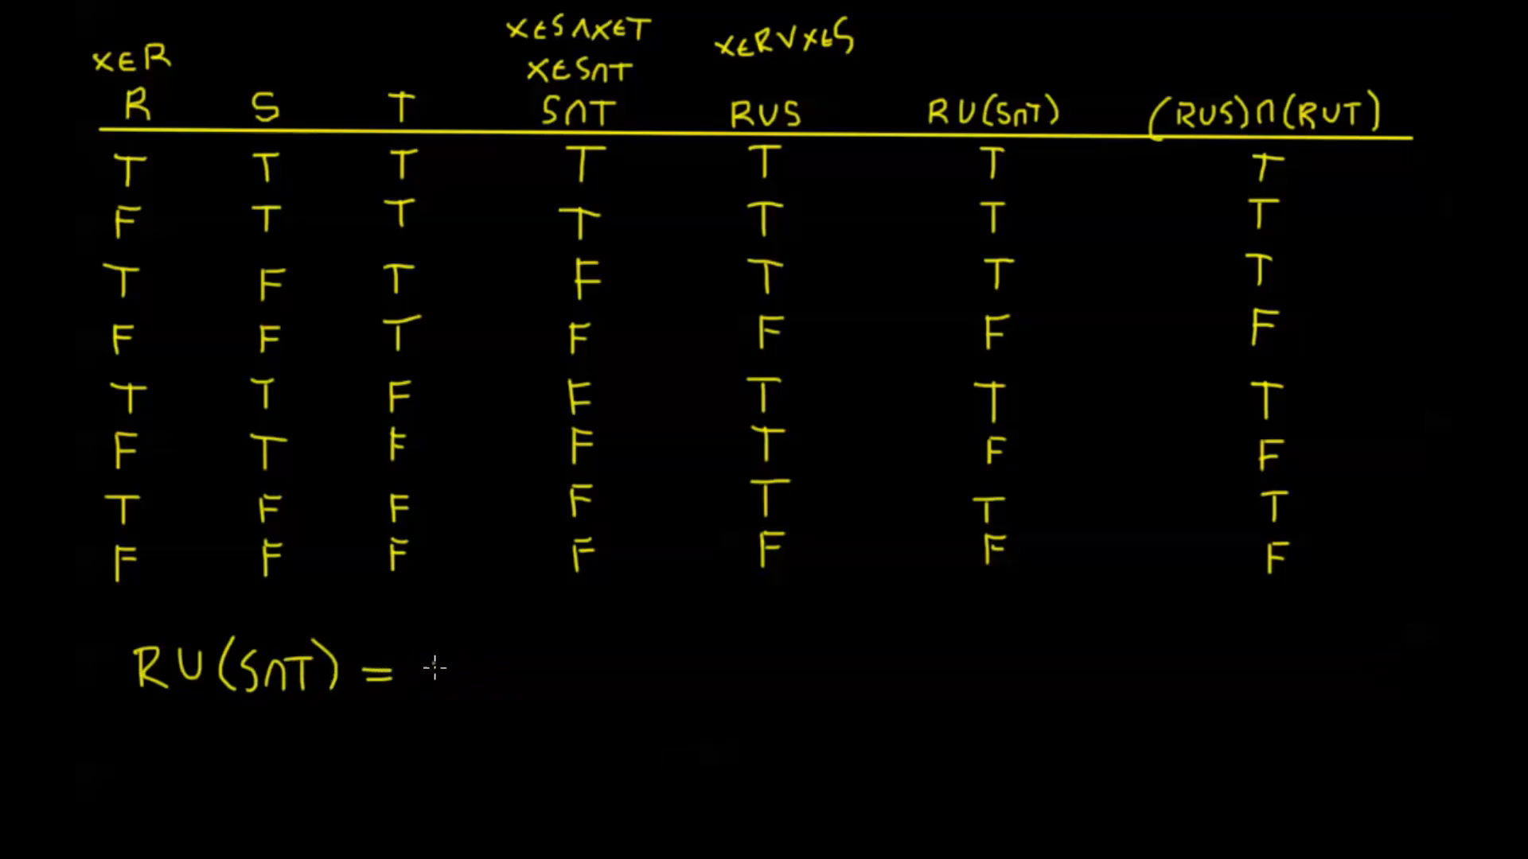
- Complete the equation with (R∪S)∩(R∪T)
type("(")
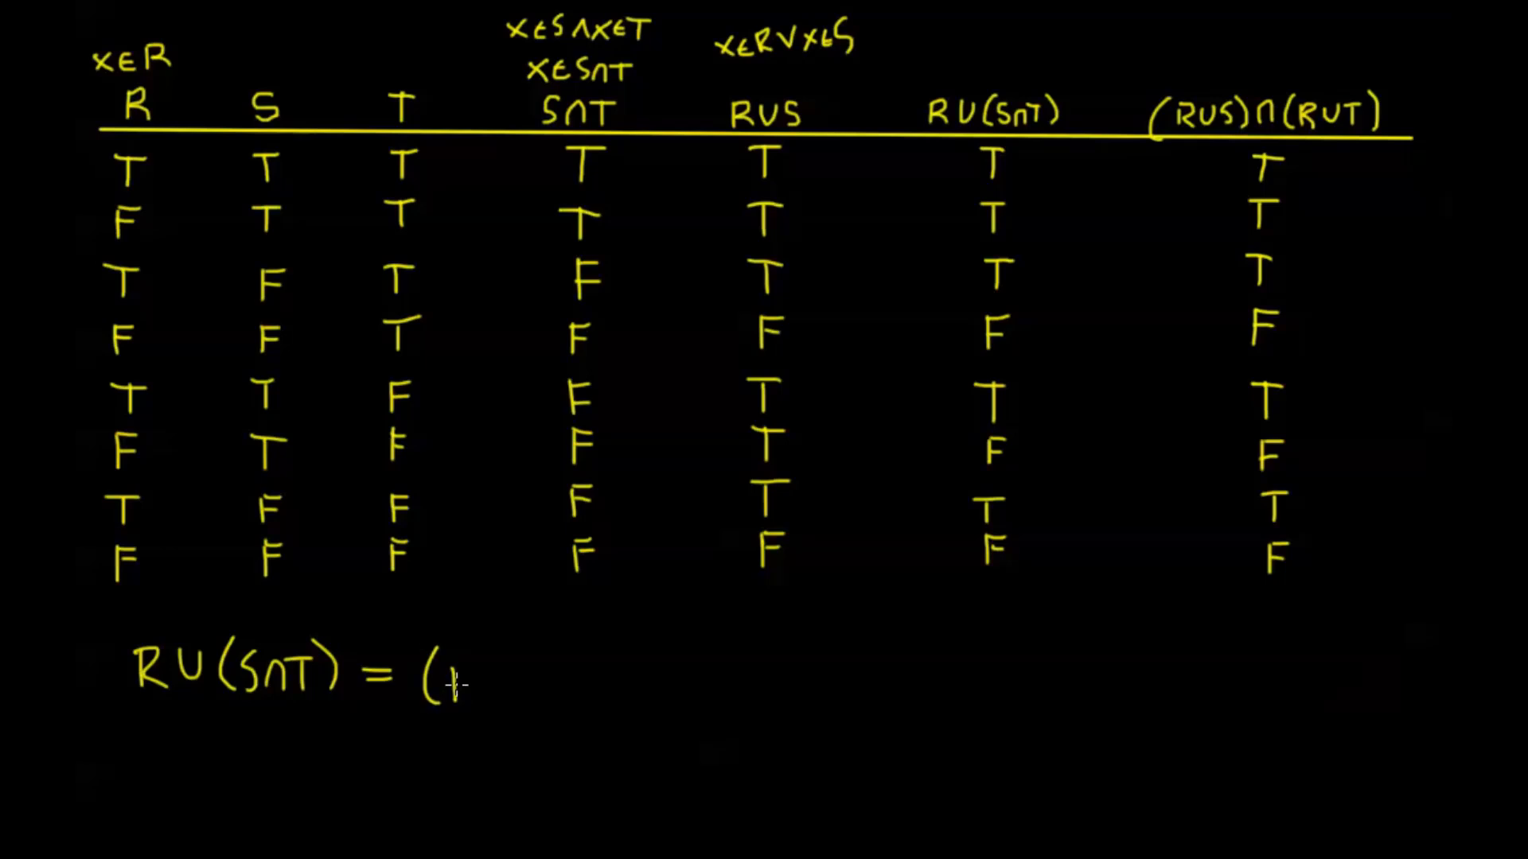
type("RUS")
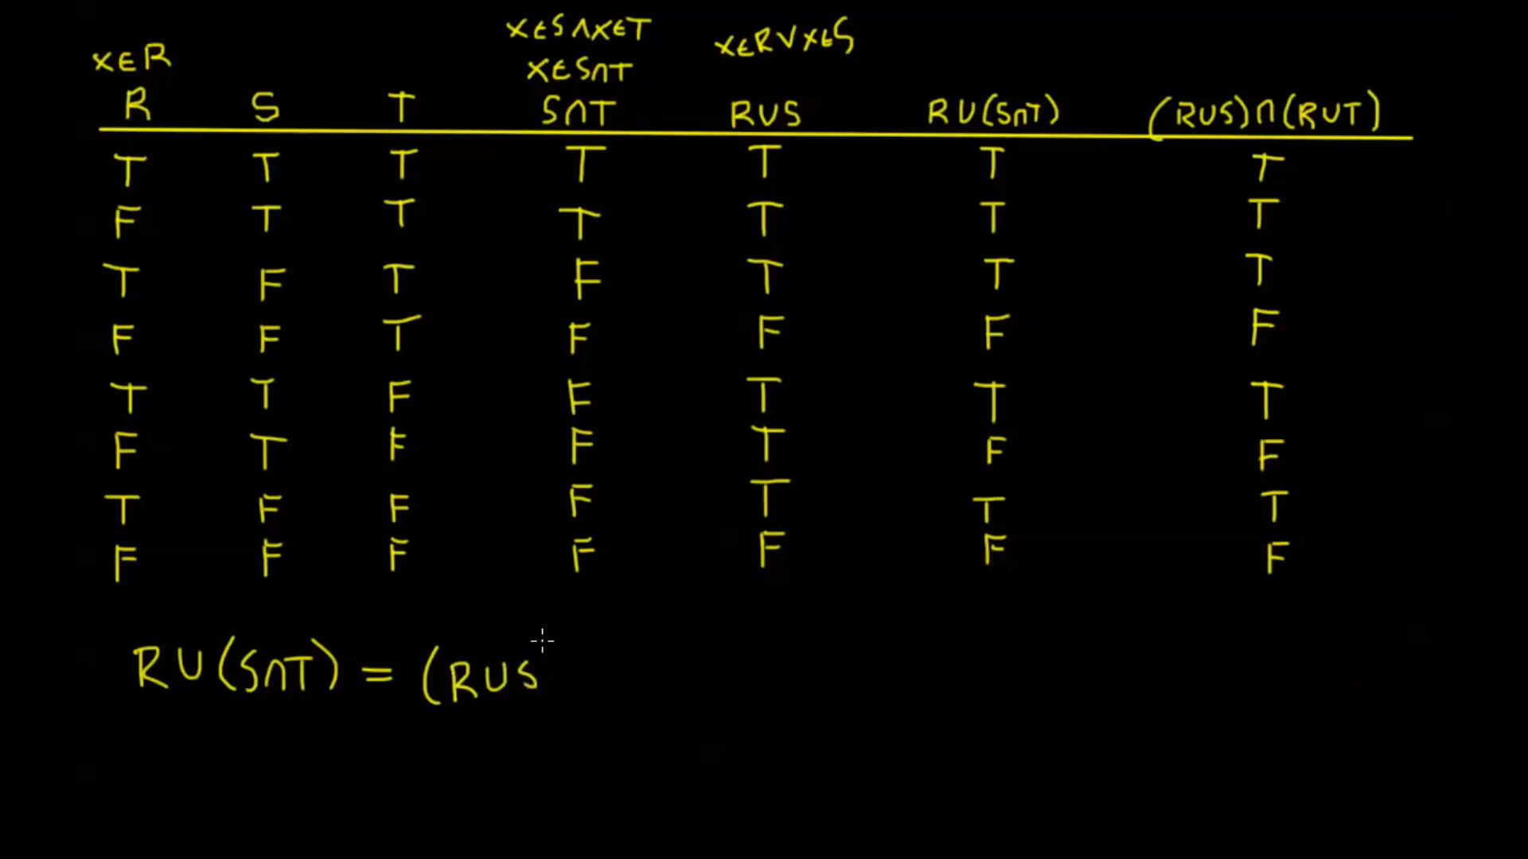
type(")∩")
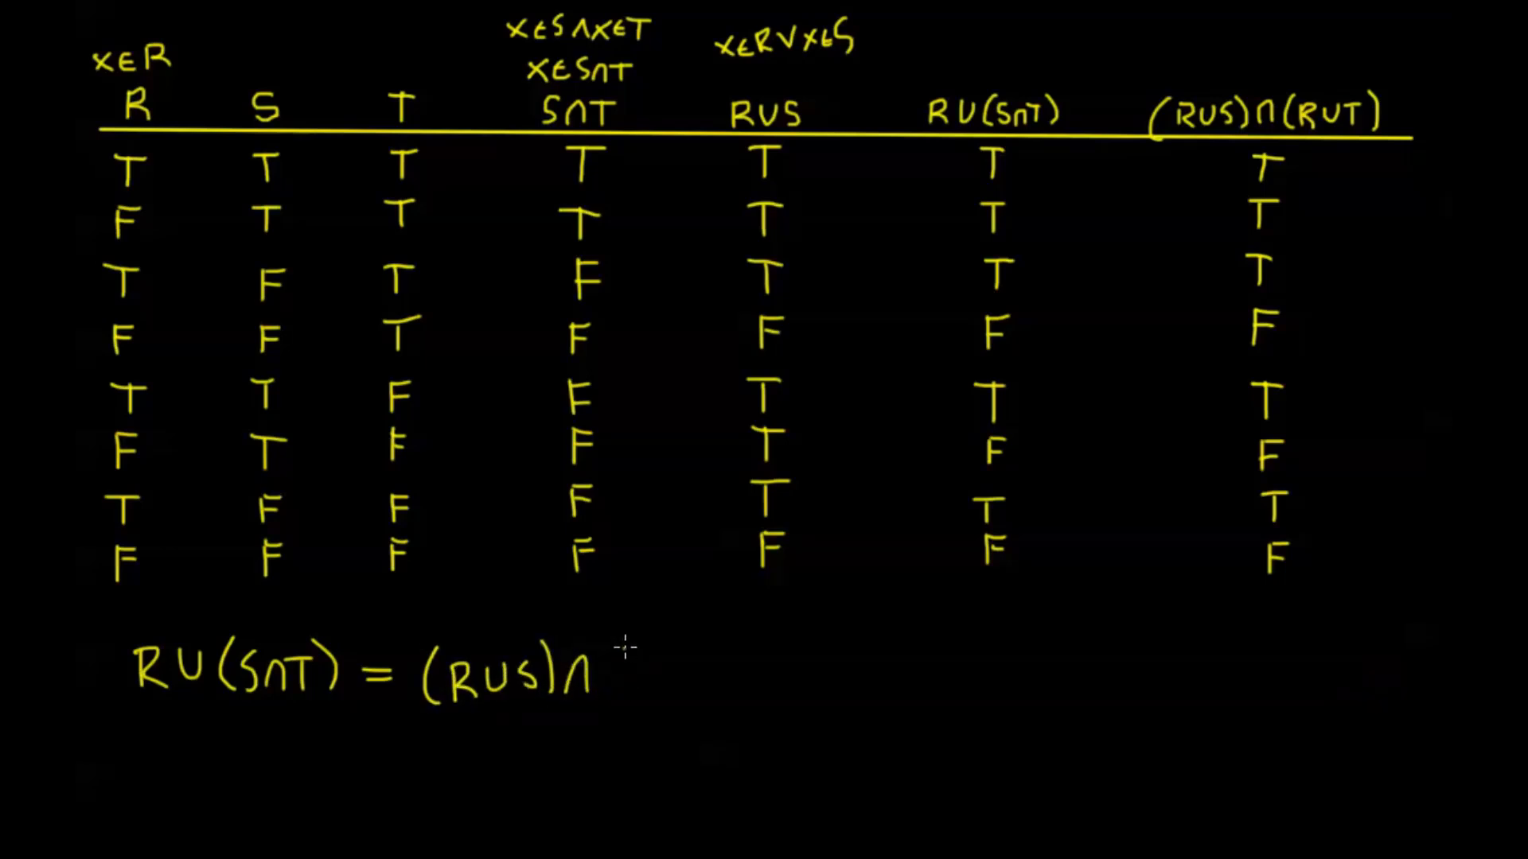
type("(R")
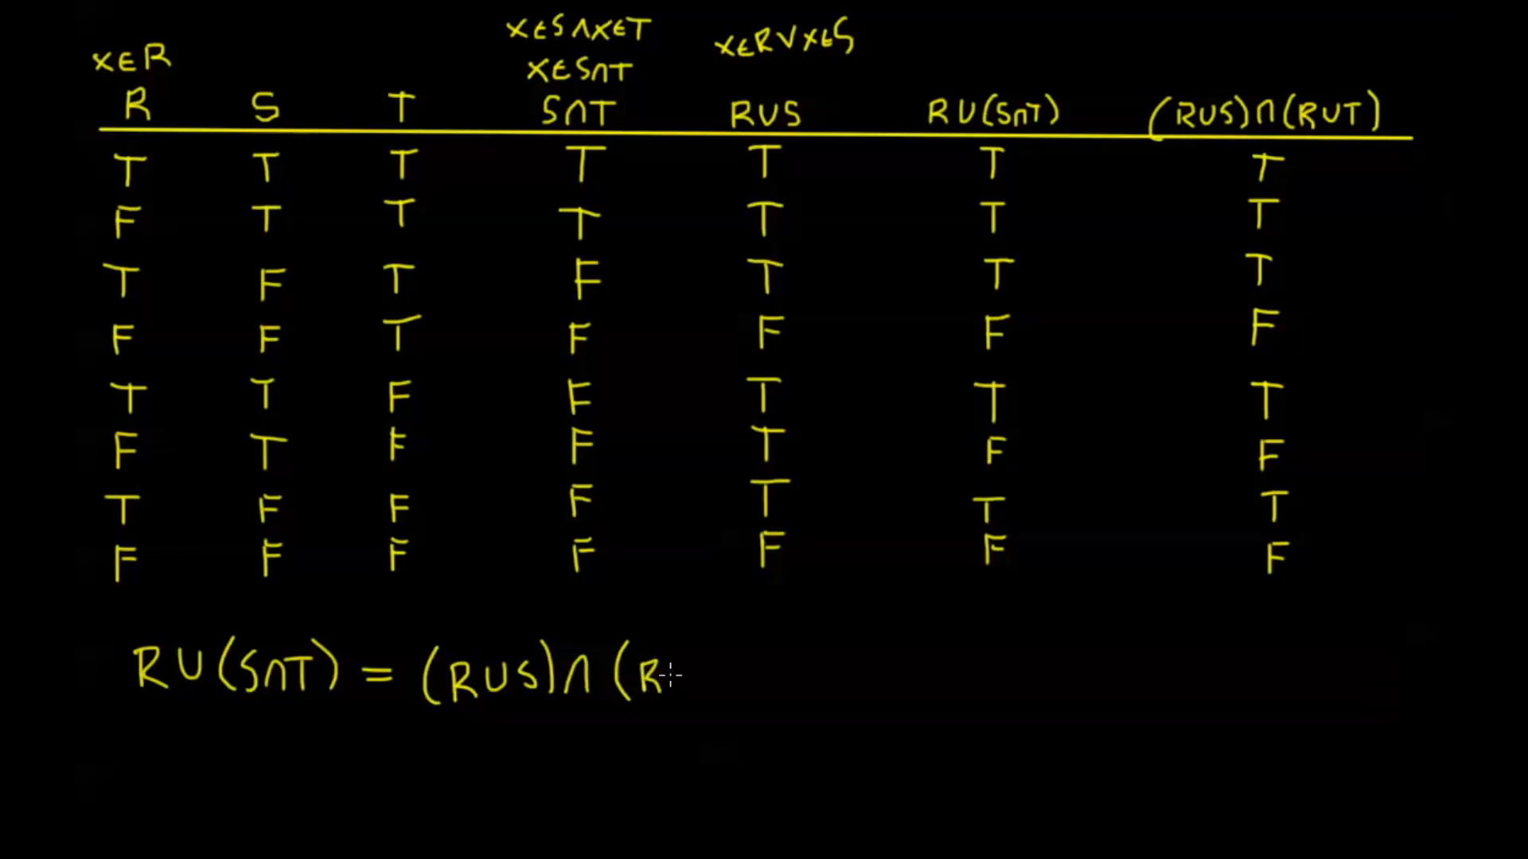
type("UT)")
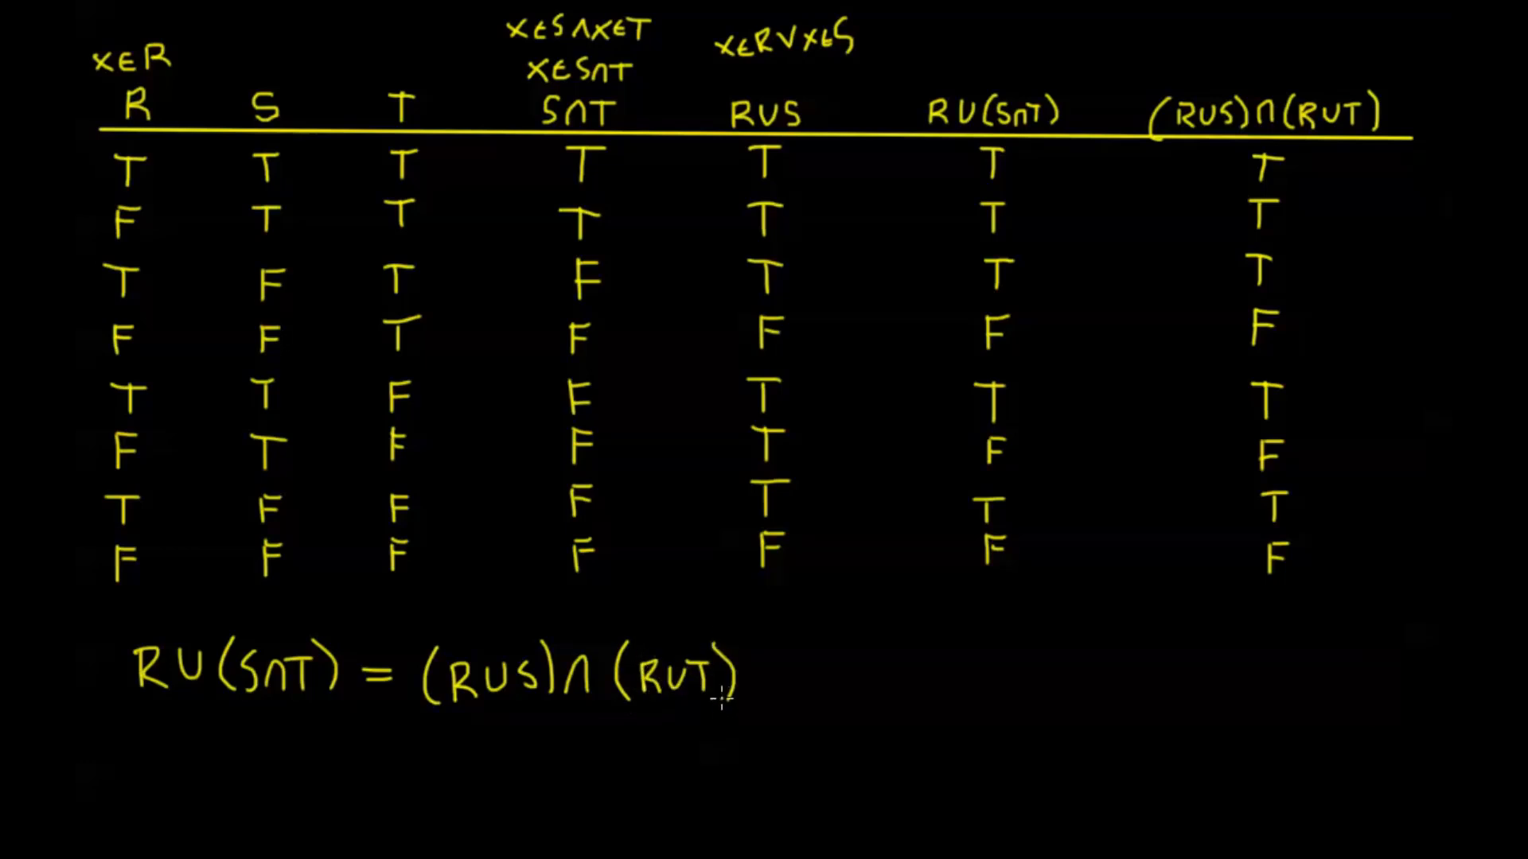
mouse_move(480, 675)
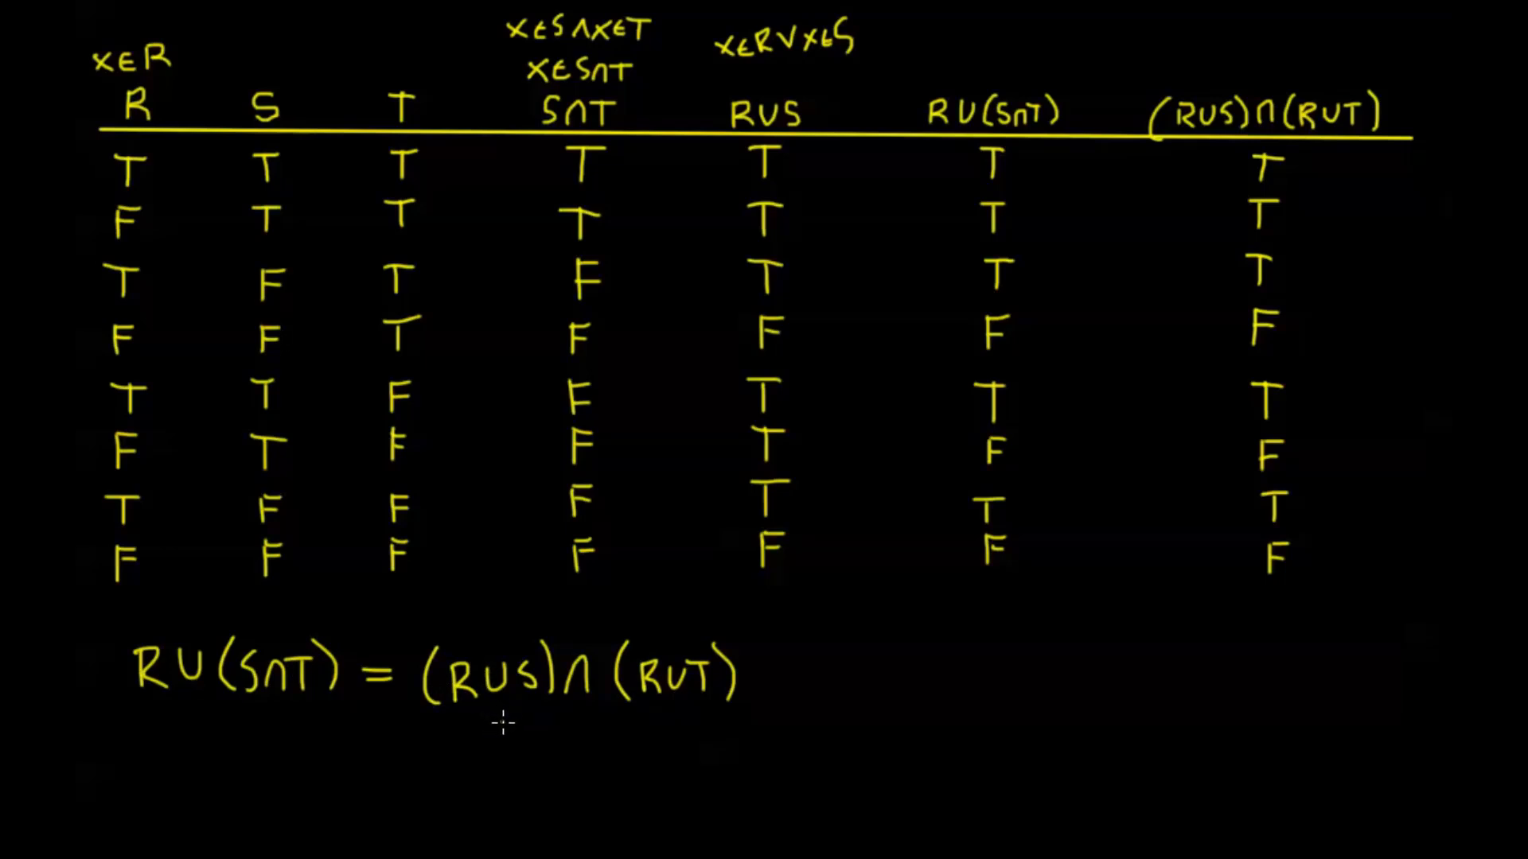
mouse_move(404, 675)
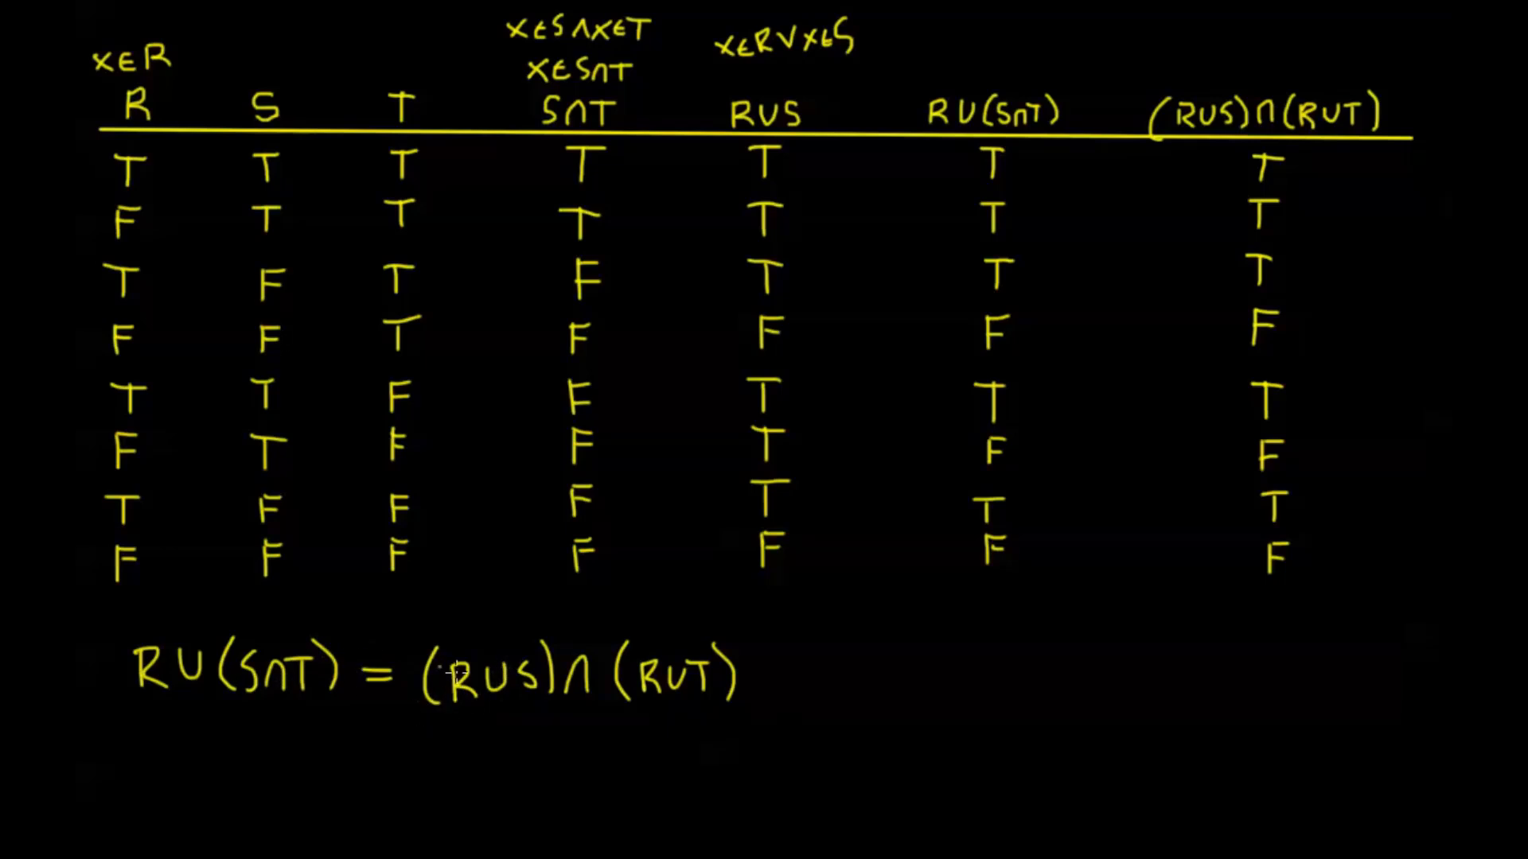
mouse_move(488, 665)
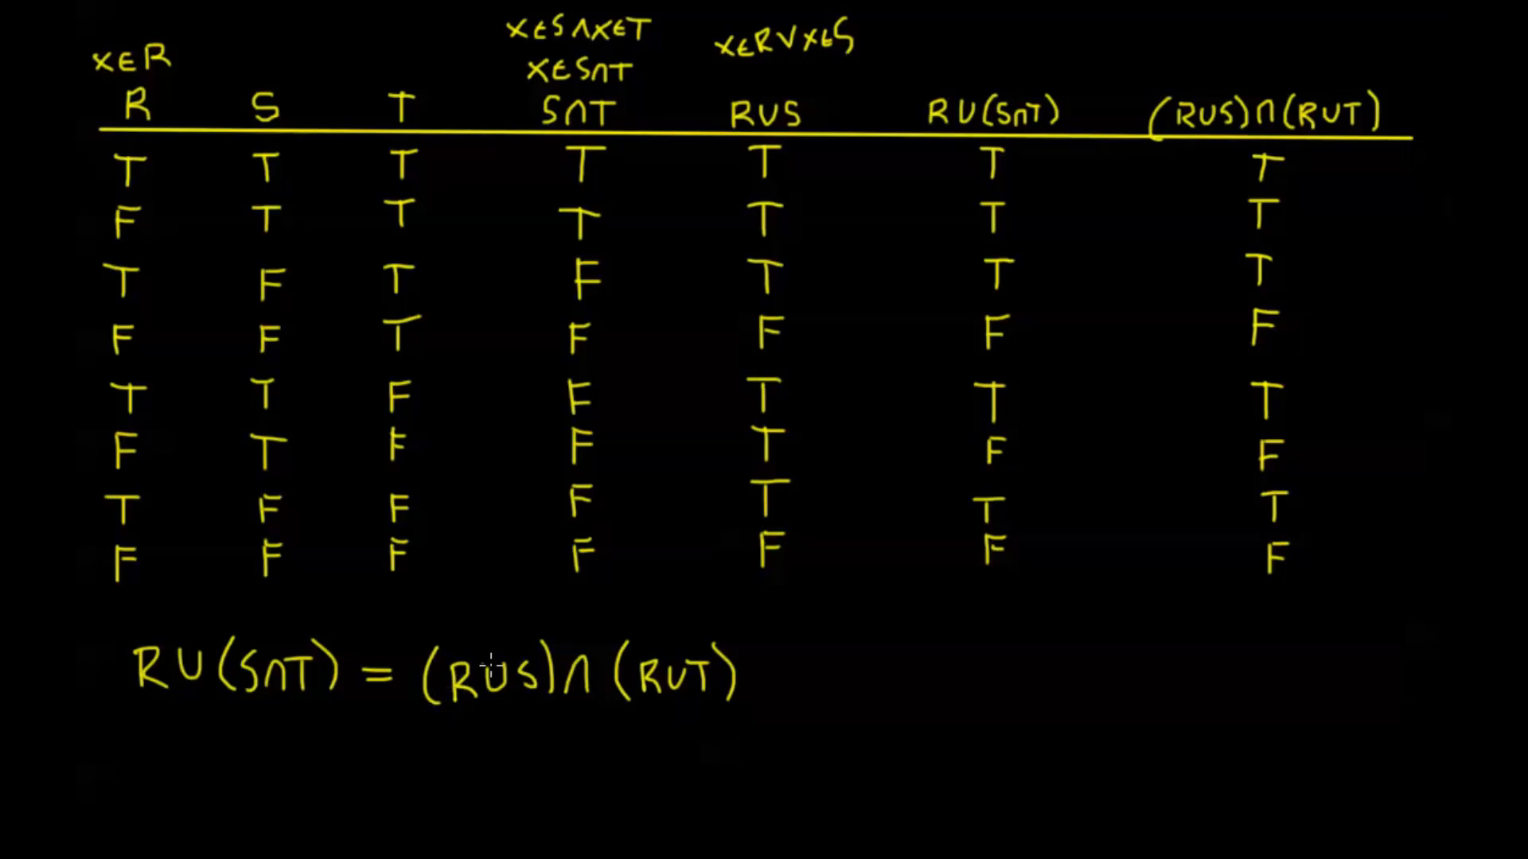
mouse_move(783, 366)
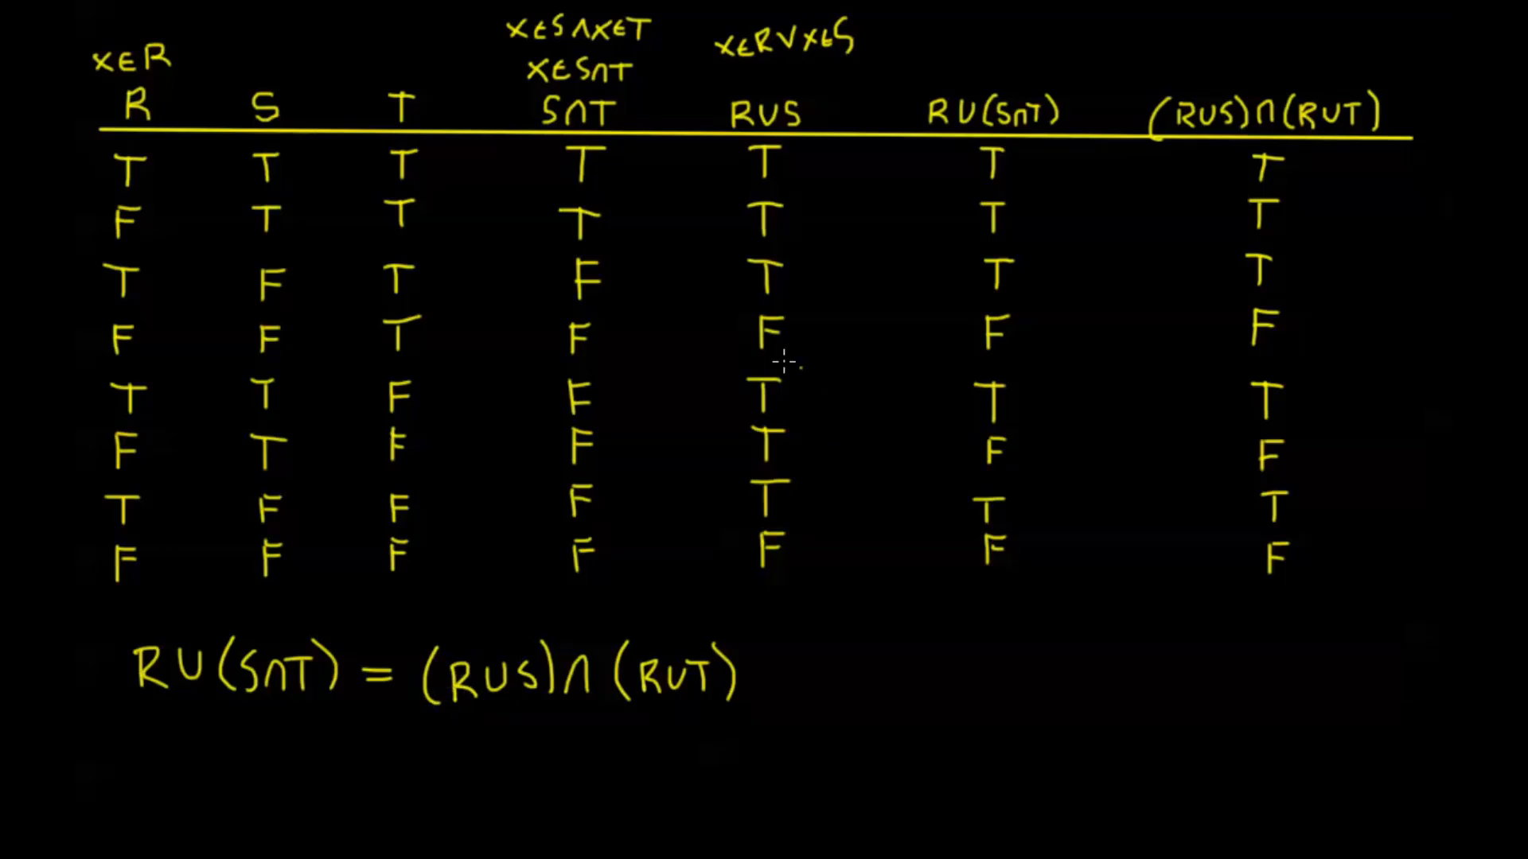
mouse_move(694, 362)
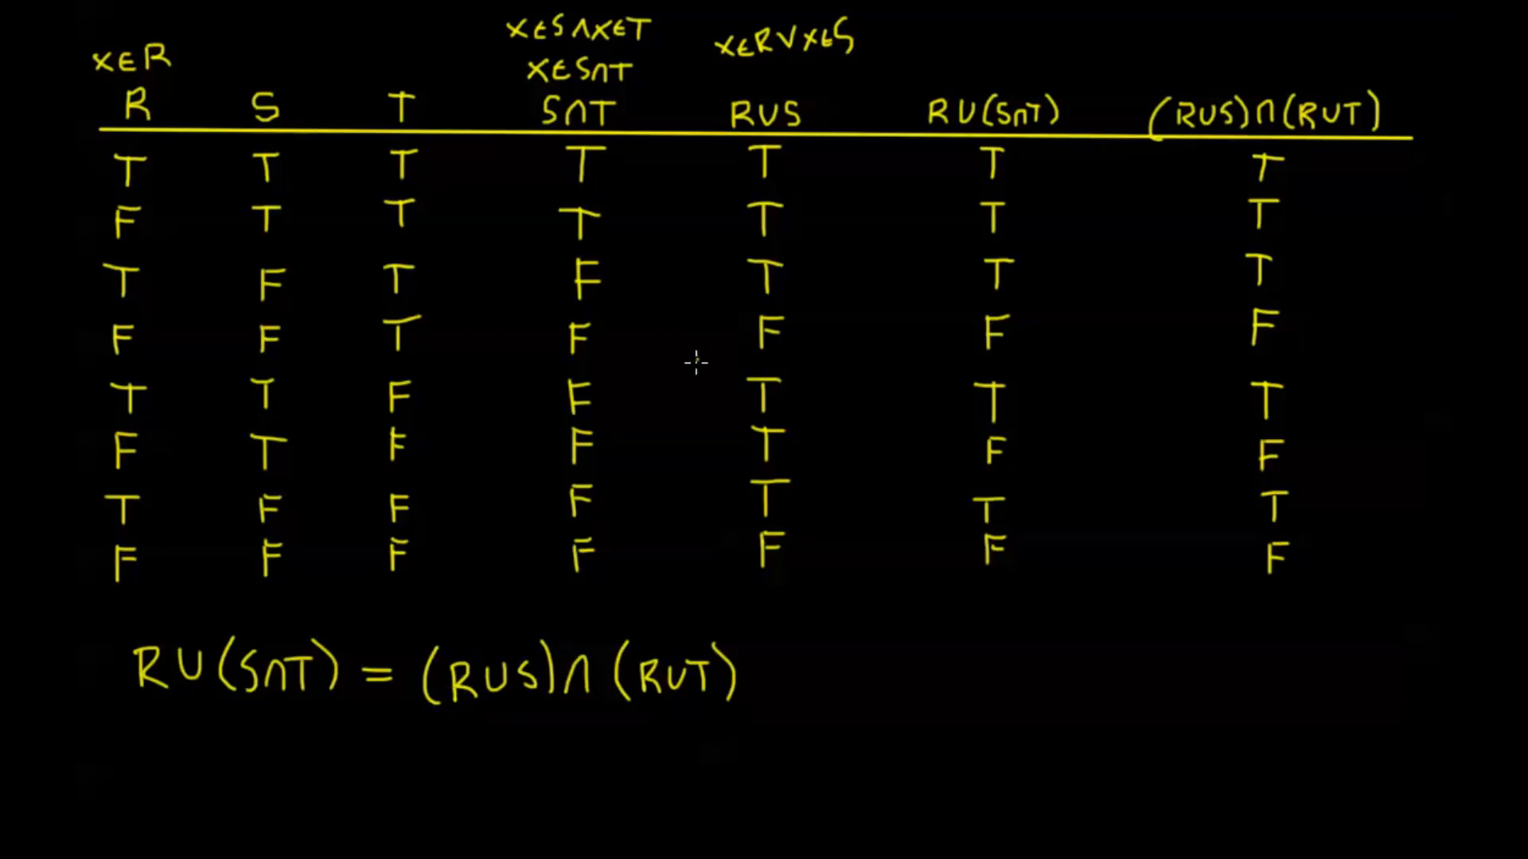
mouse_move(665, 392)
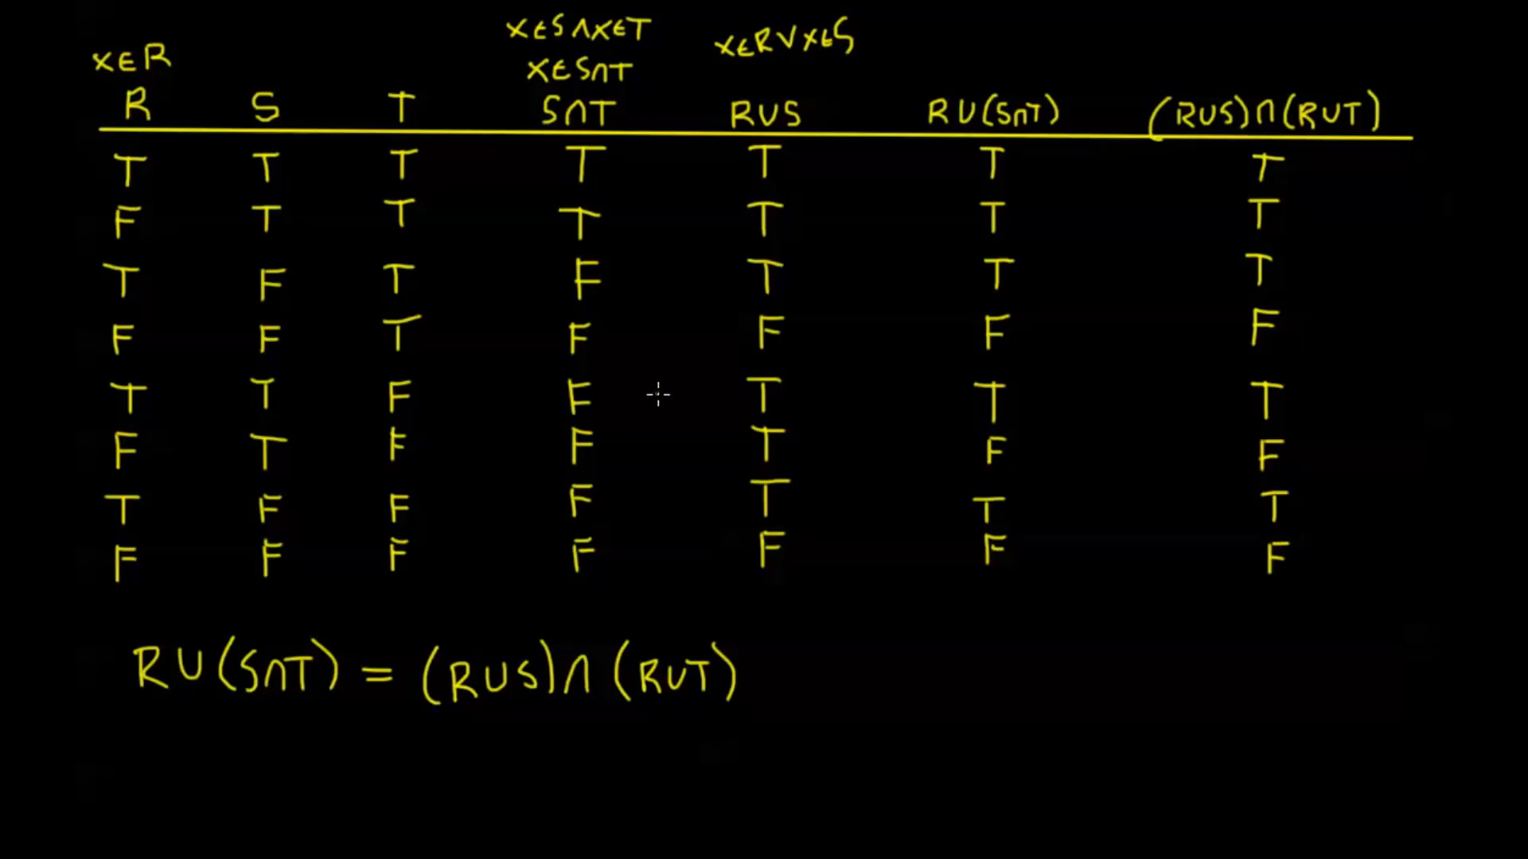
mouse_move(948, 160)
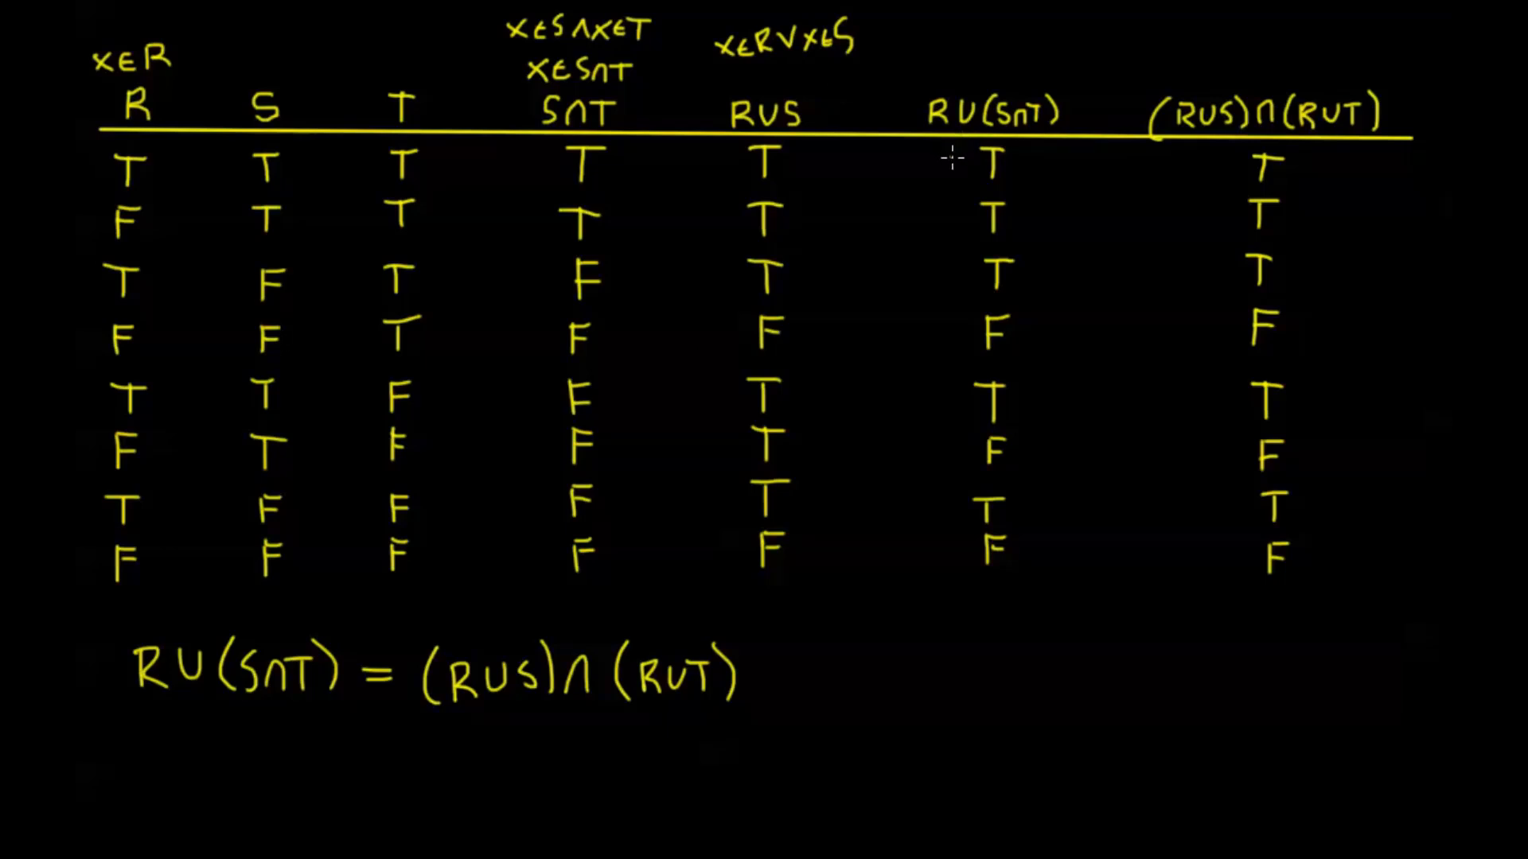
mouse_move(930, 175)
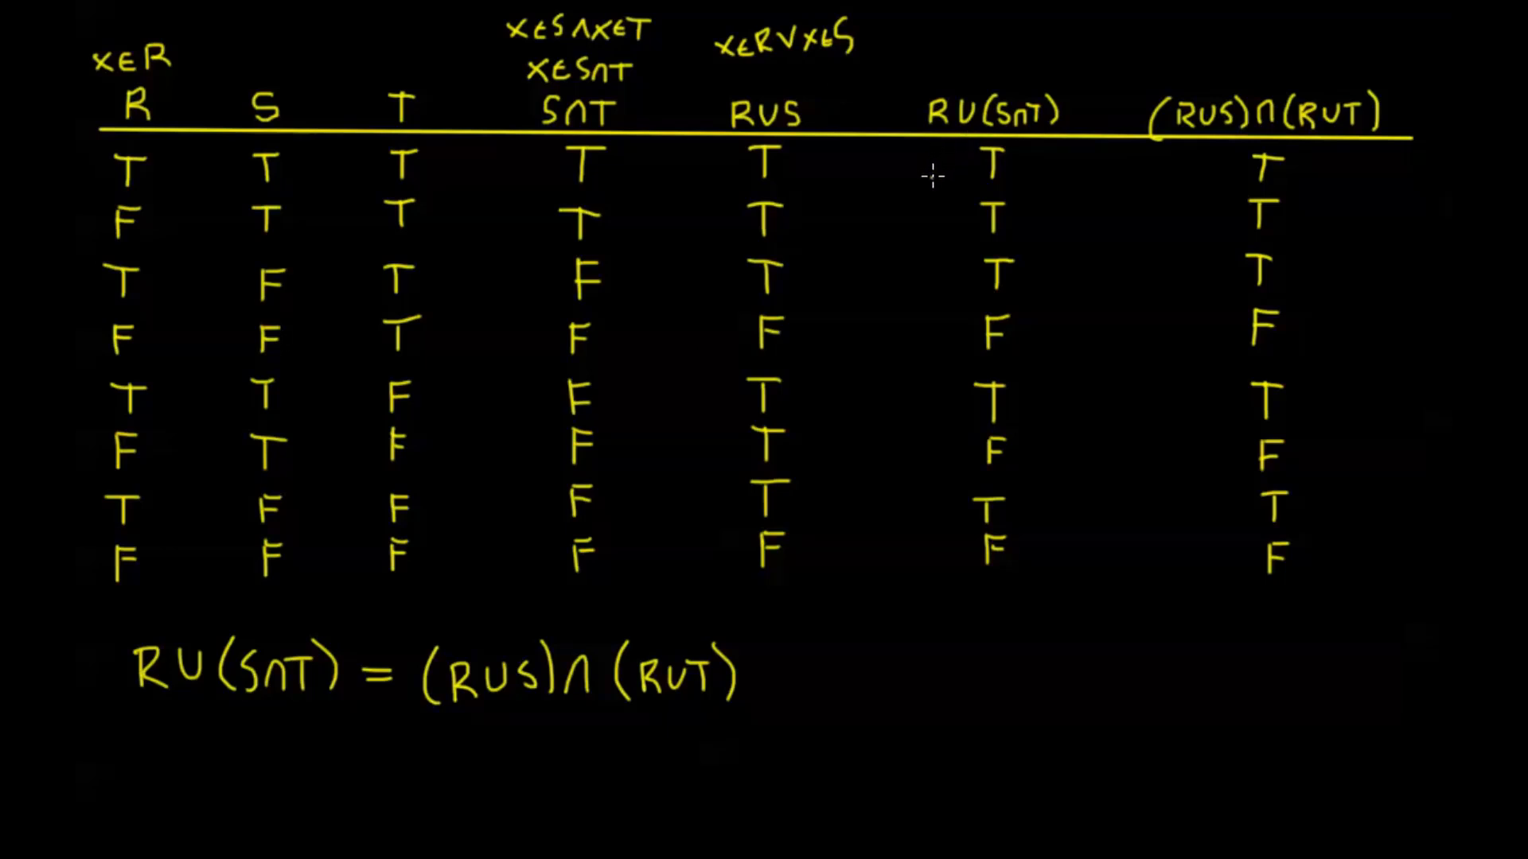
mouse_move(936, 164)
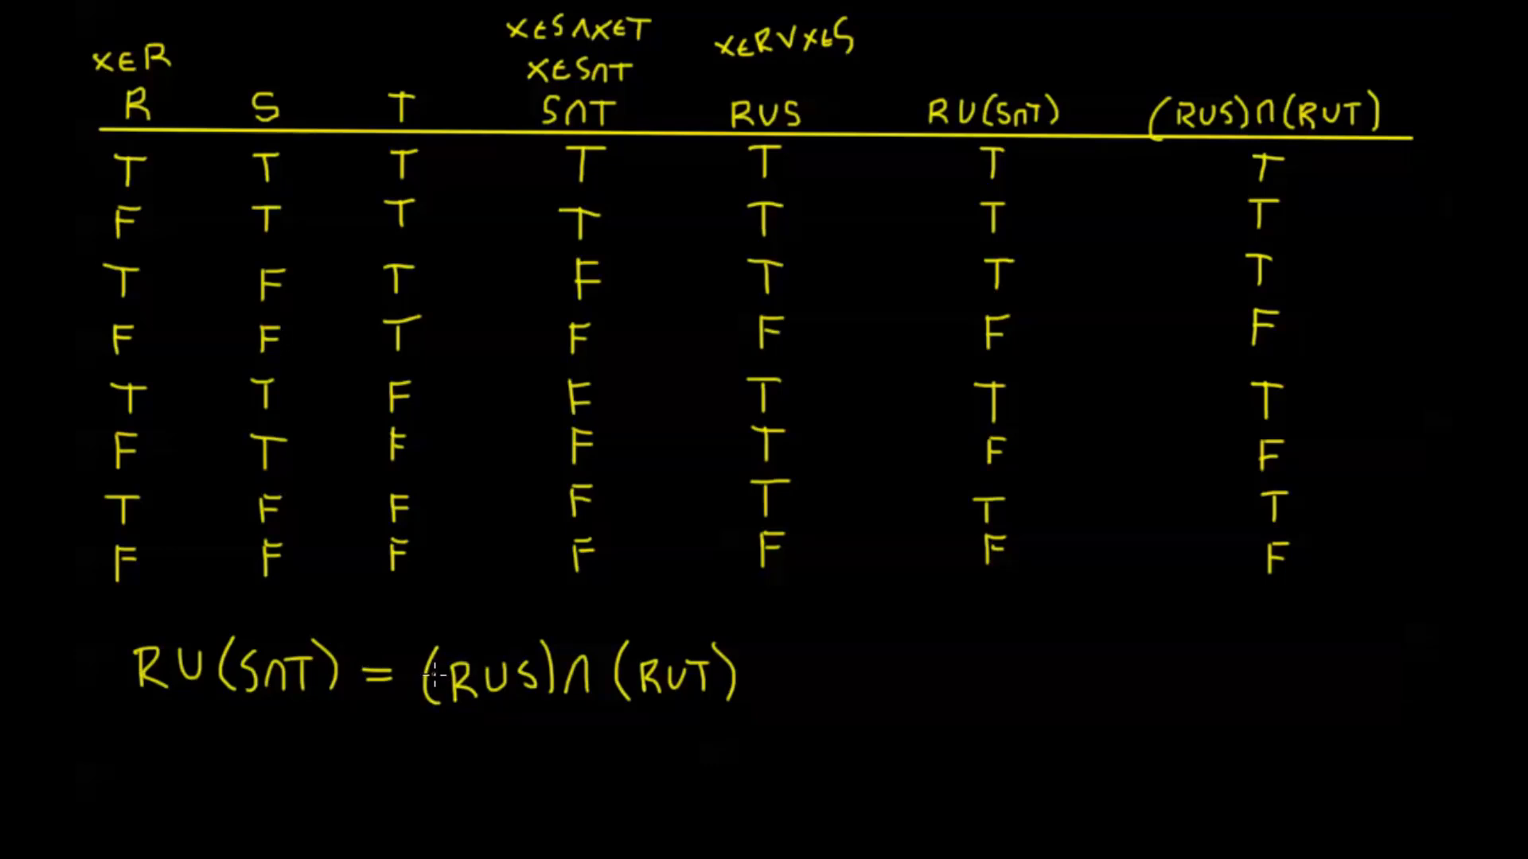
mouse_move(1308, 202)
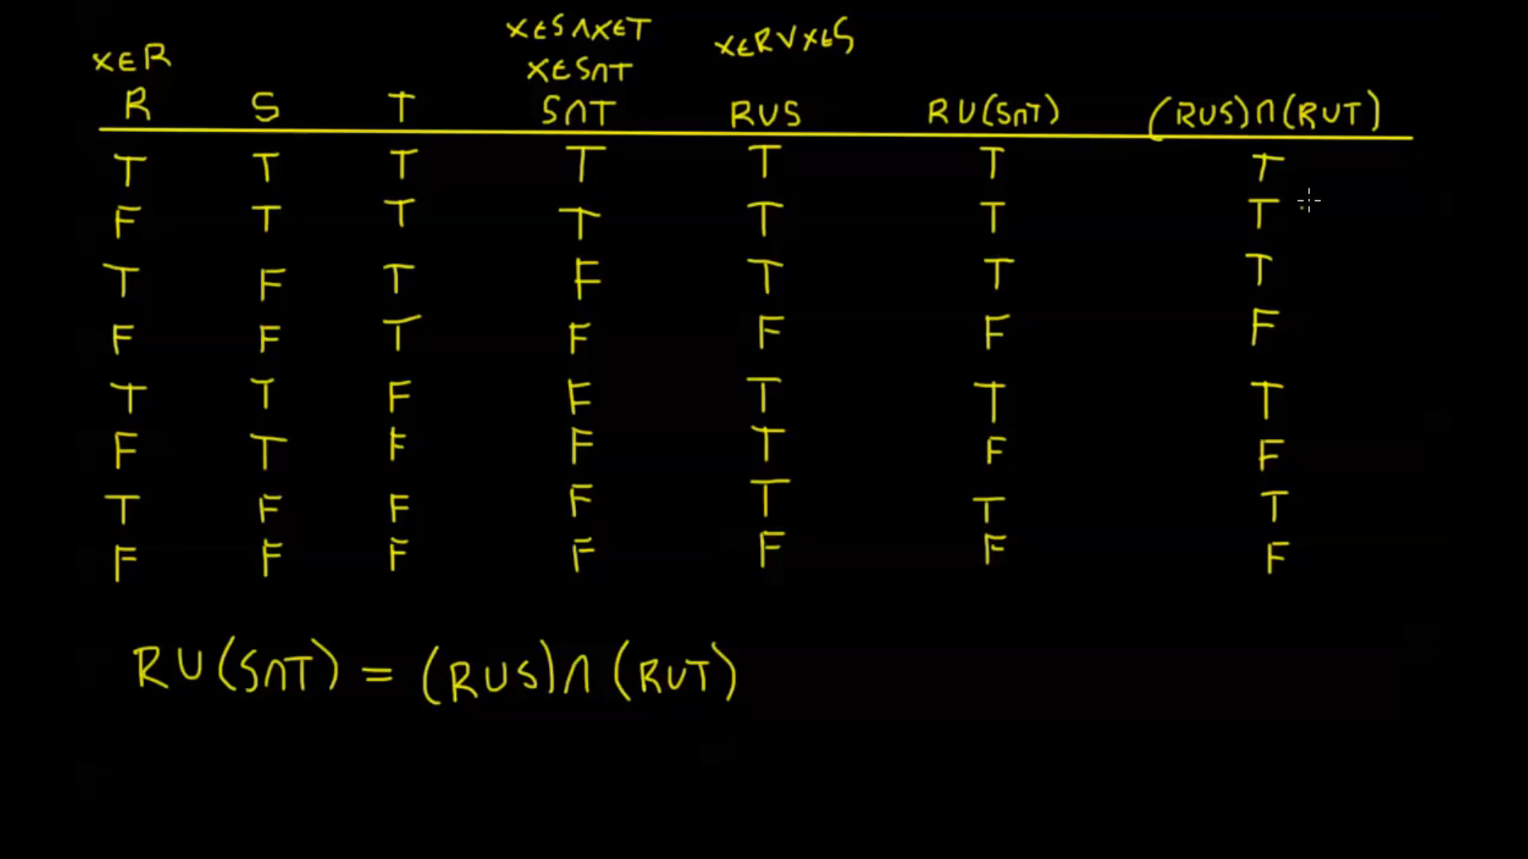
mouse_move(1095, 292)
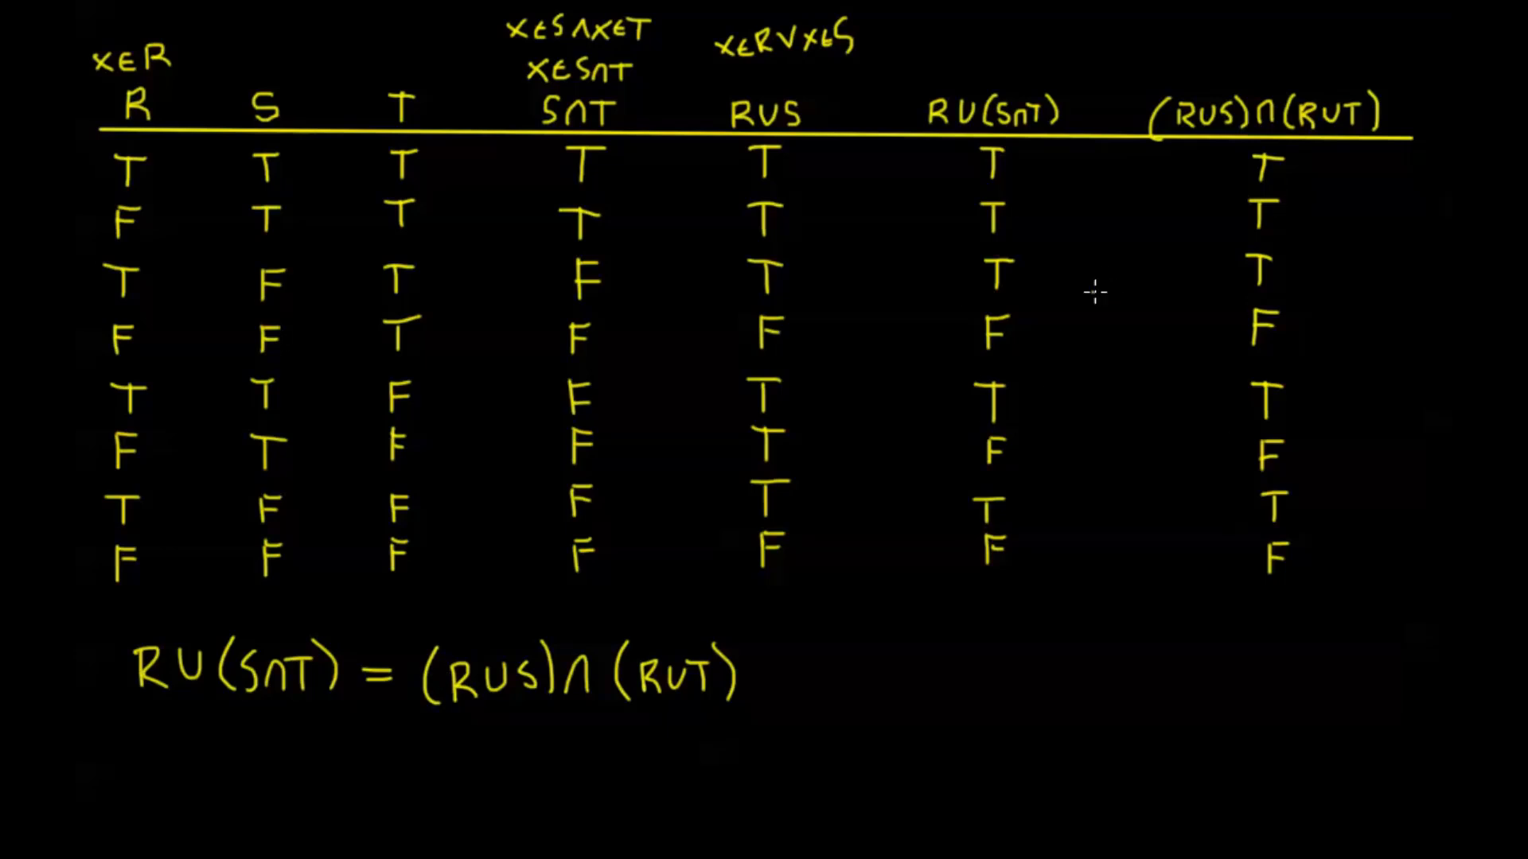
mouse_move(802, 278)
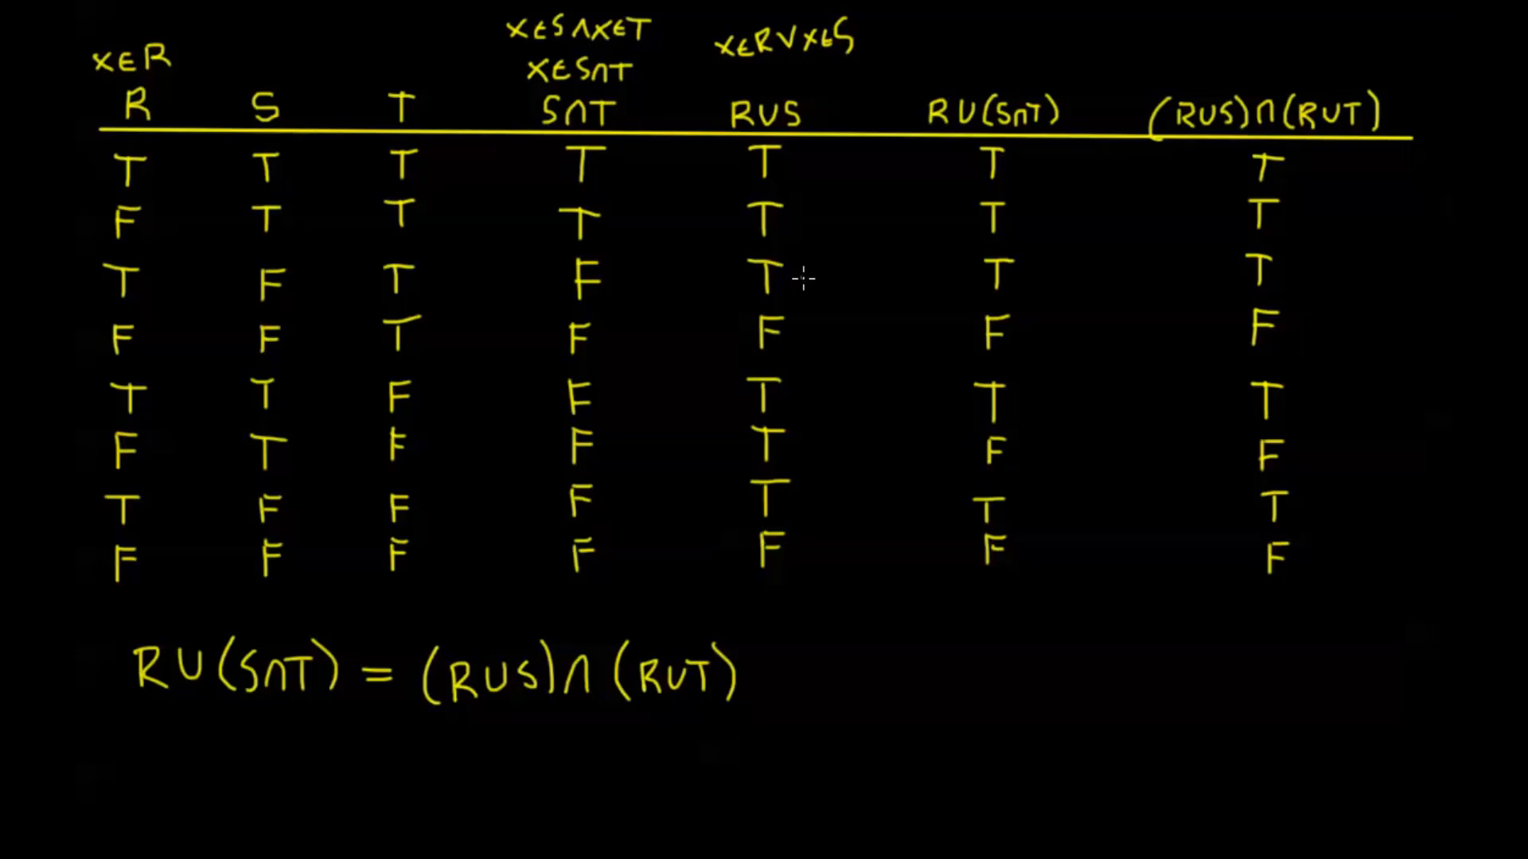
mouse_move(209, 342)
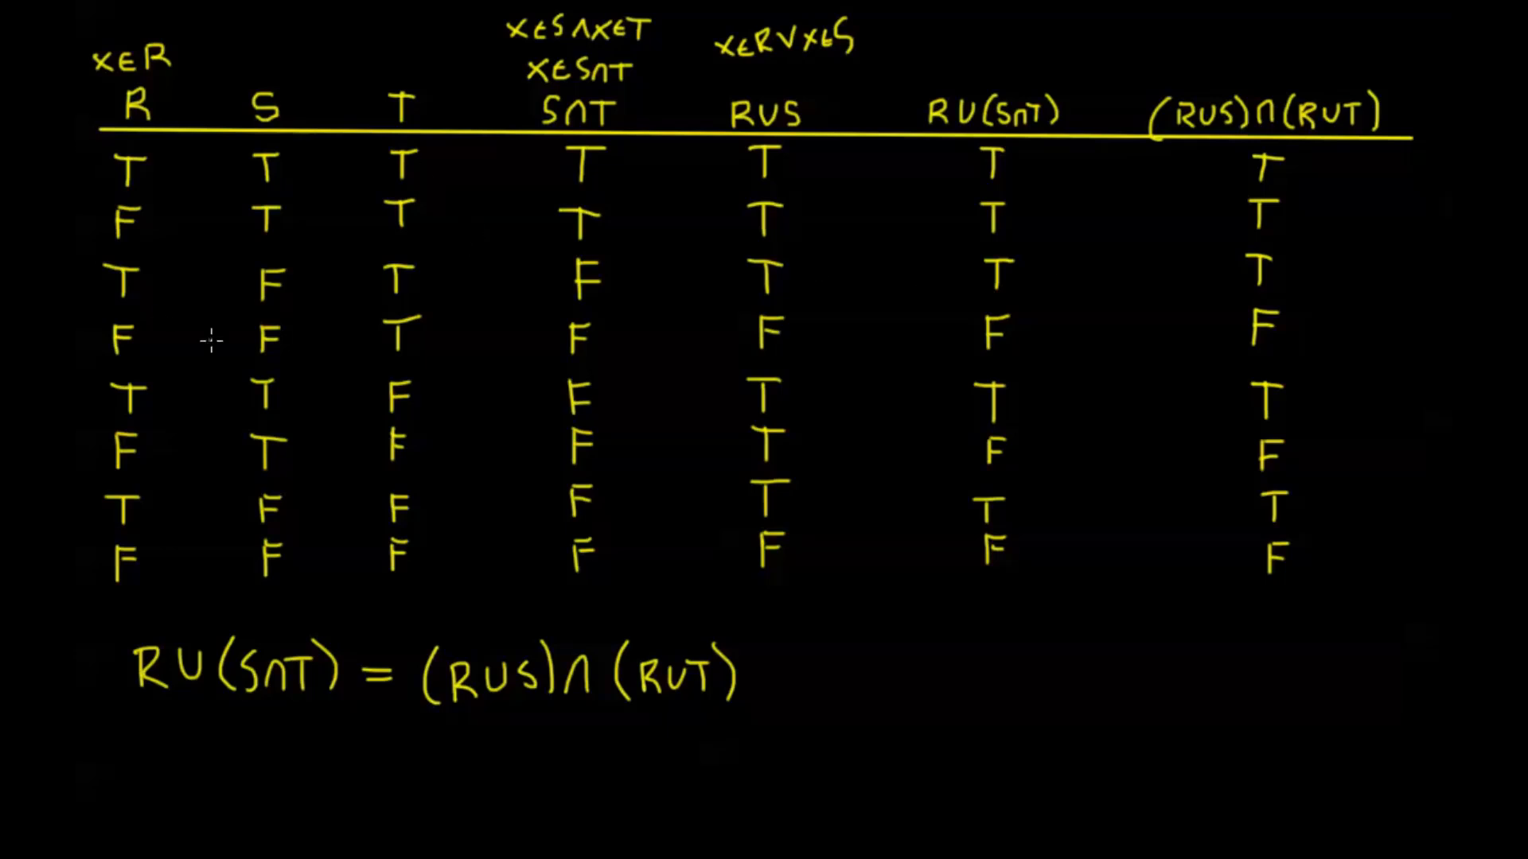
mouse_move(725, 379)
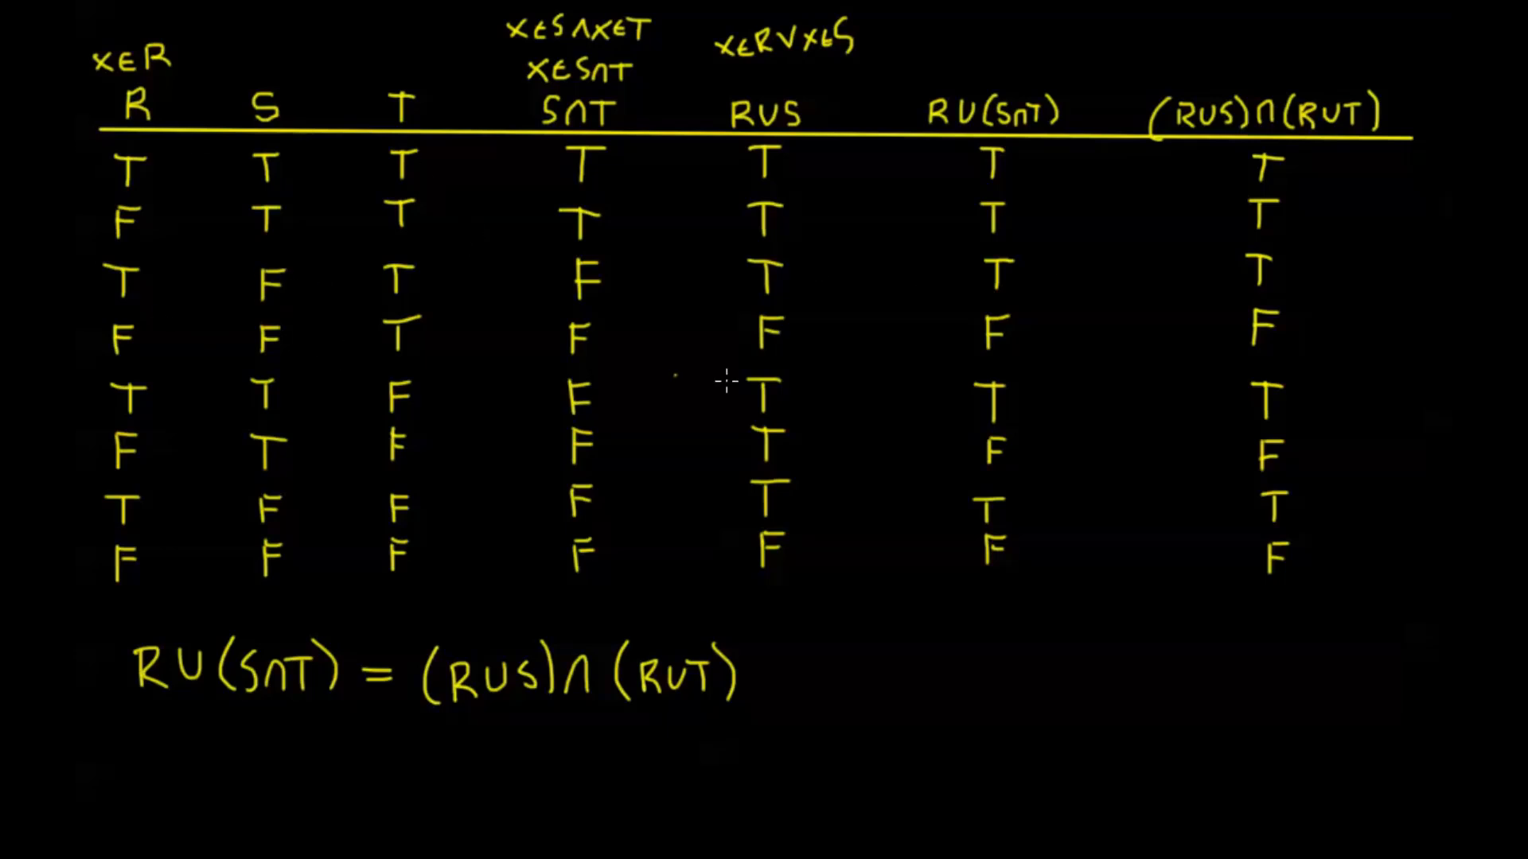
mouse_move(825, 568)
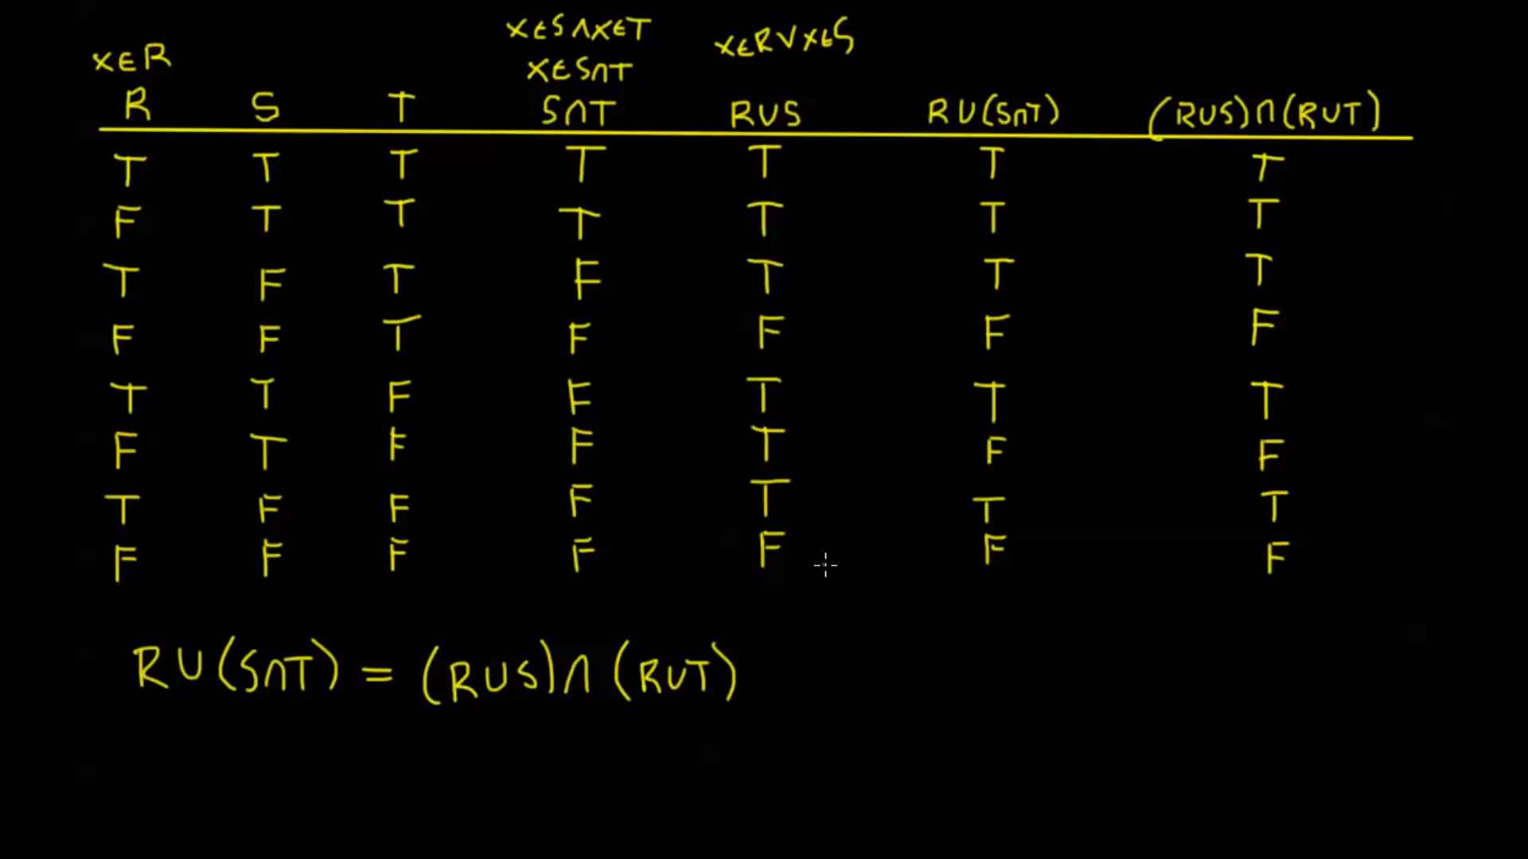
mouse_move(837, 409)
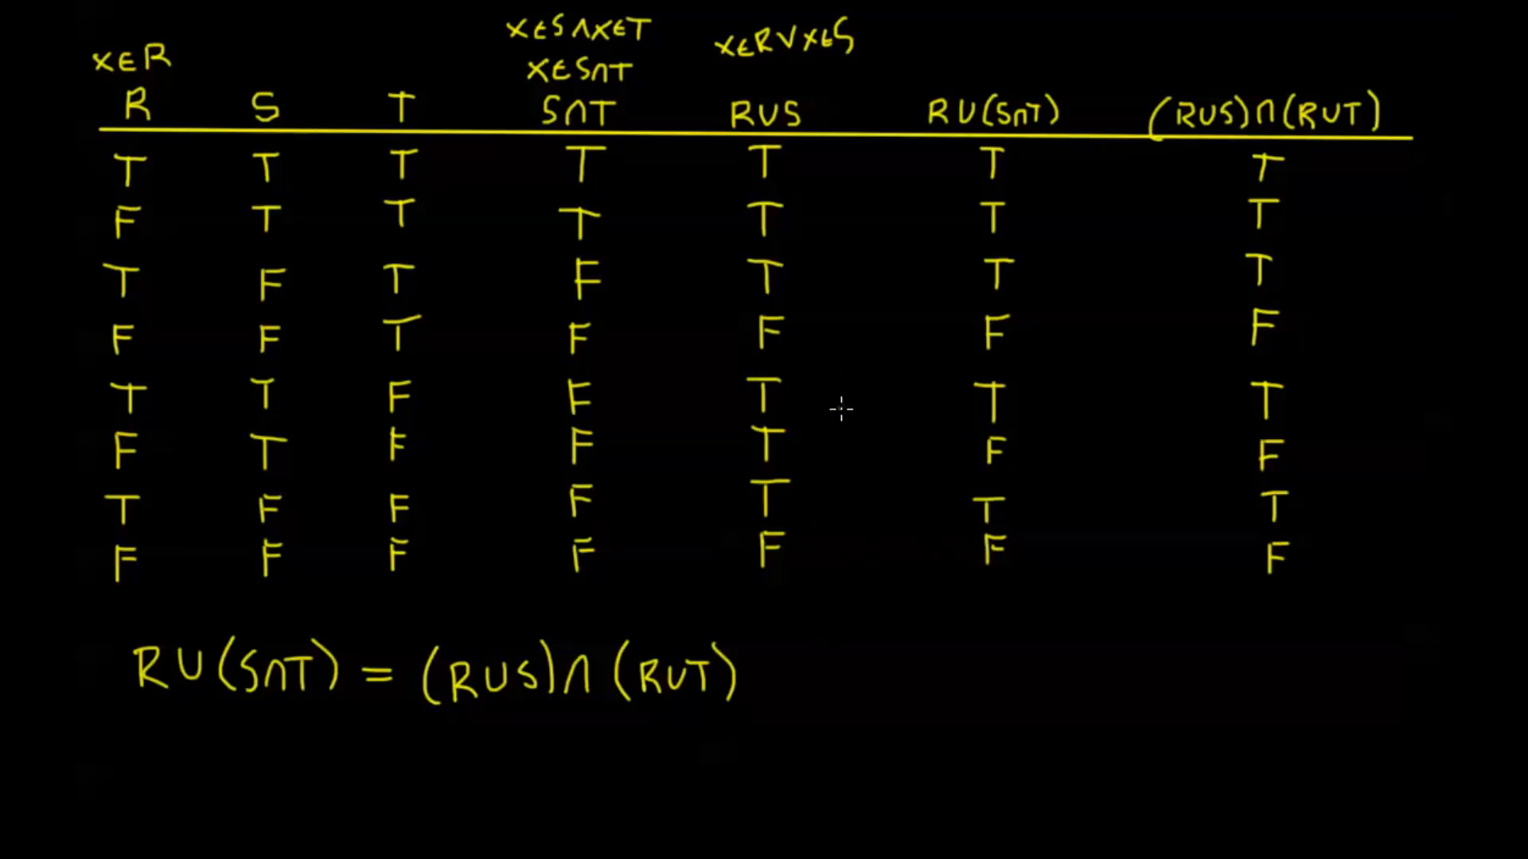
mouse_move(862, 471)
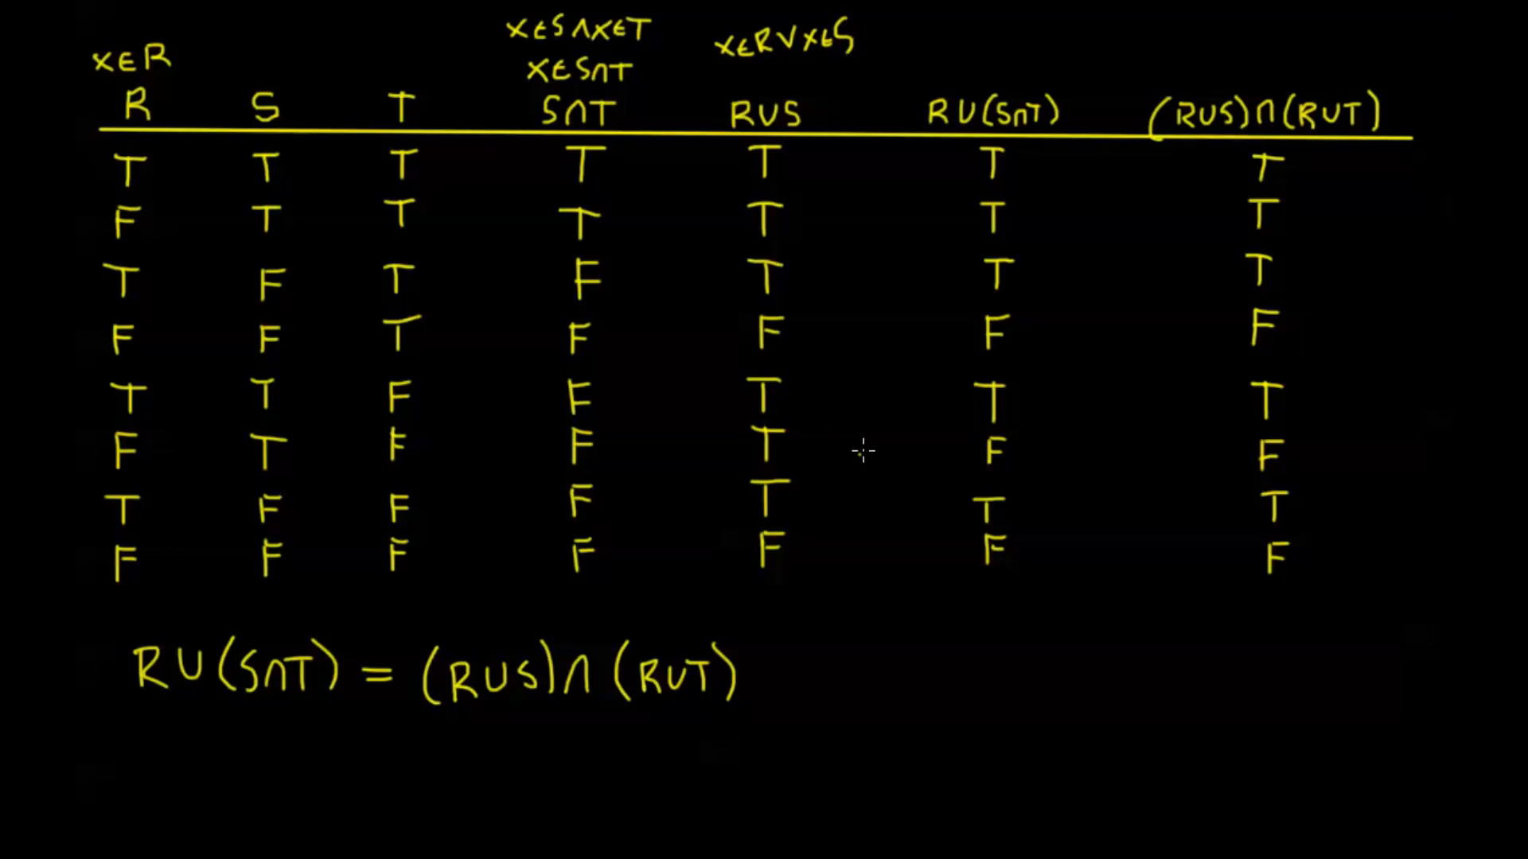
mouse_move(881, 426)
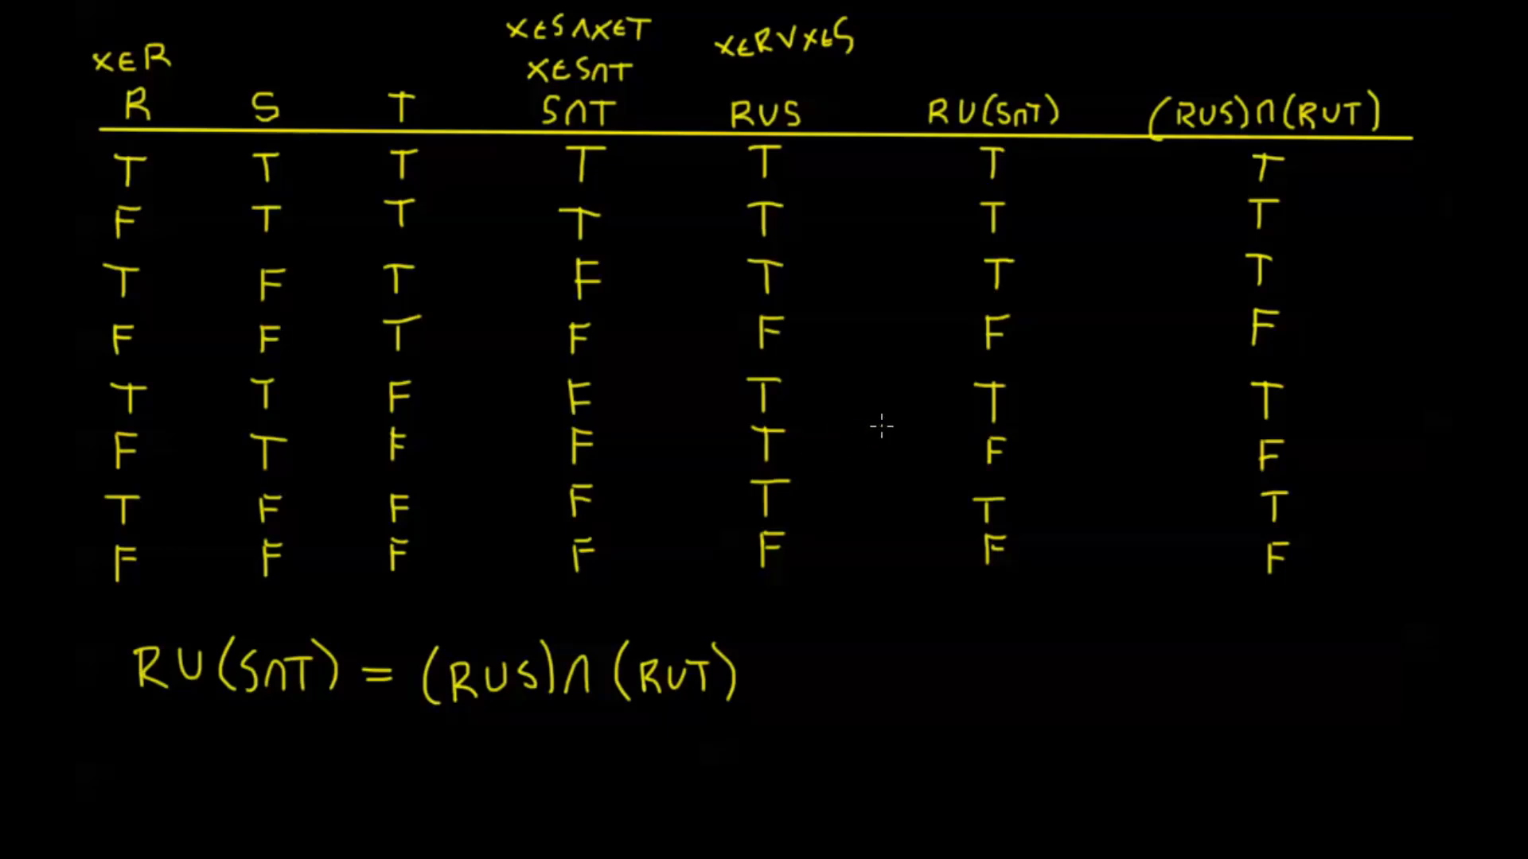